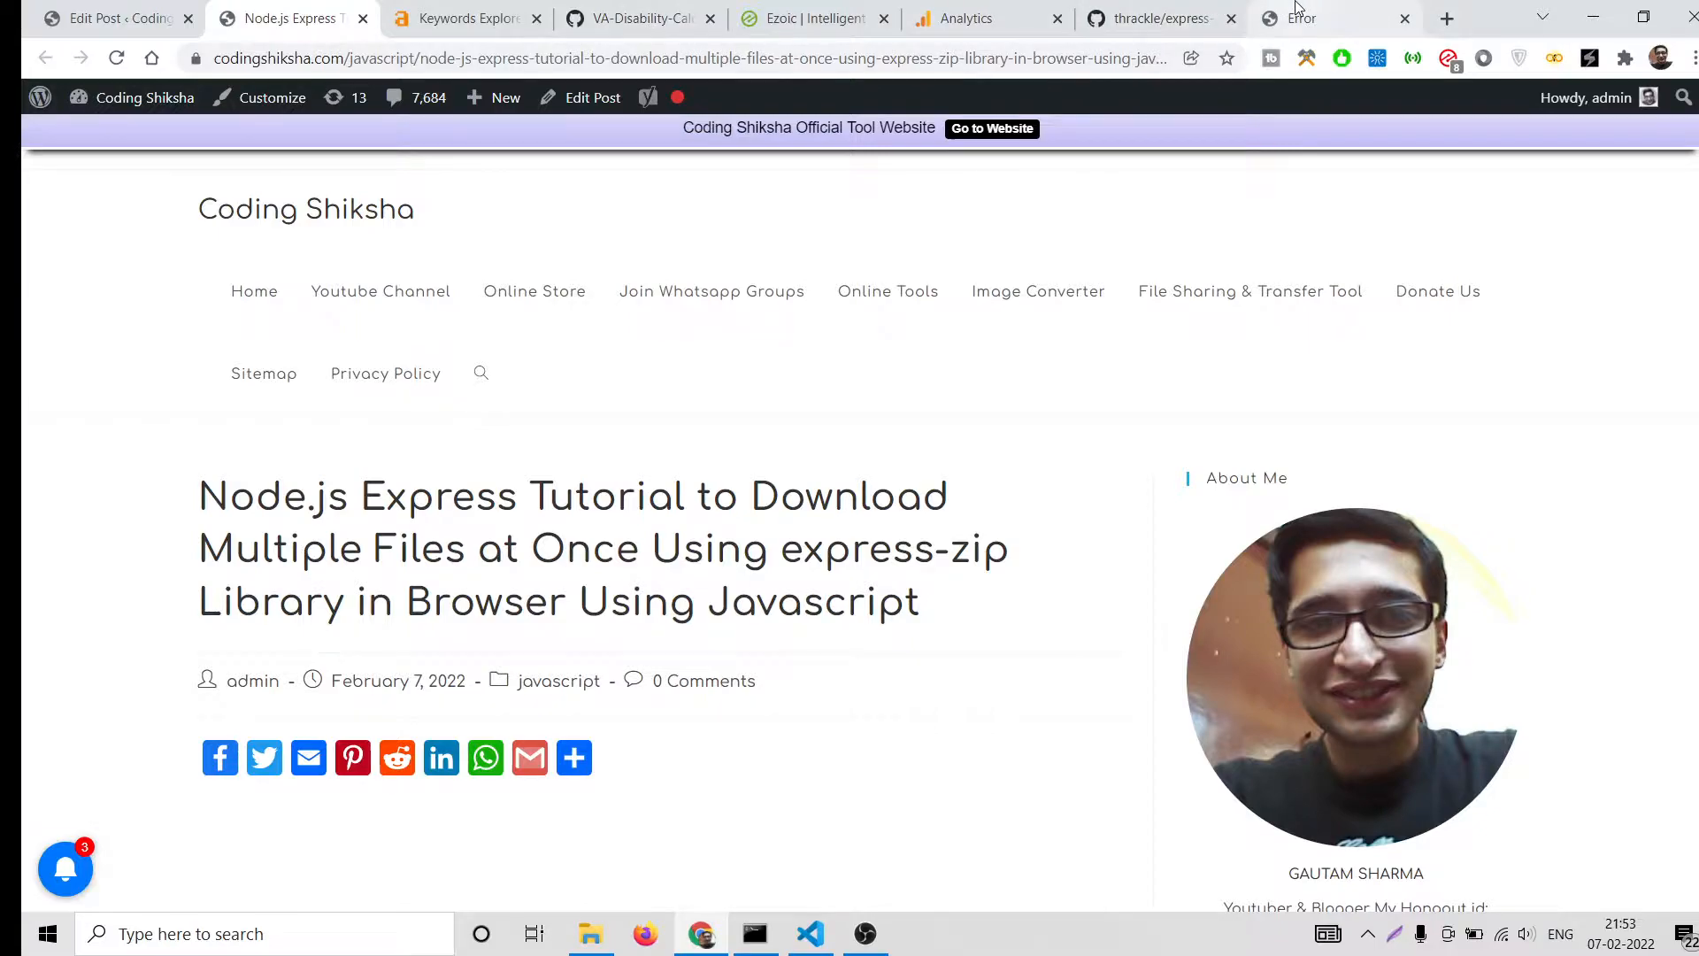
View the res.zip error page, then open attachment (2).zip showing file1 and file2 and close it
{"action": "left_click", "coordinate": [1333, 18]}
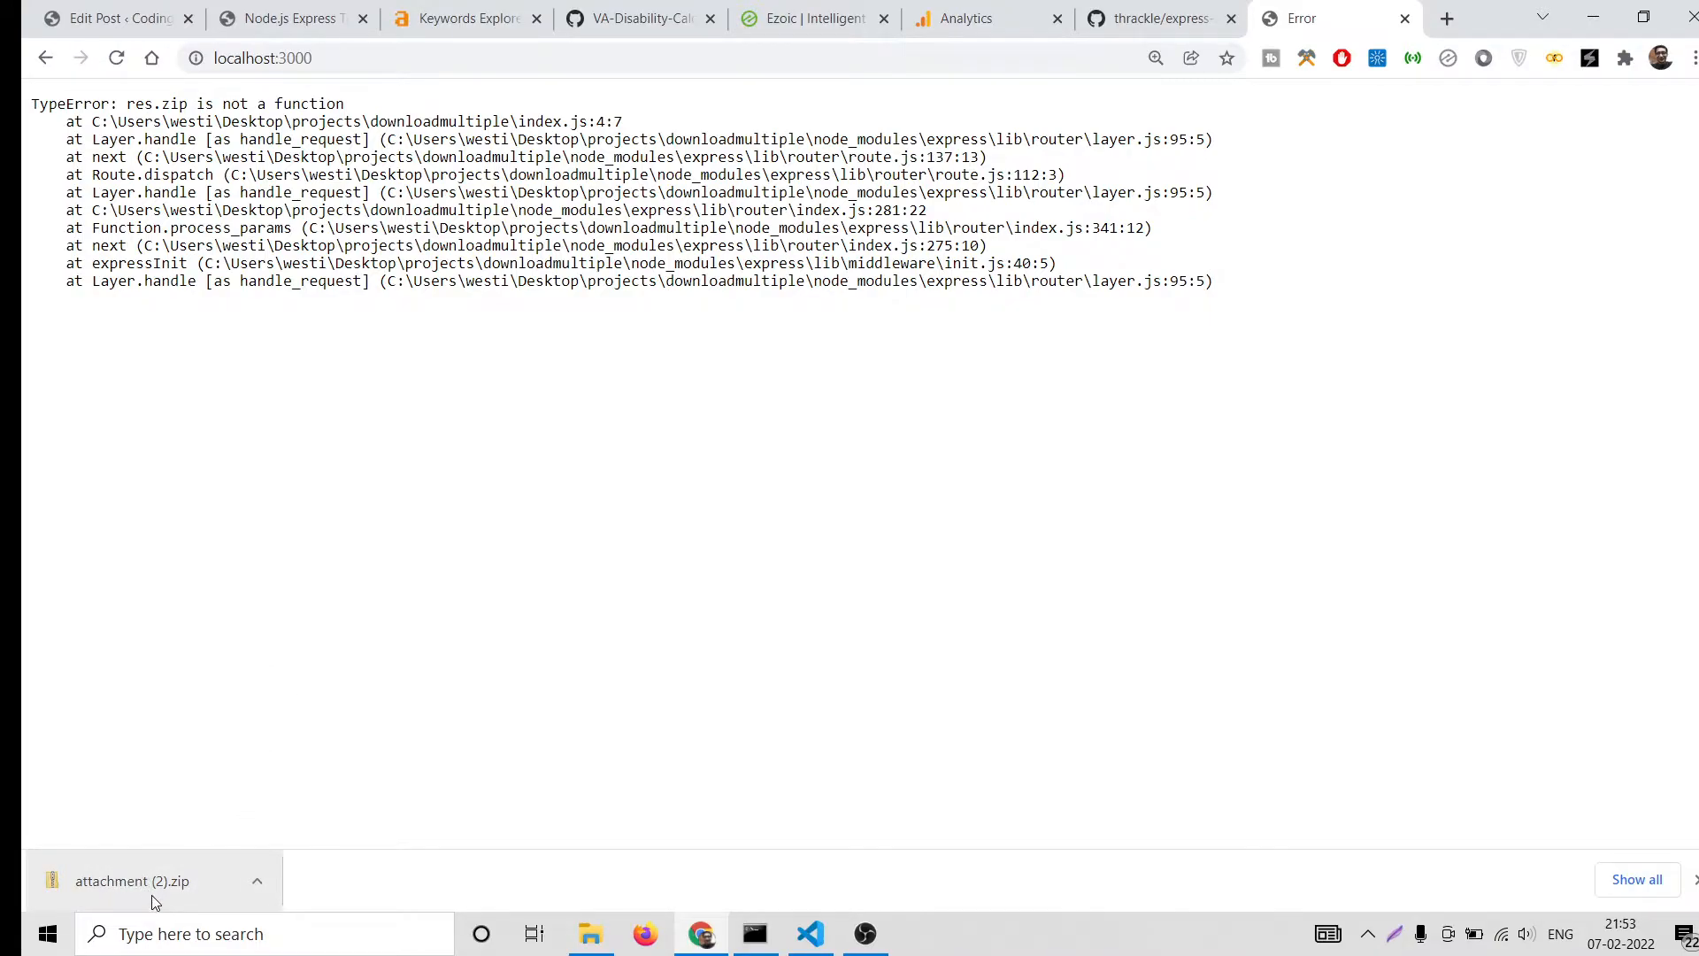
{"action": "mouse_move", "coordinate": [132, 880]}
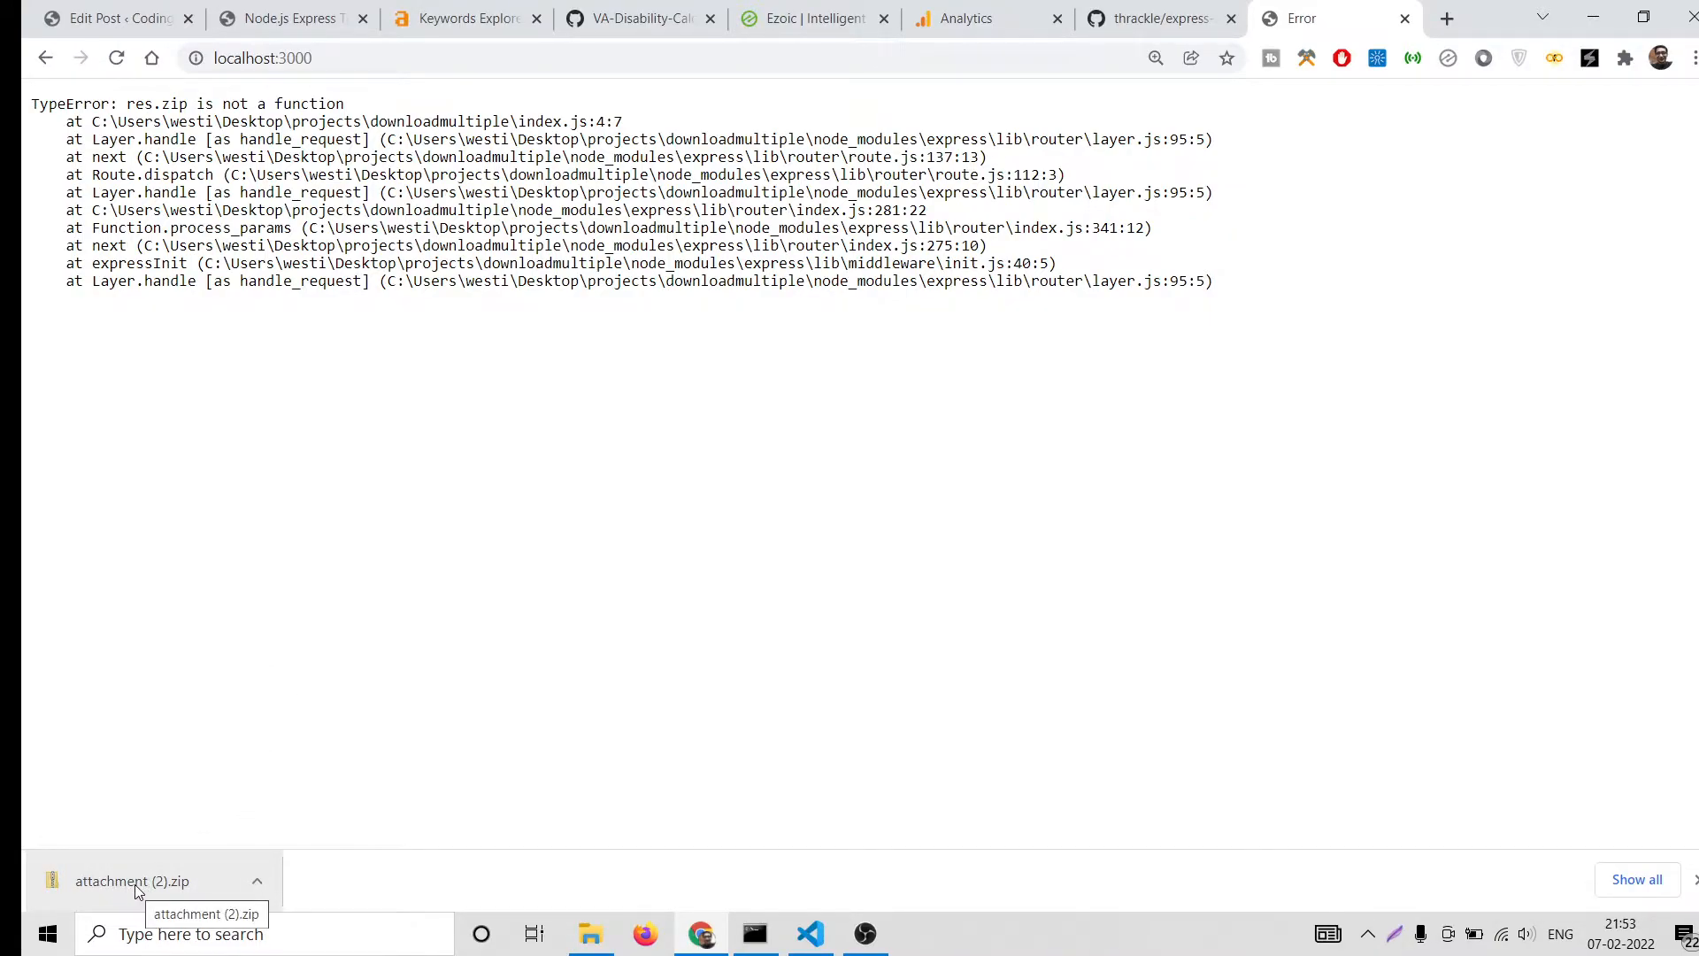
{"action": "left_click", "coordinate": [131, 880]}
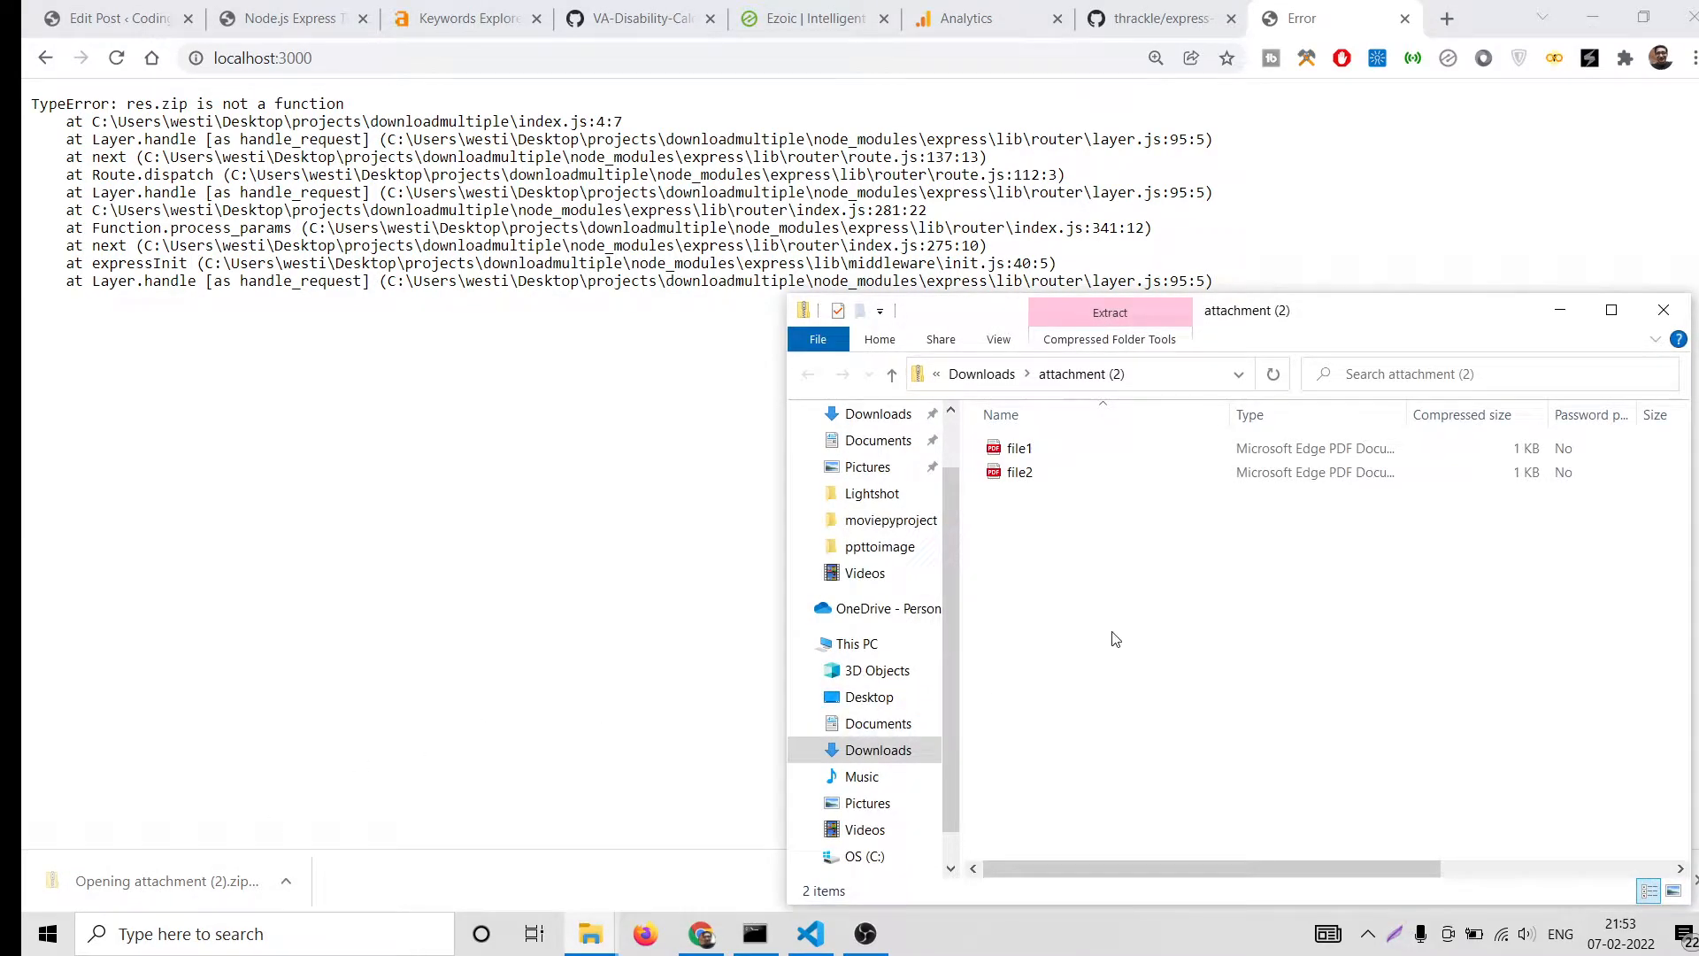
{"action": "left_click", "coordinate": [1018, 448]}
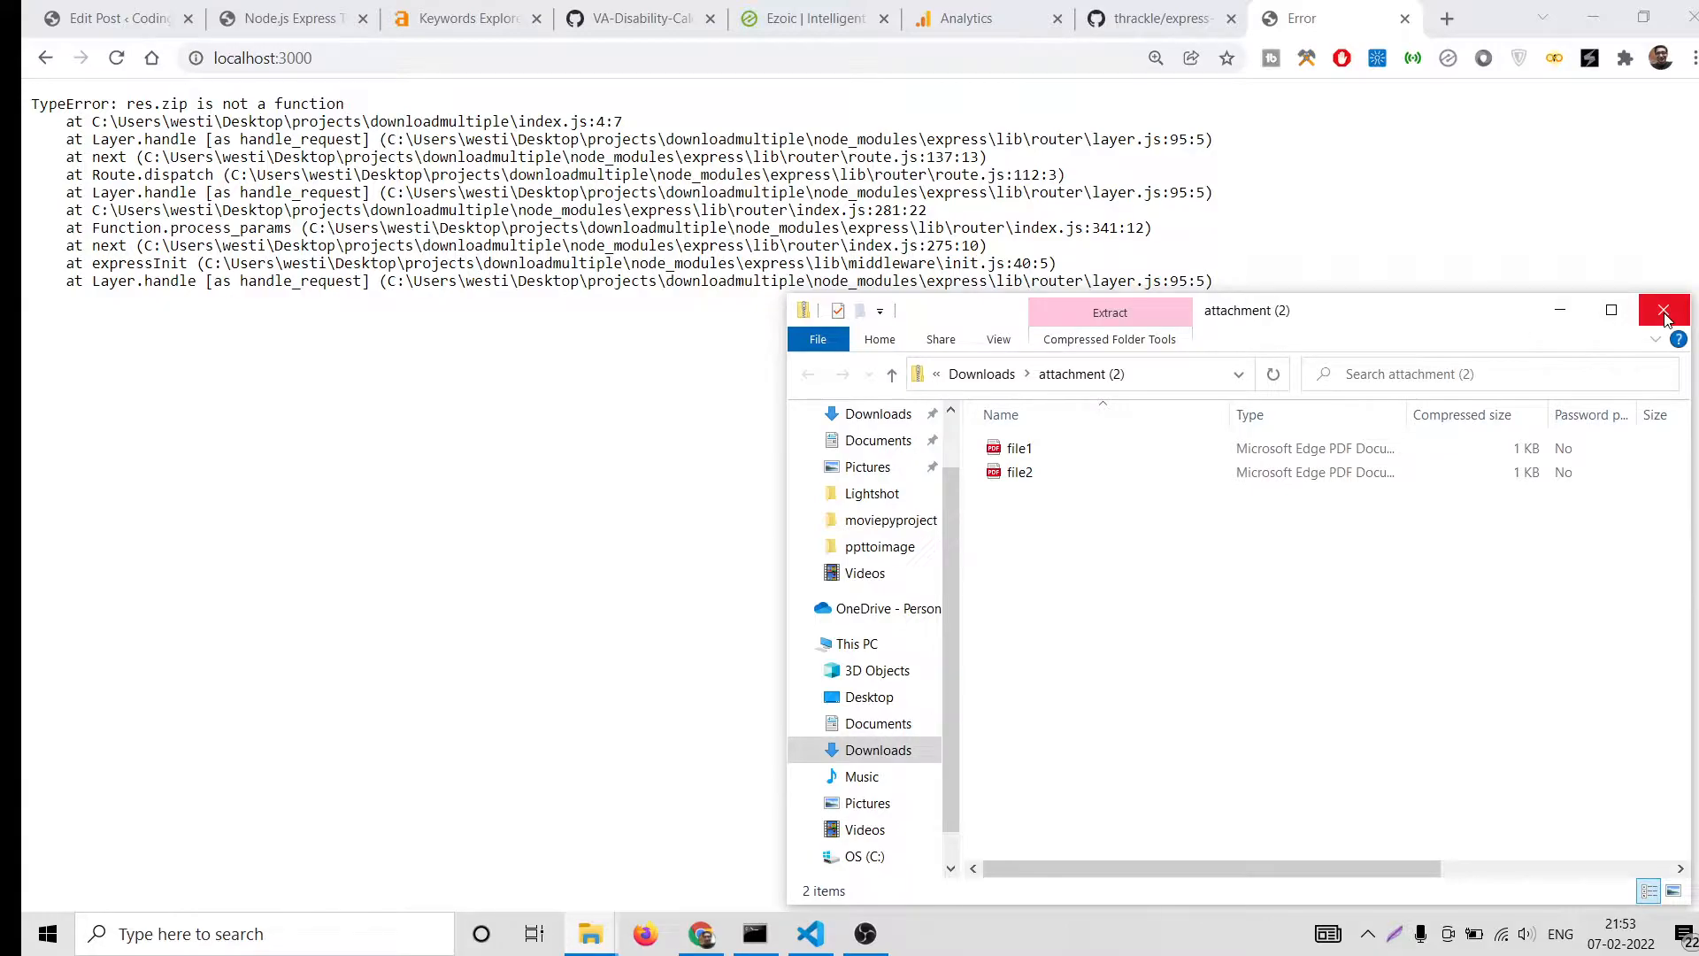
{"action": "left_click", "coordinate": [1666, 310]}
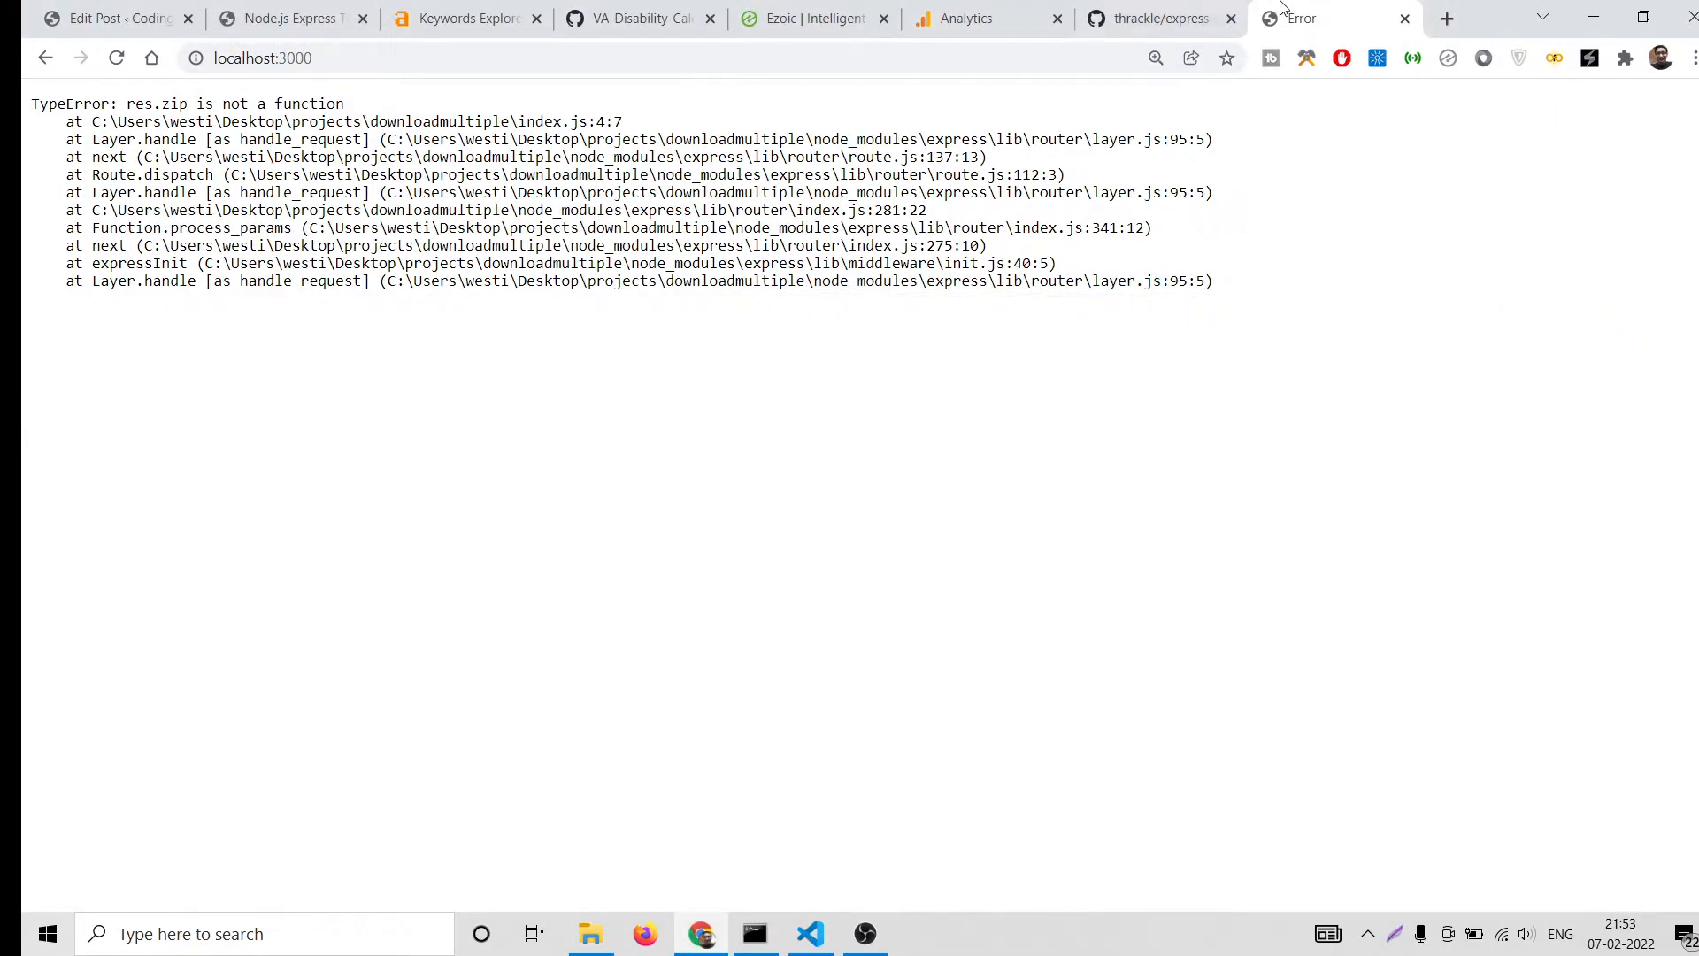
Search npm for 'express-zip', open its package page, and select the res.zip example code
{"action": "left_click", "coordinate": [1445, 17]}
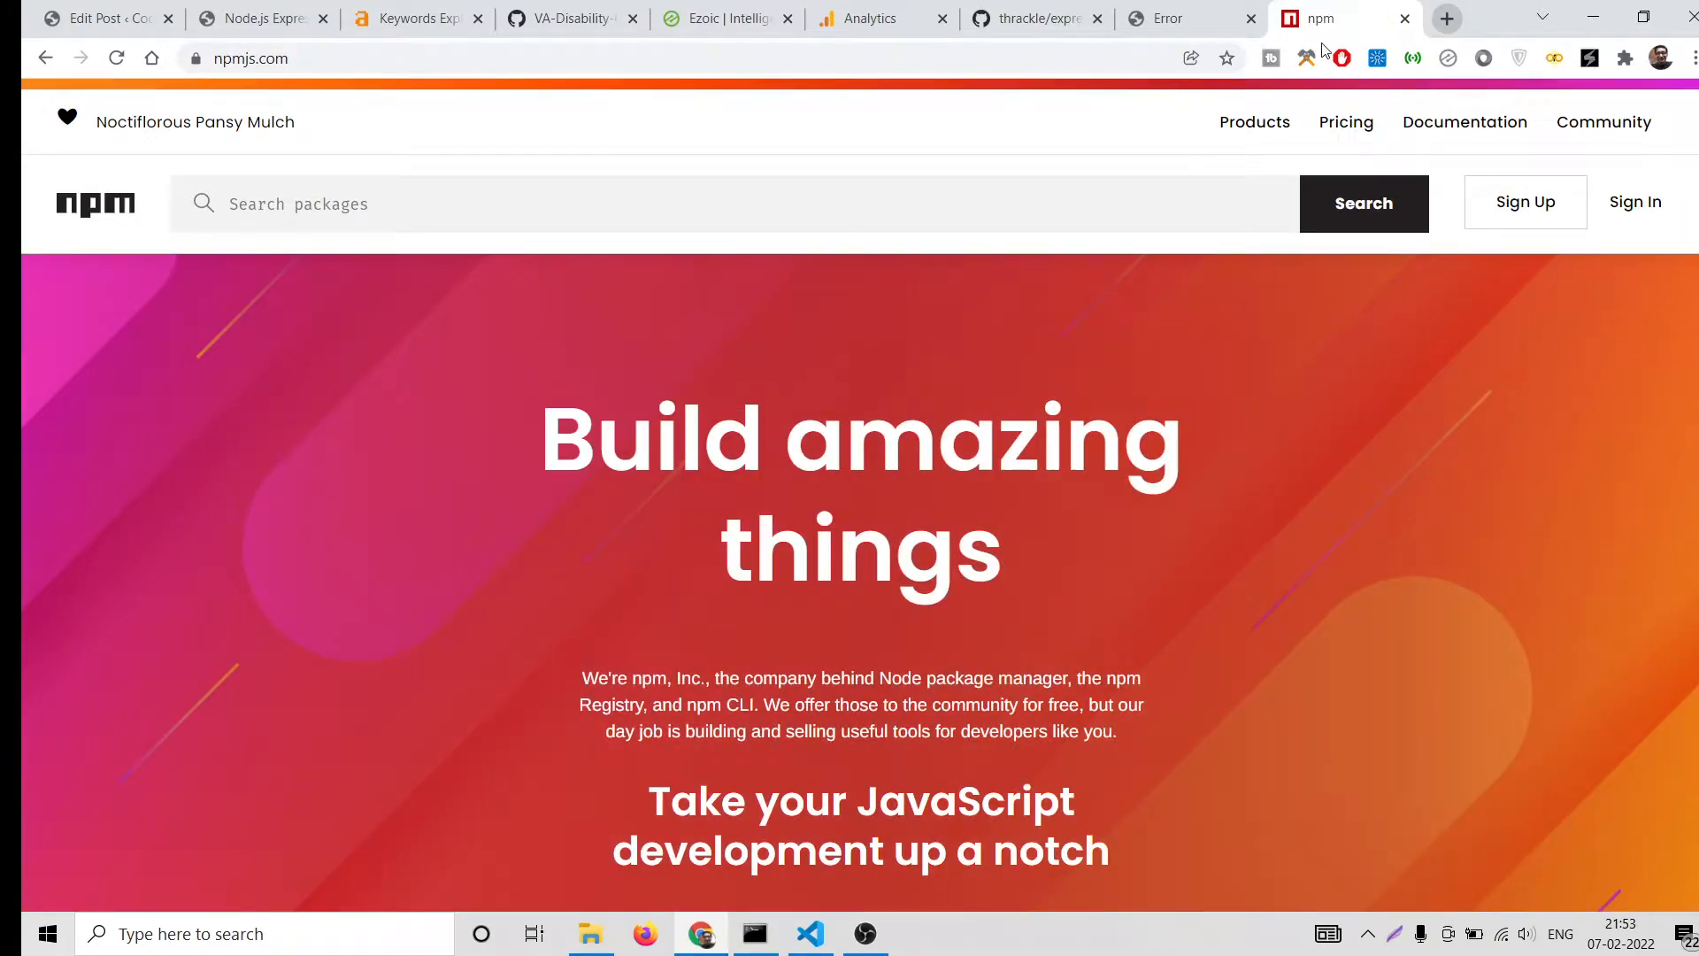
{"action": "type", "text": "express-zip"}
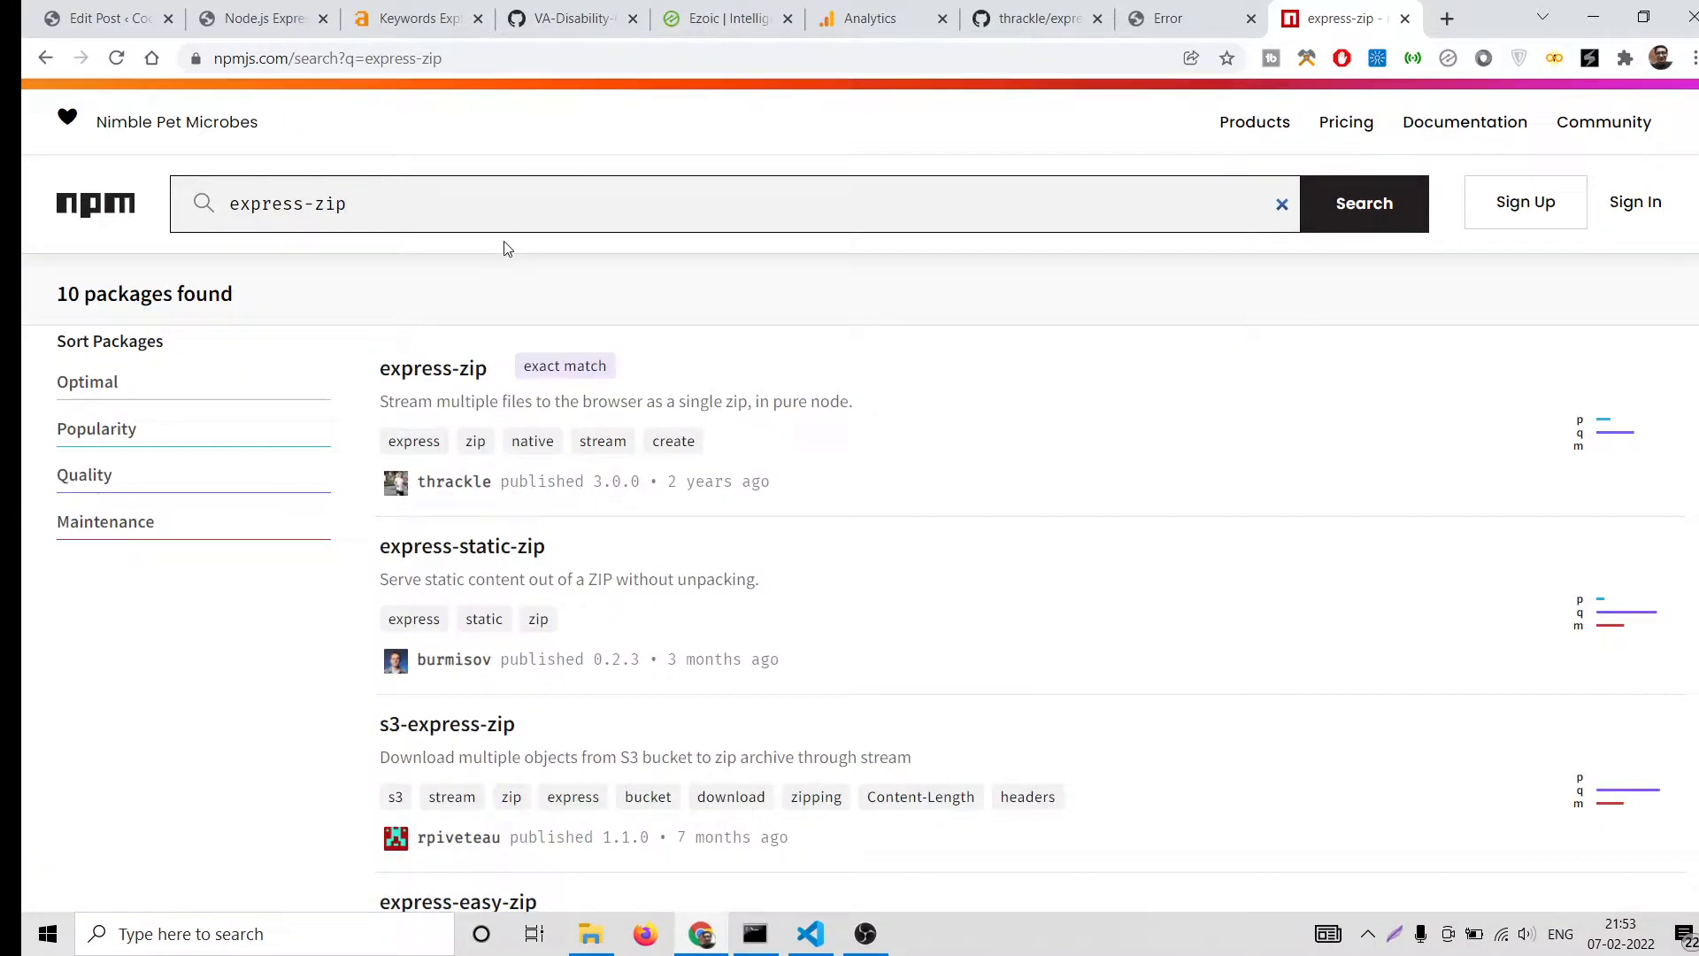
{"action": "mouse_move", "coordinate": [433, 379]}
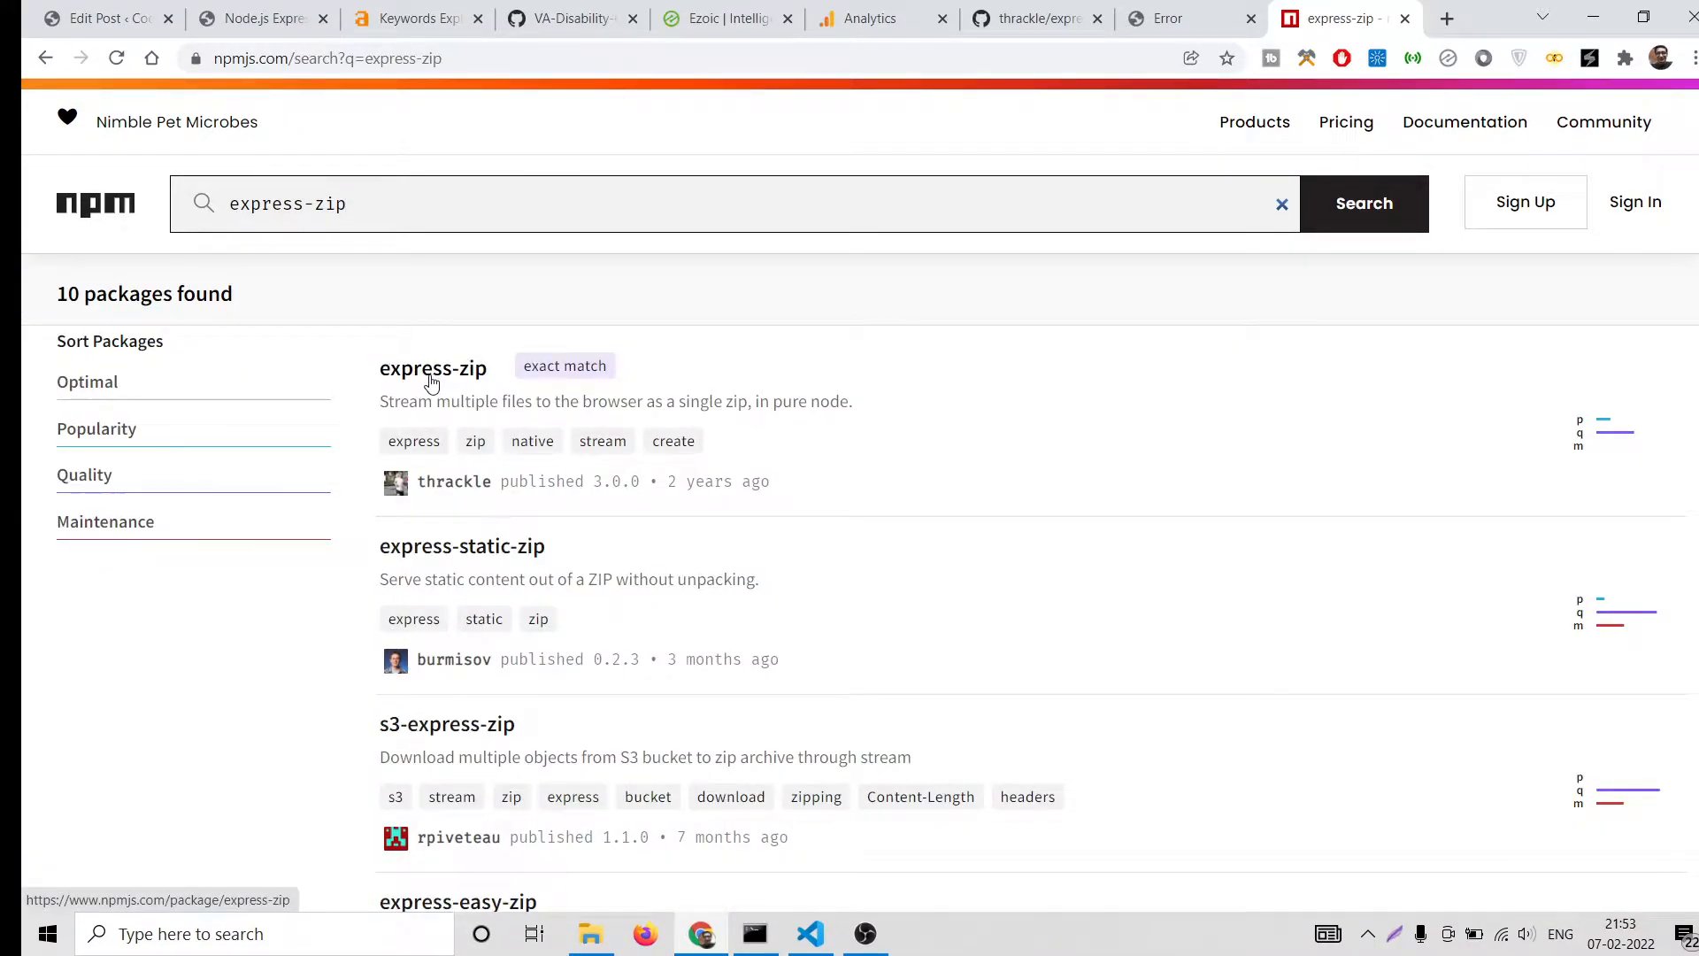
{"action": "left_click", "coordinate": [434, 368]}
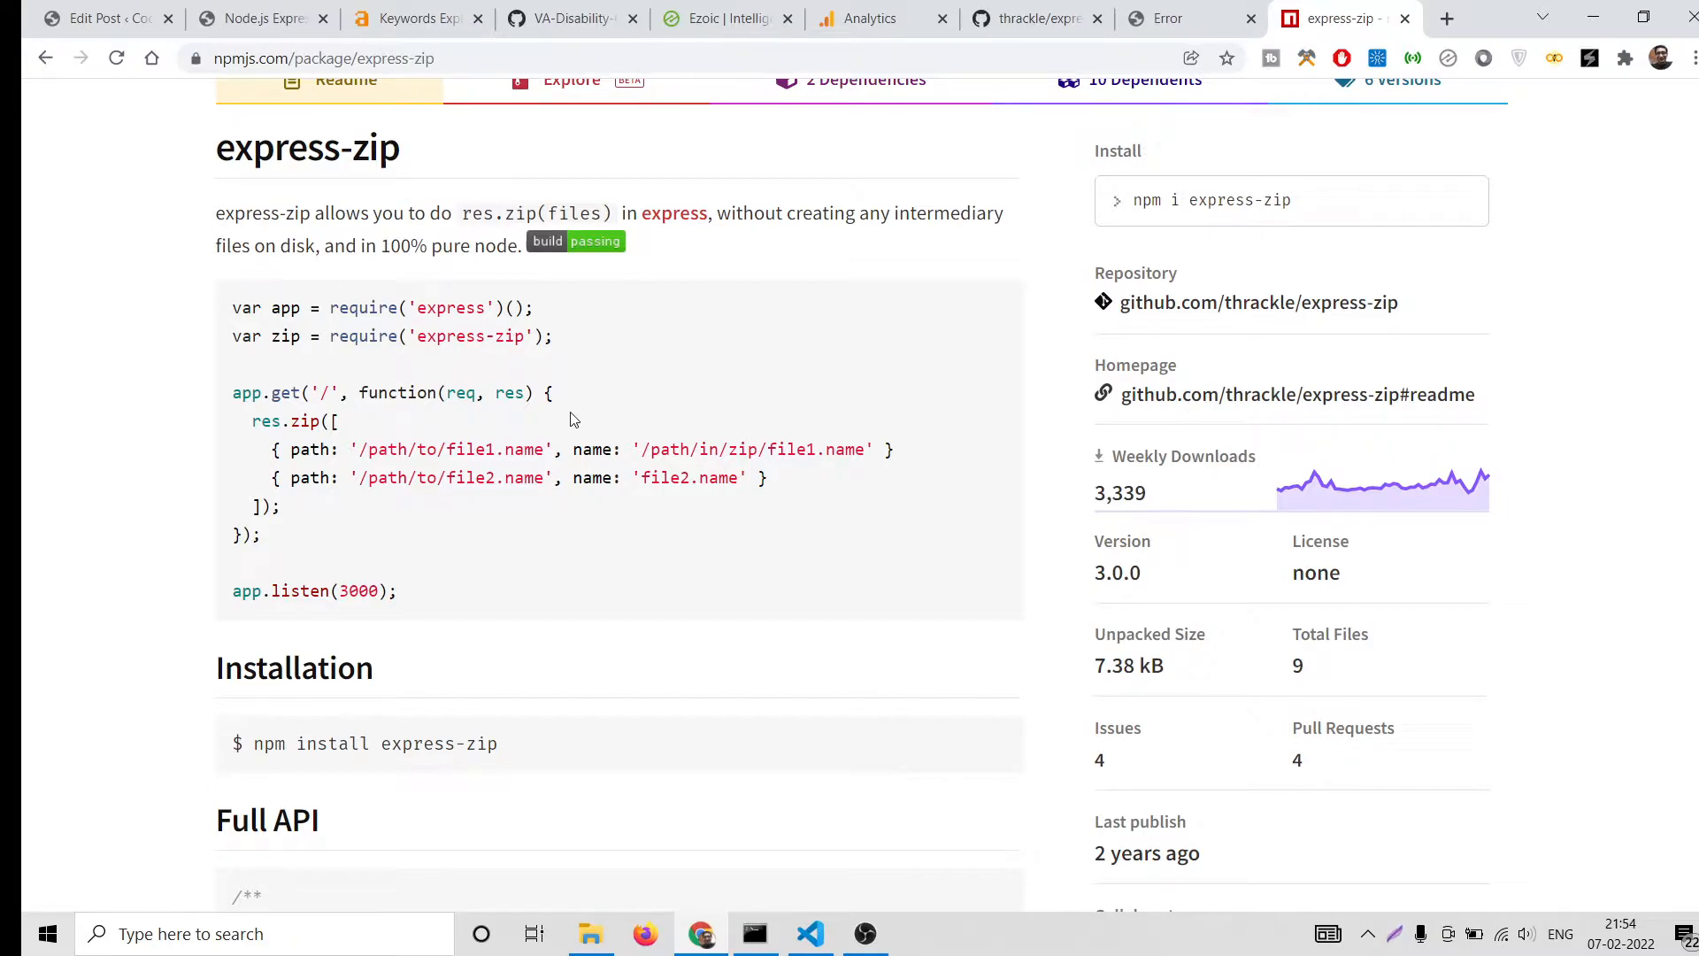
{"action": "scroll", "scroll_direction": "down", "scroll_amount": 3}
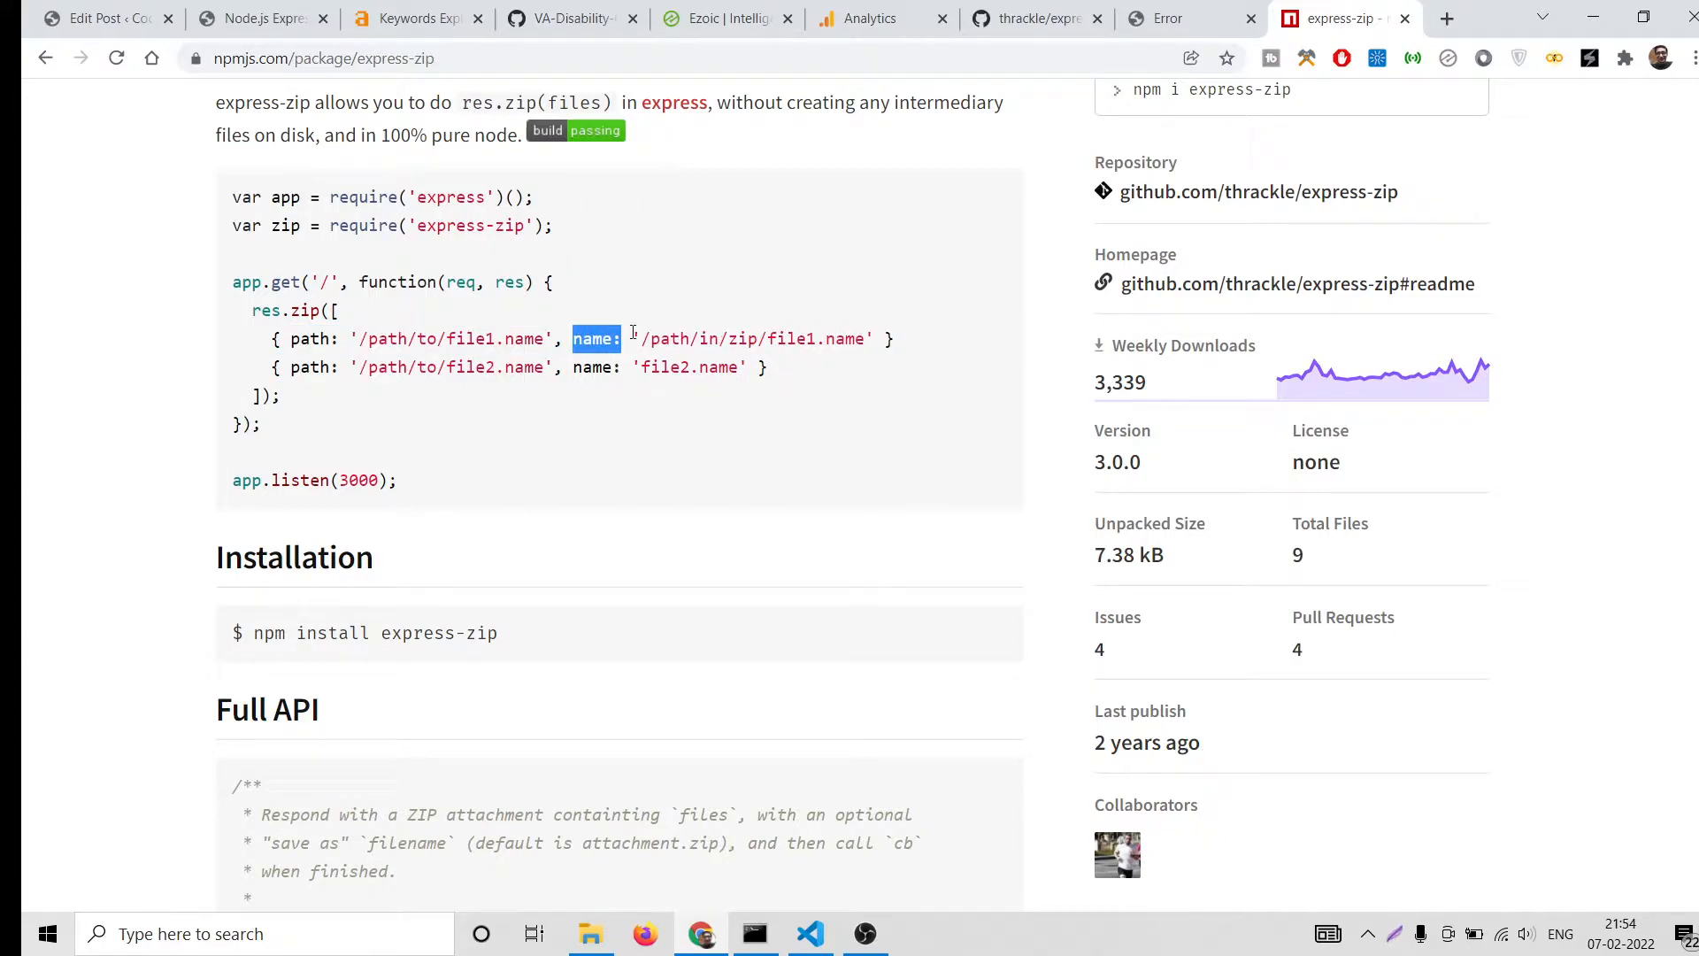
{"action": "left_click_drag", "start_coordinate": [628, 338], "coordinate": [834, 338]}
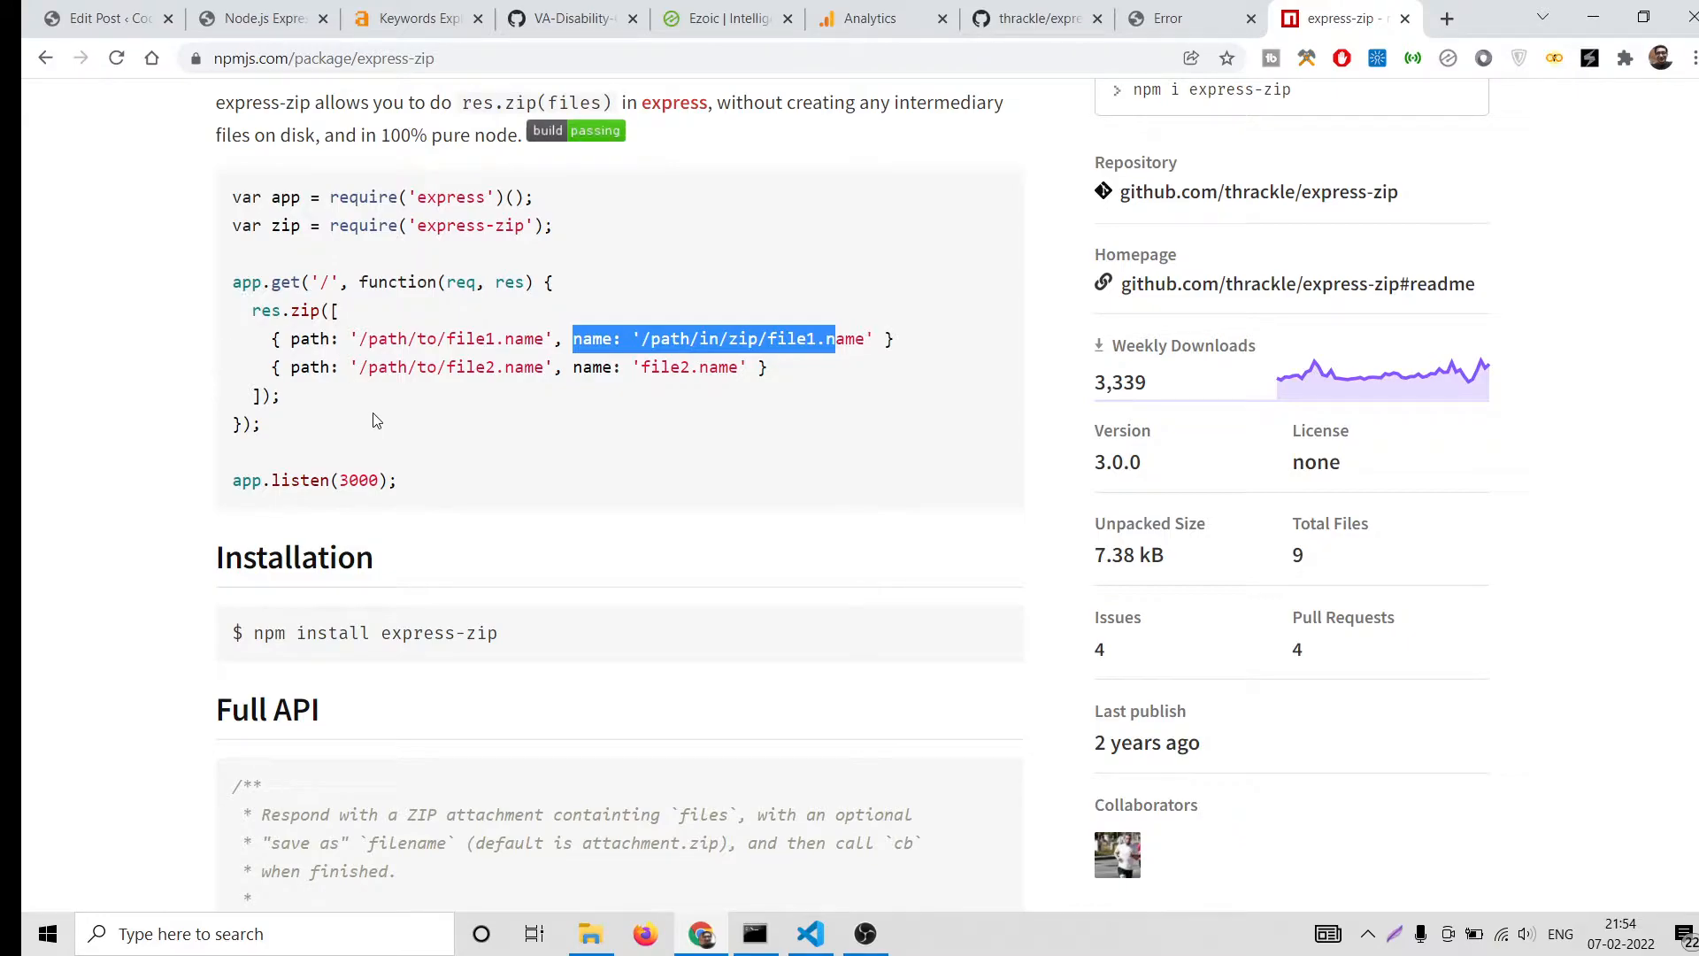
{"action": "mouse_move", "coordinate": [448, 463]}
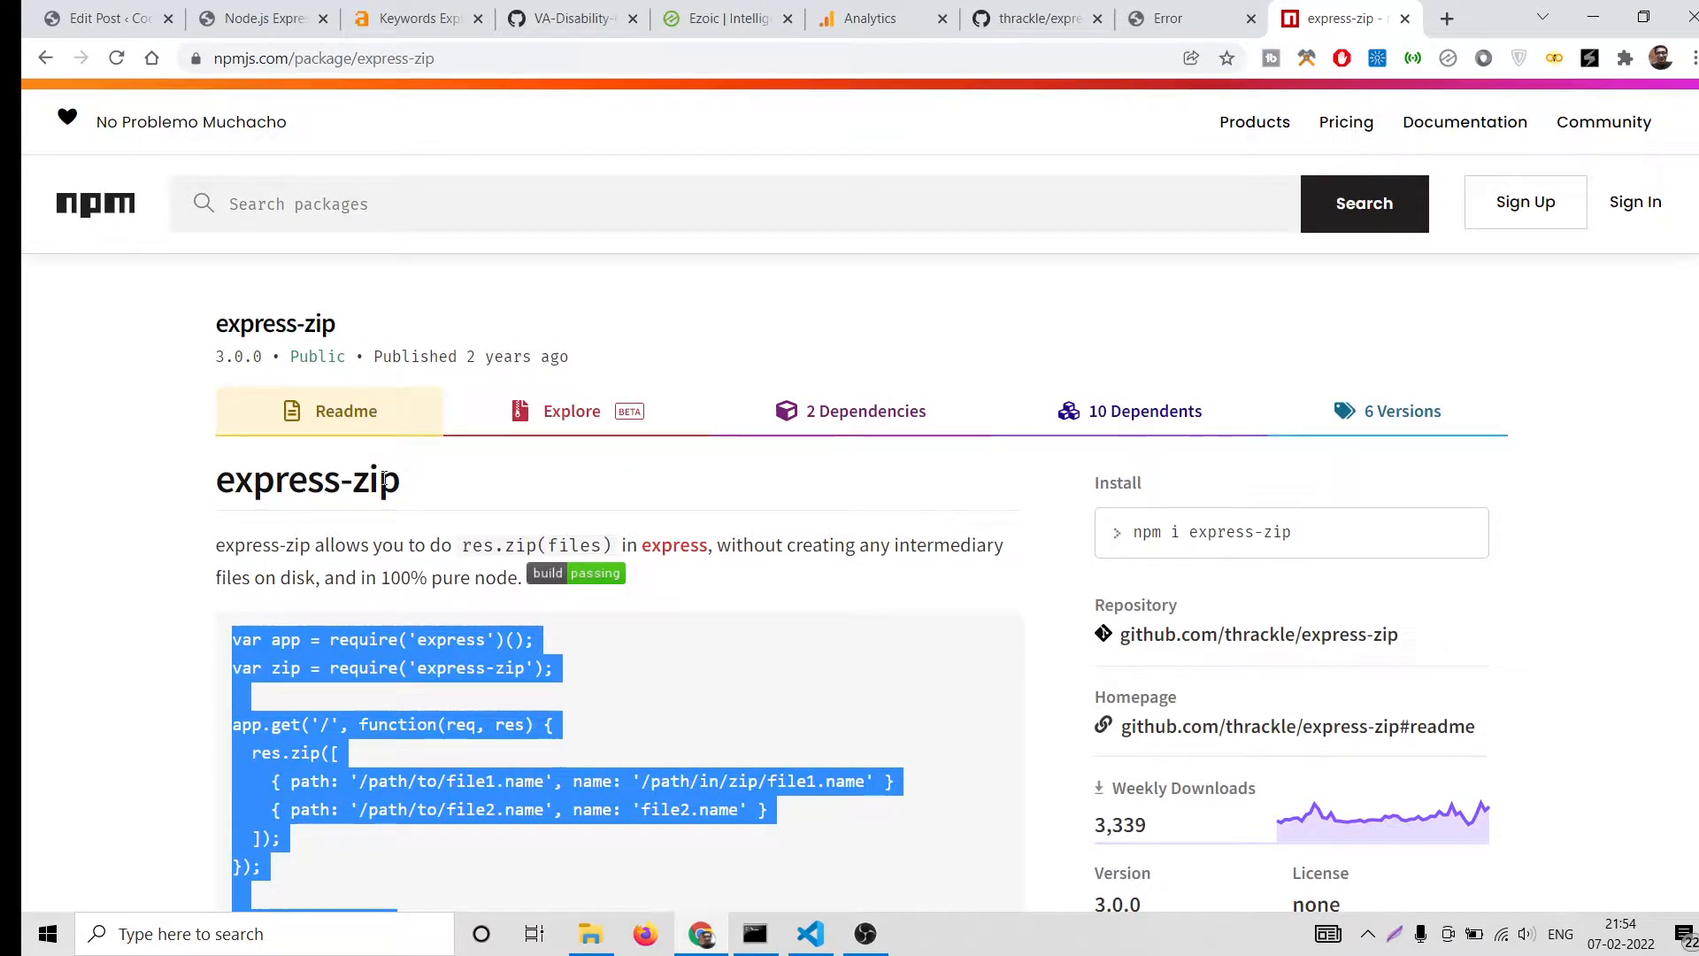
Review the Coding Shiksha tutorial's index.js code that zips 1.pdf and 2.pdf
{"action": "left_click", "coordinate": [255, 19]}
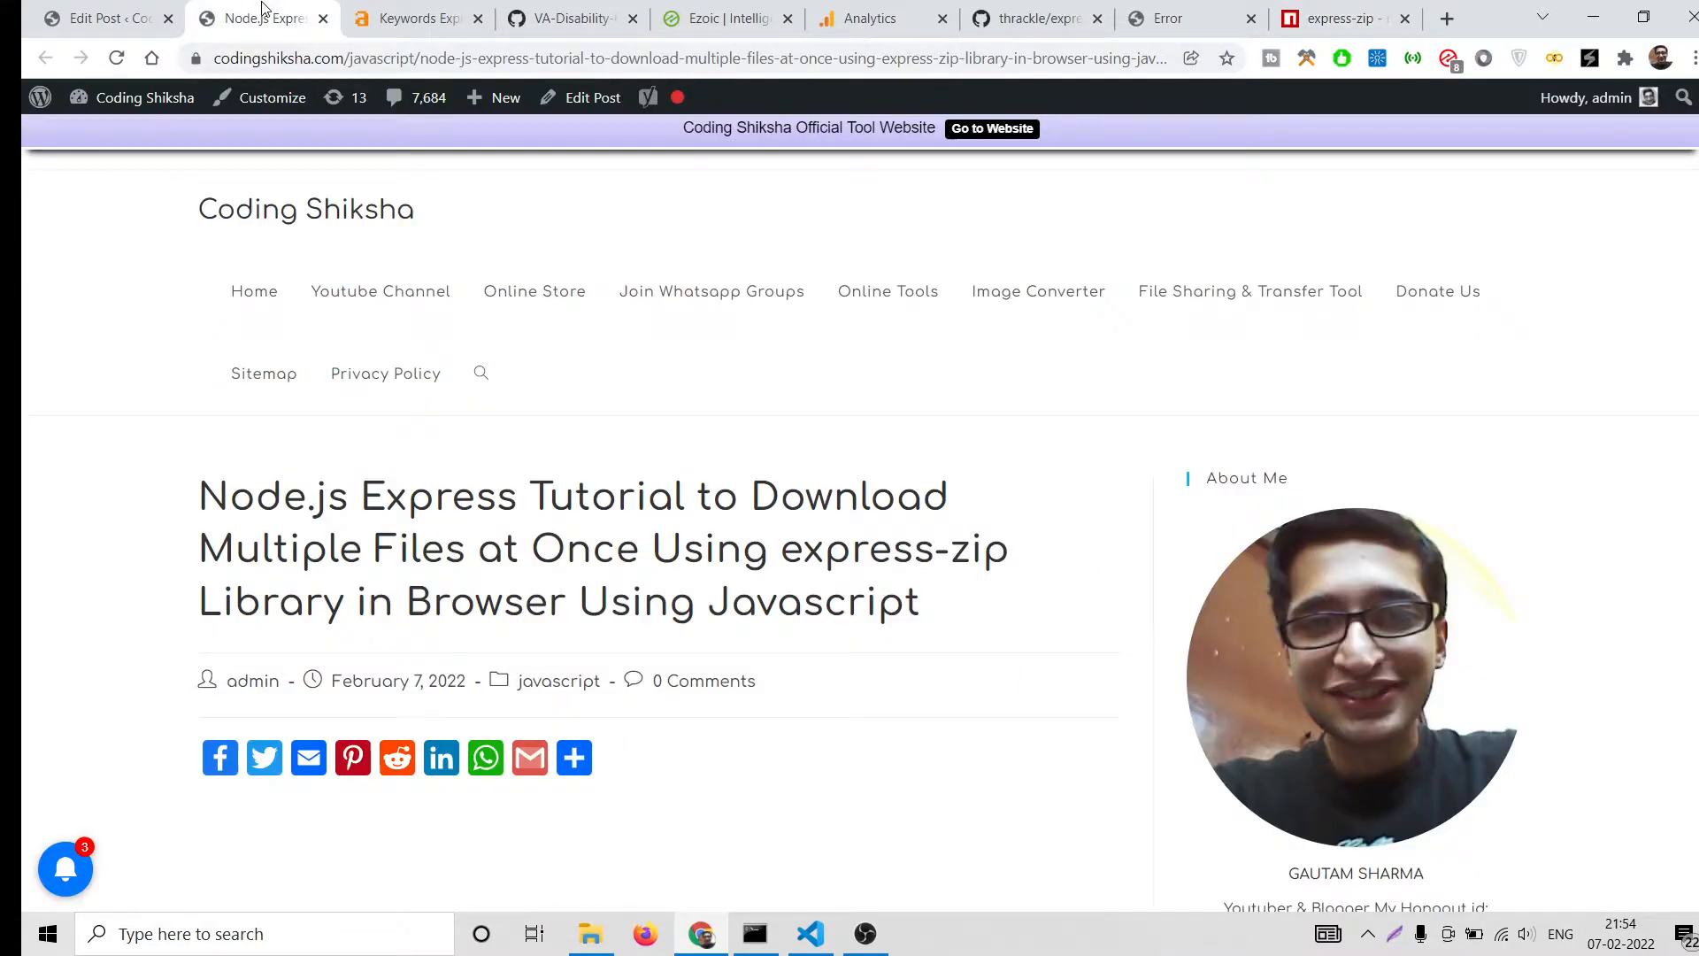
{"action": "scroll", "scroll_direction": "down", "scroll_amount": 3}
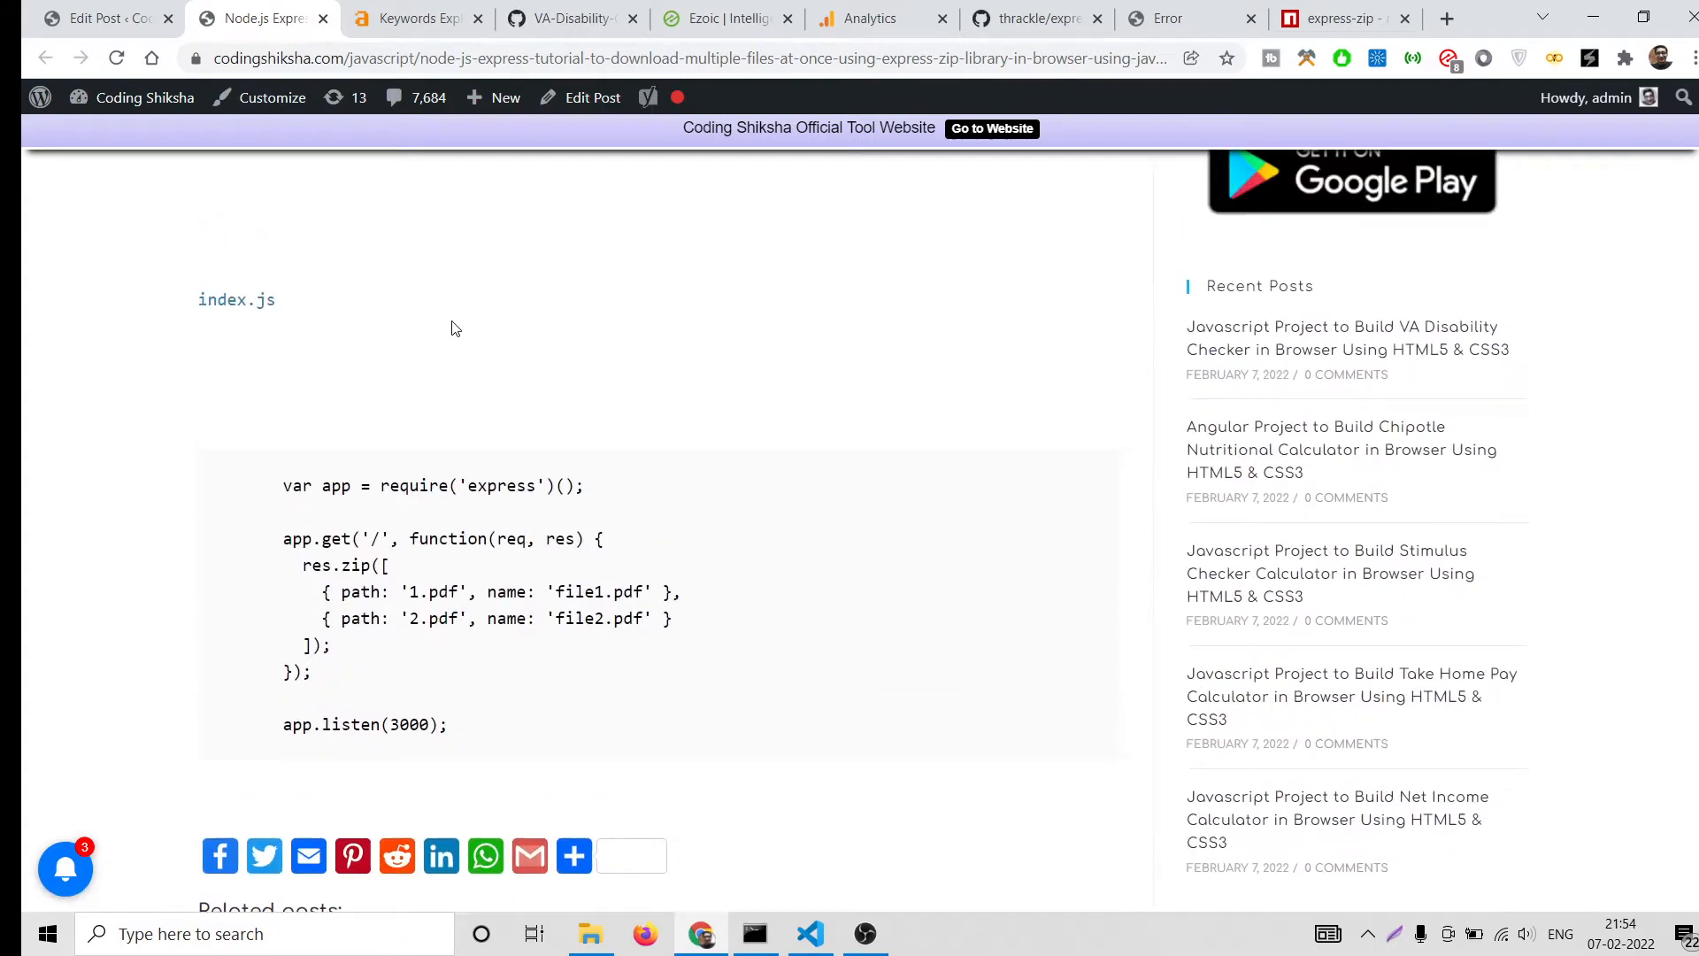
{"action": "scroll", "scroll_direction": "up", "scroll_amount": 3}
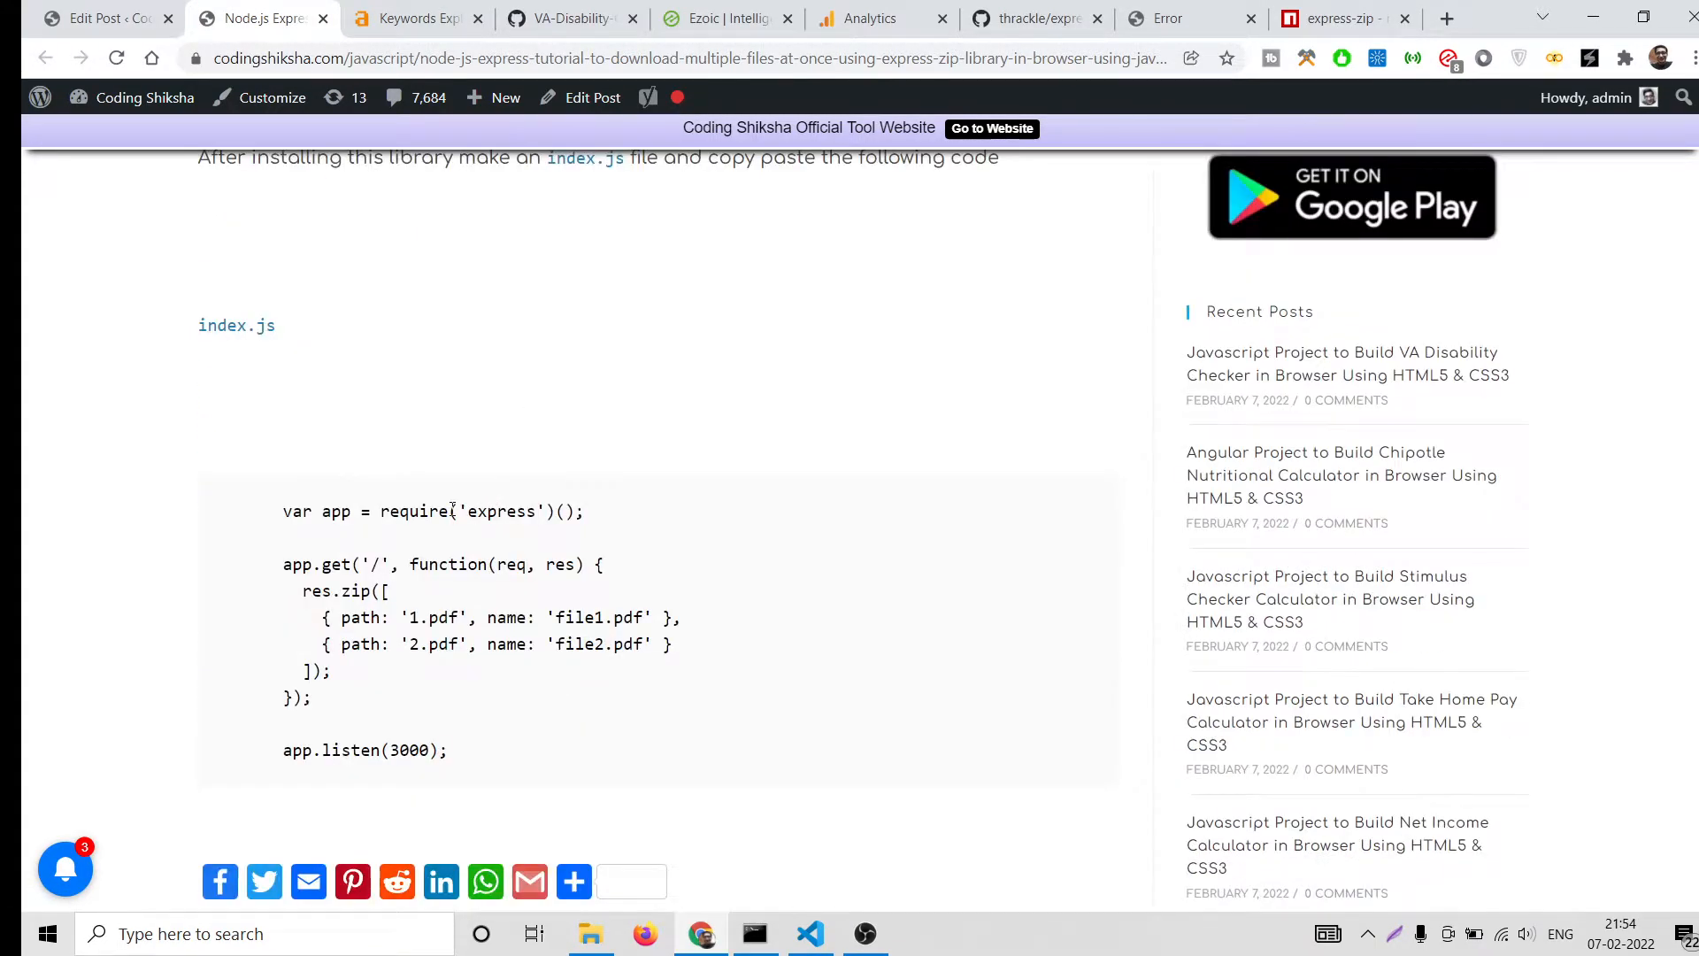
{"action": "left_click", "coordinate": [808, 932]}
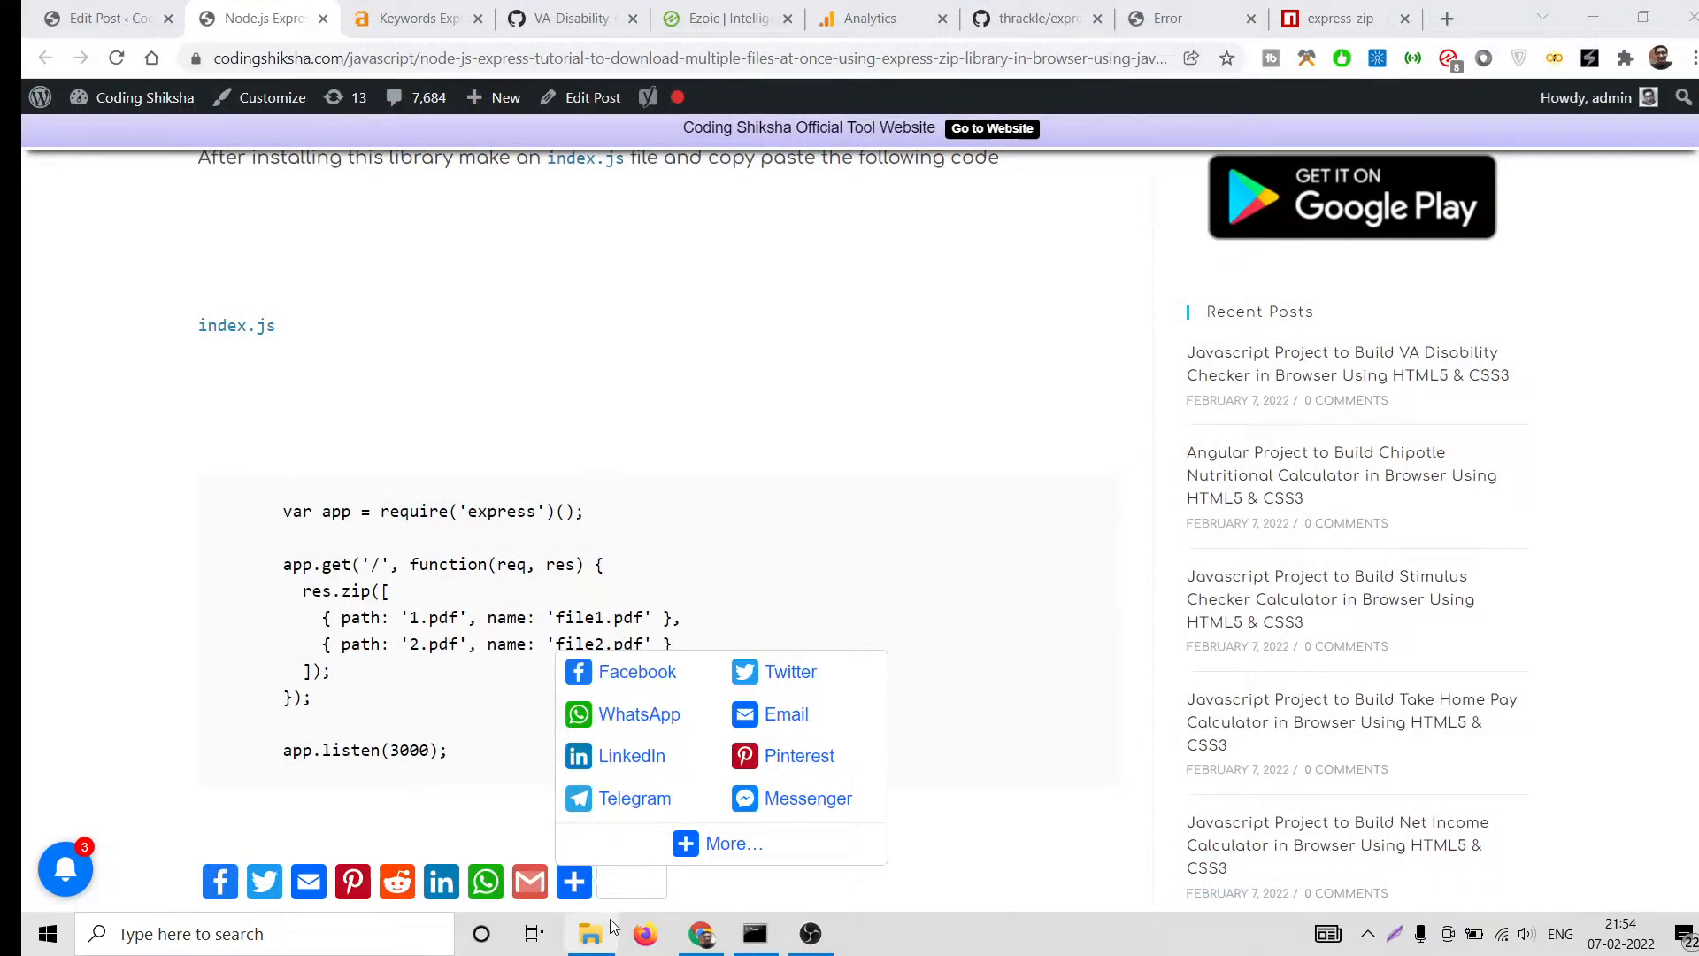
{"action": "left_click", "coordinate": [590, 932]}
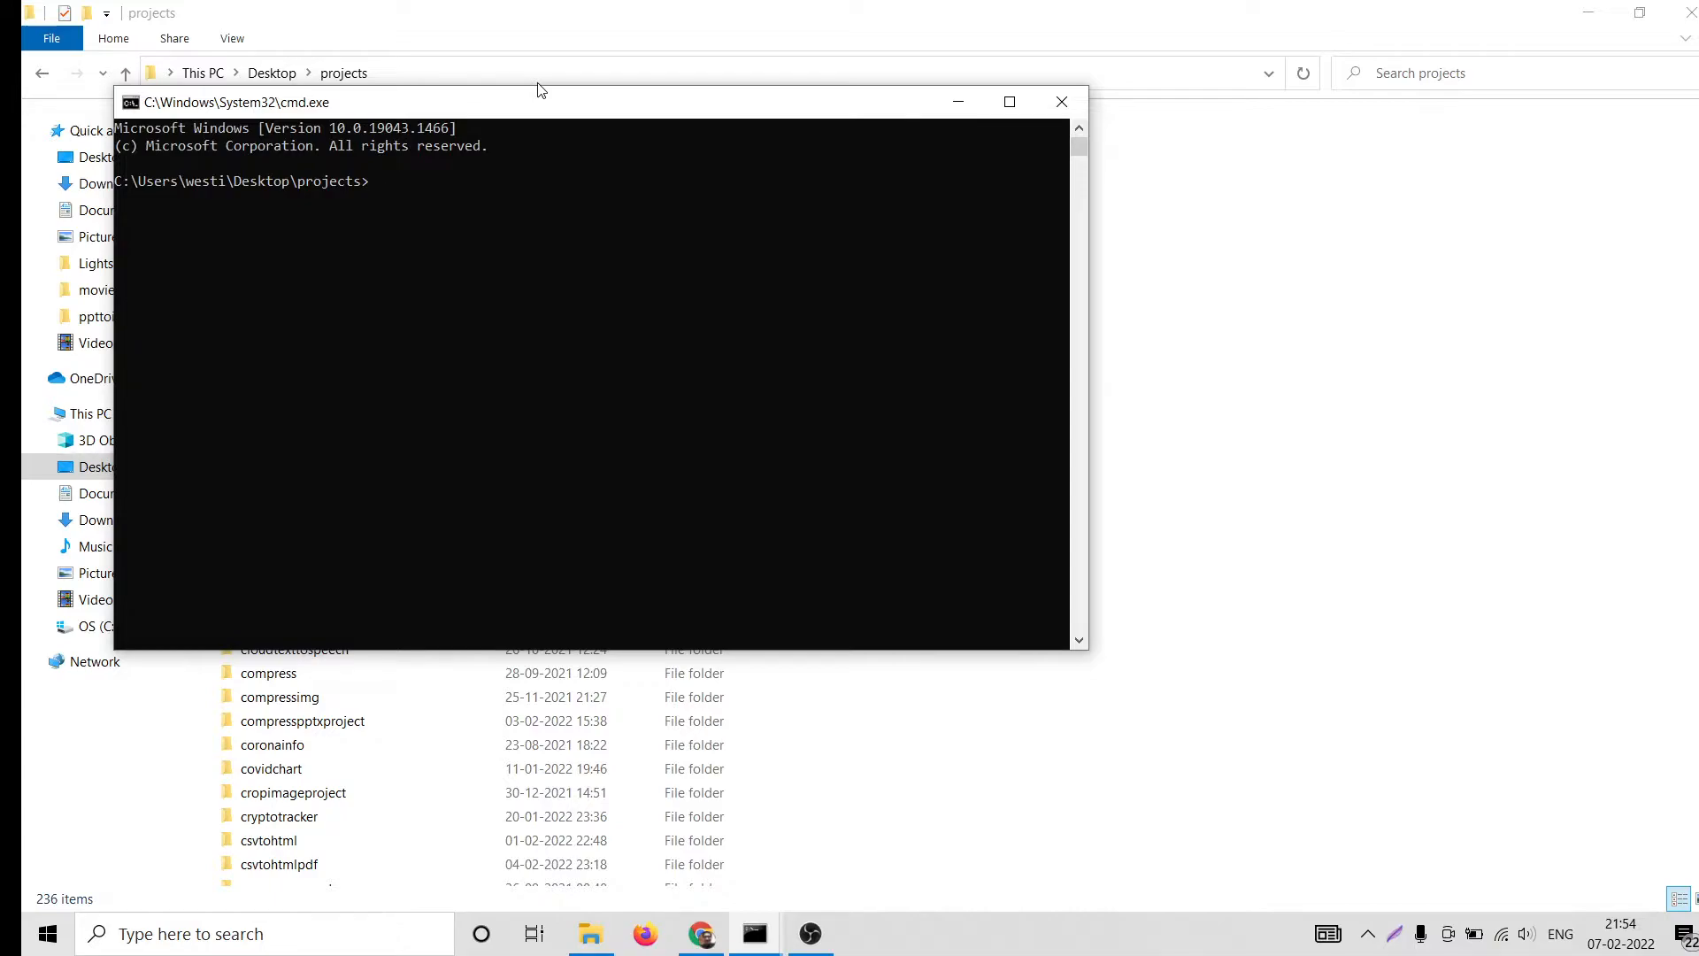
Run 'mkdir downloadm', 'cd downloadm' and 'code .' to open the new folder in VS Code
{"action": "type", "text": "mkdir download"}
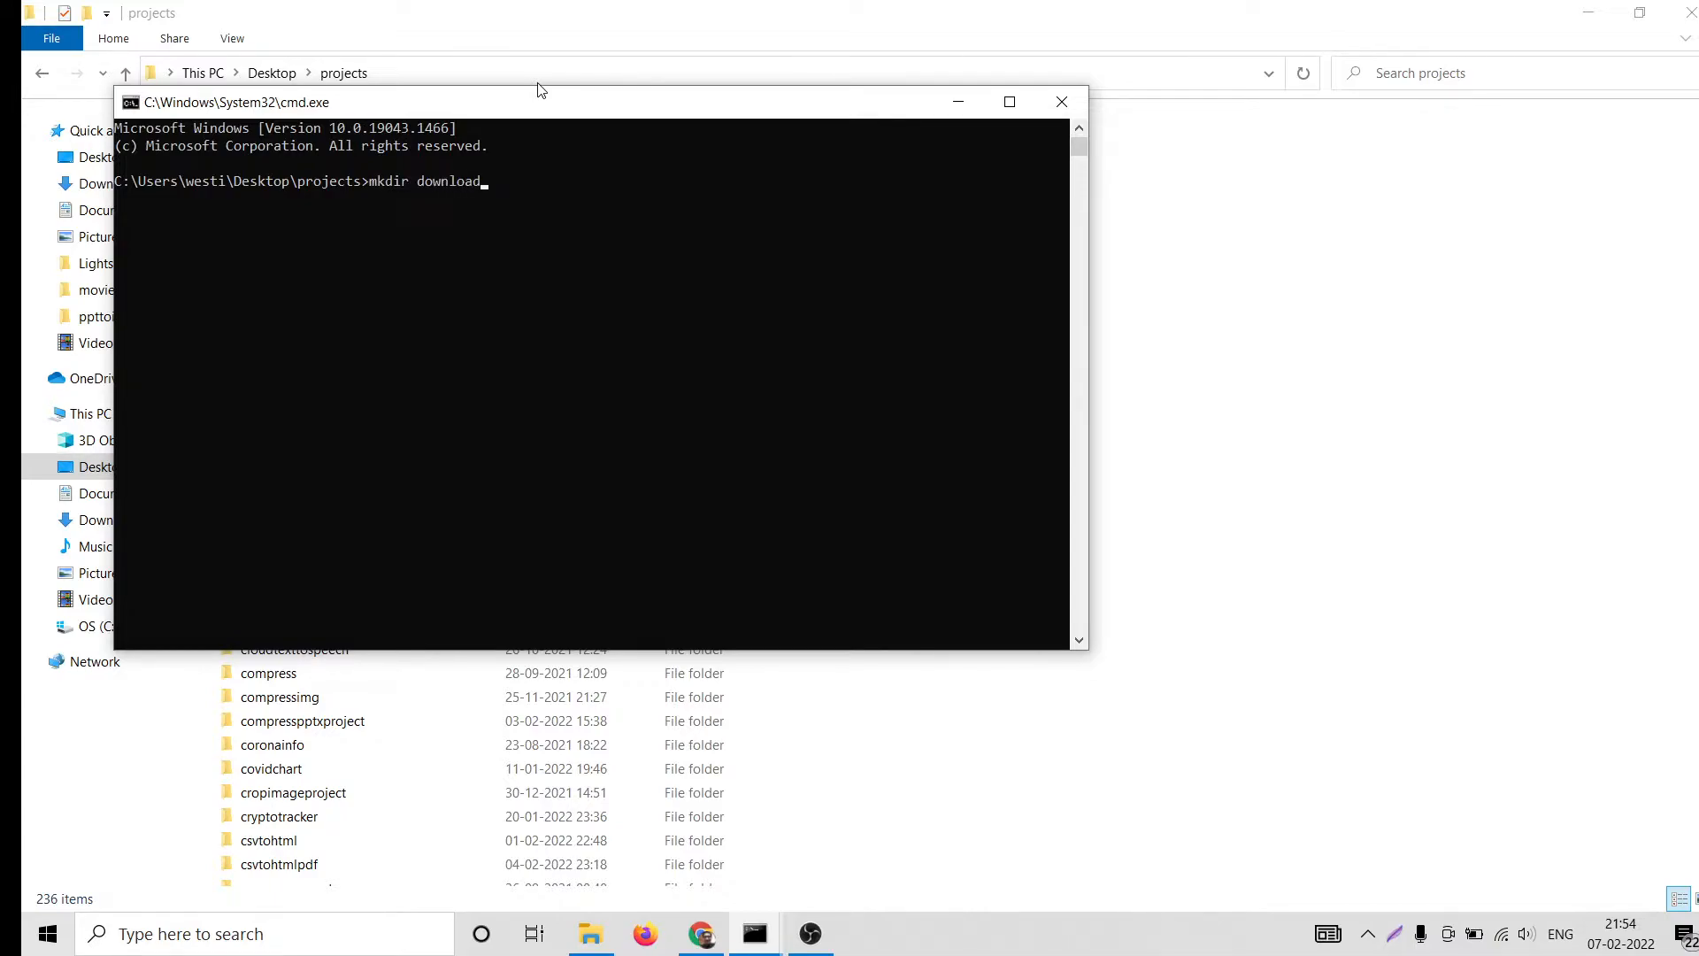
{"action": "type", "text": "cd downl"}
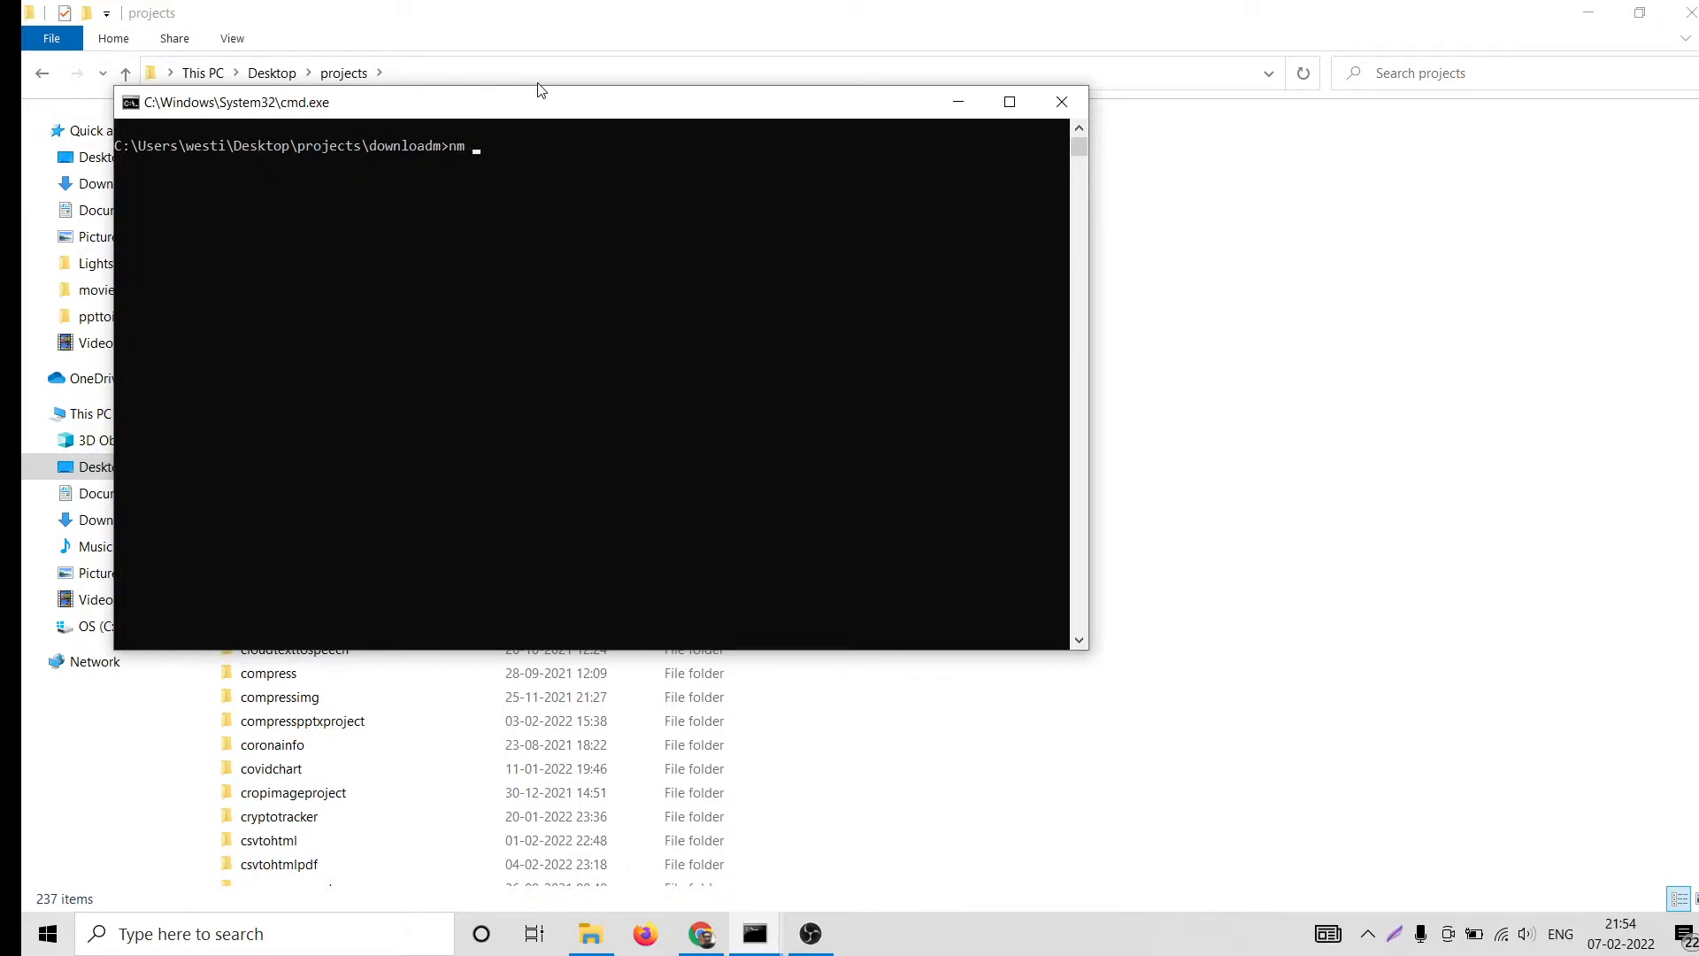
{"action": "type", "text": "code"}
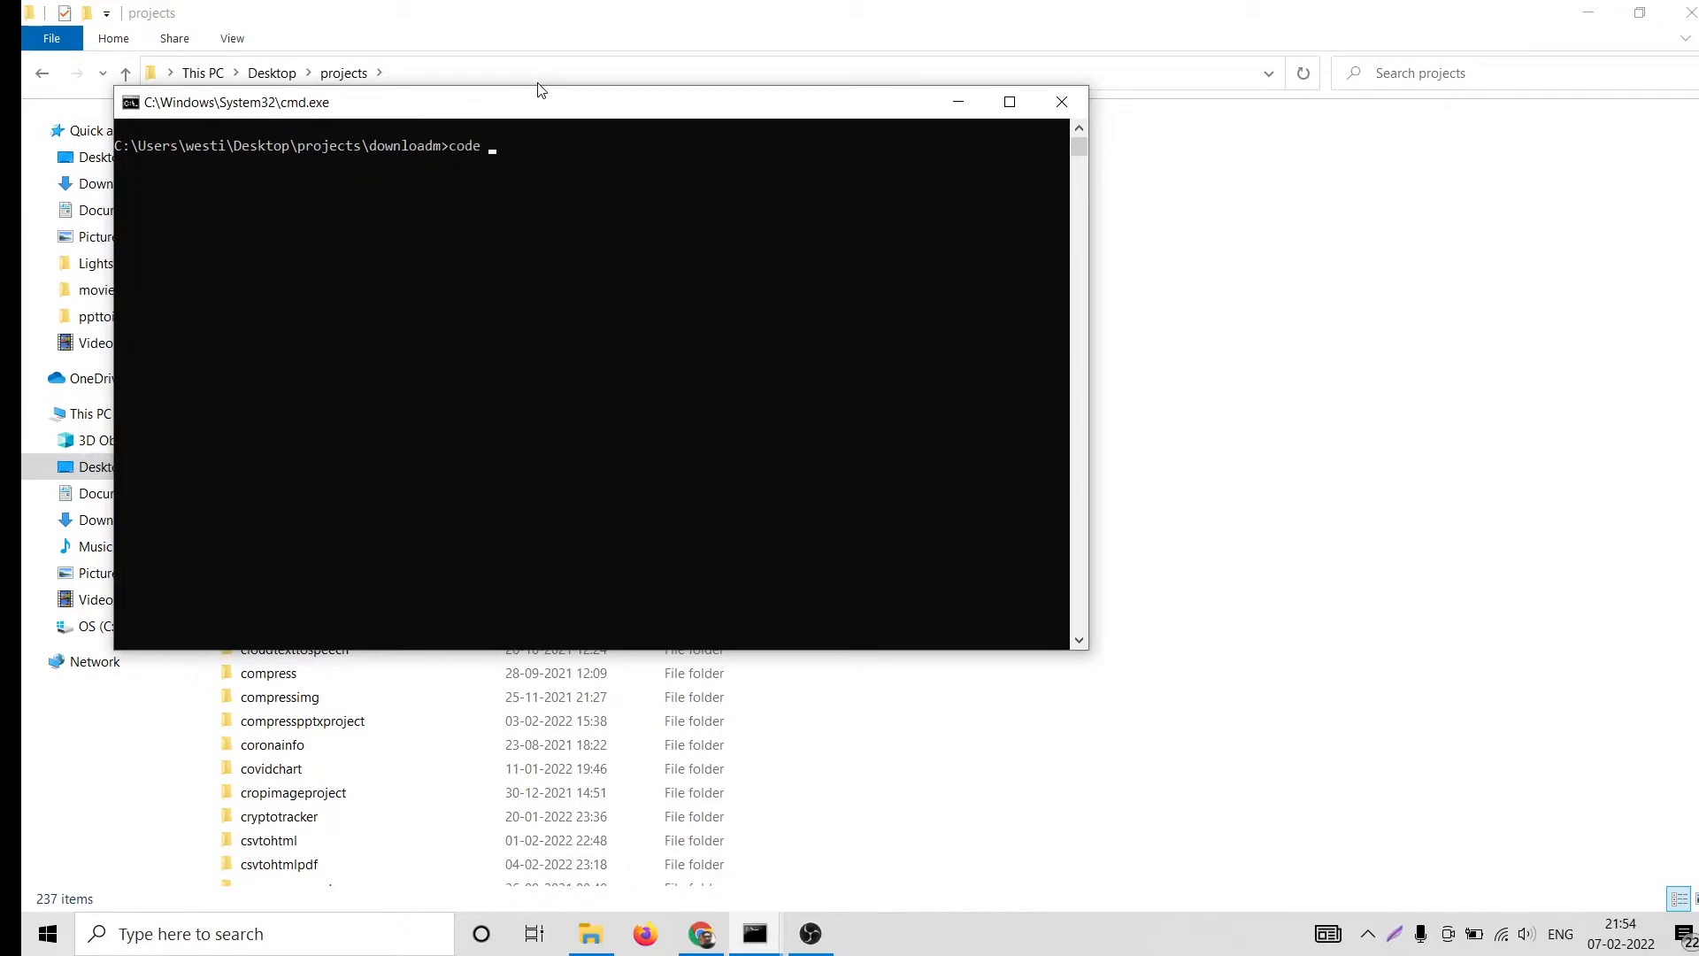
{"action": "key", "text": "enter"}
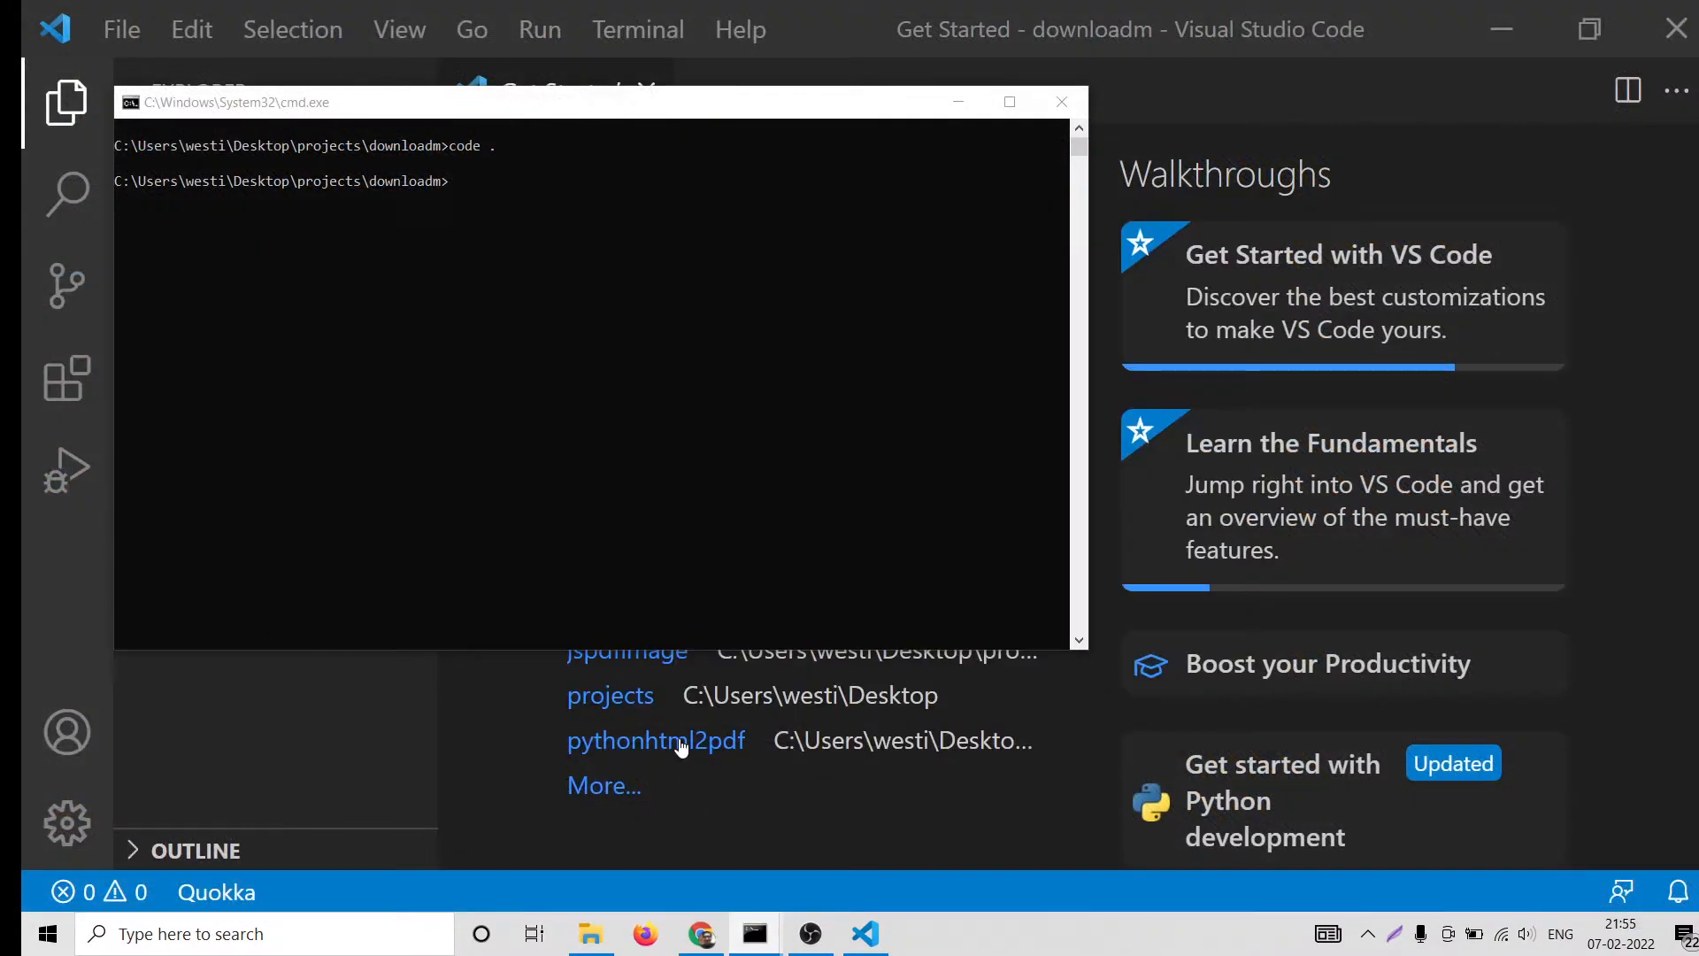
Run 'npm init -y' and 'npm i express express-zip', then check package.json dependencies
{"action": "type", "text": "npm init -"}
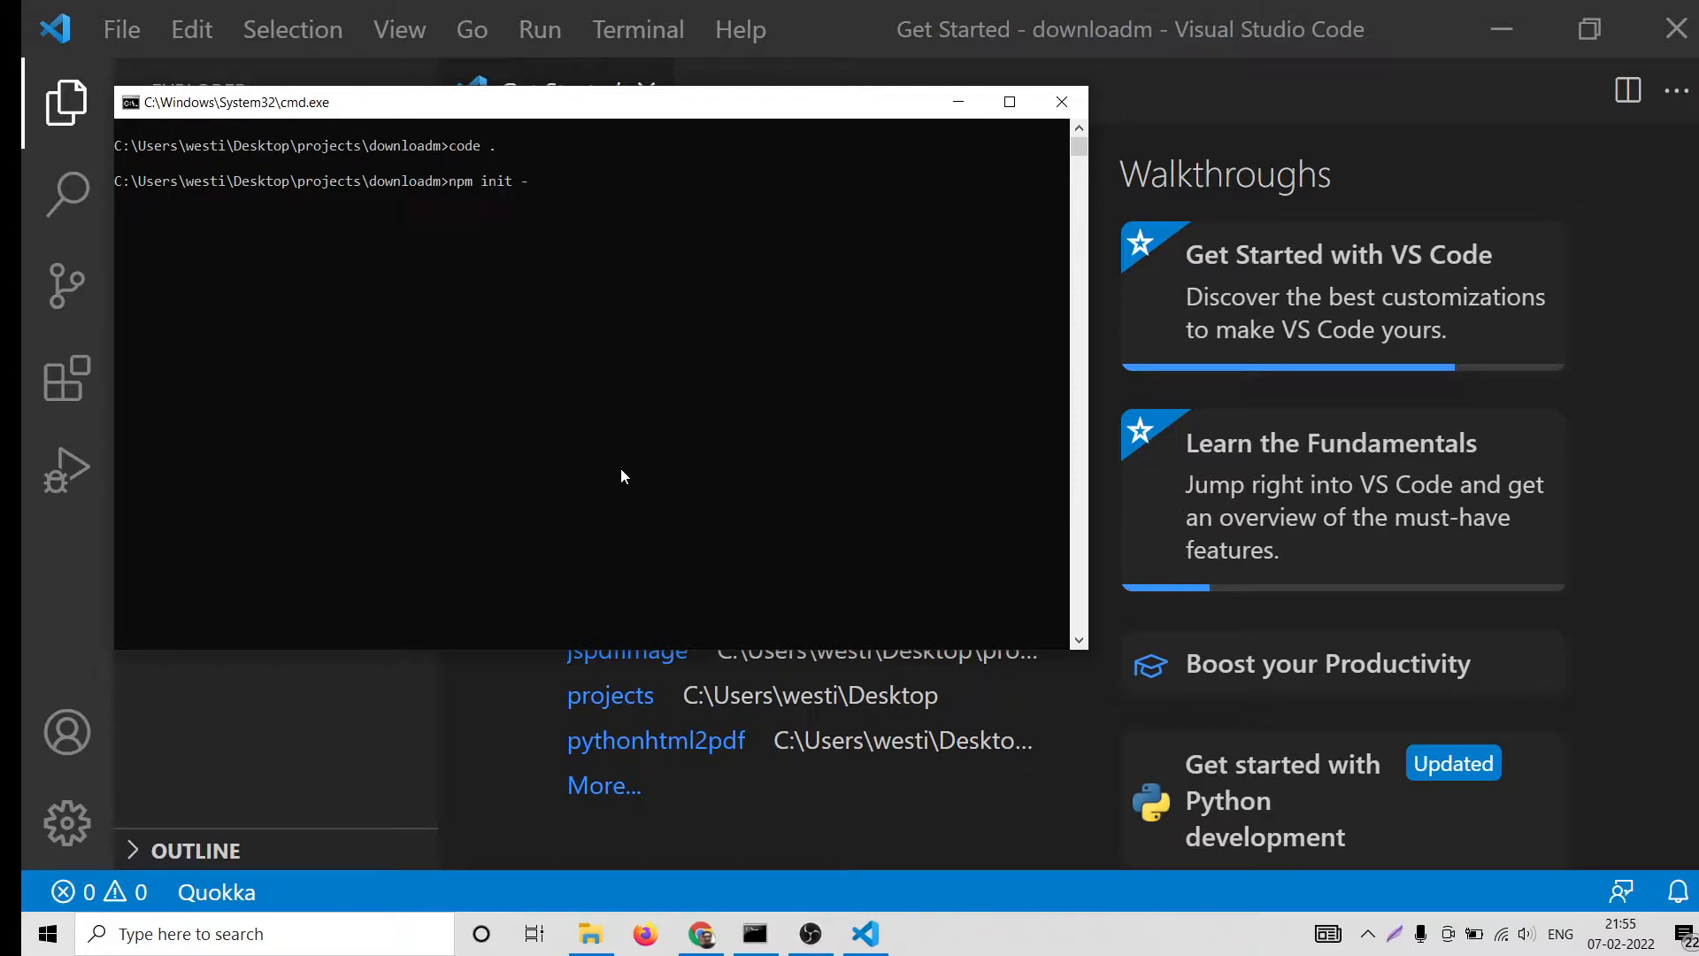
{"action": "type", "text": "y"}
{"action": "type", "text": "npm i e"}
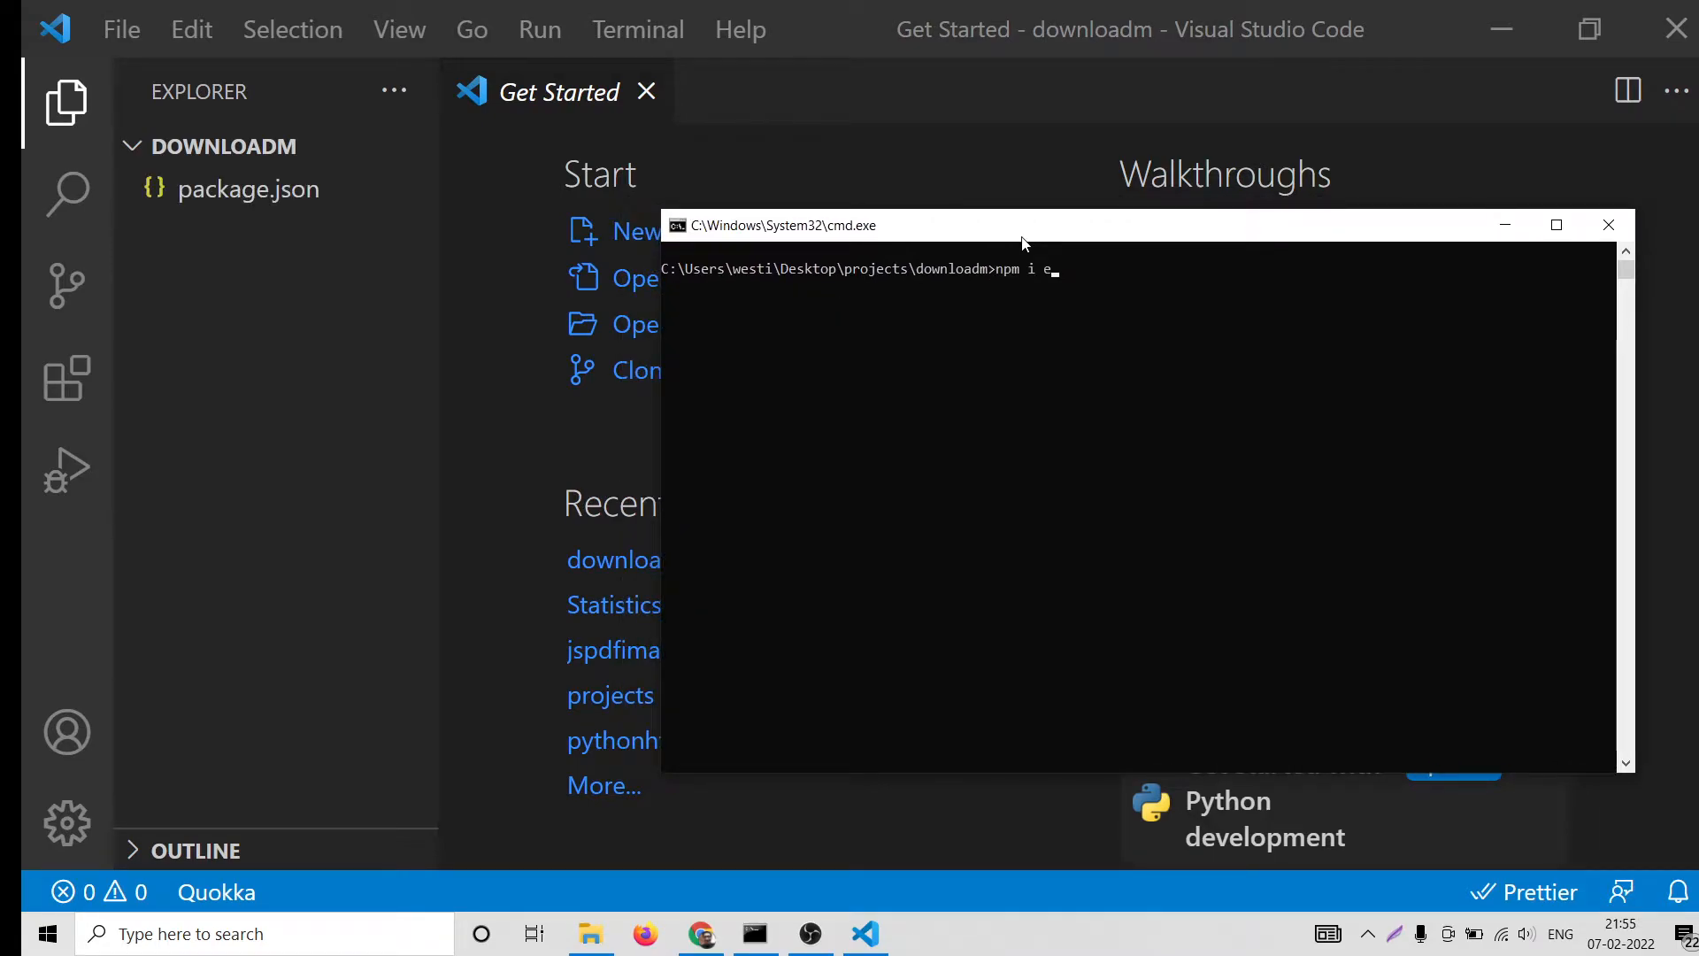
{"action": "type", "text": "xpress e"}
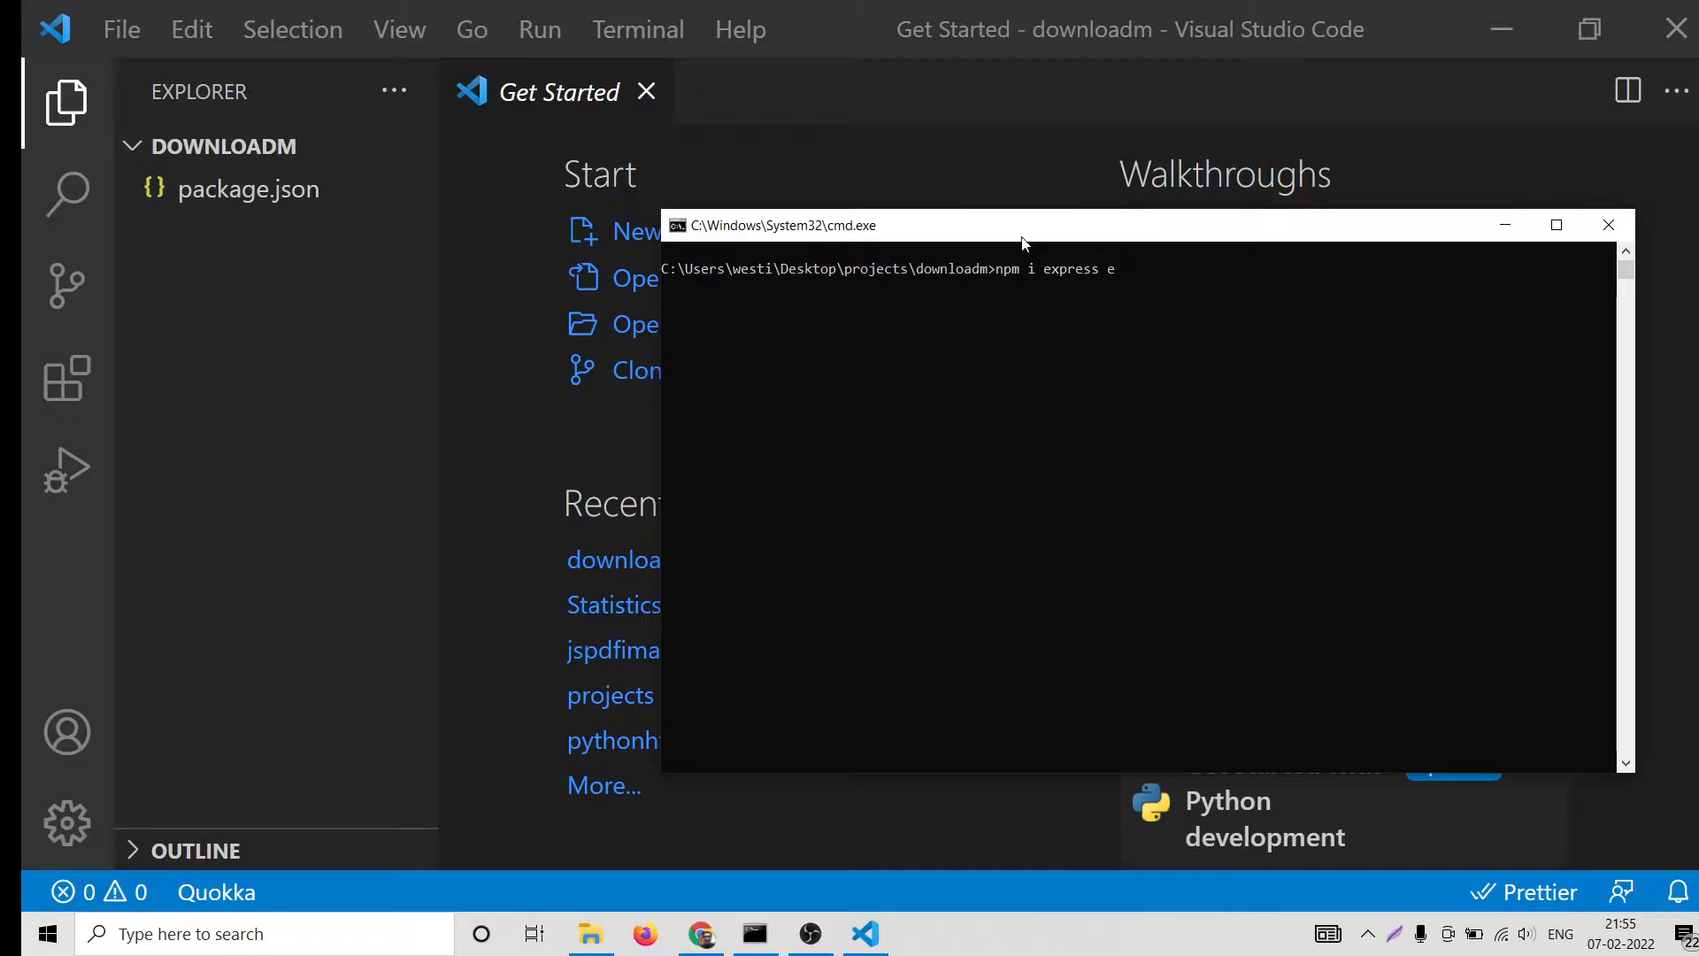
{"action": "type", "text": "xpress-zip"}
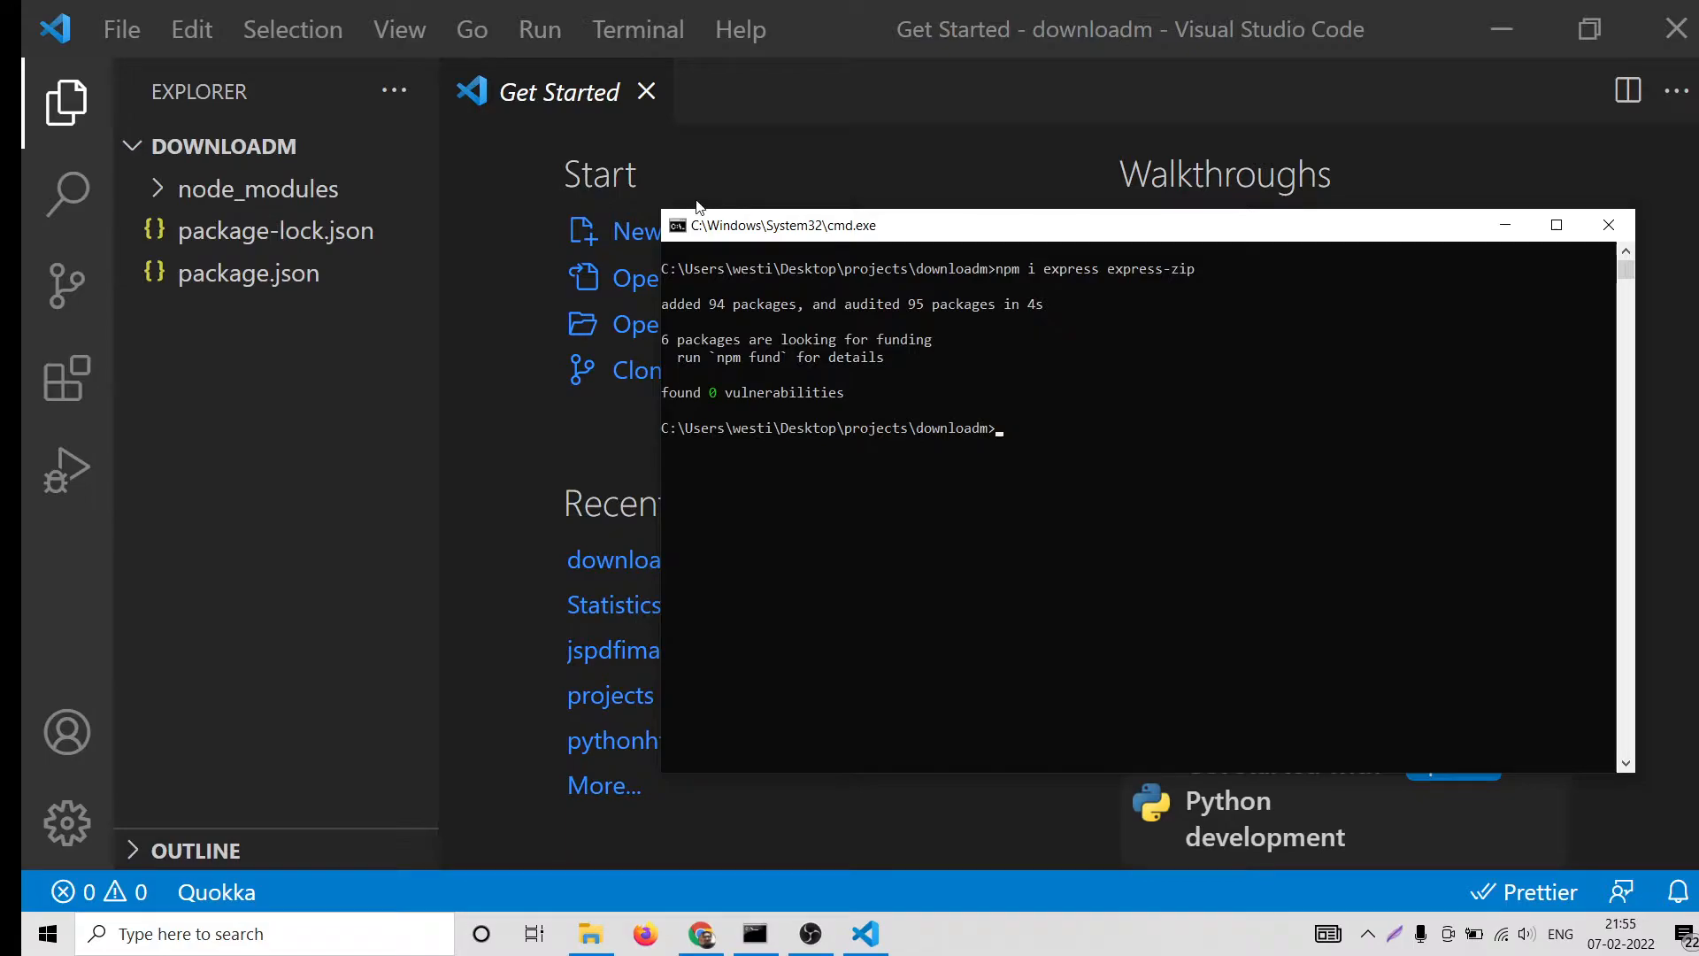
{"action": "left_click", "coordinate": [248, 273]}
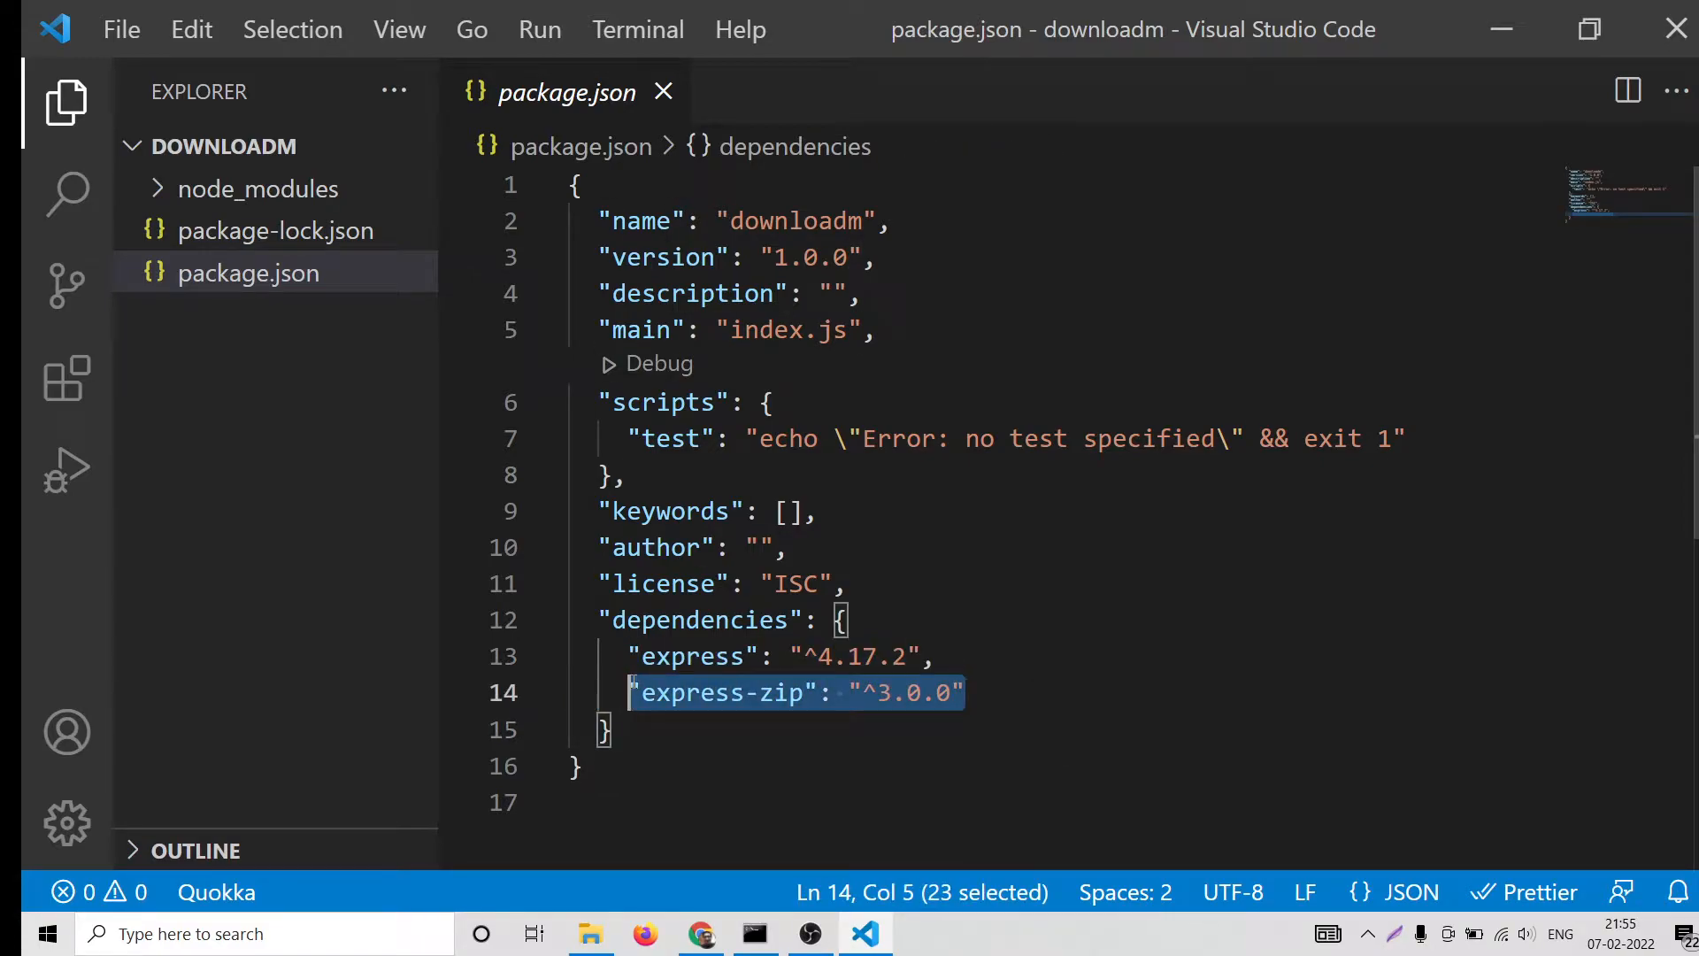
Create index.js requiring express, creating the app, and setting PORT = 5000
{"action": "left_click", "coordinate": [274, 145]}
{"action": "type", "text": "index.js"}
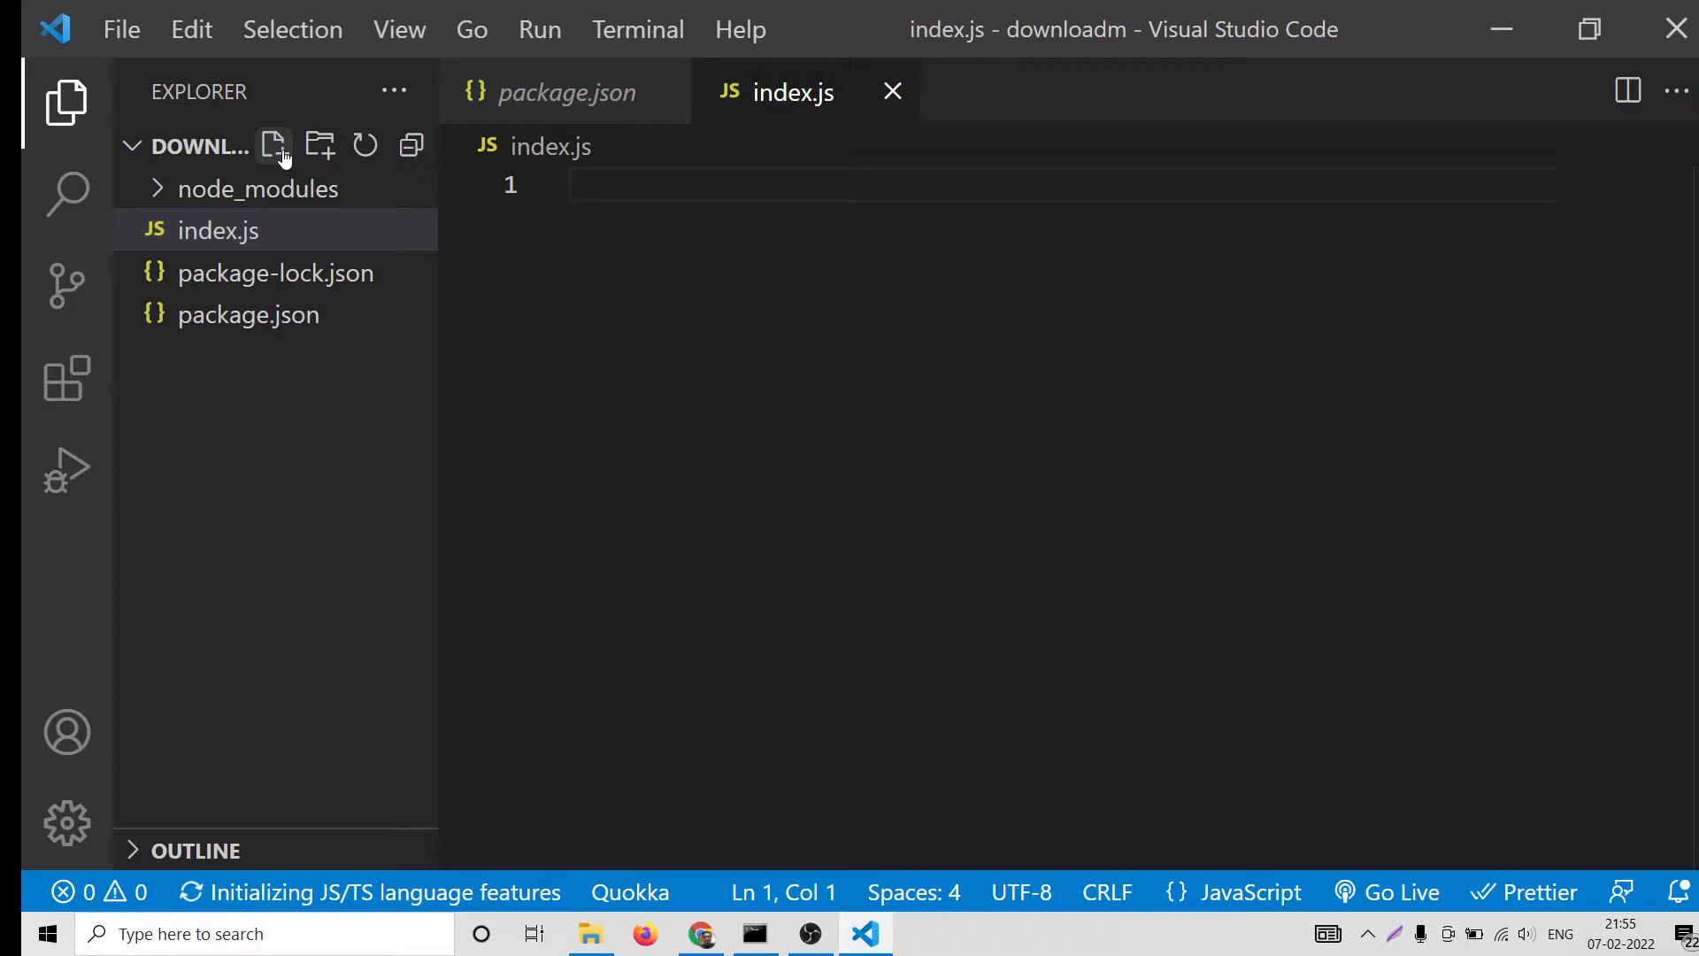
{"action": "left_click", "coordinate": [67, 102]}
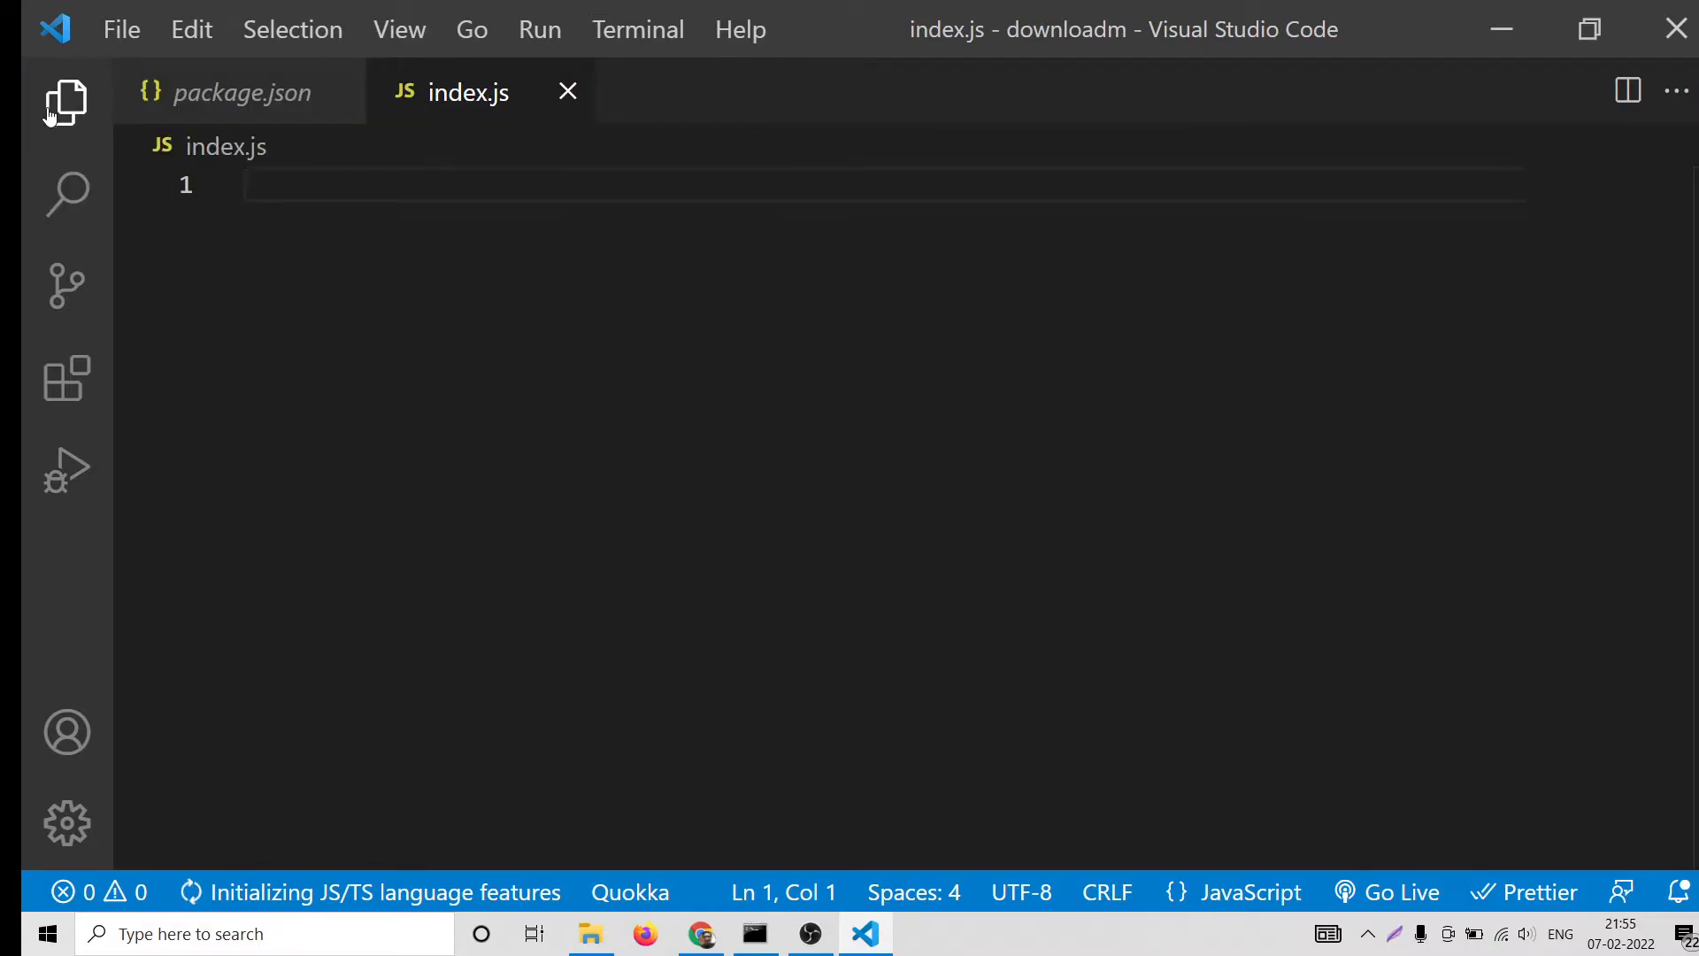
{"action": "type", "text": "const expres"}
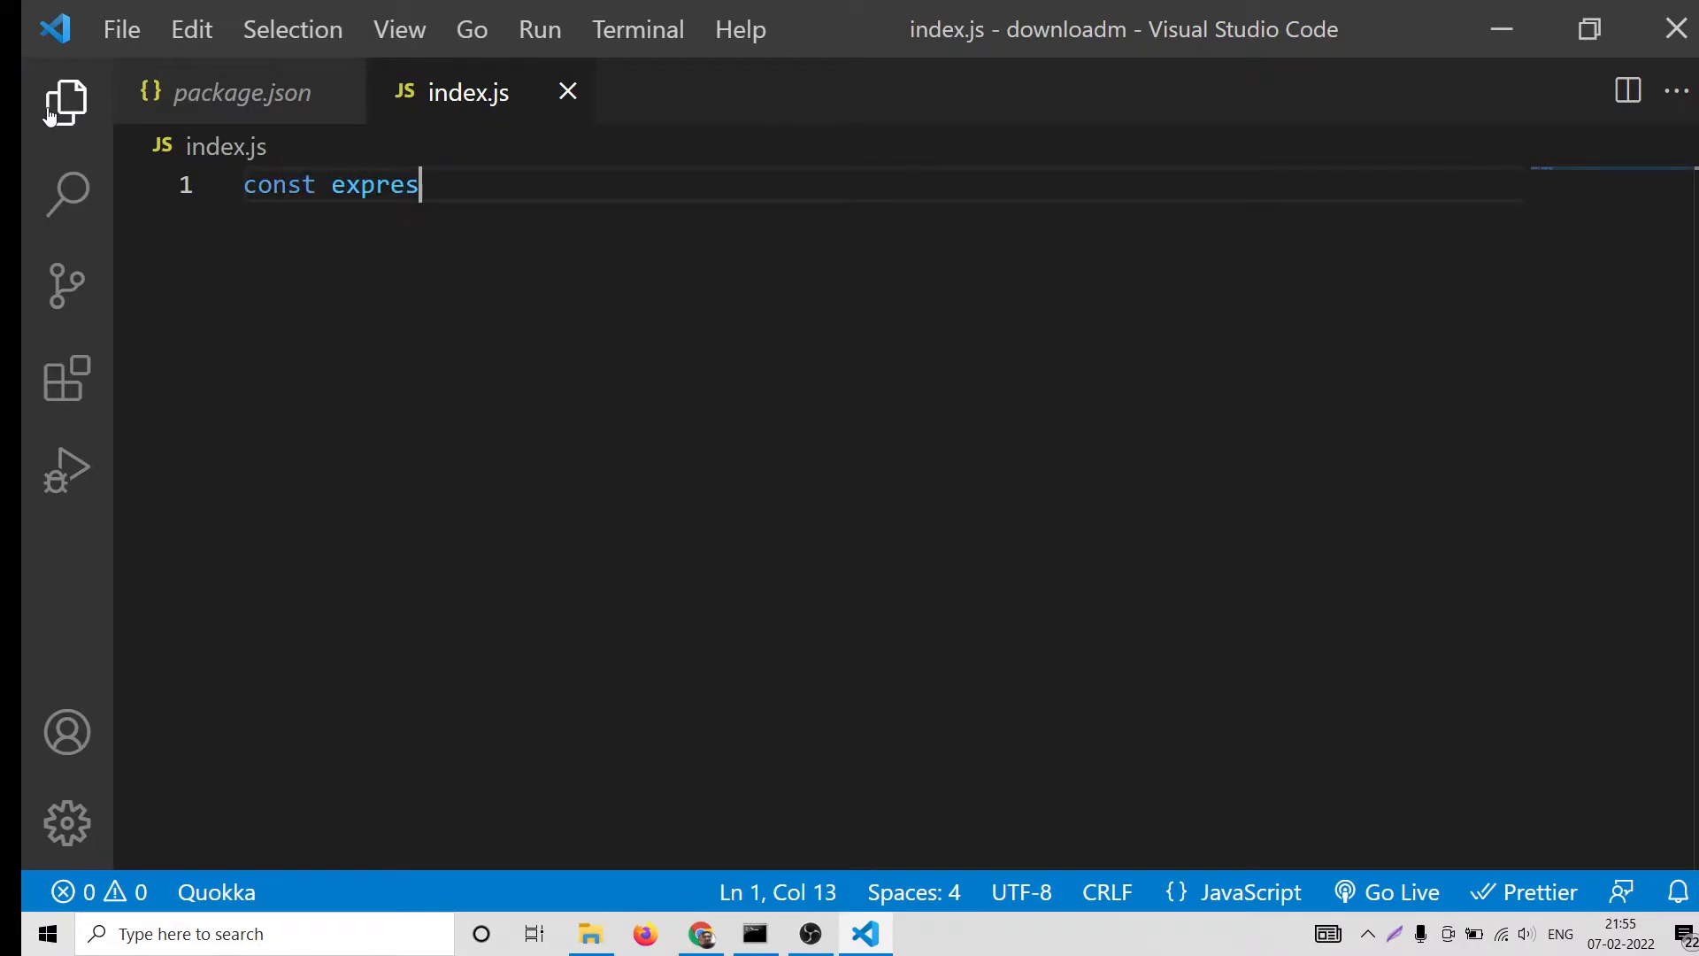
{"action": "type", "text": "s = require"}
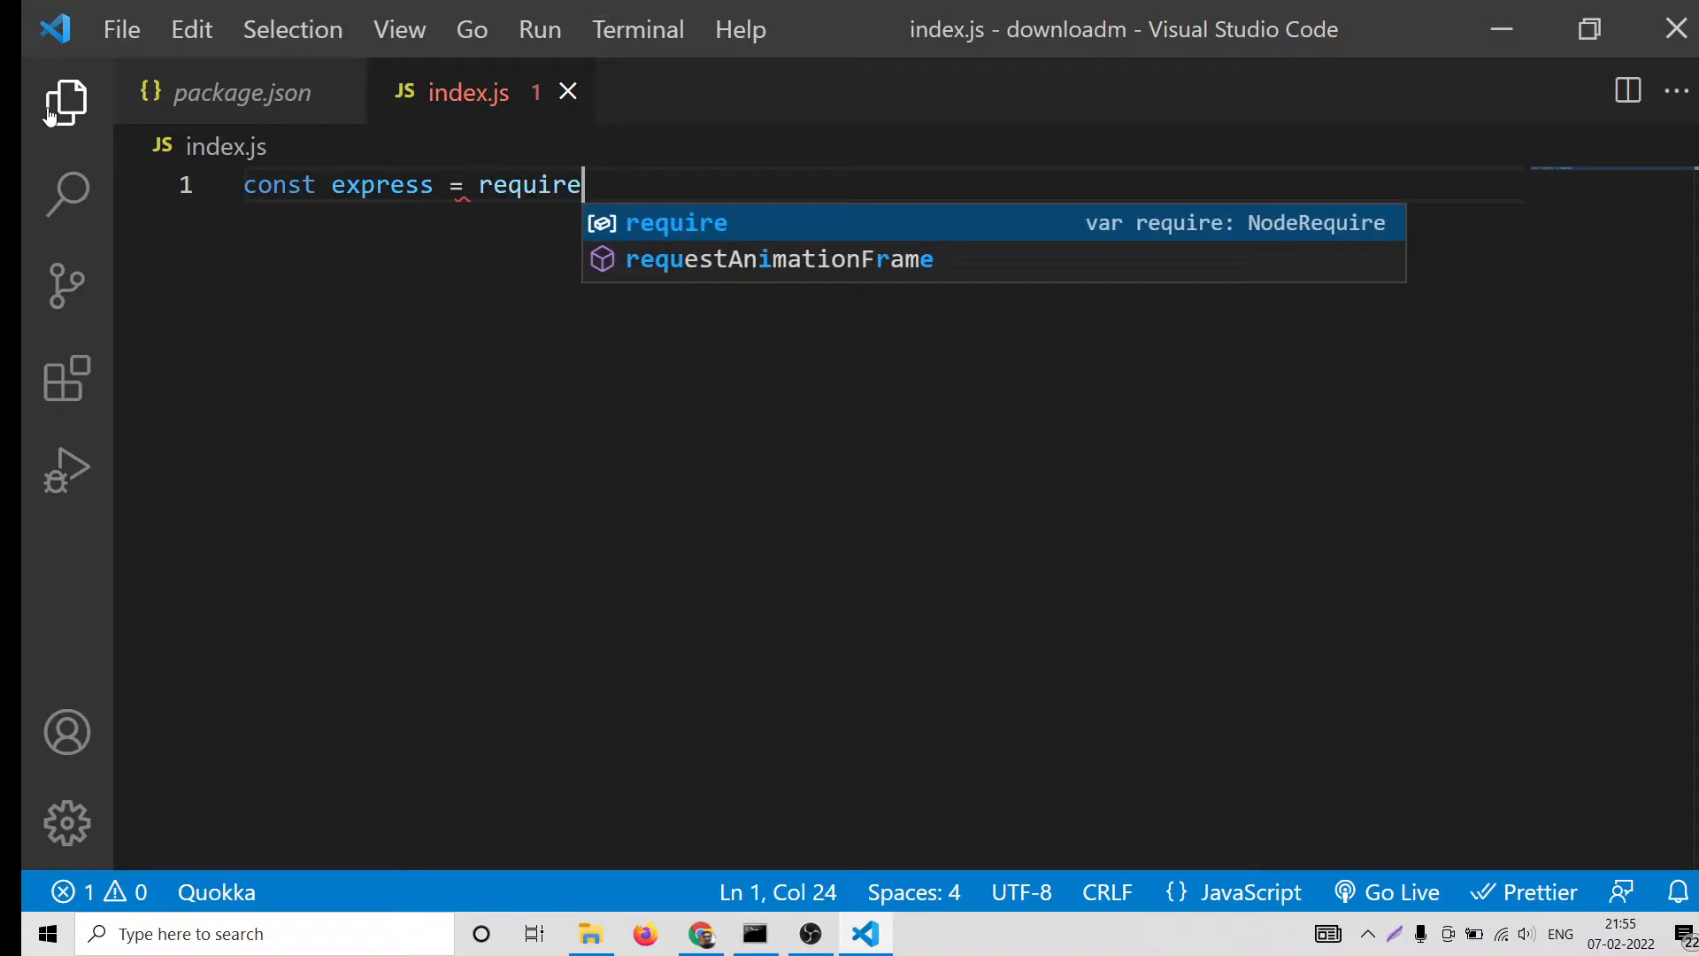
{"action": "type", "text": "('express')"}
{"action": "type", "text": "const app ="}
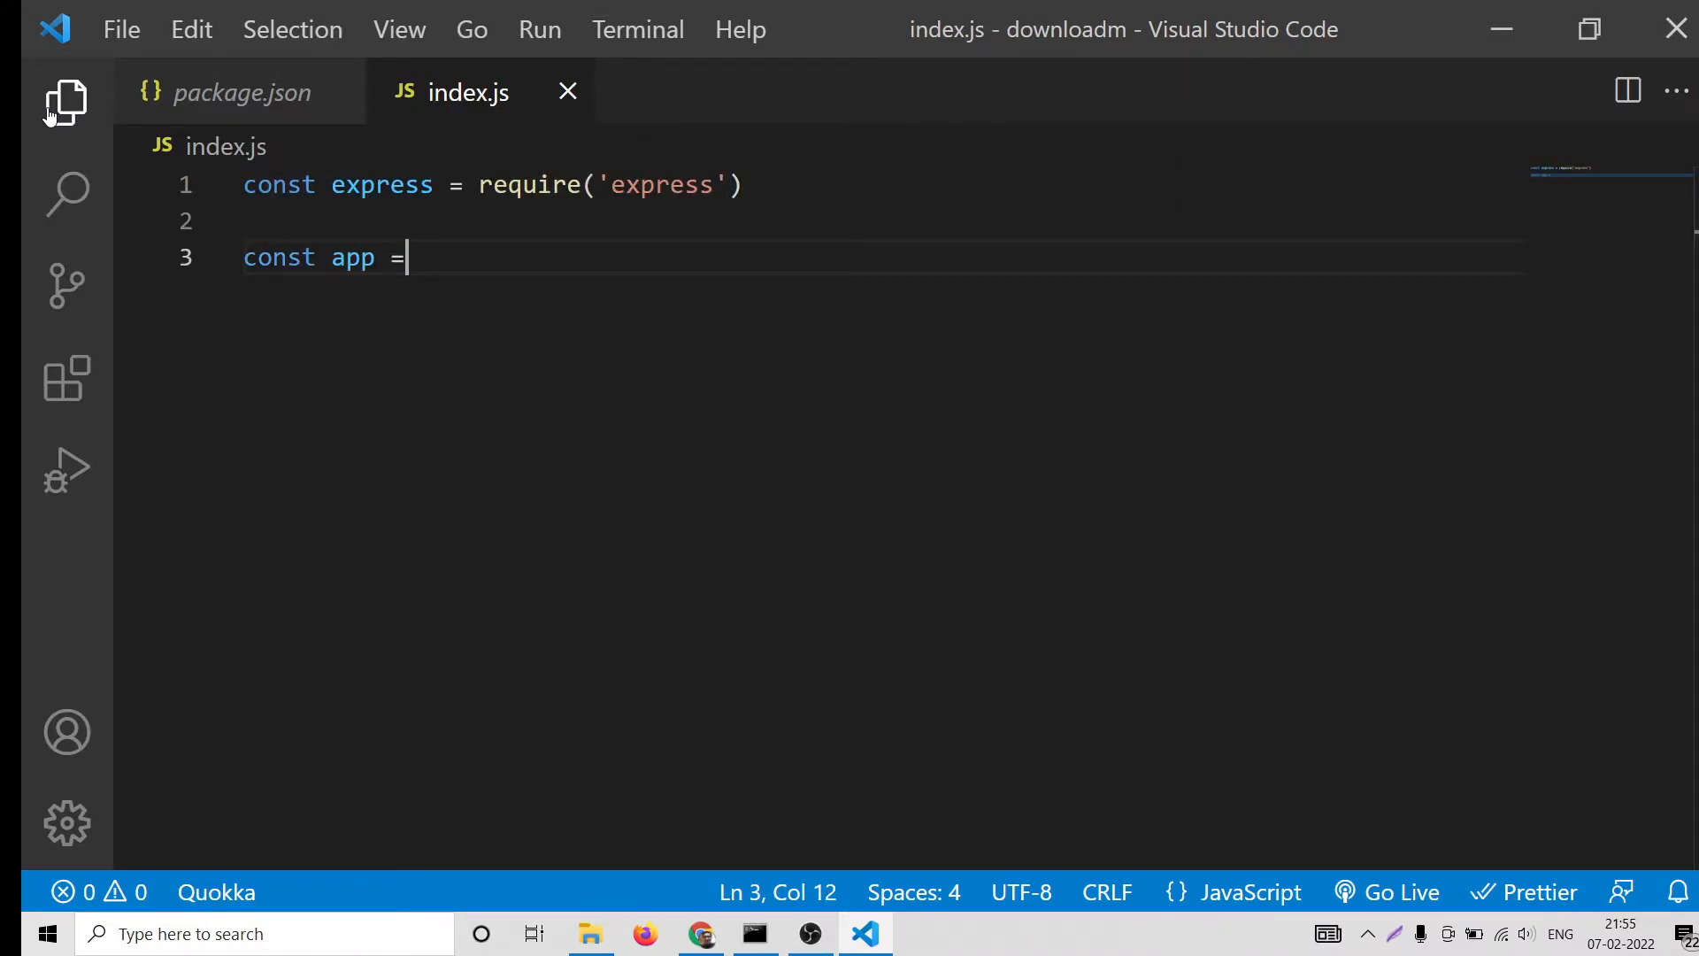
{"action": "type", "text": "express("}
{"action": "type", "text": "con"}
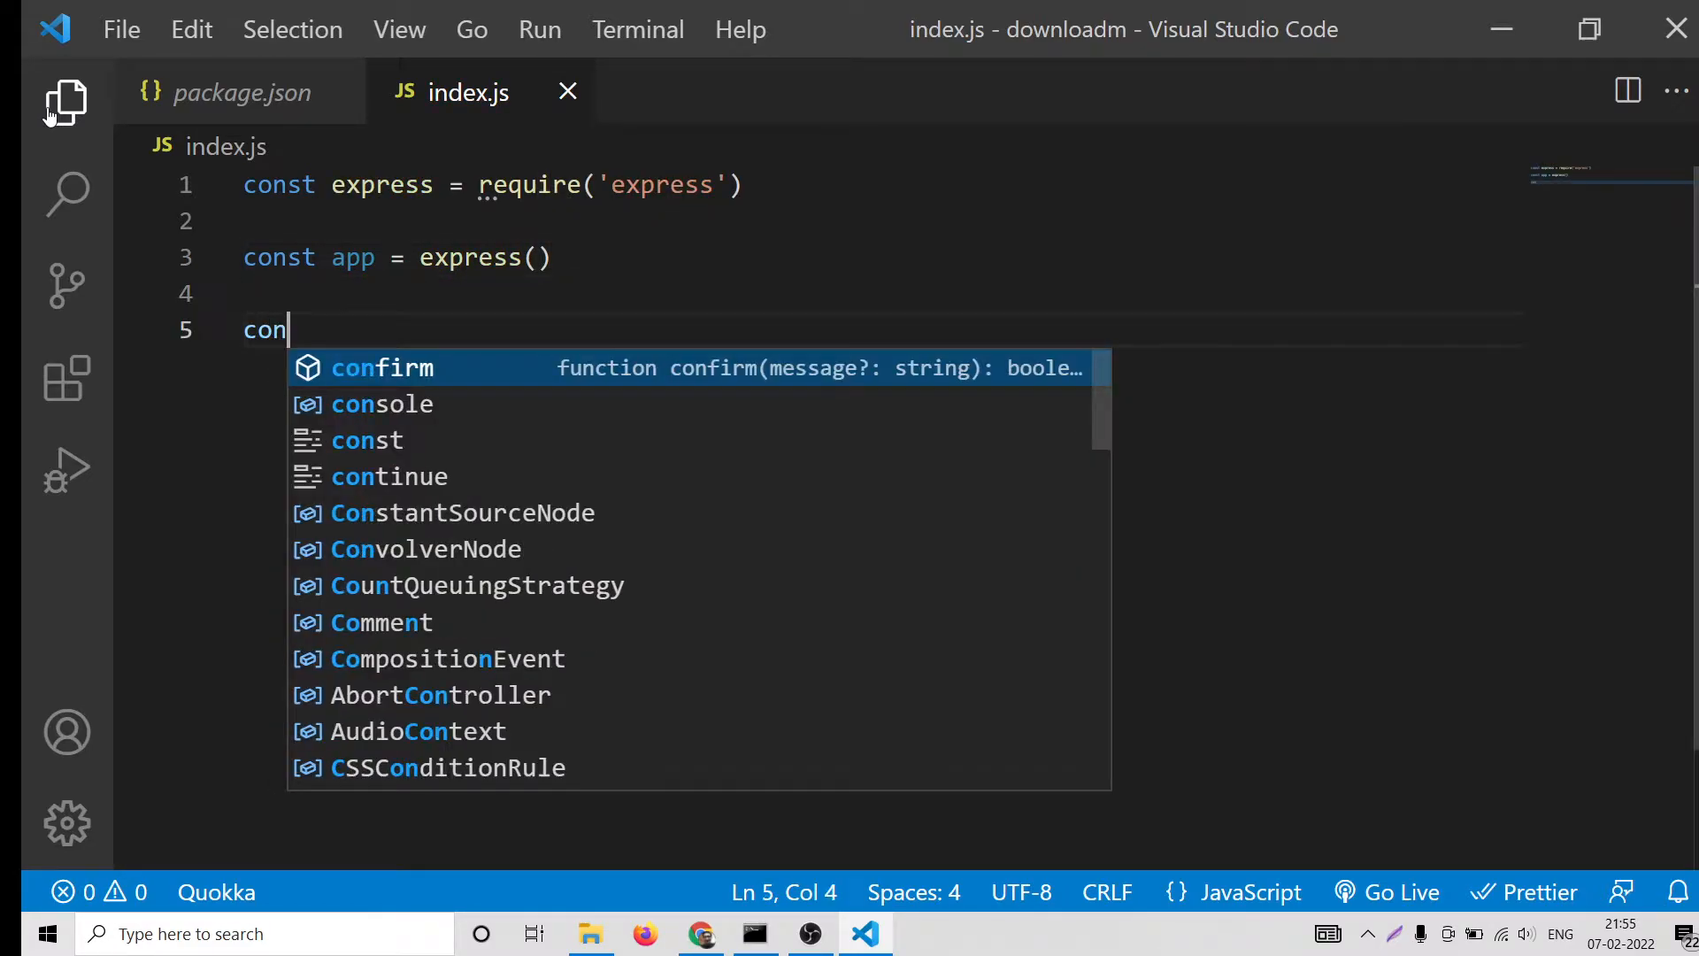
{"action": "type", "text": "st PORT ="}
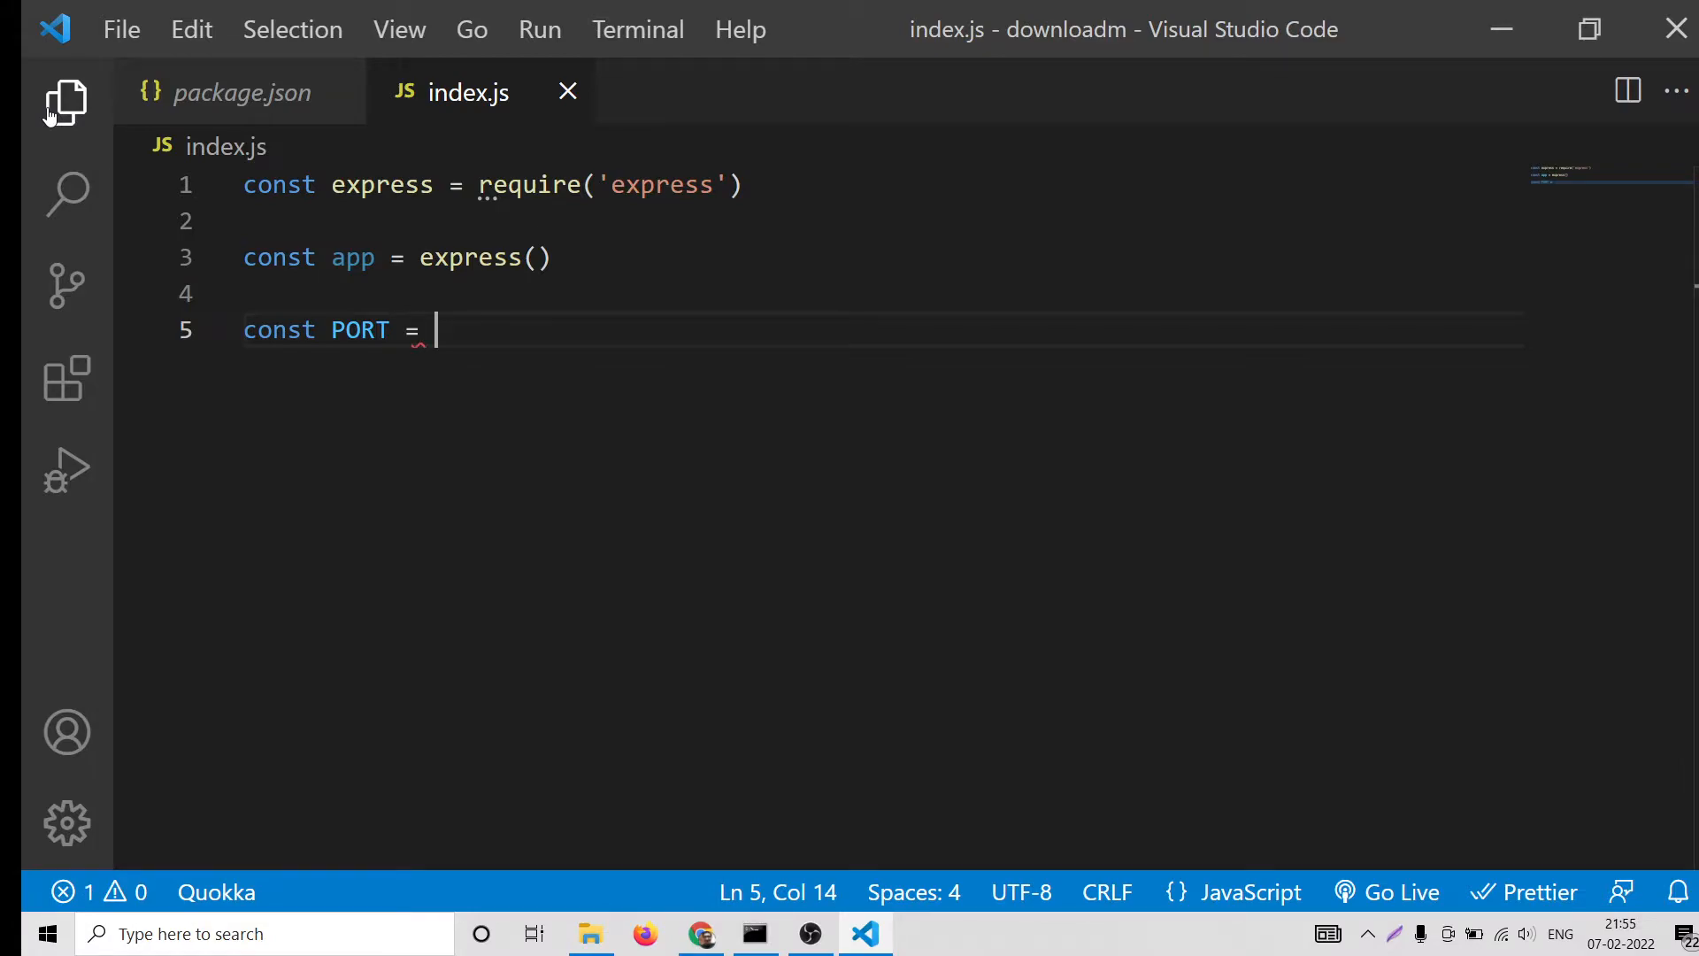
{"action": "type", "text": "5000"}
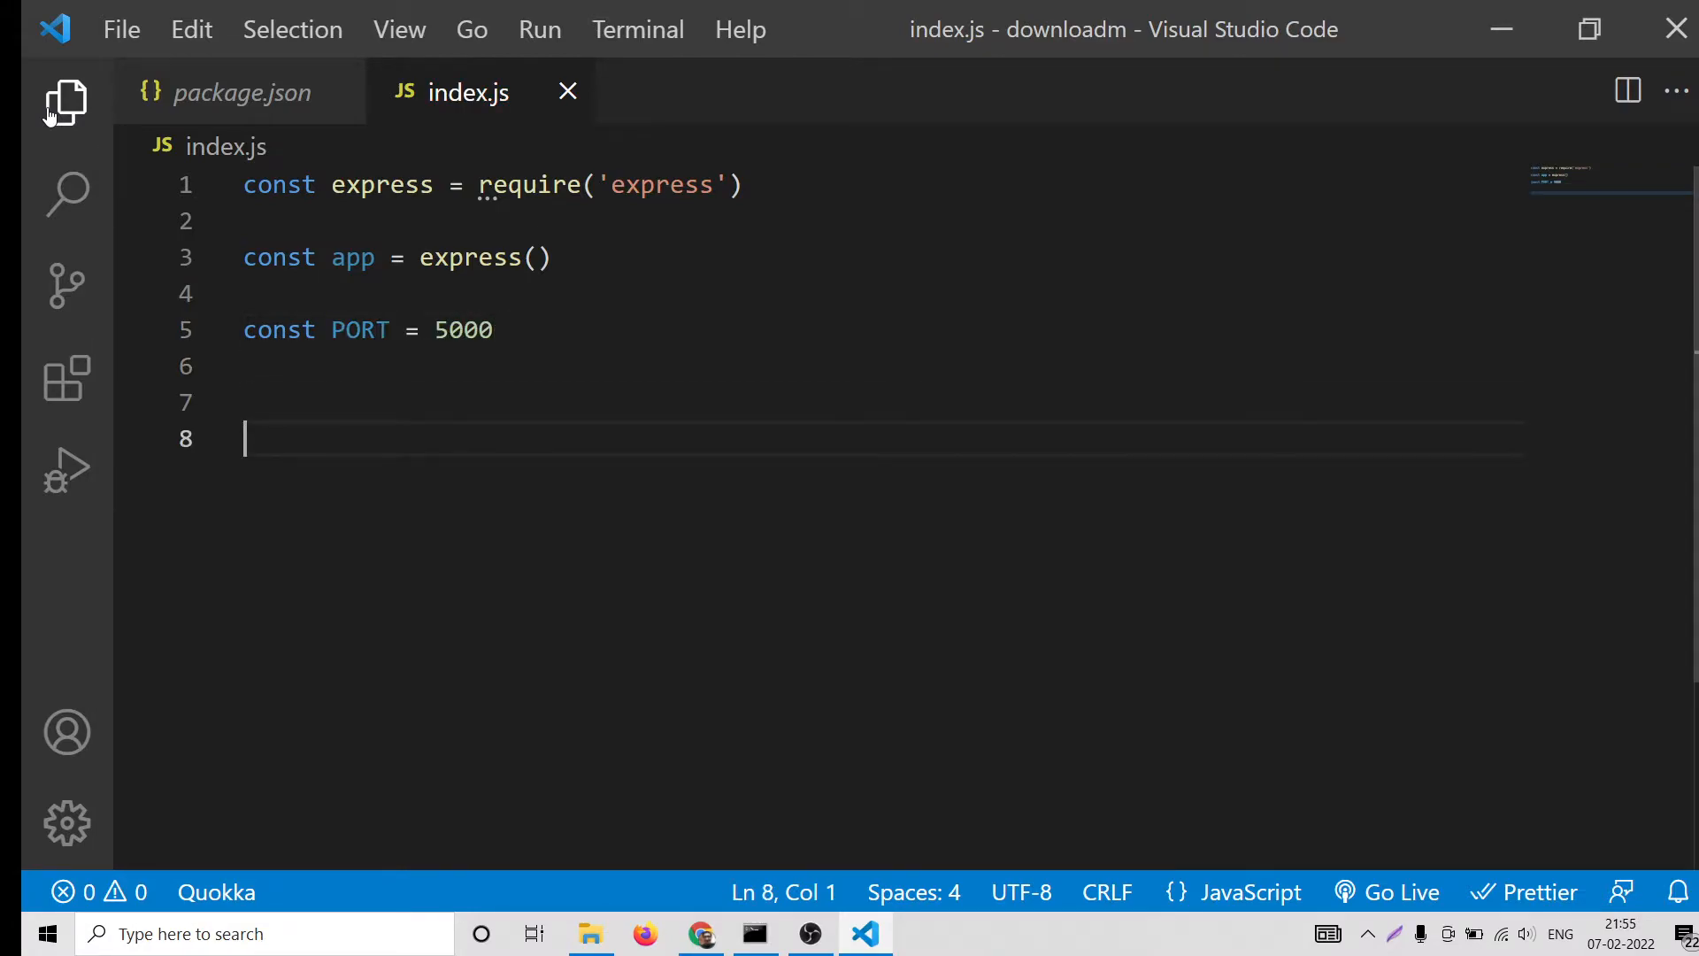
Add app.listen on port 5000 with an 'App is running' console log
{"action": "type", "text": "P"}
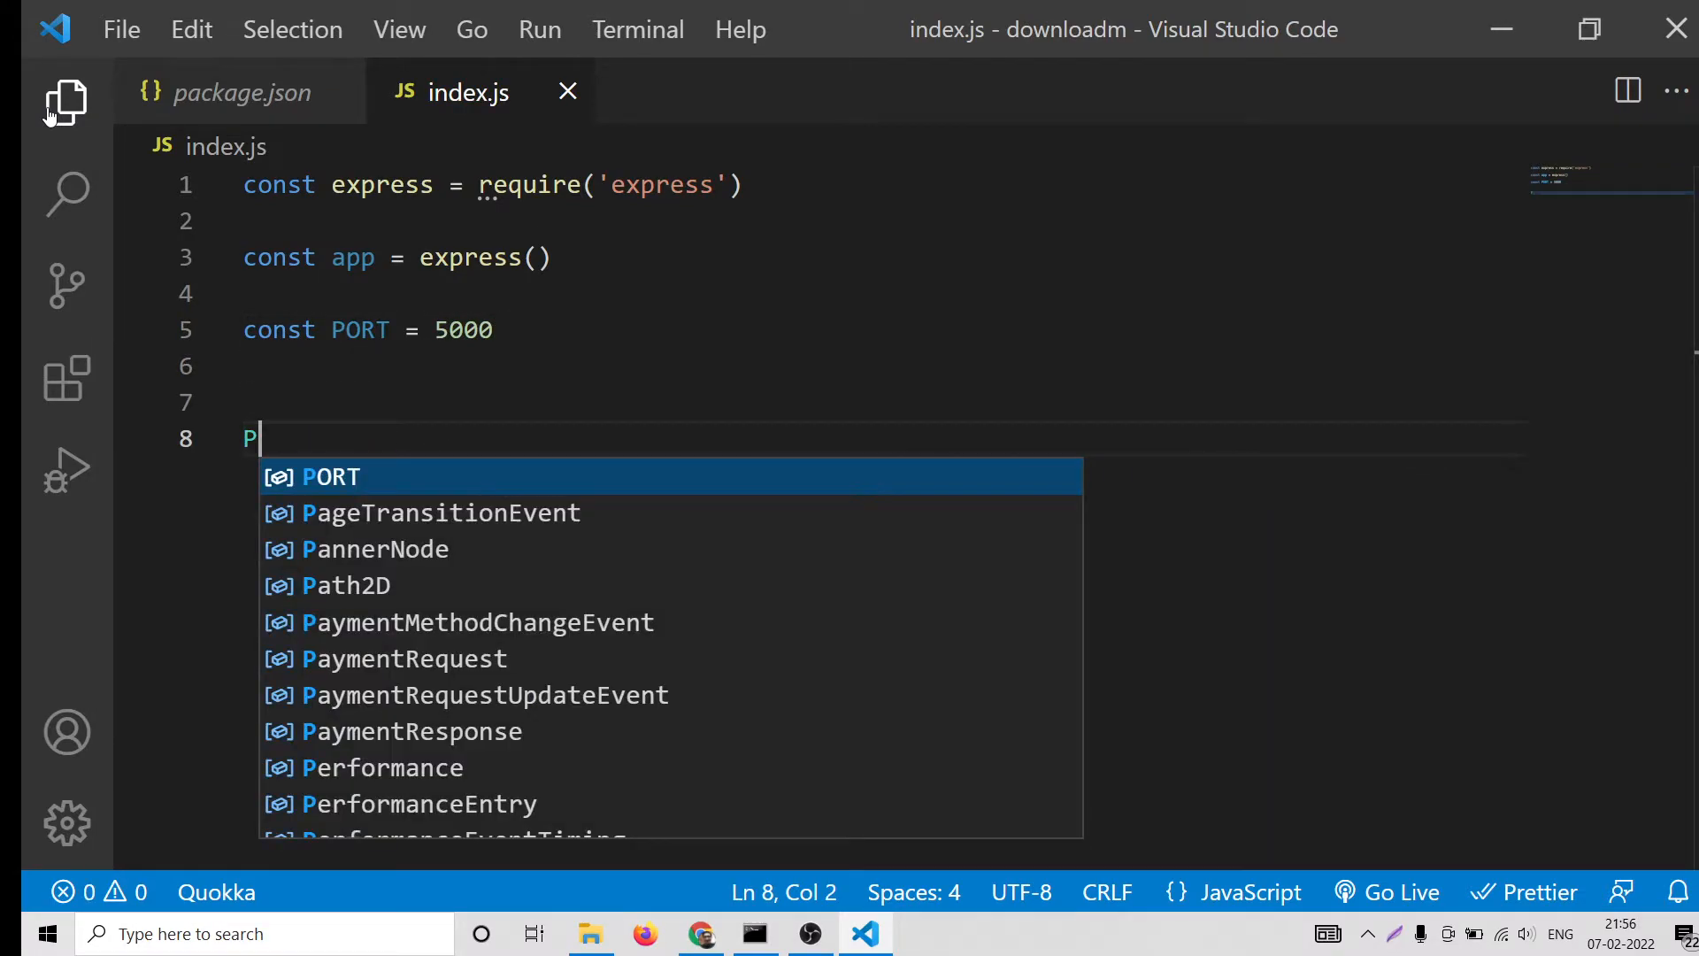
{"action": "type", "text": "ppliste"}
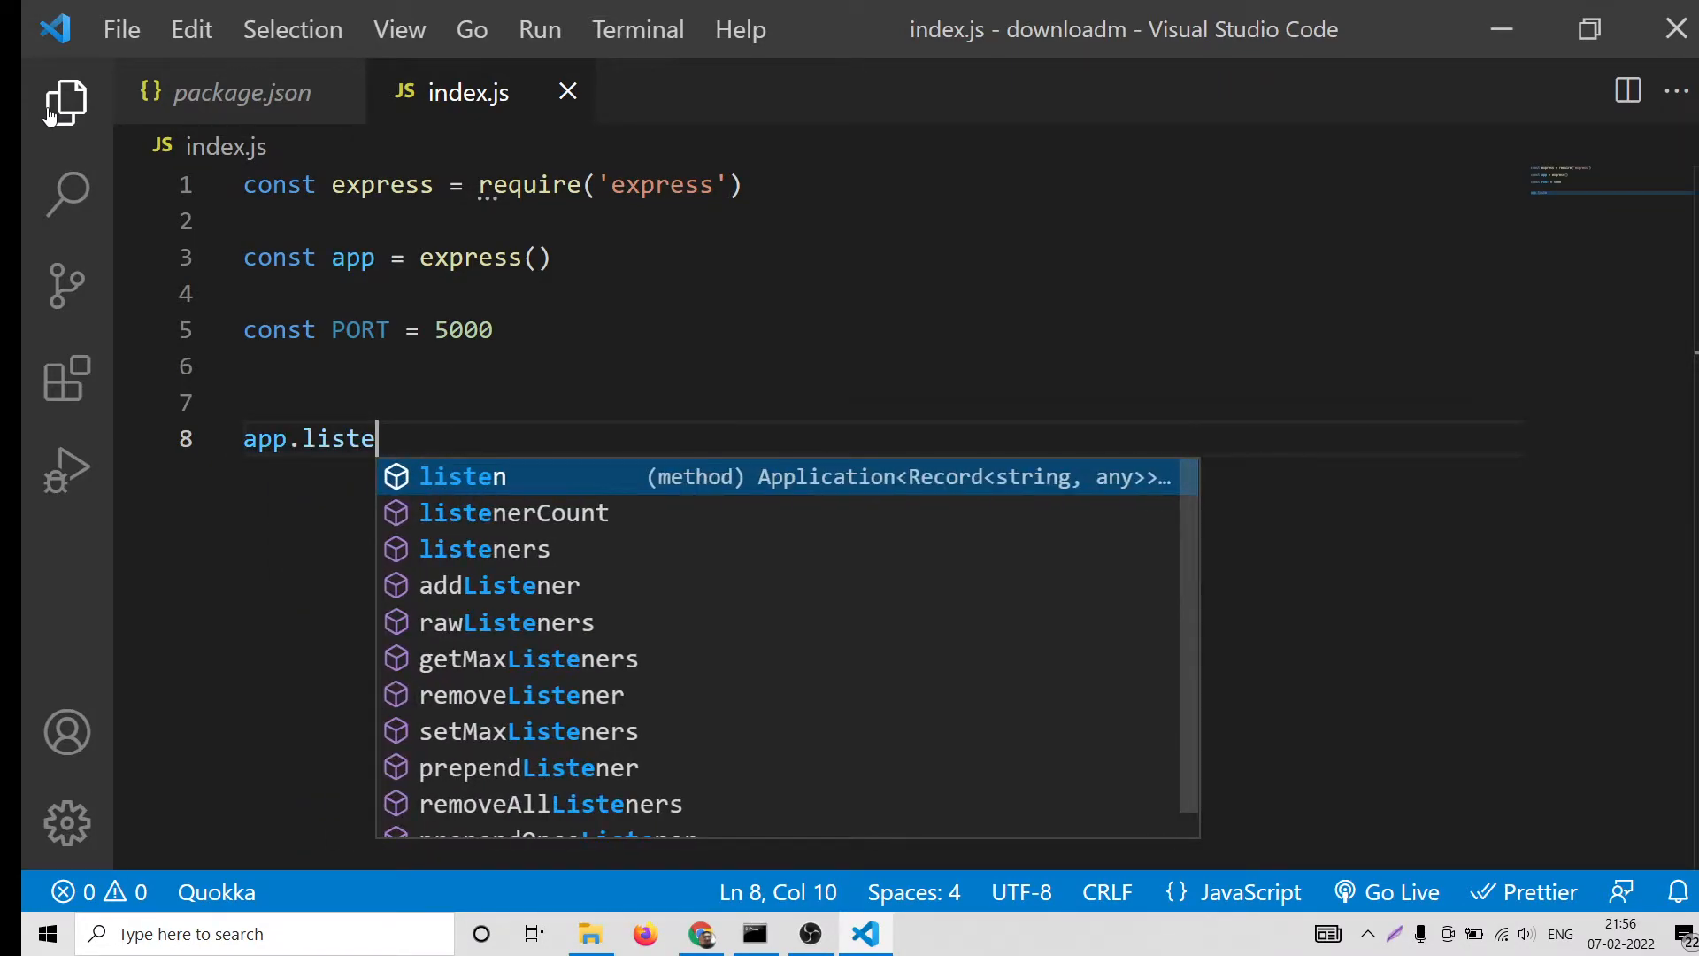
{"action": "type", "text": "n(5000,"}
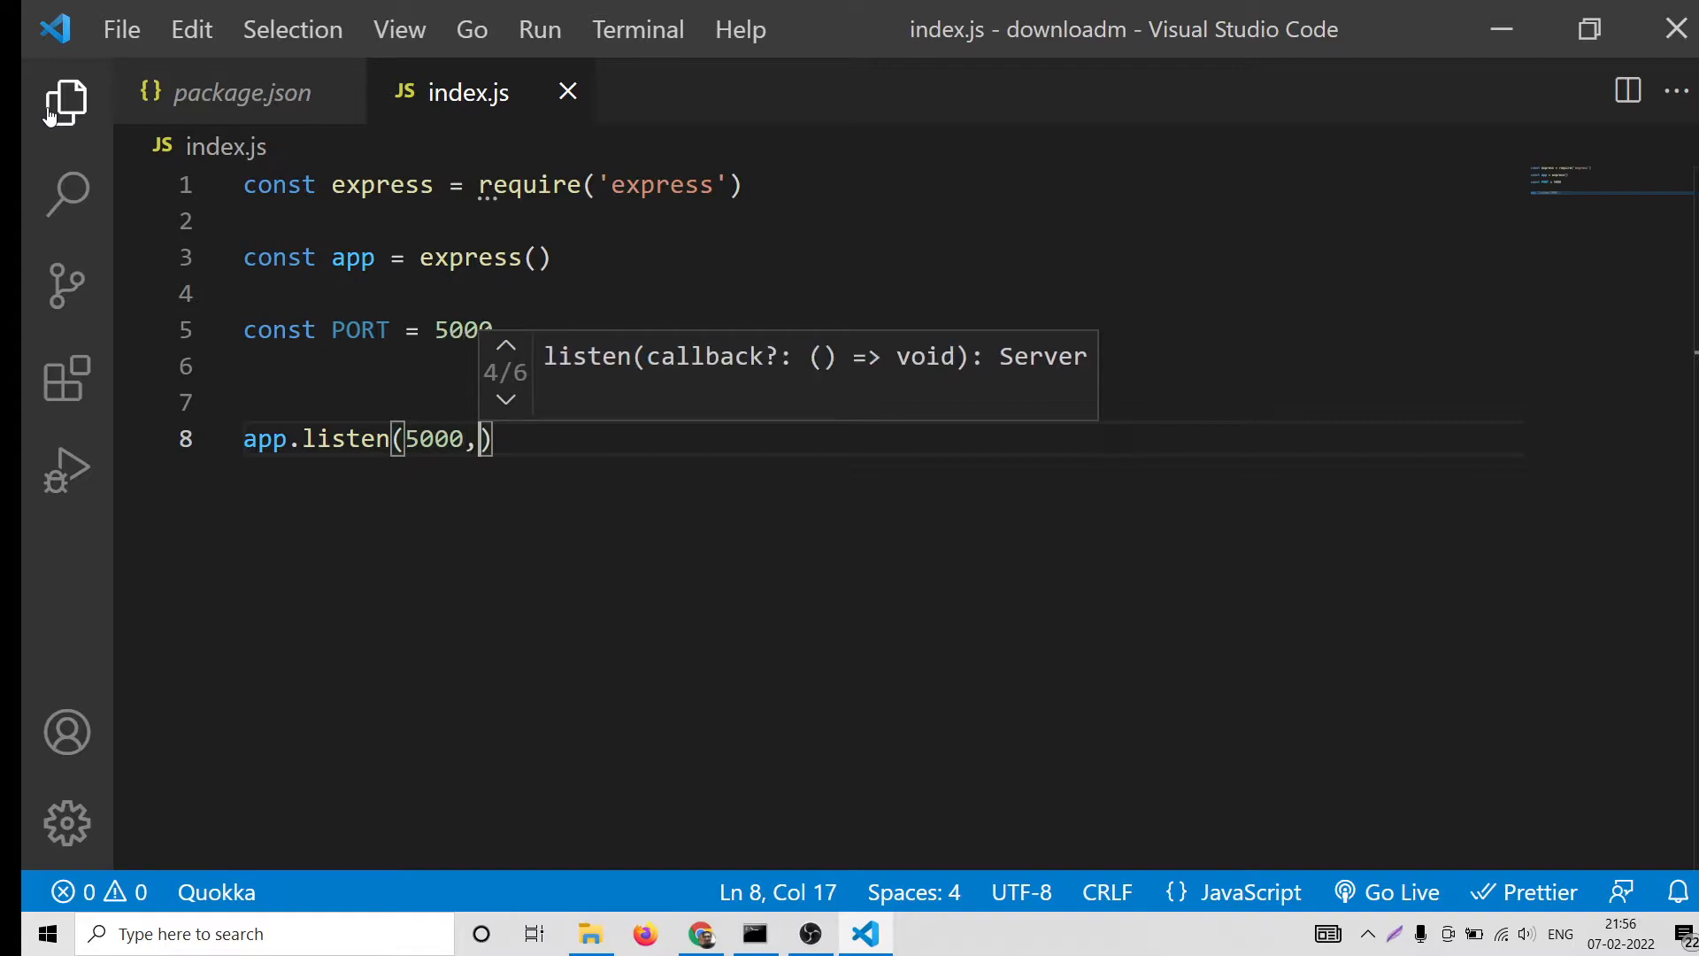
{"action": "type", "text": "() => {"}
{"action": "type", "text": "console.log"}
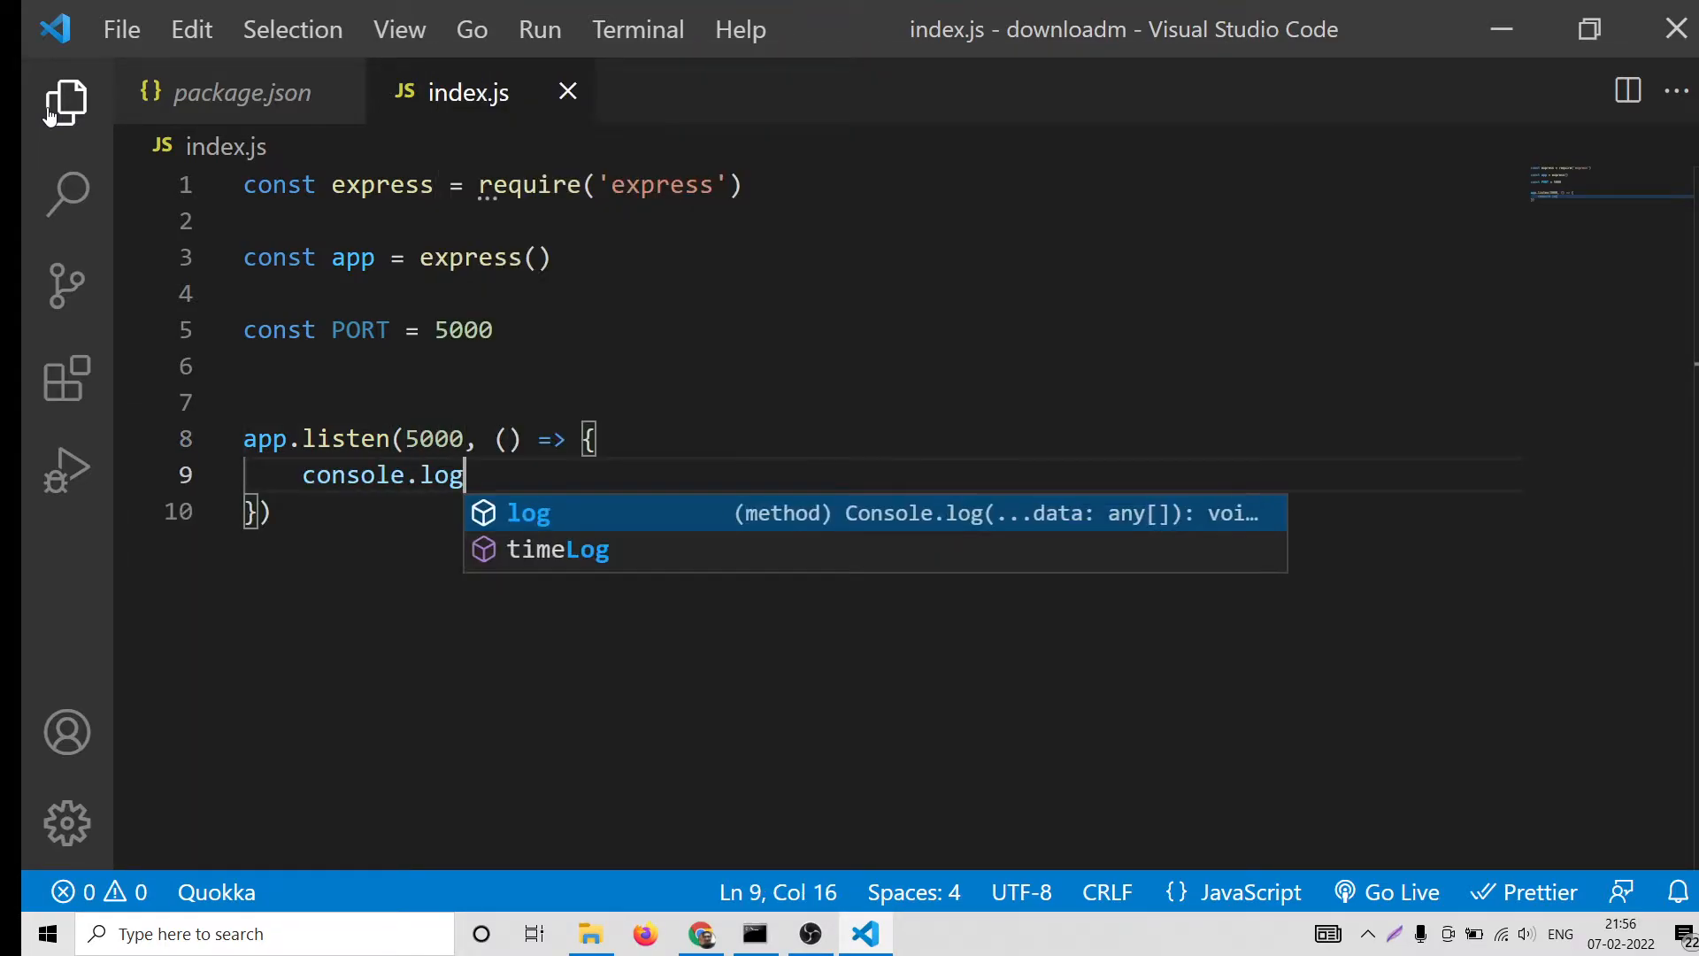
{"action": "type", "text": "(\"App is listening on"}
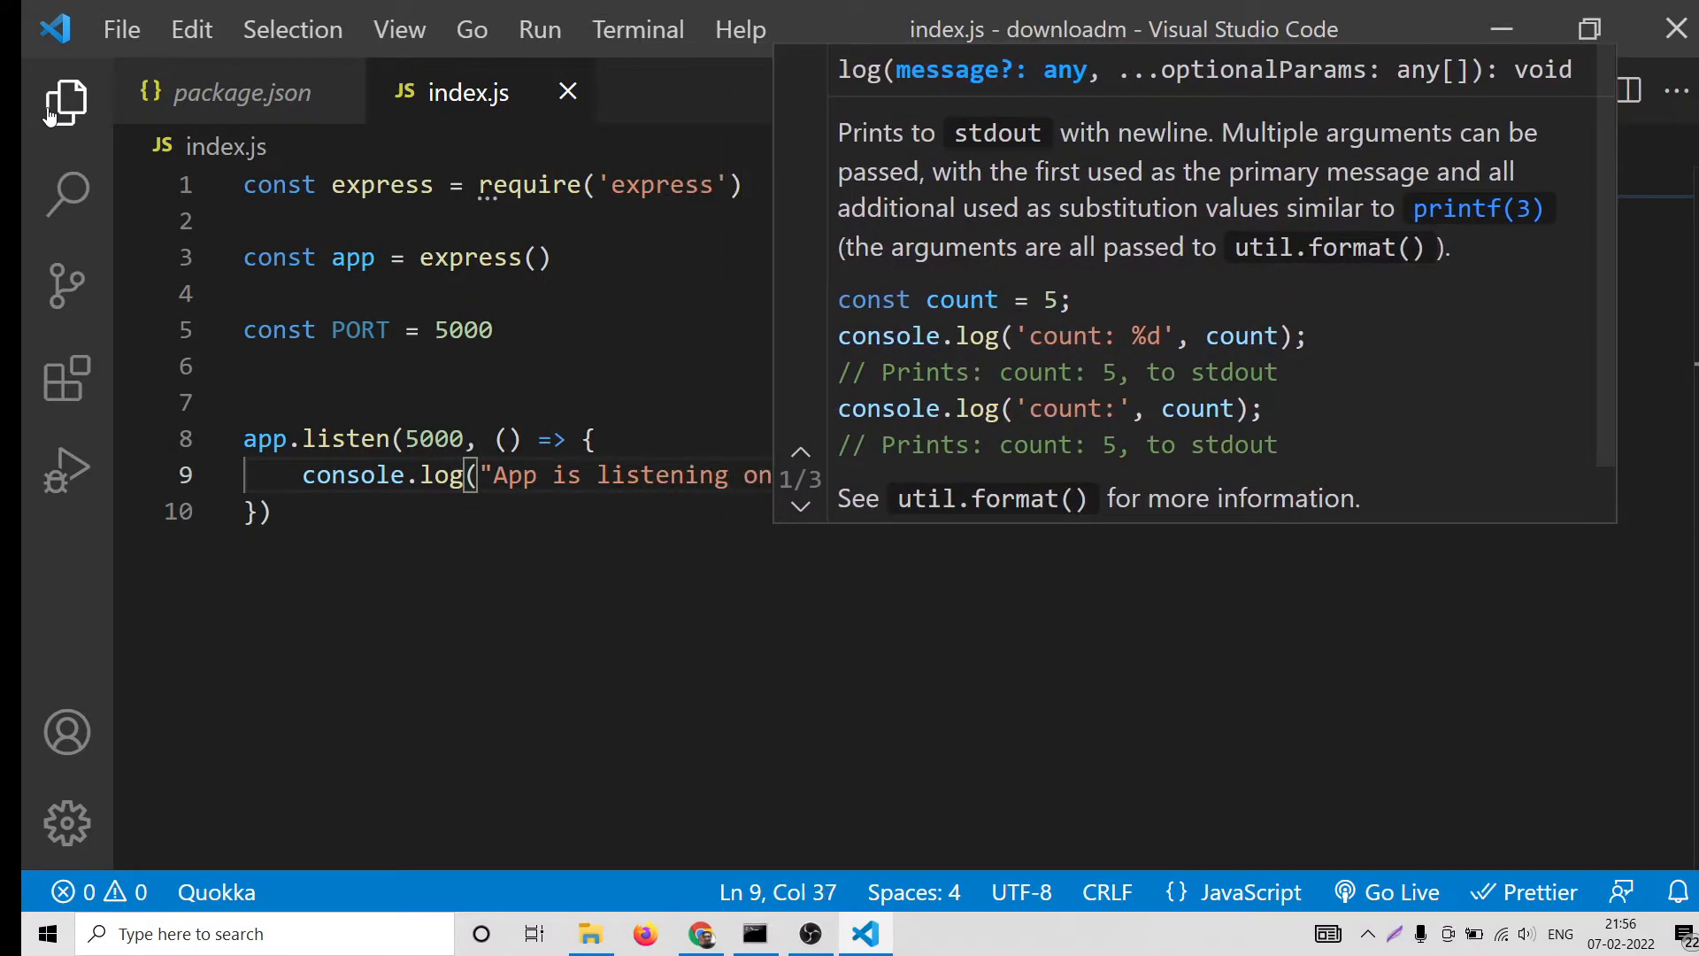
{"action": "type", "text": "PORT 5000"}
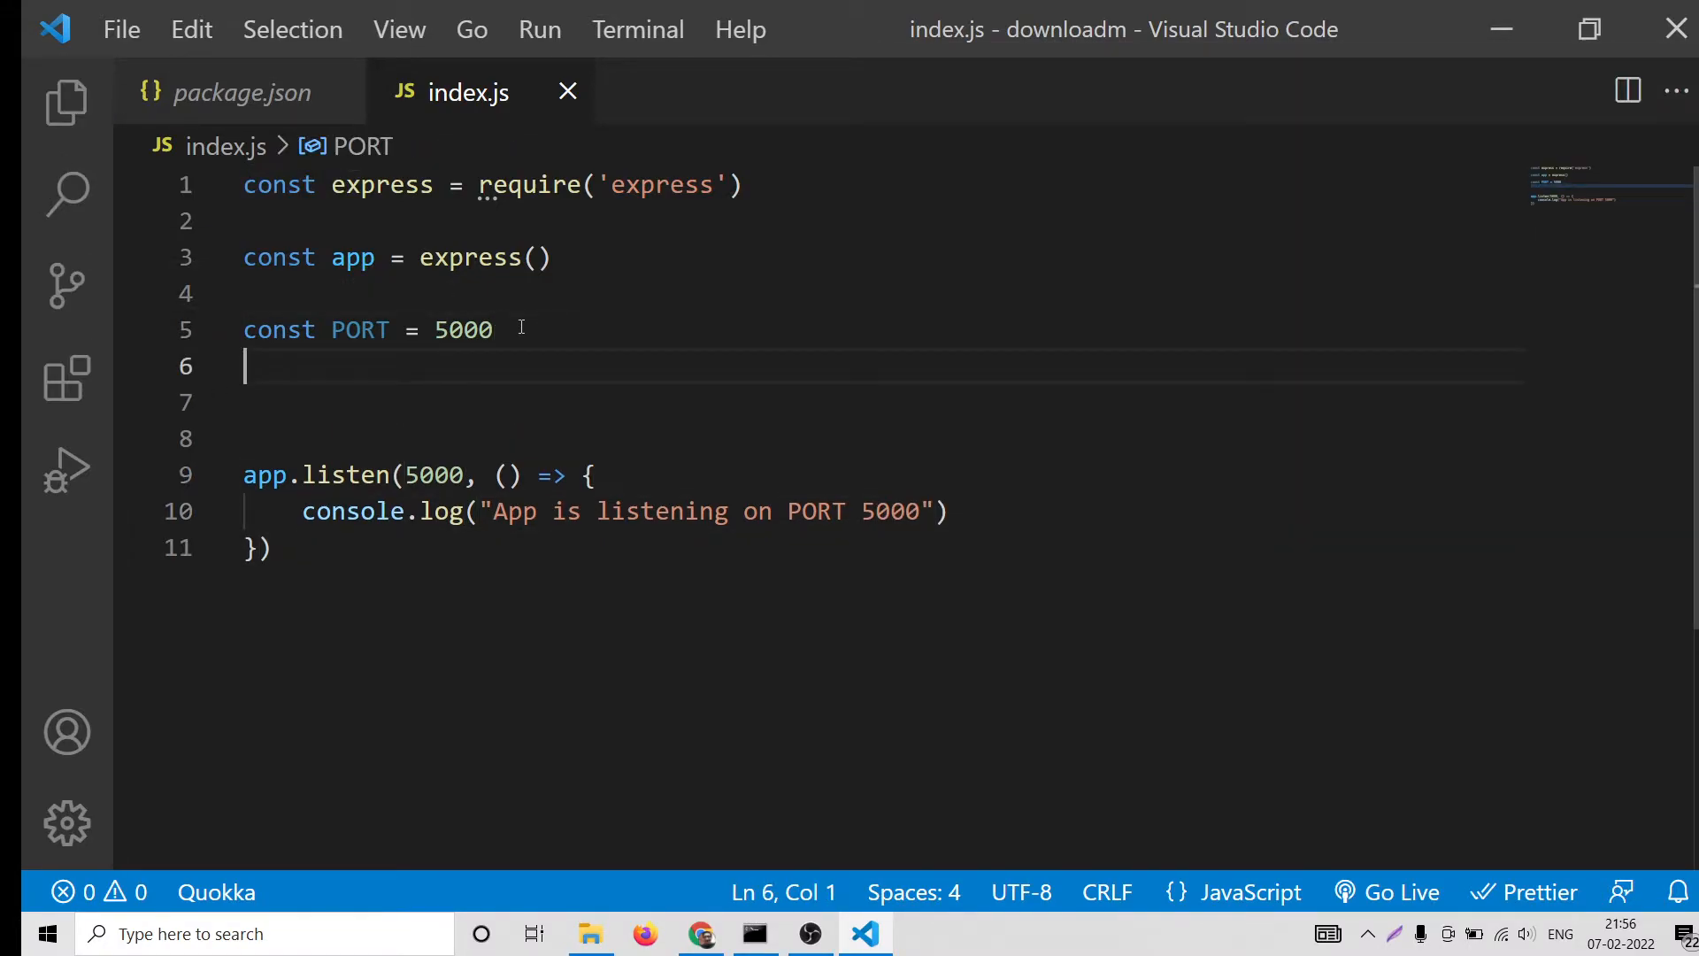
Add an empty app.get('/', (req,res)) handler and start the server with nodemon
{"action": "key", "text": "Enter"}
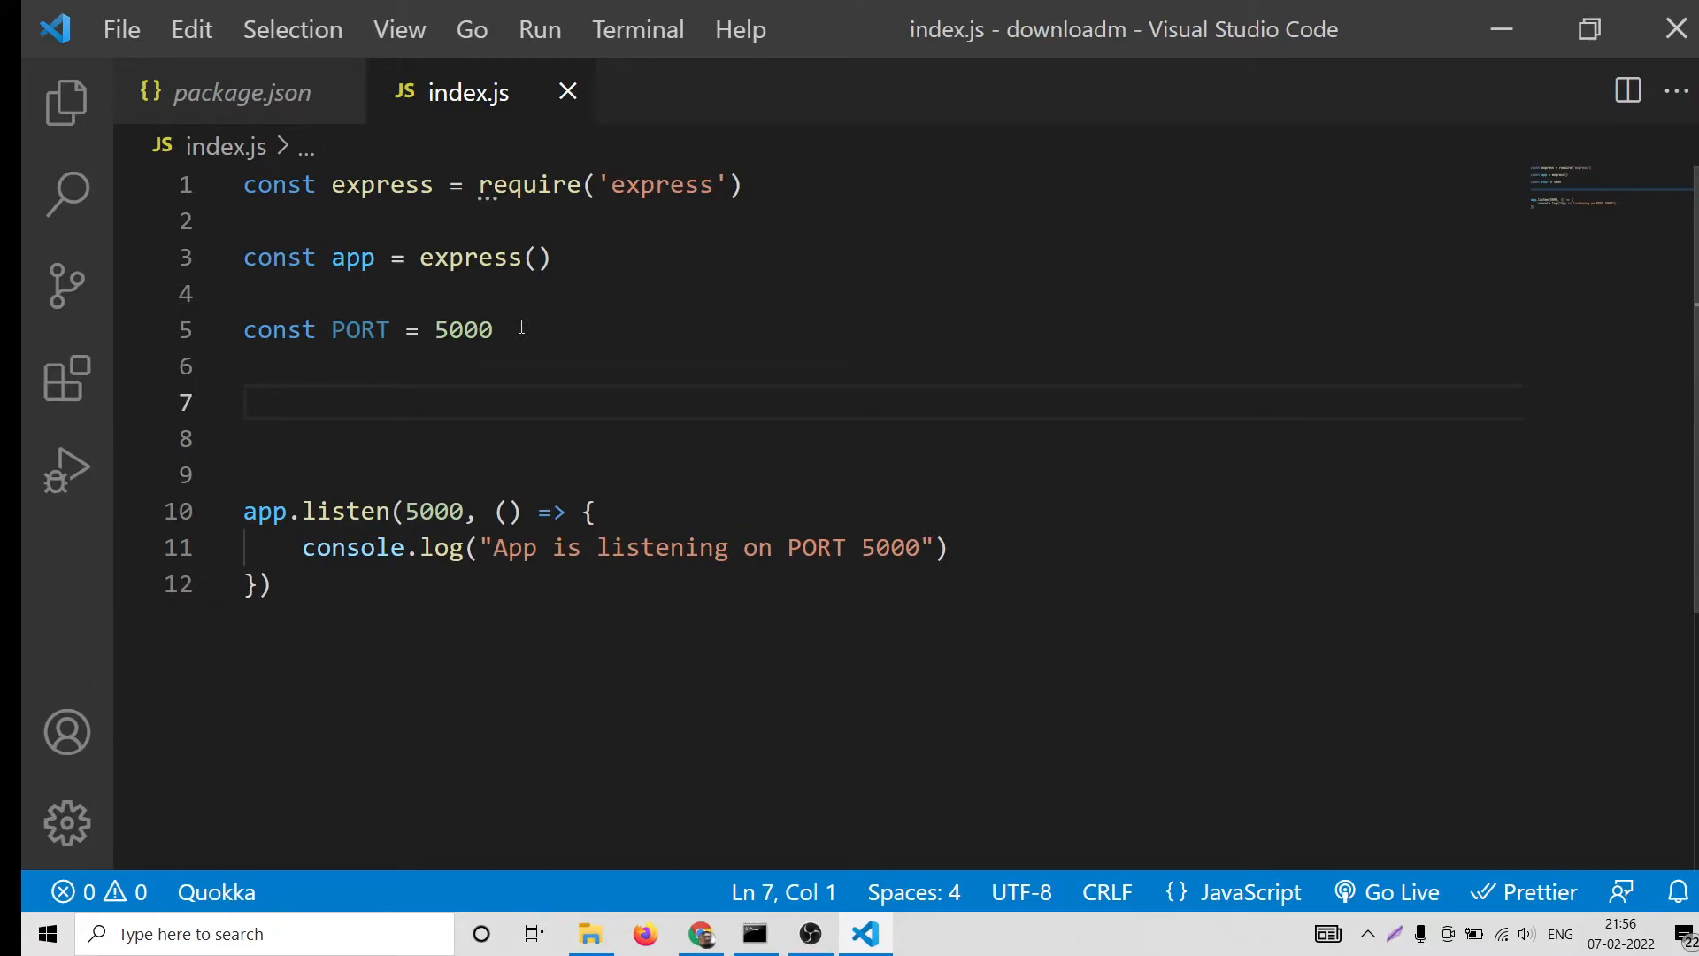
{"action": "type", "text": "app.get("}
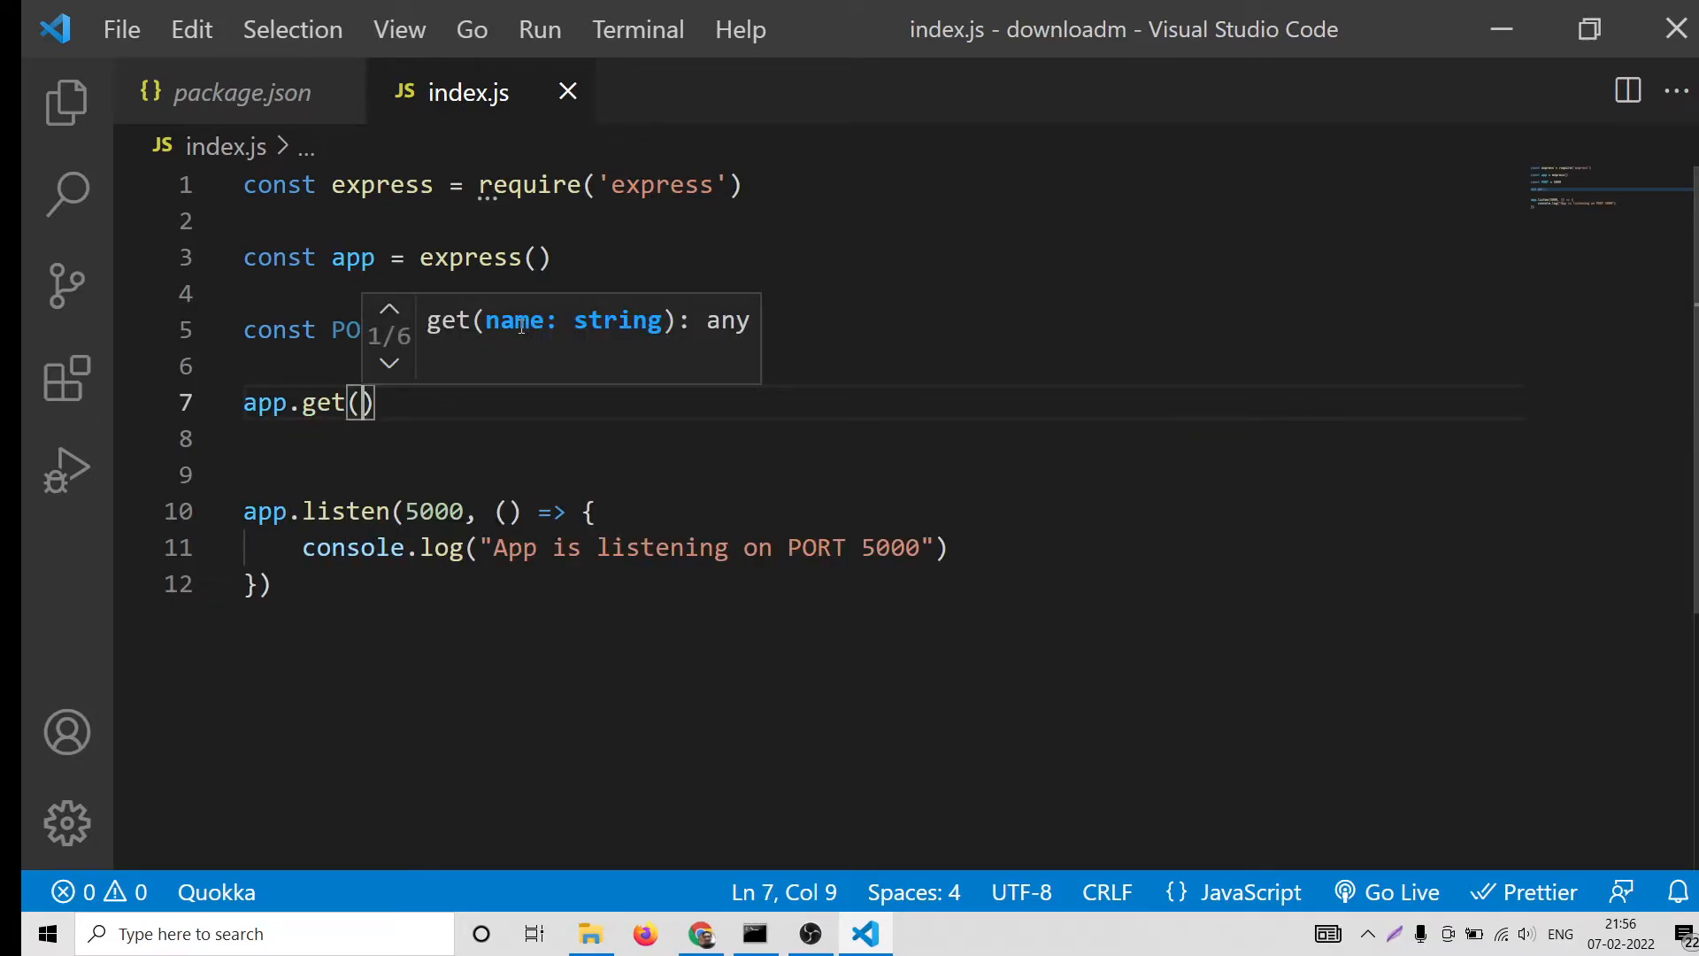
{"action": "type", "text": "'/',"}
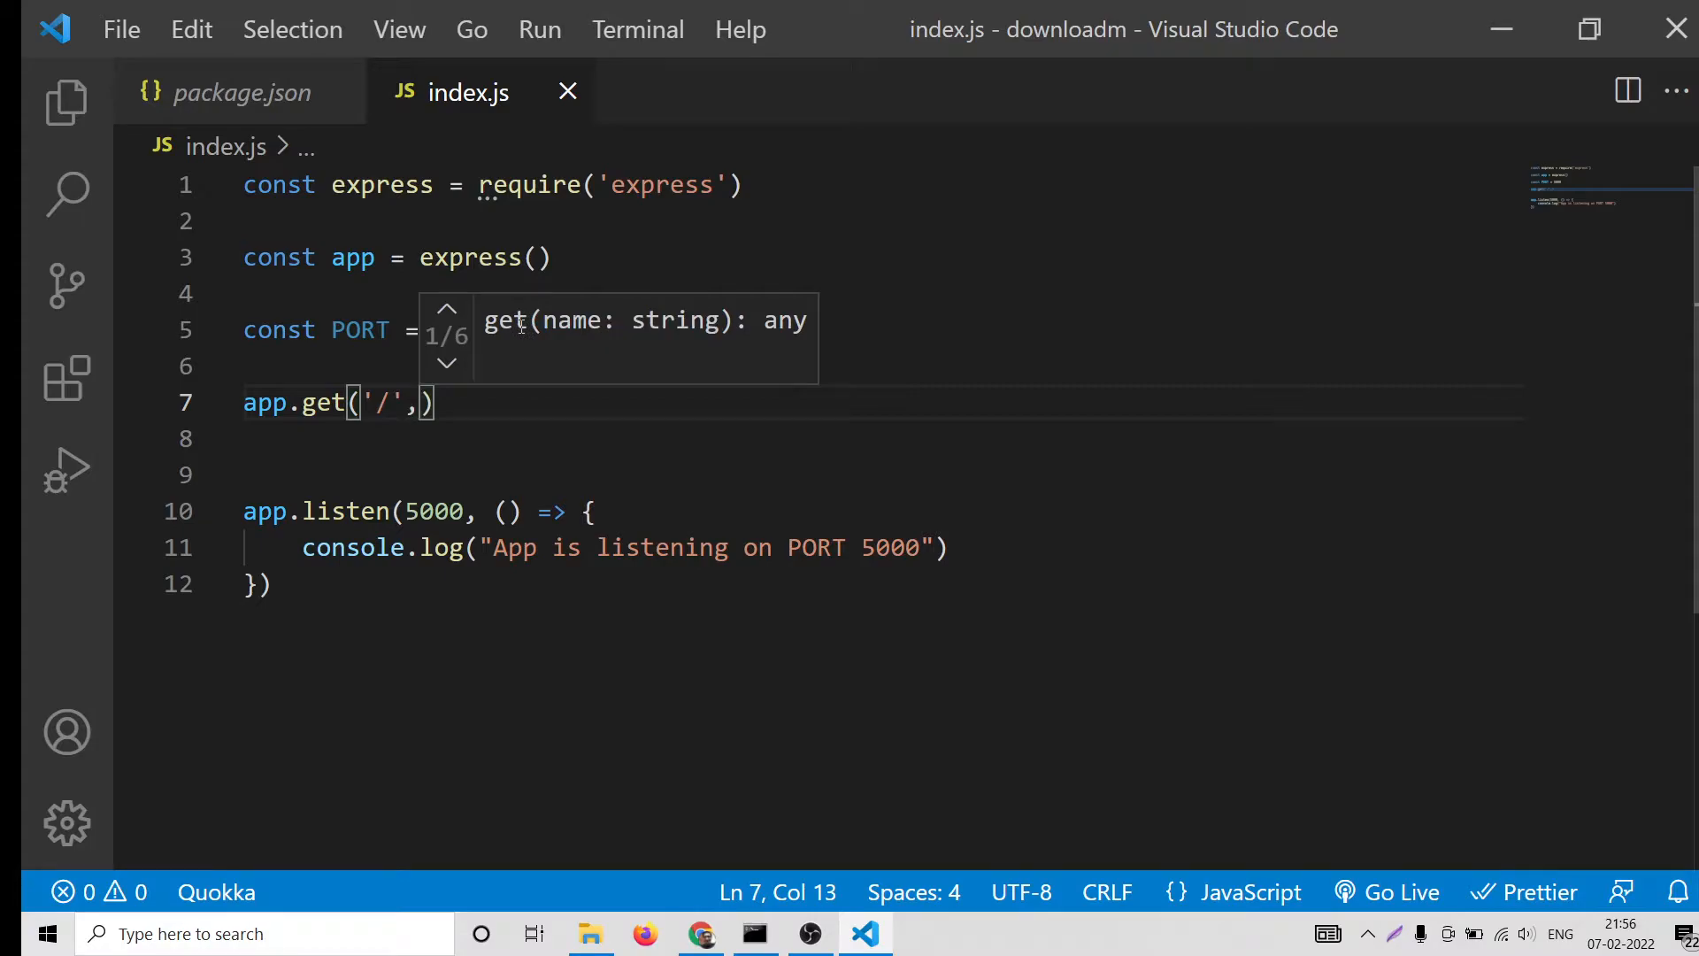
{"action": "type", "text": "(req,res)"}
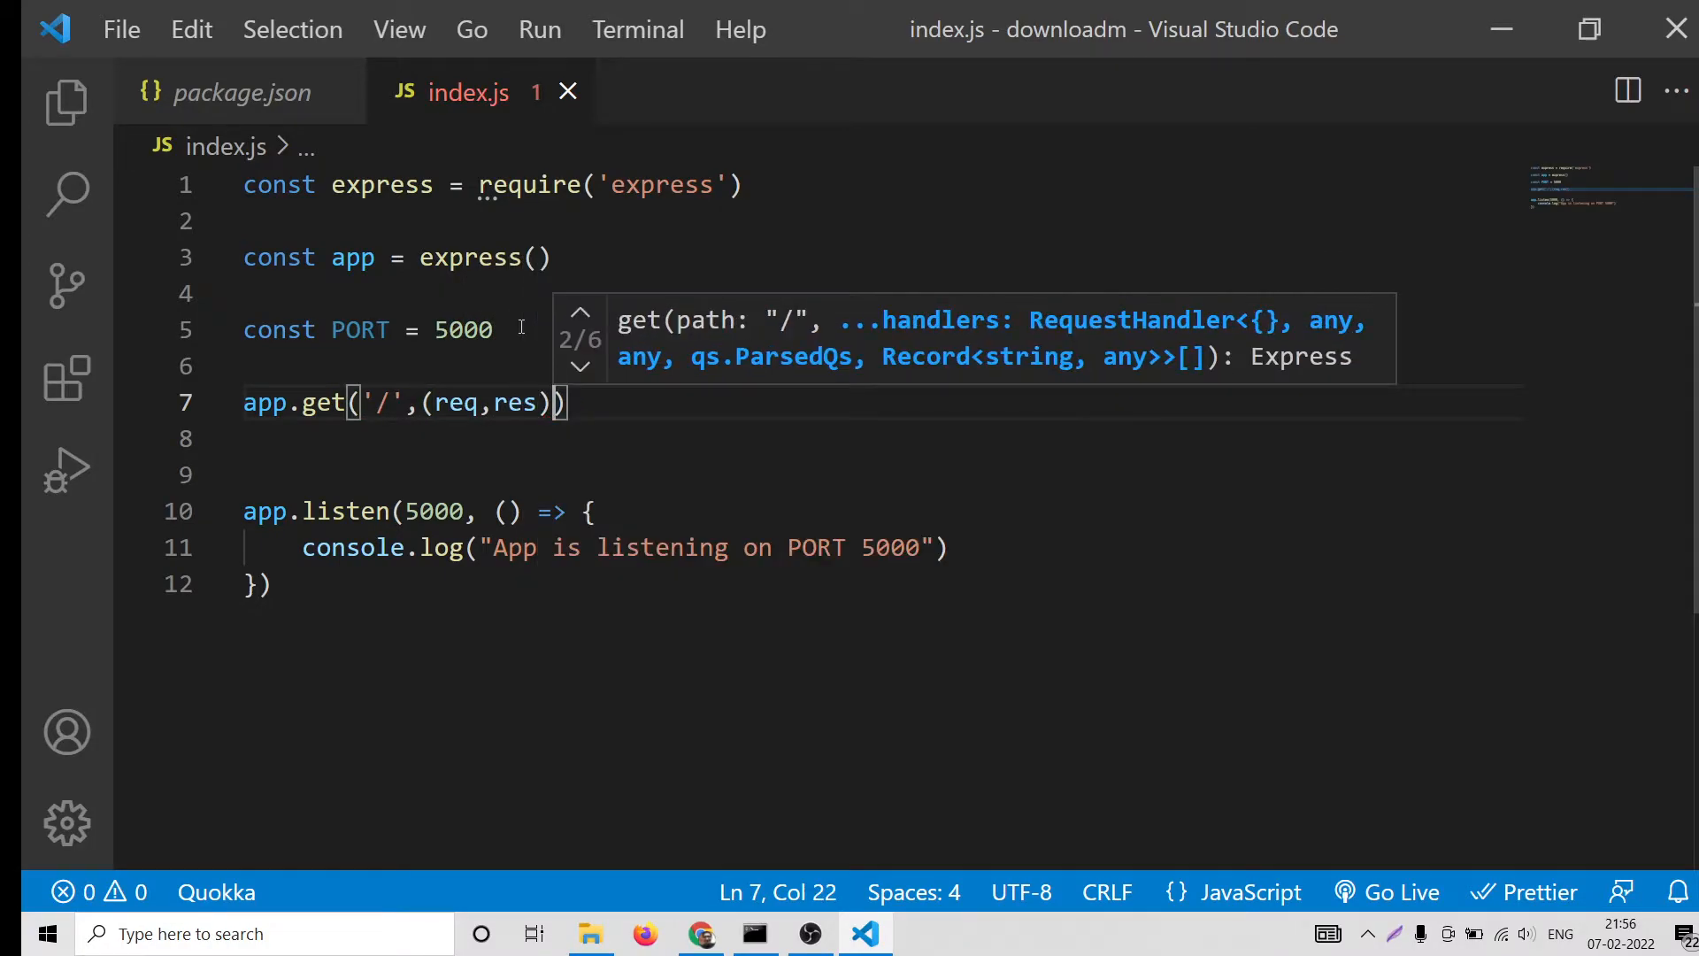
{"action": "type", "text": "{"}
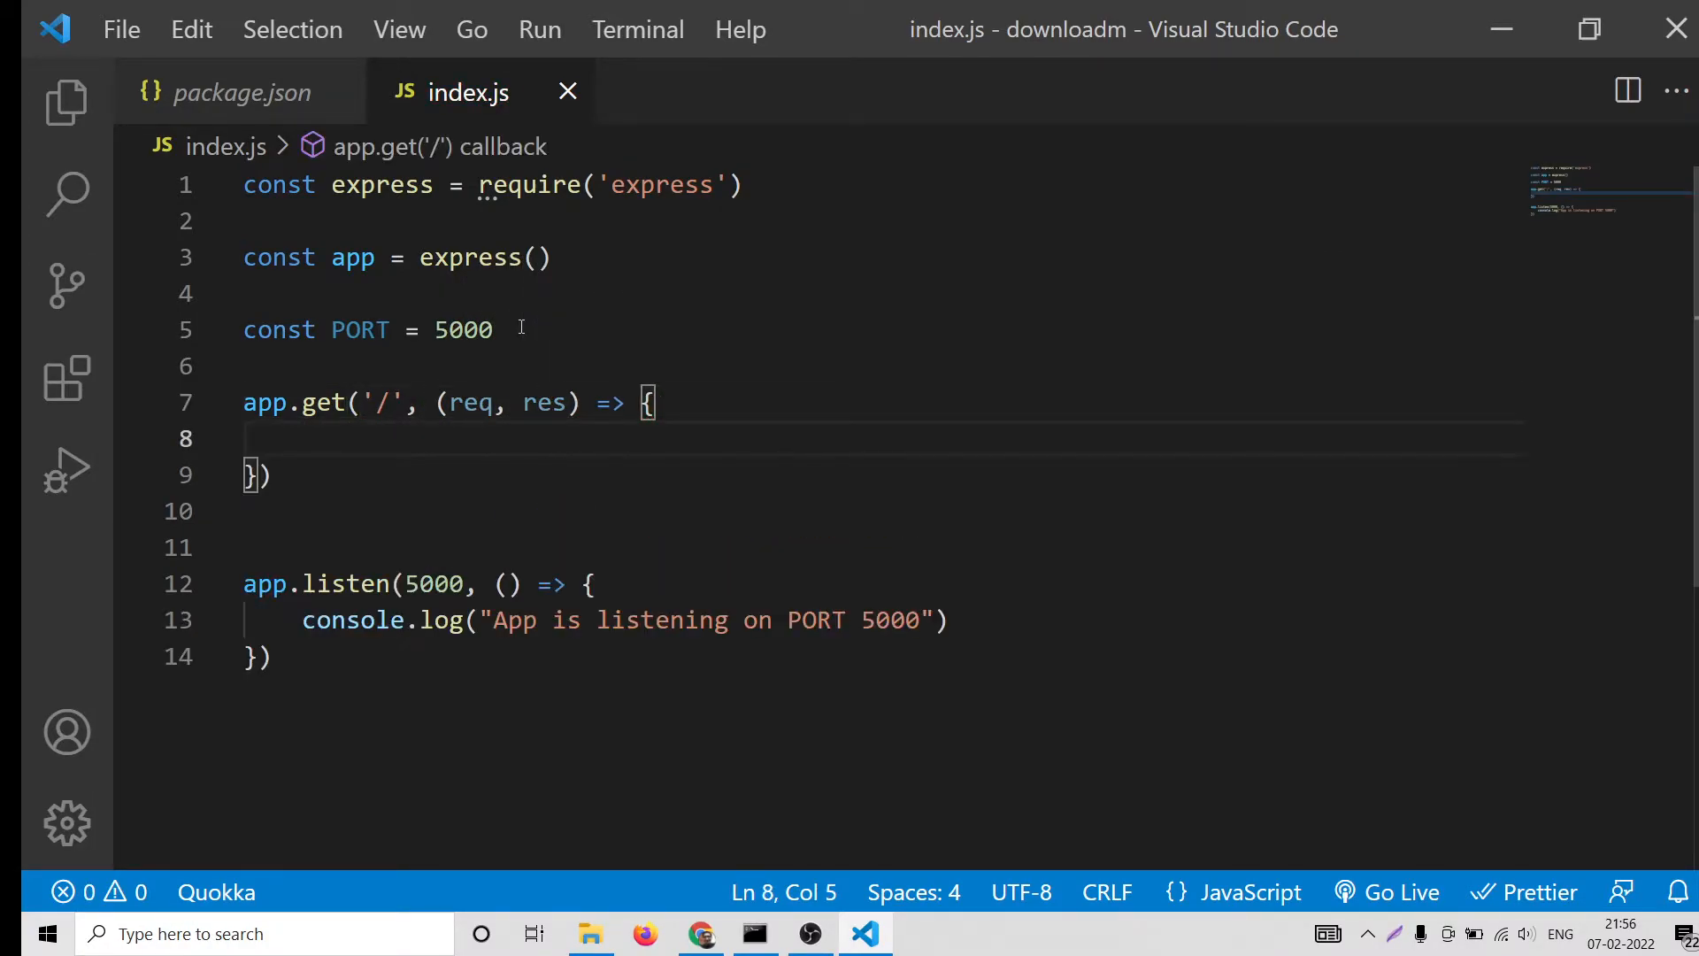
{"action": "left_click", "coordinate": [753, 933]}
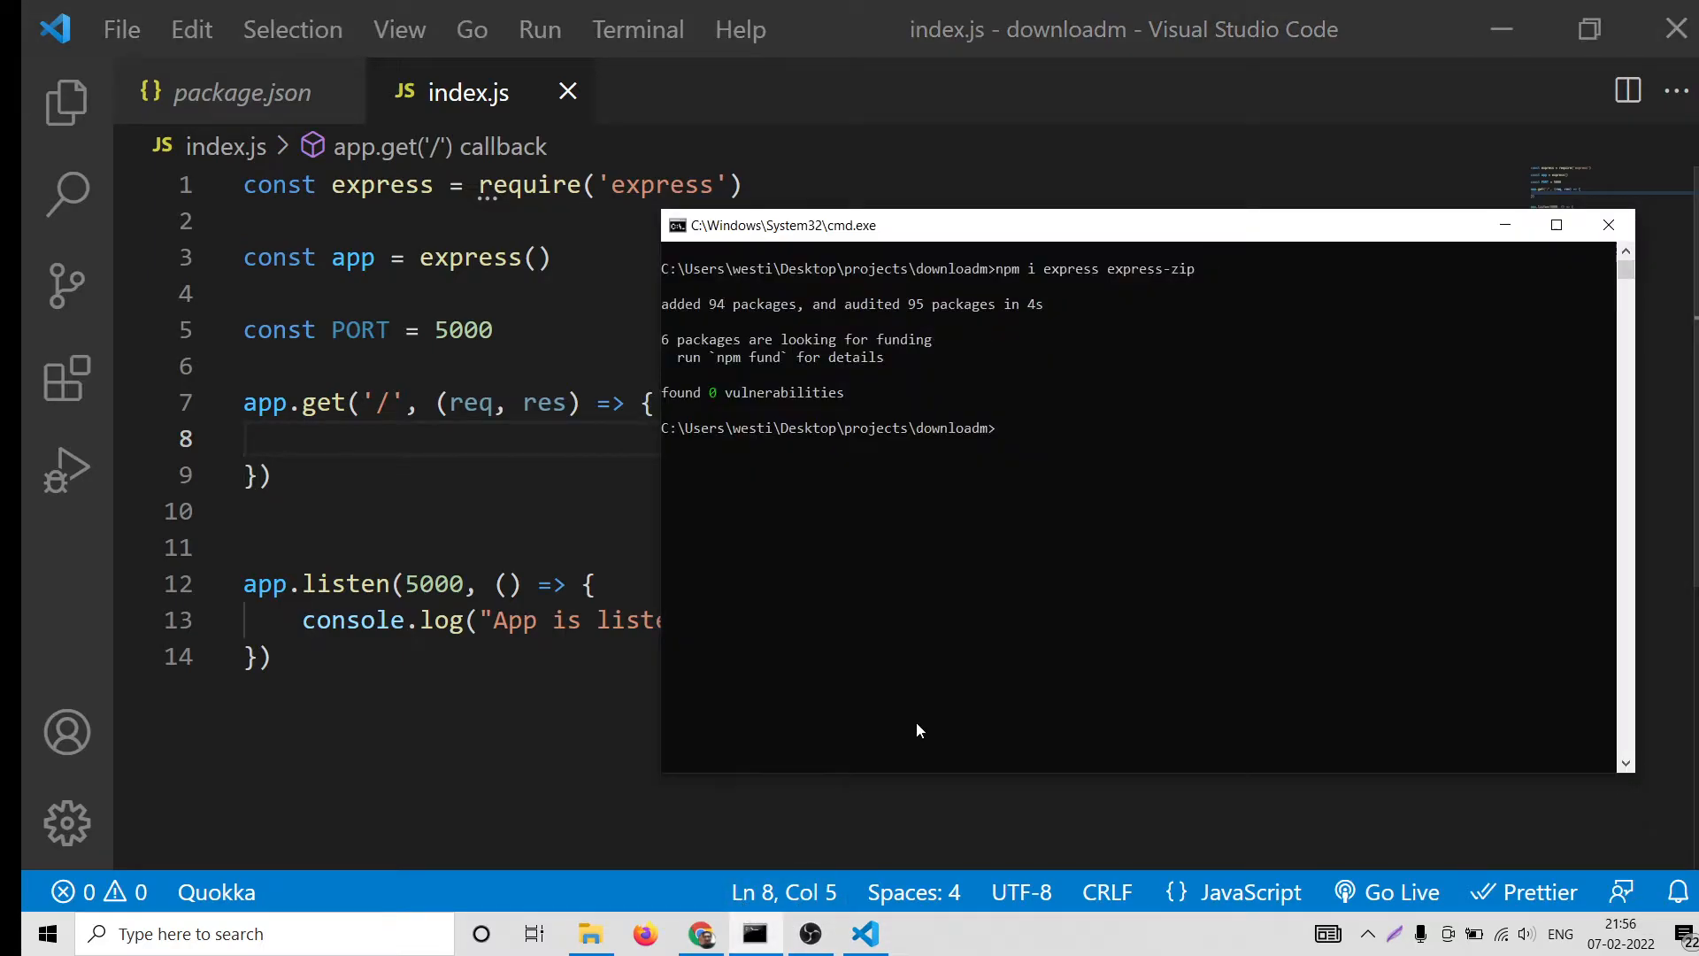
{"action": "type", "text": "nodemon"}
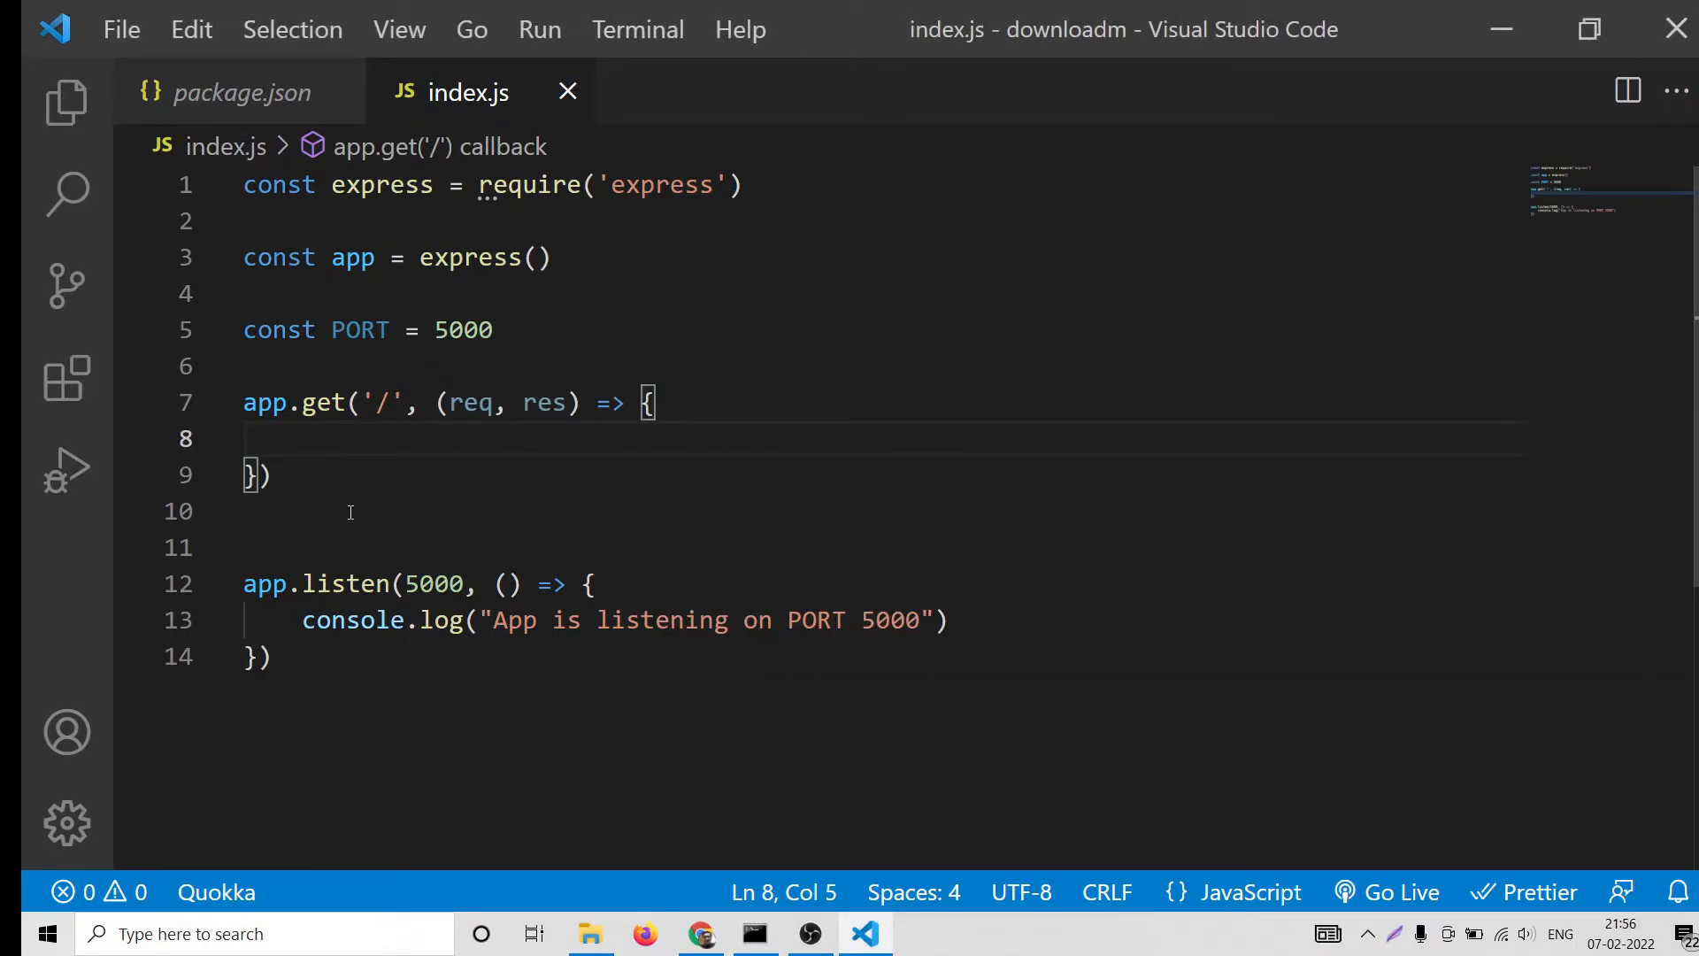
Add a '// download multiple files' comment and start res.zip with a path:' entry
{"action": "type", "text": "// downloa"}
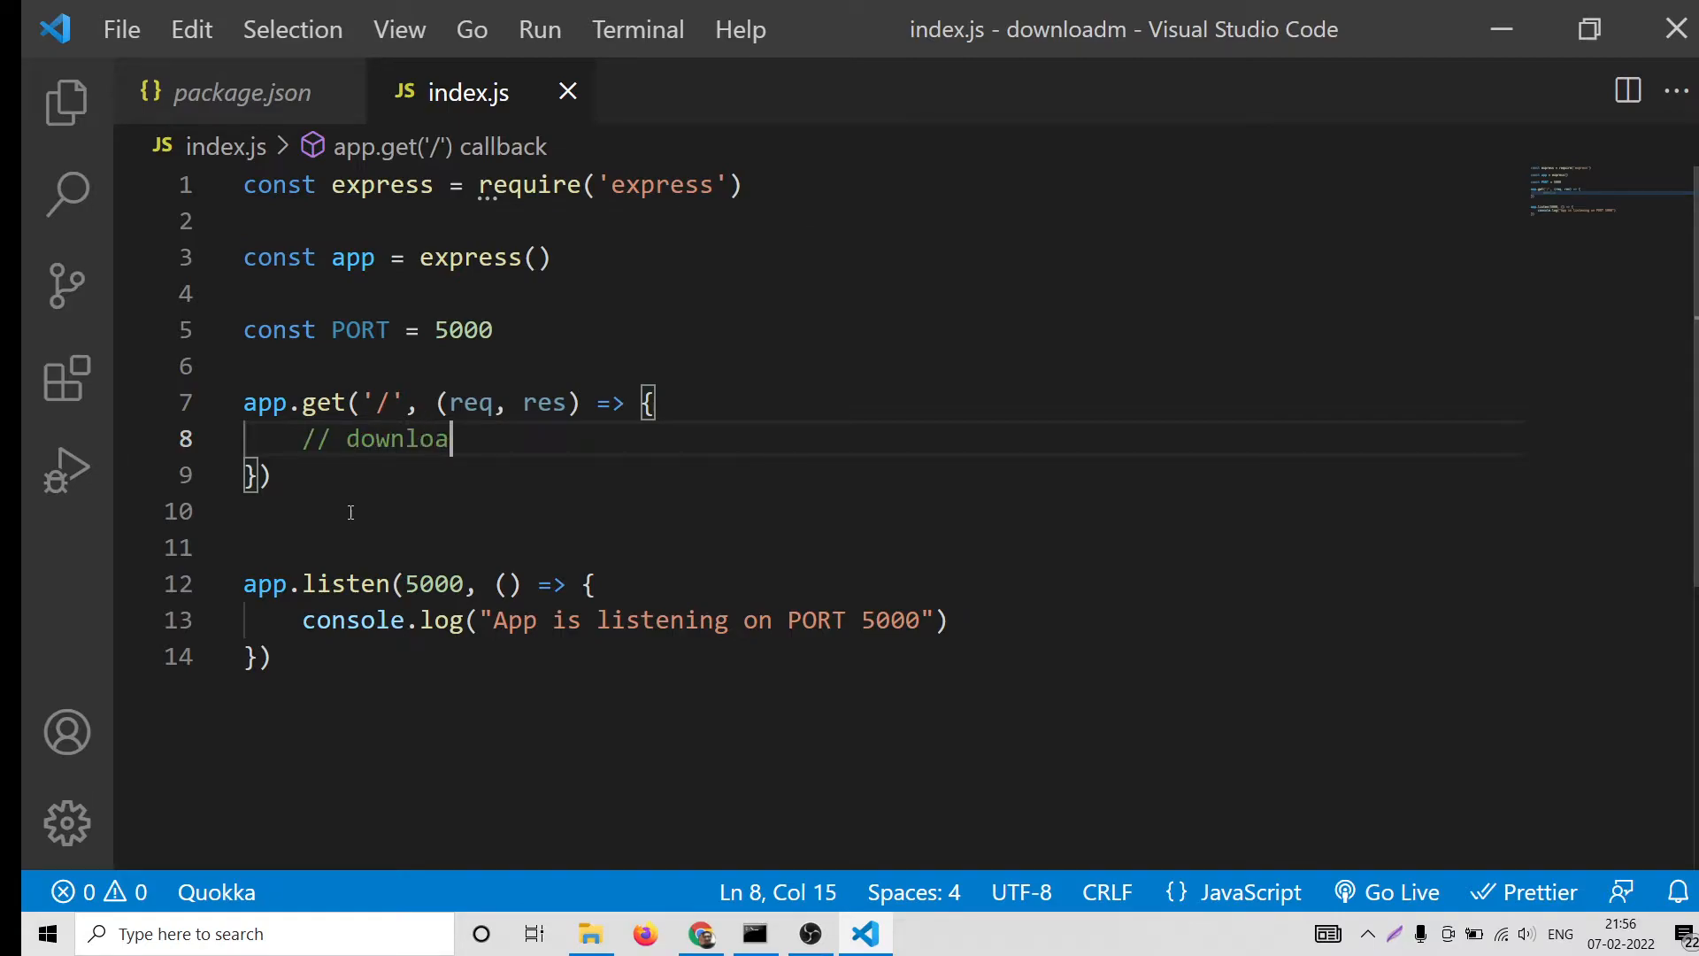
{"action": "type", "text": "multiple fi"}
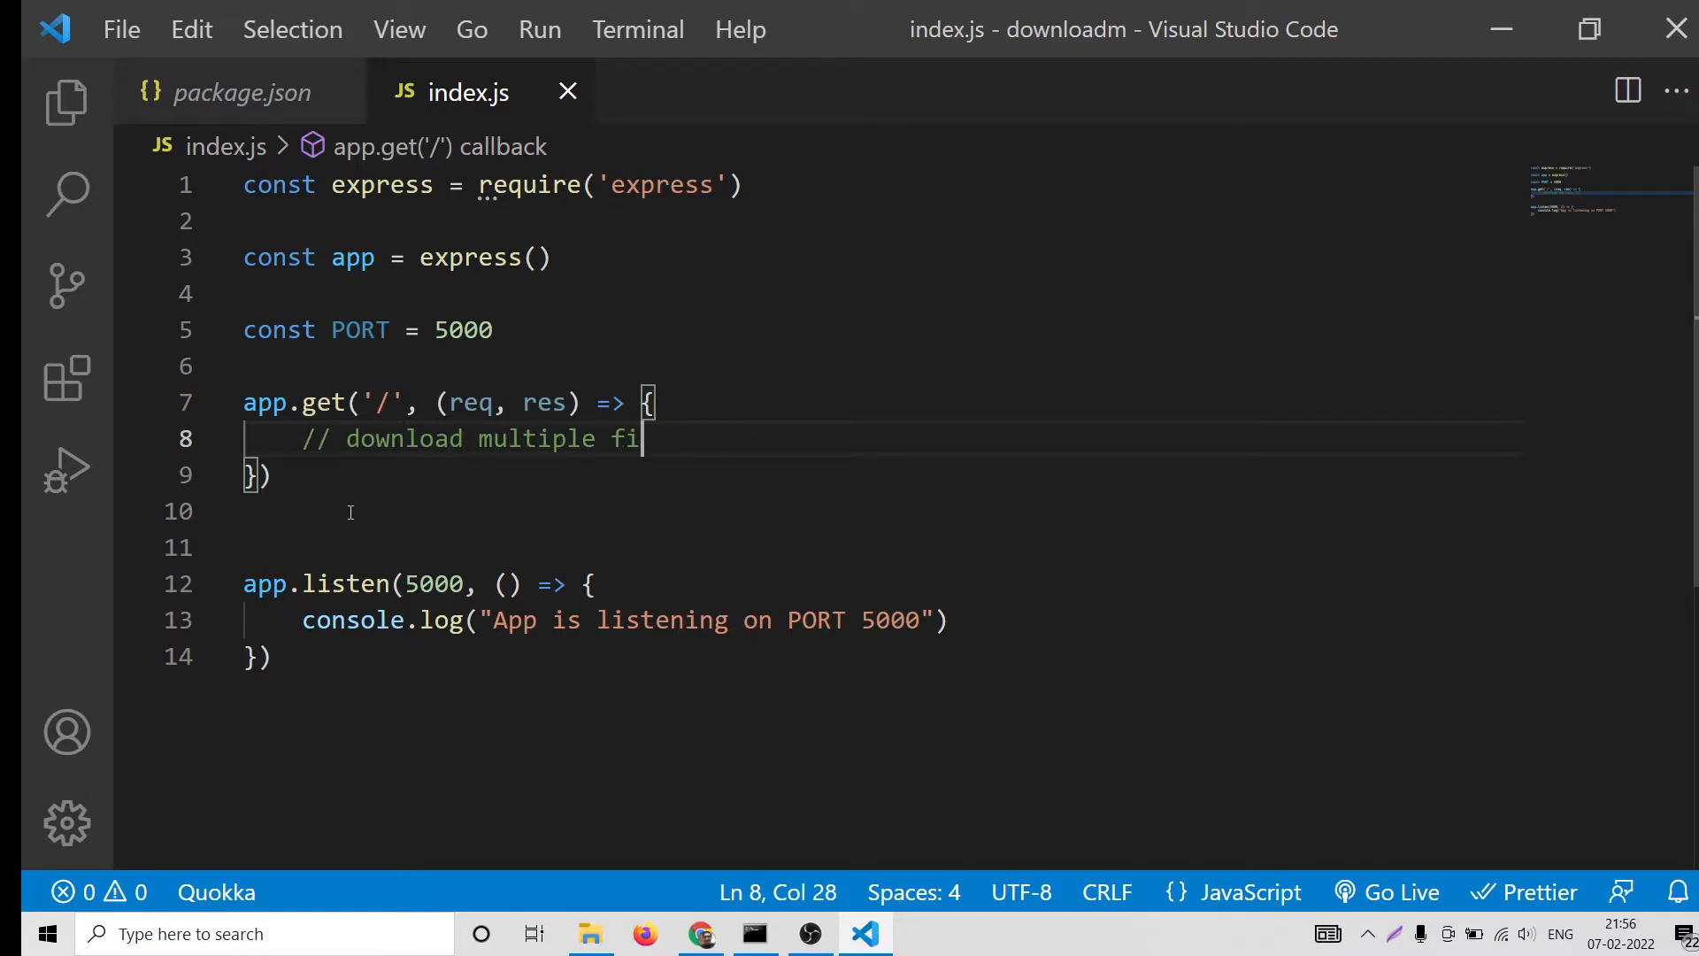
{"action": "type", "text": "res"}
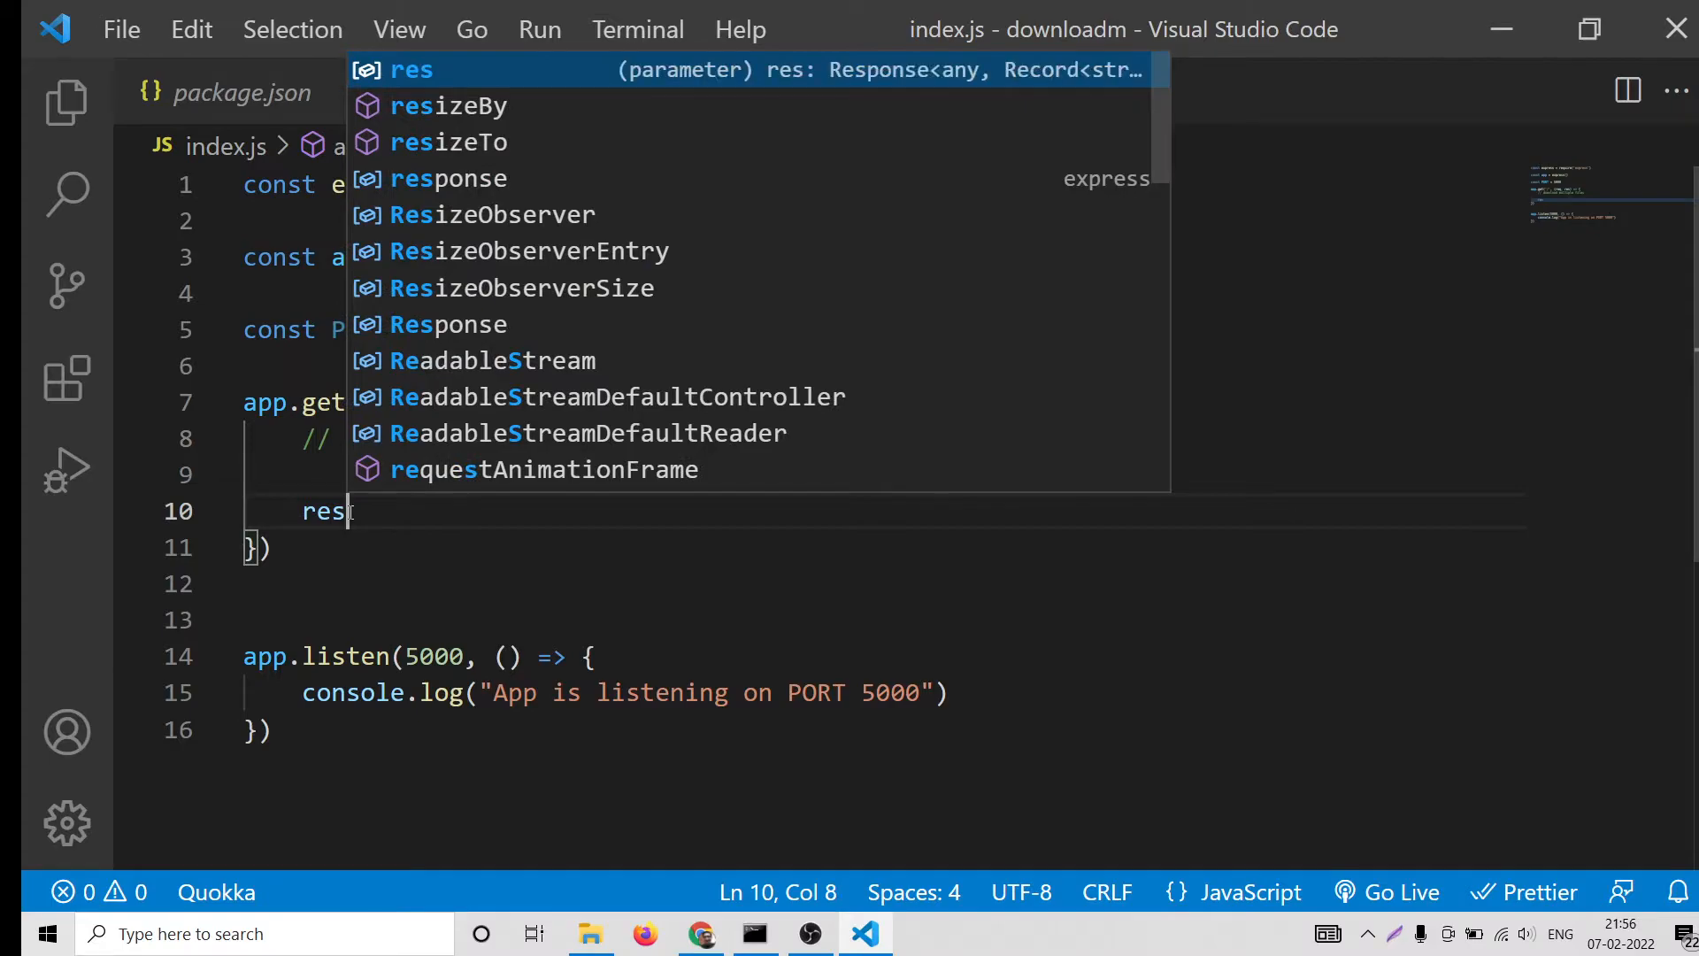
{"action": "type", "text": ".zip"}
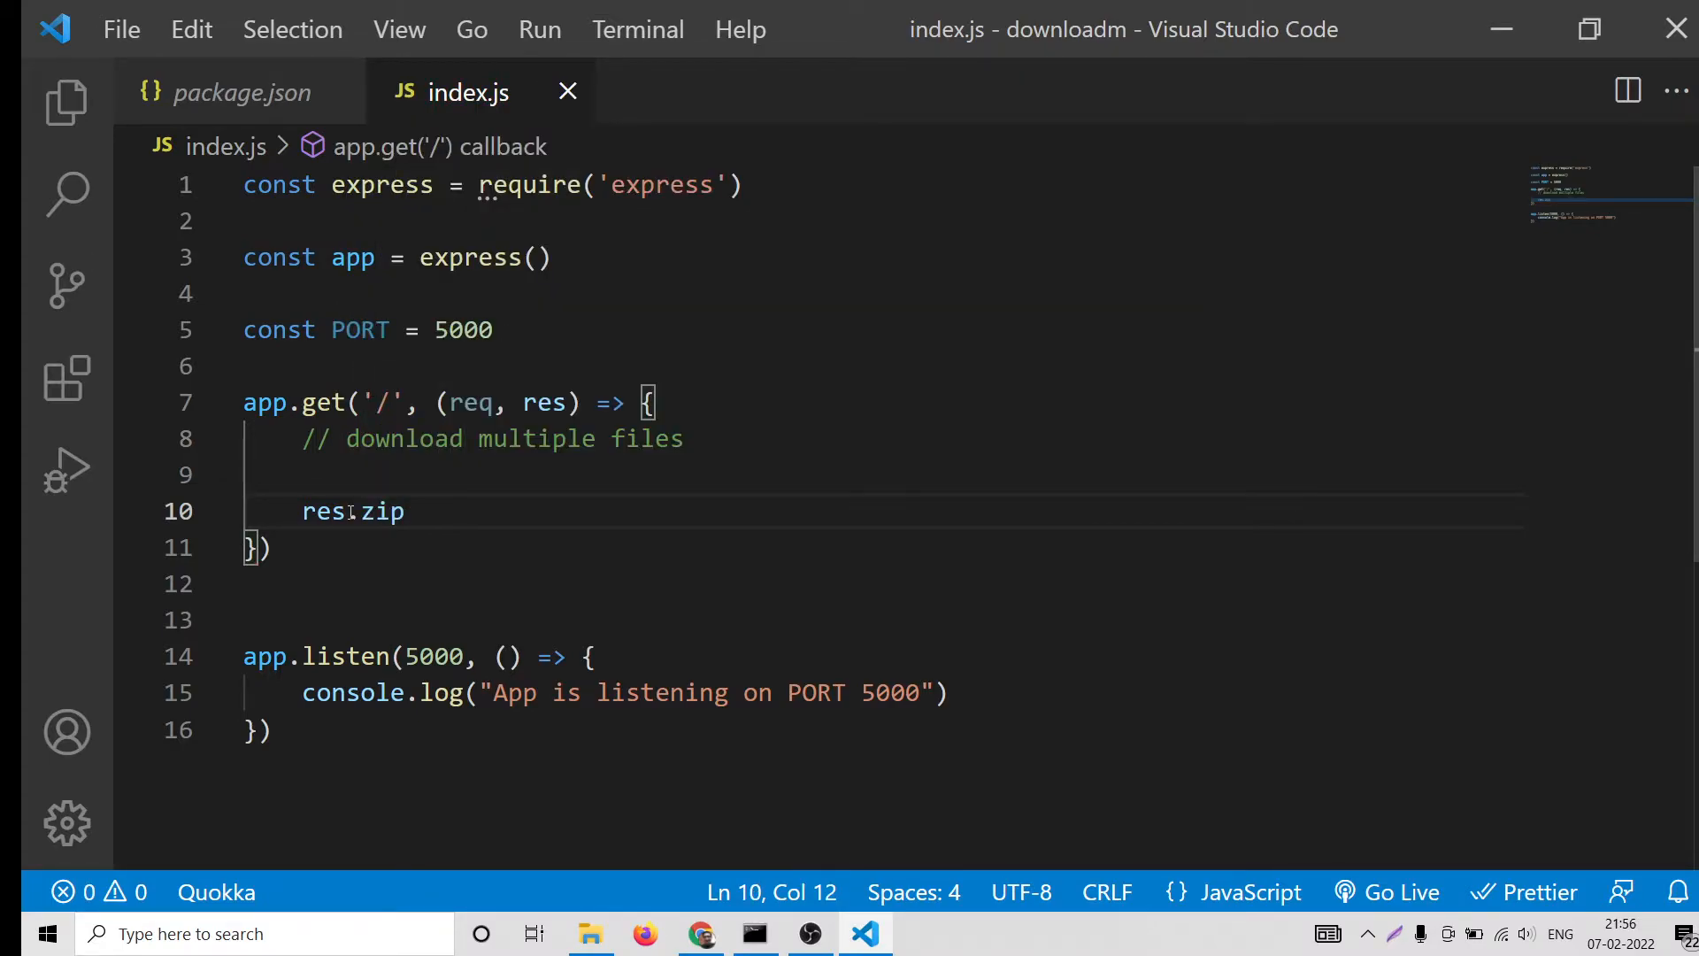
{"action": "type", "text": "(["}
{"action": "type", "text": "{"}
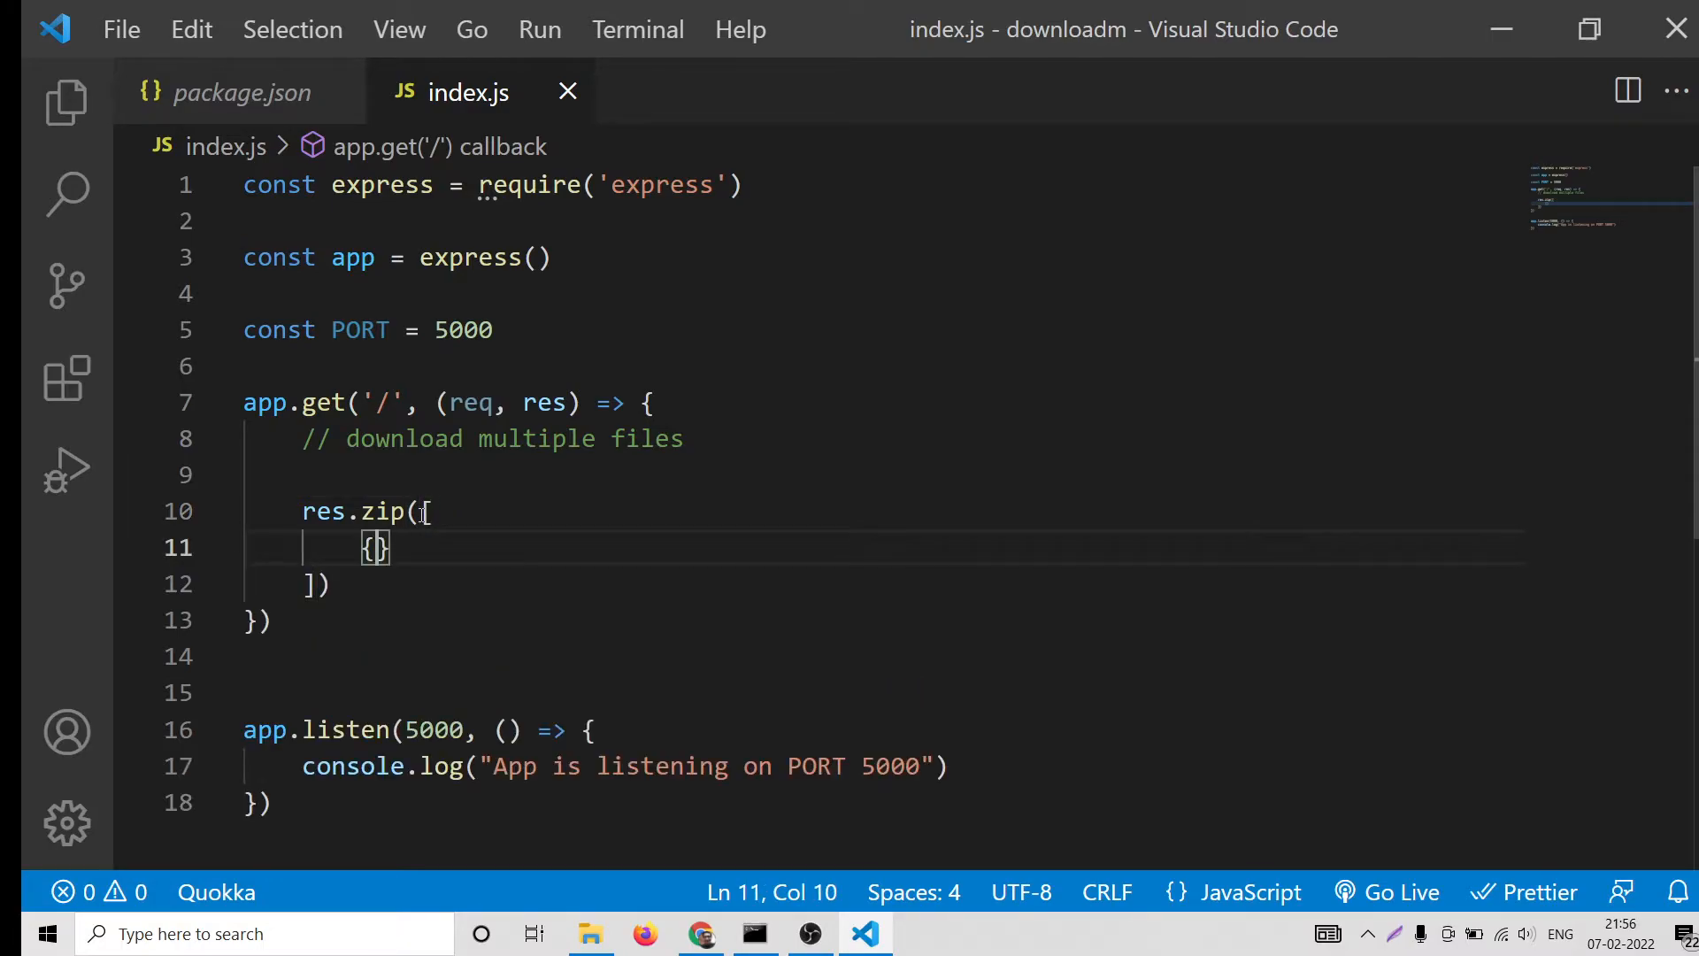
{"action": "type", "text": "path"}
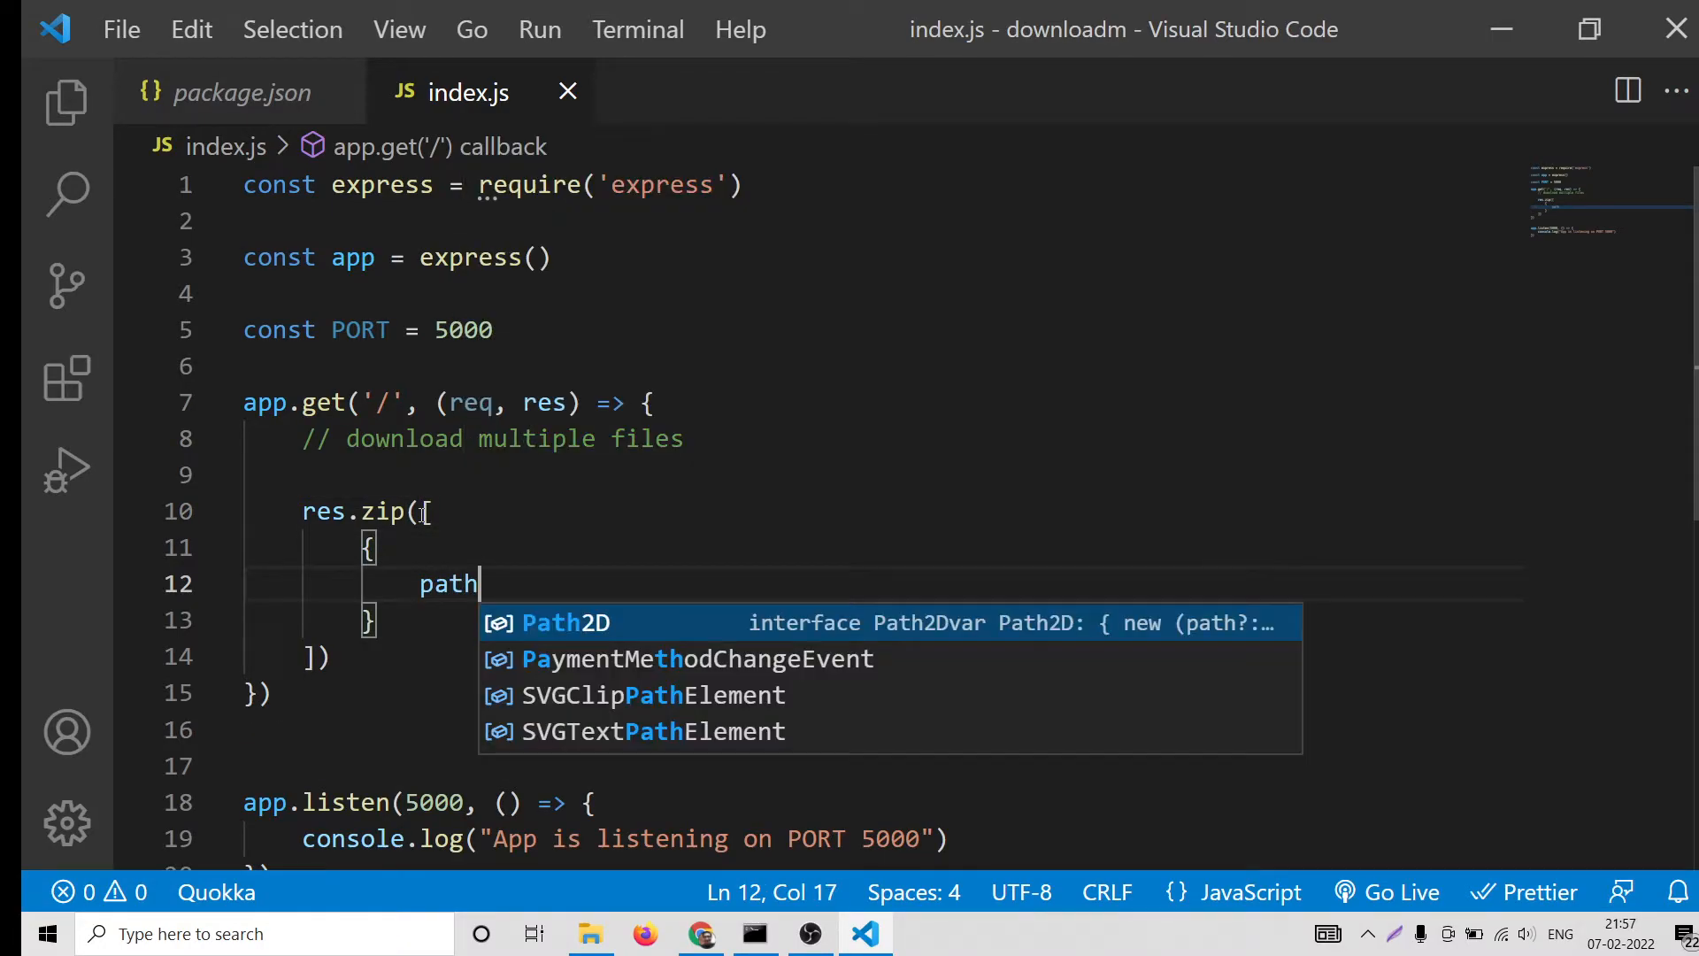
{"action": "type", "text": ":'"}
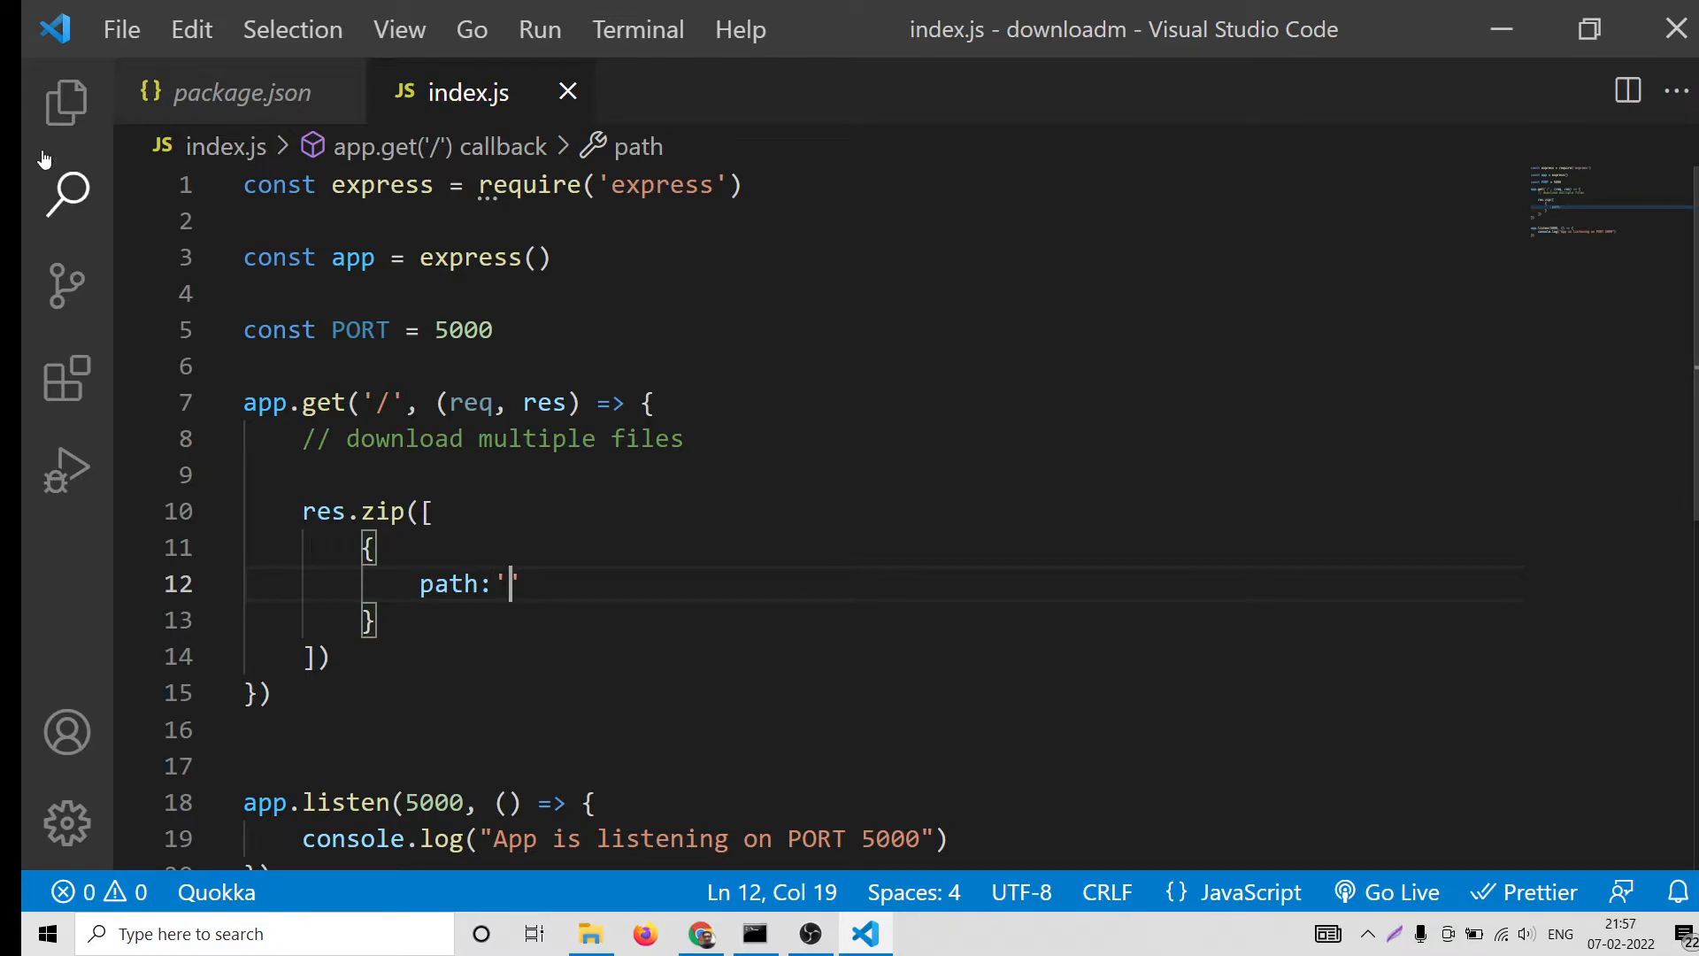
{"action": "left_click", "coordinate": [66, 102]}
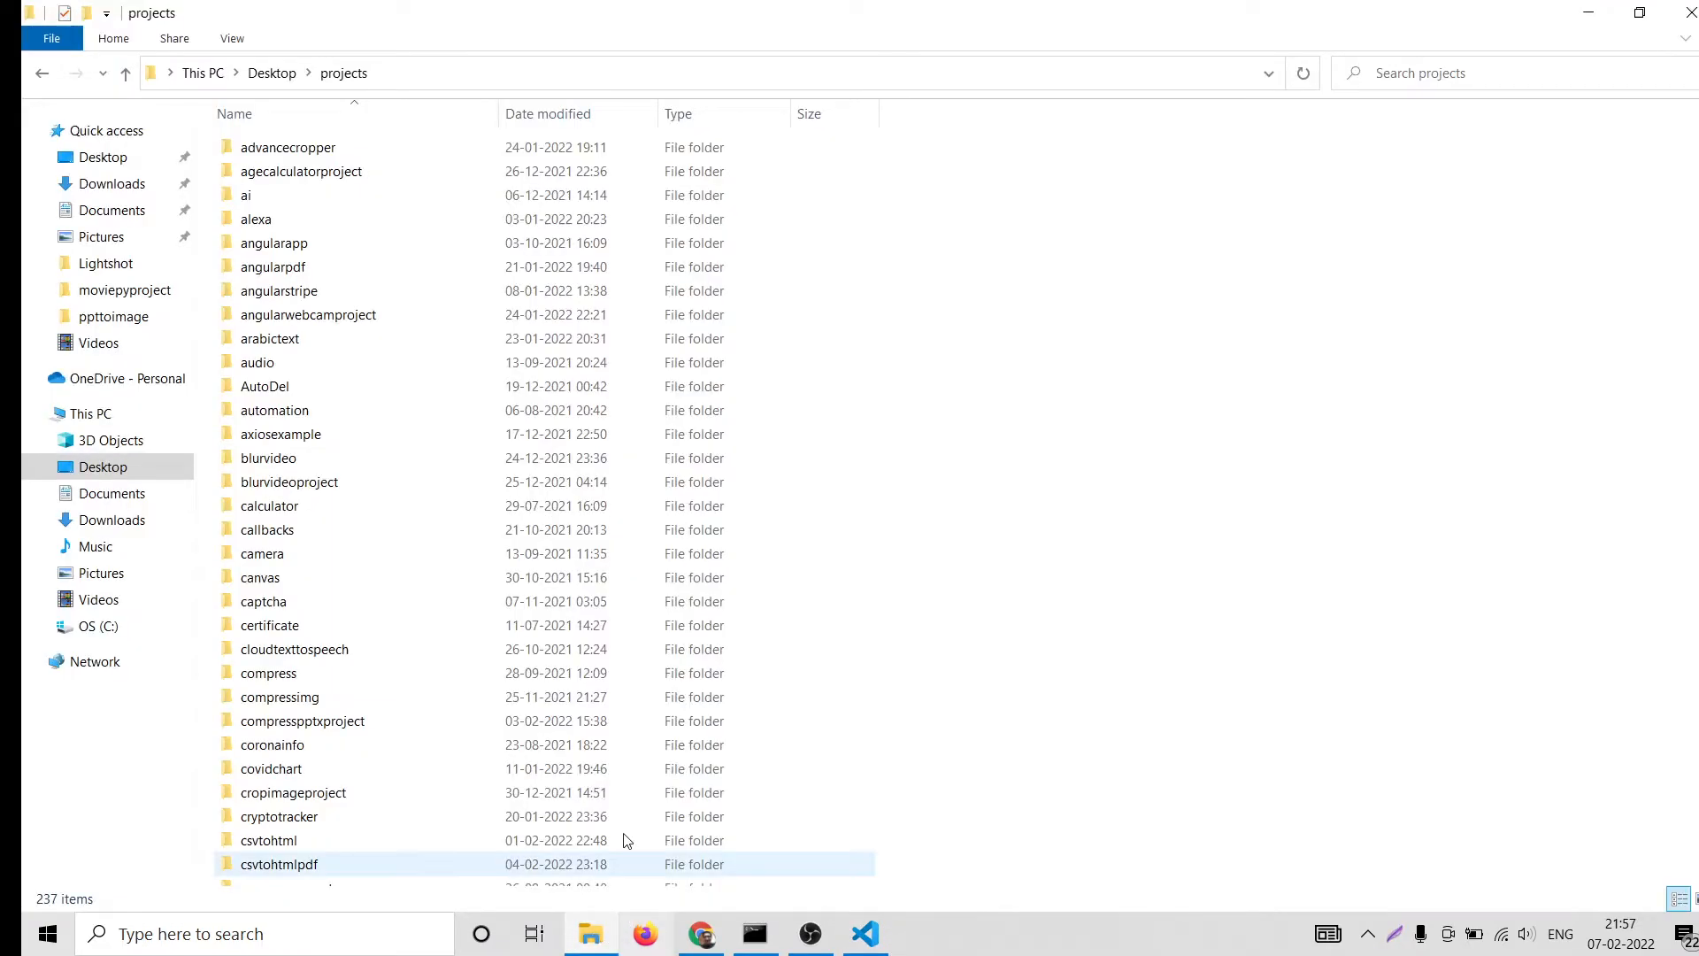
Copy Screenshot_4 through Screenshot_9 from Documents > Lightshot and paste them into downloadm
{"action": "left_click", "coordinate": [274, 242]}
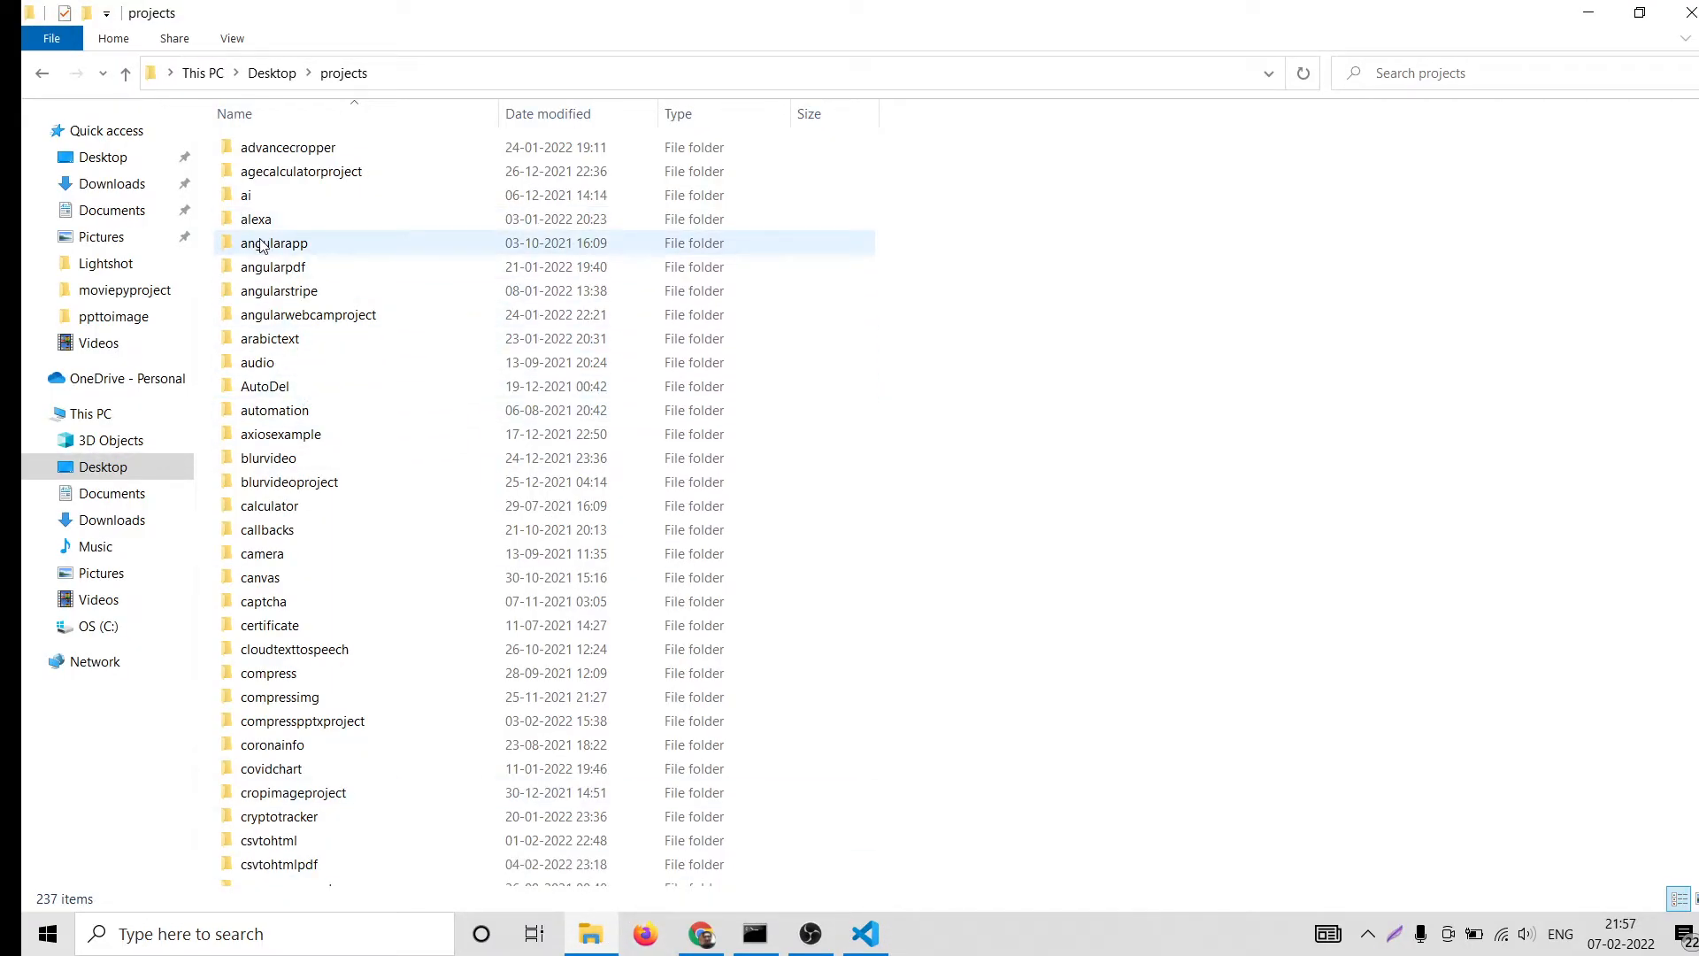
{"action": "left_click", "coordinate": [41, 72]}
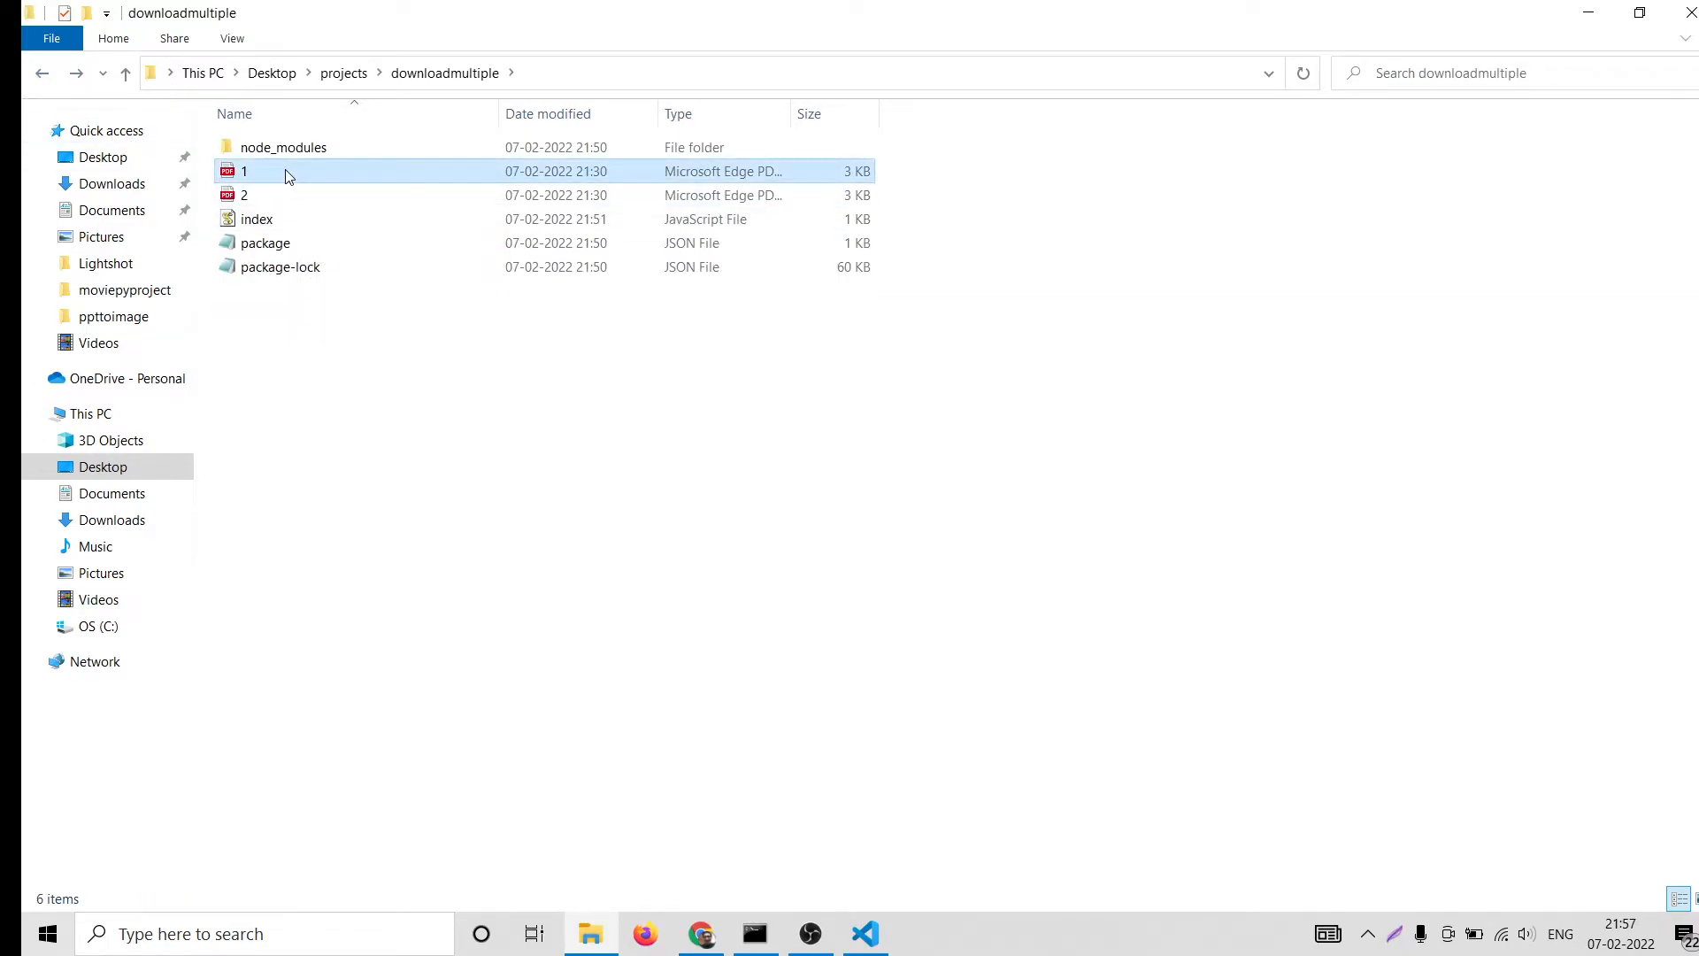
{"action": "left_click", "coordinate": [42, 72]}
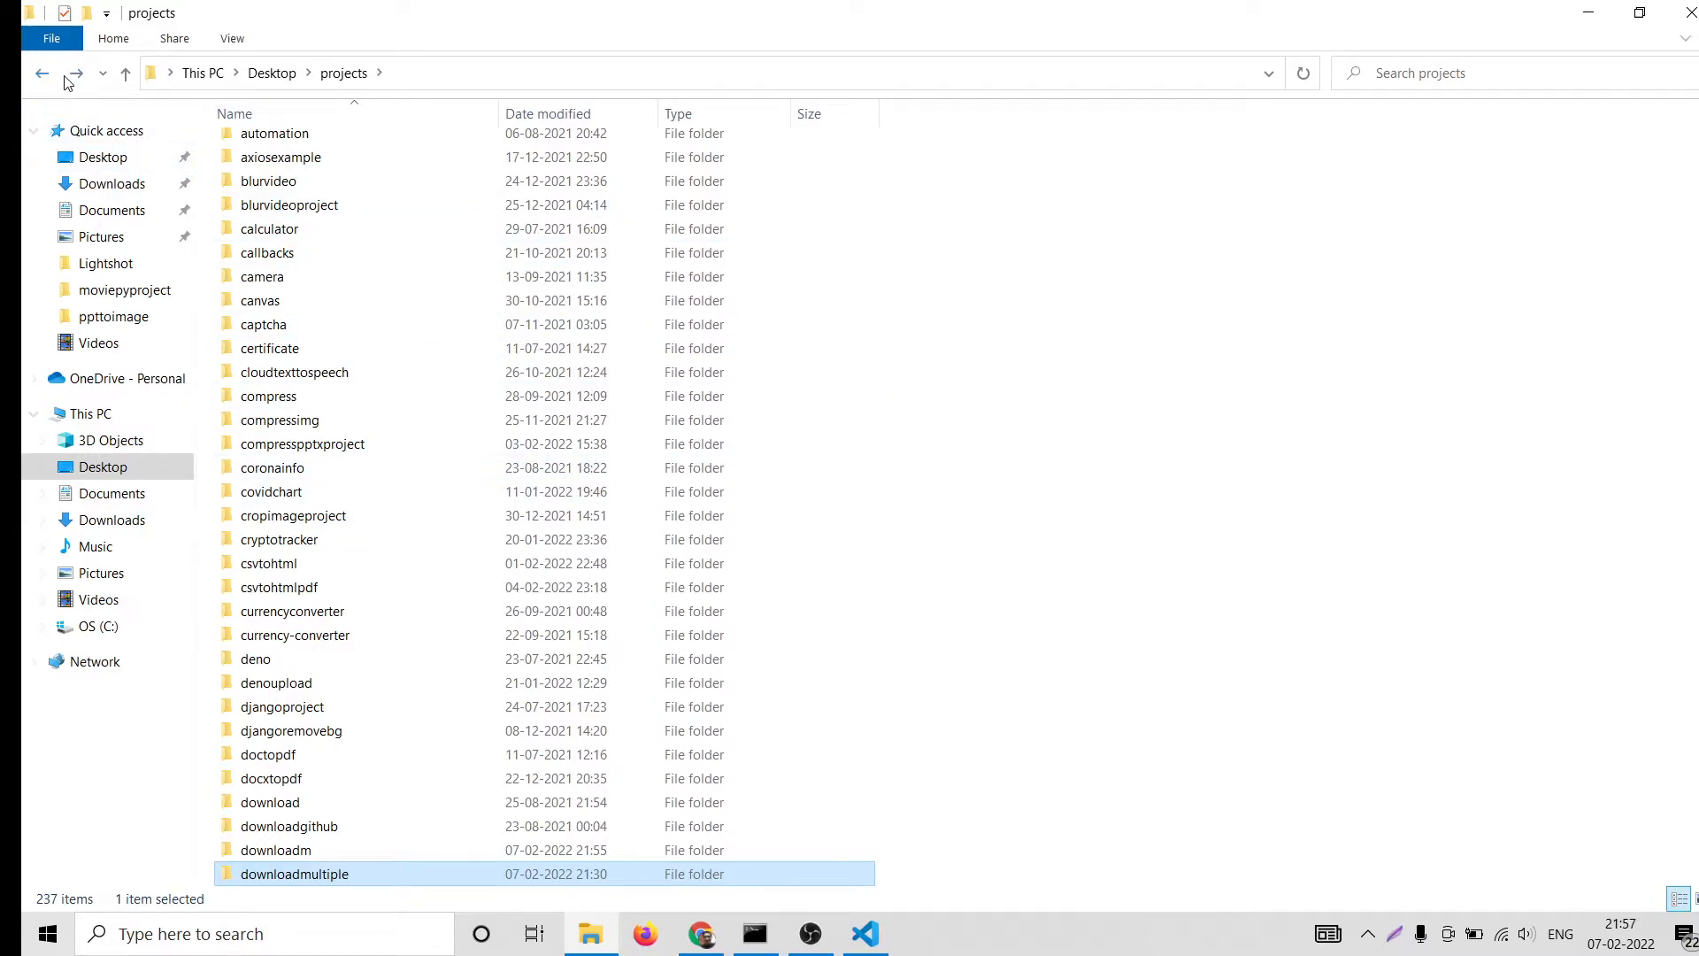
{"action": "double_click", "coordinate": [294, 874]}
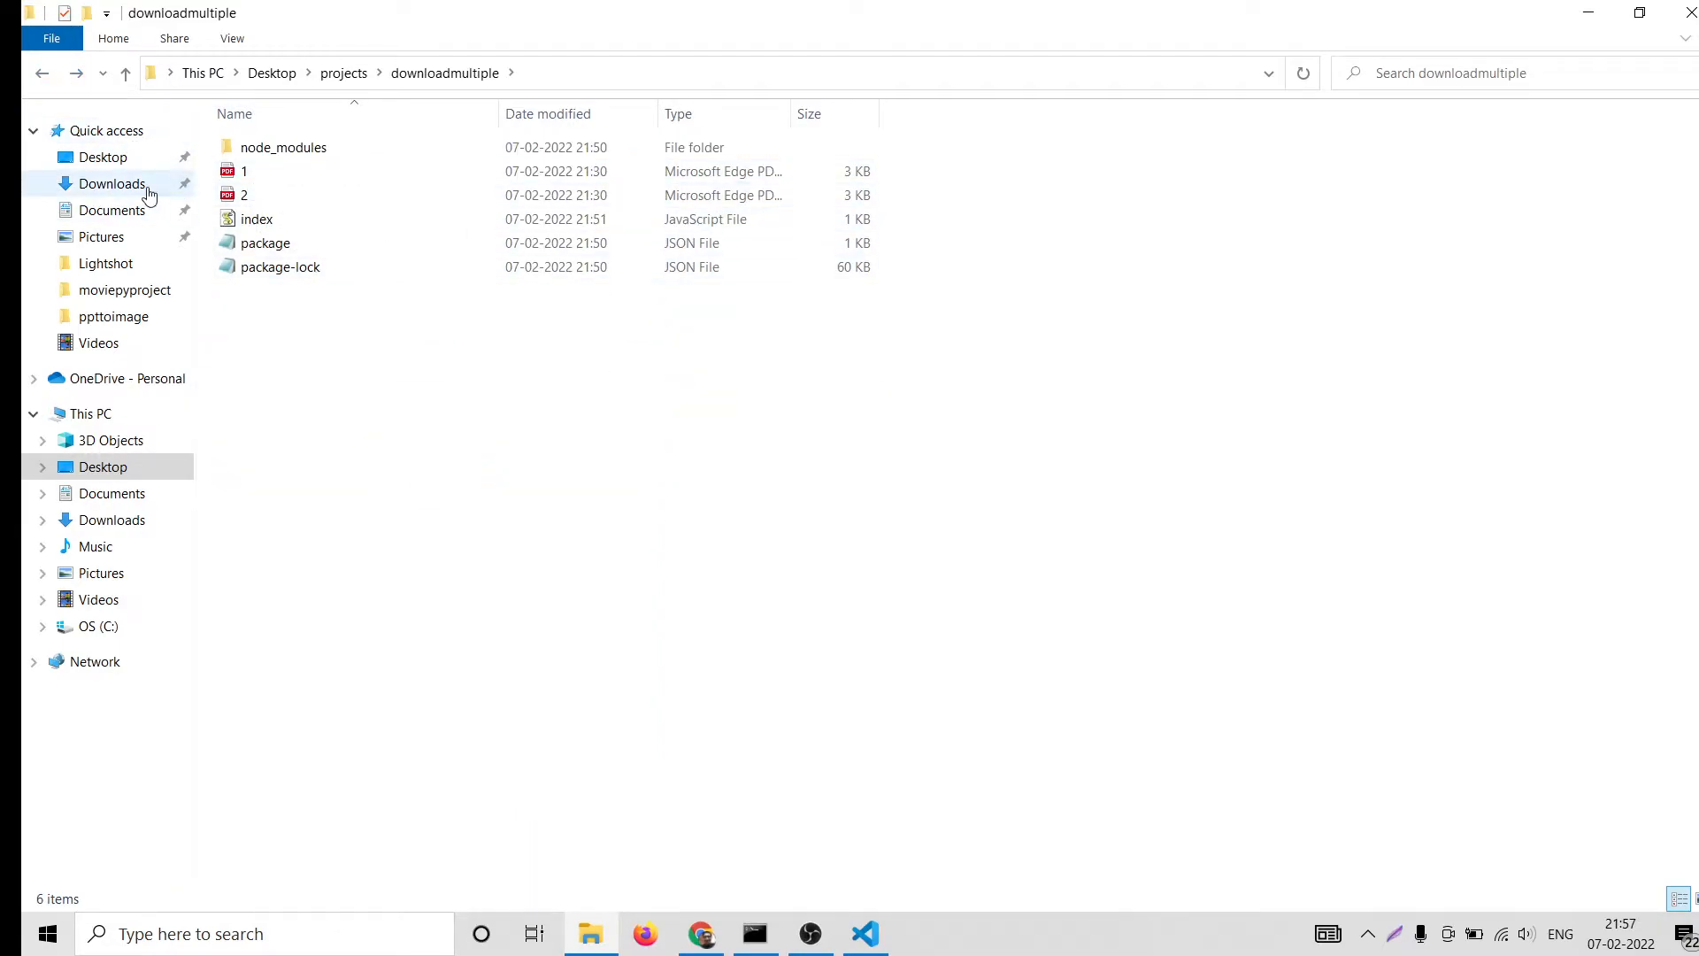
{"action": "left_click", "coordinate": [111, 209]}
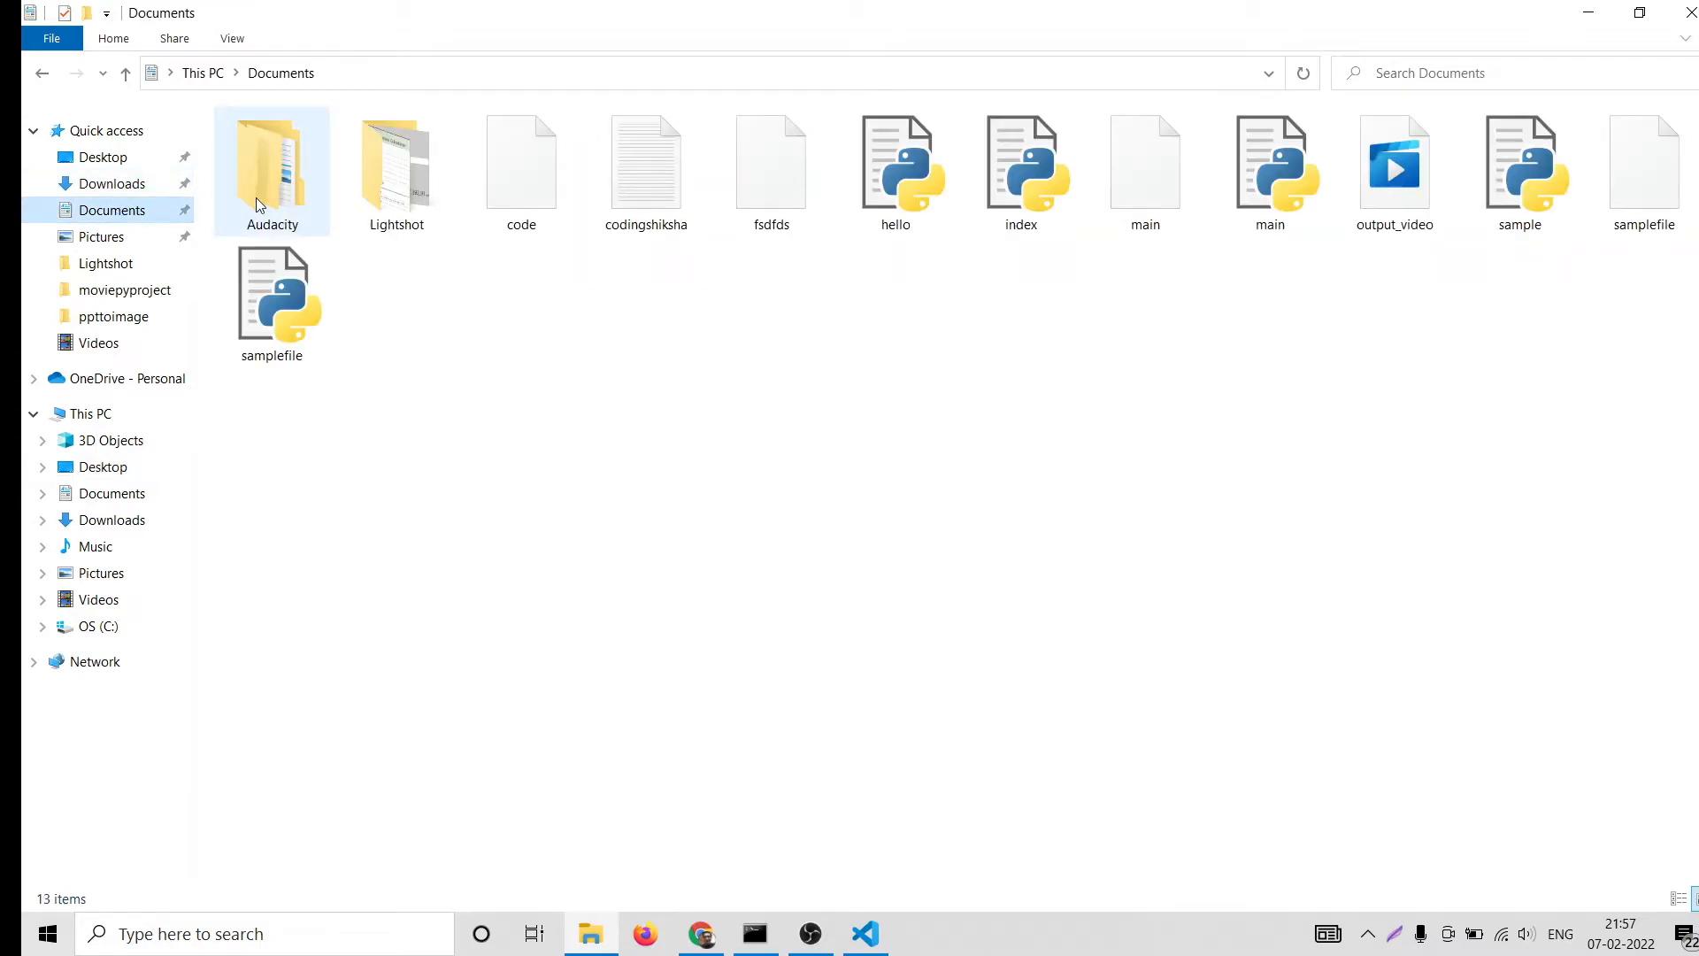
{"action": "double_click", "coordinate": [395, 163]}
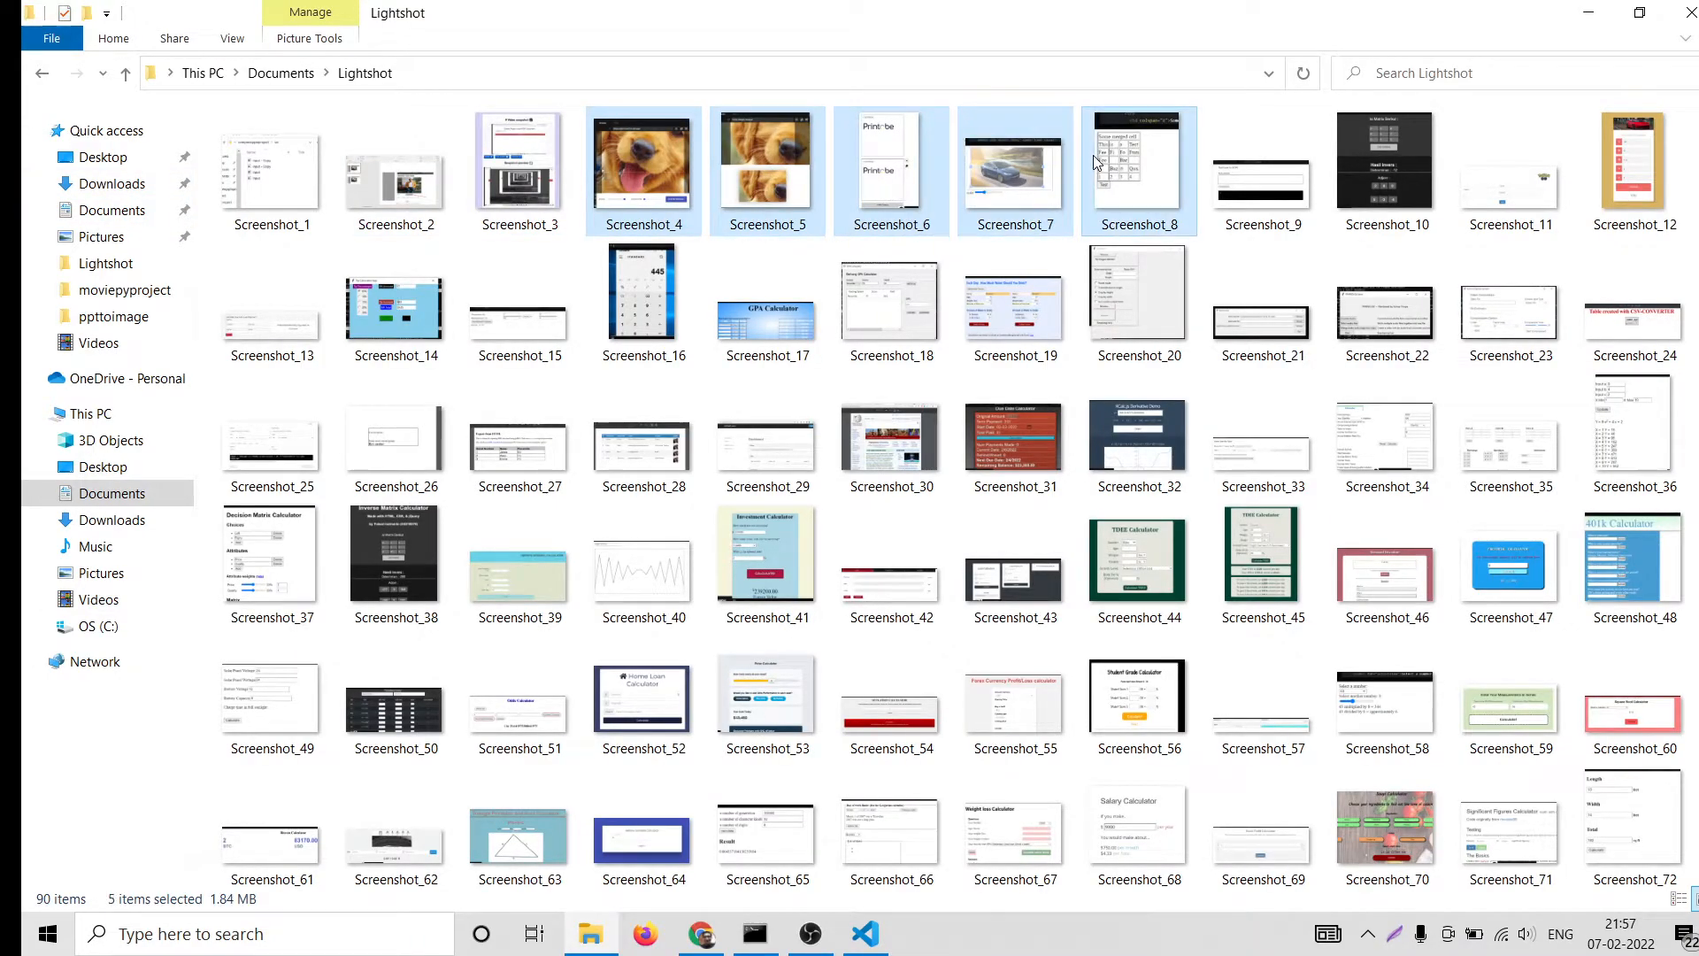
{"action": "right_click", "coordinate": [1261, 170]}
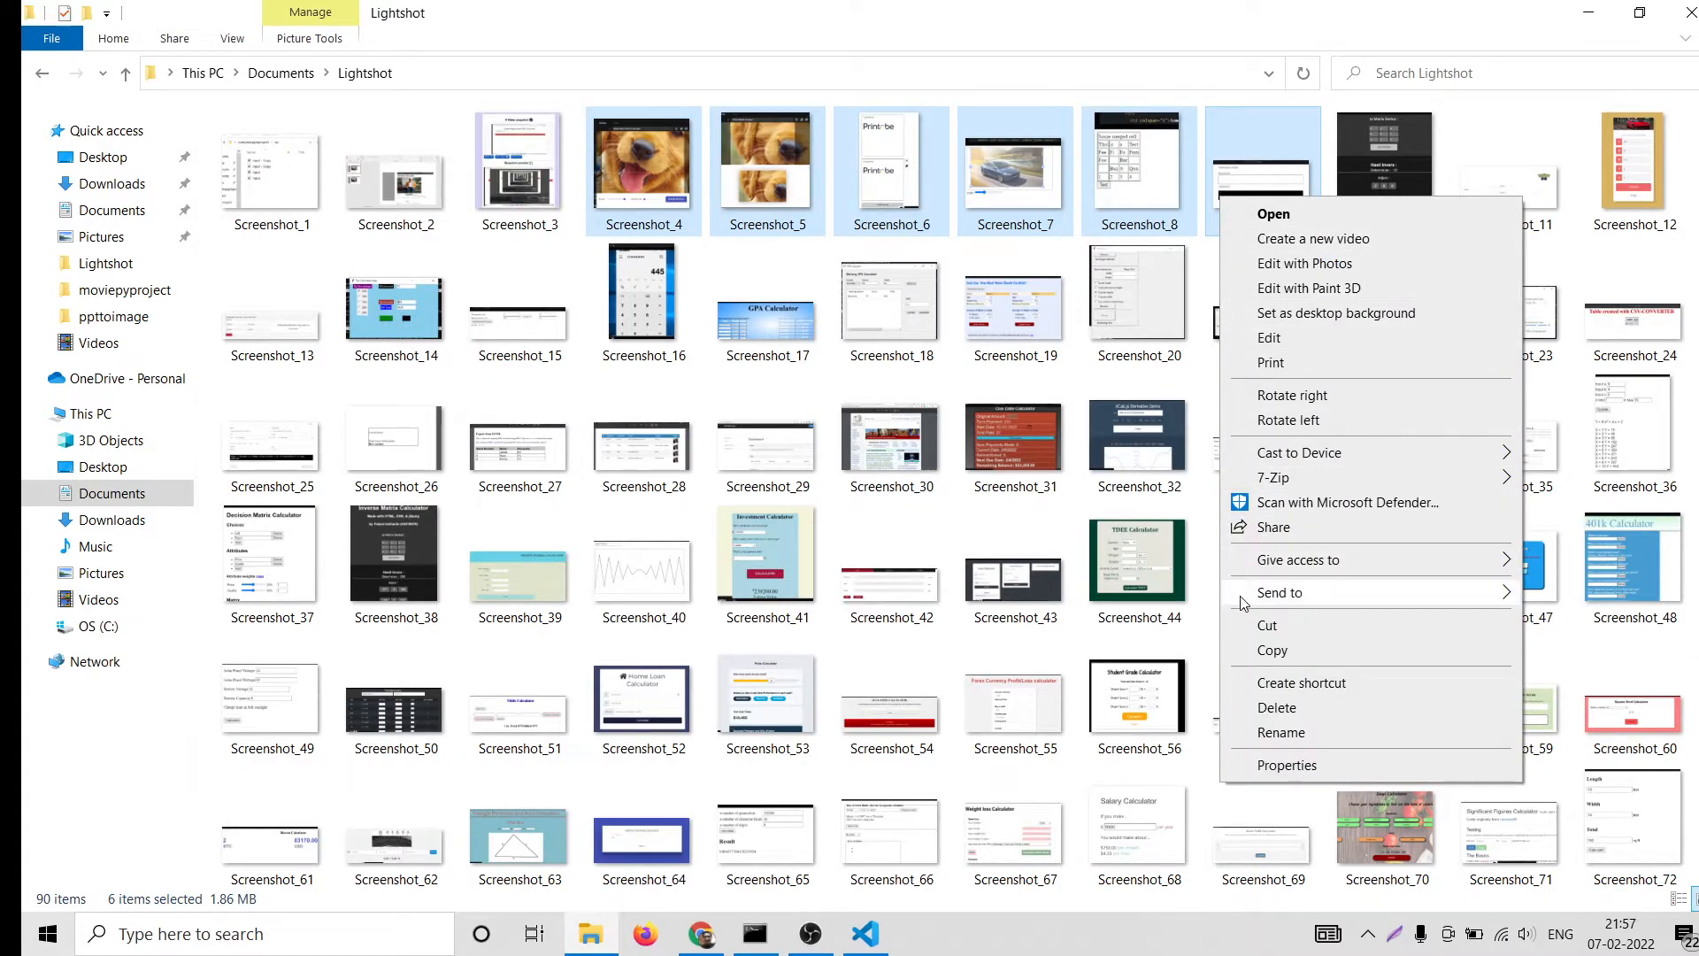
{"action": "left_click", "coordinate": [42, 72]}
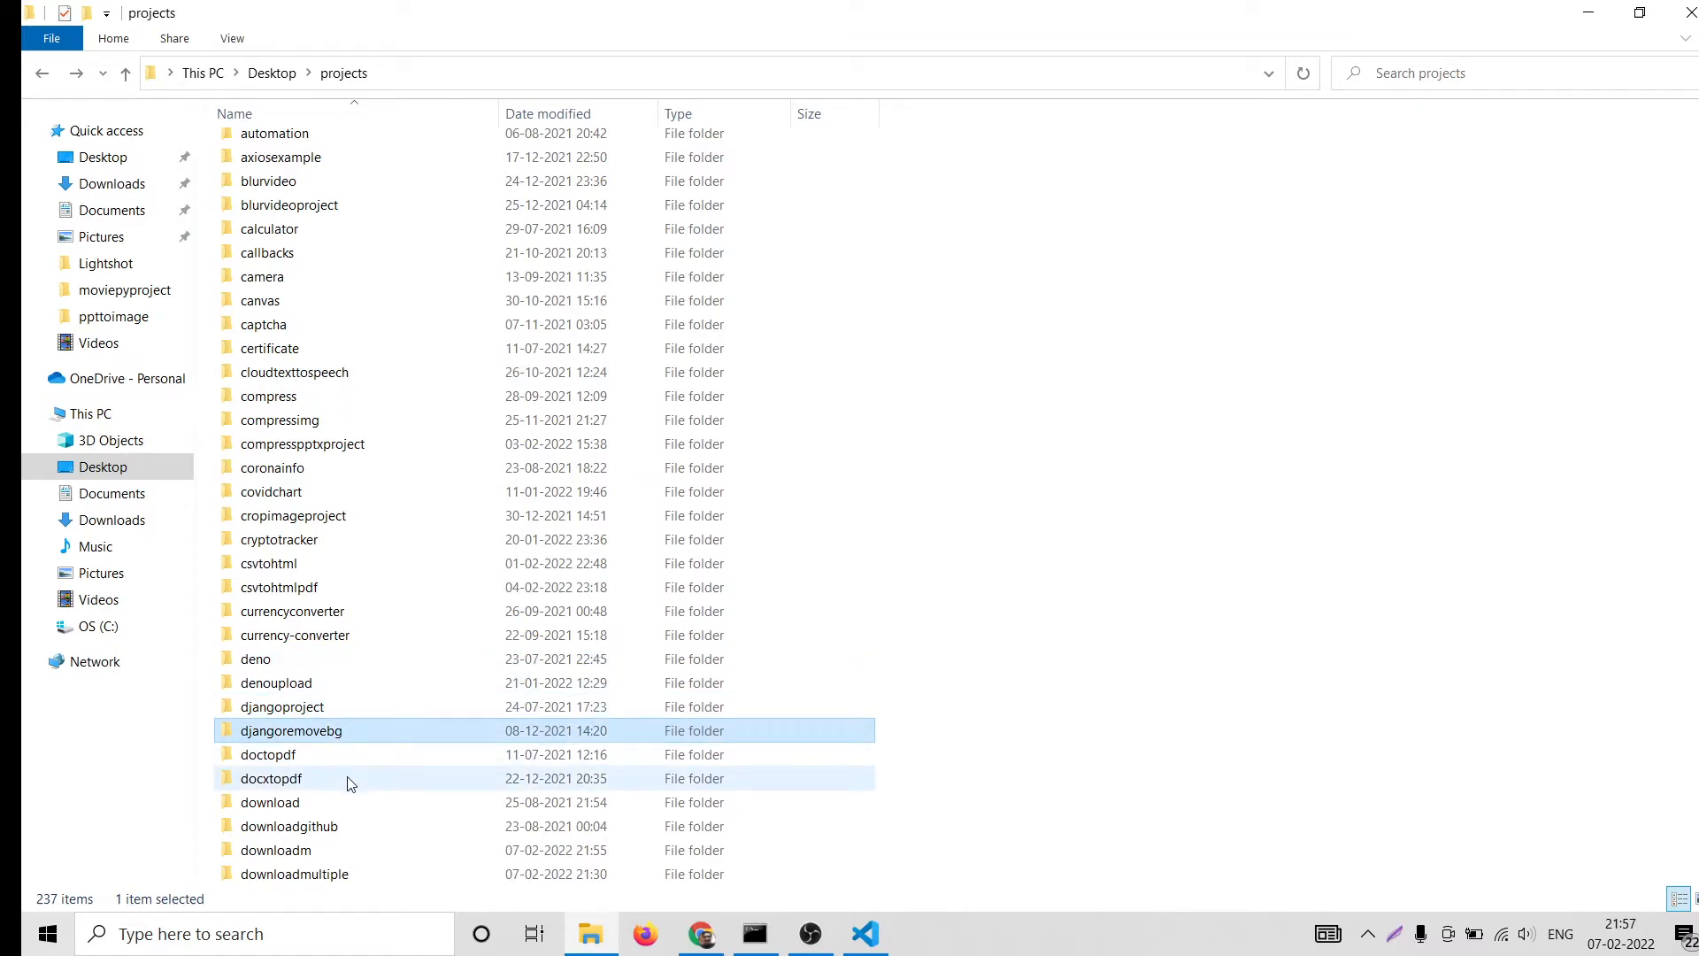
{"action": "left_click", "coordinate": [276, 849]}
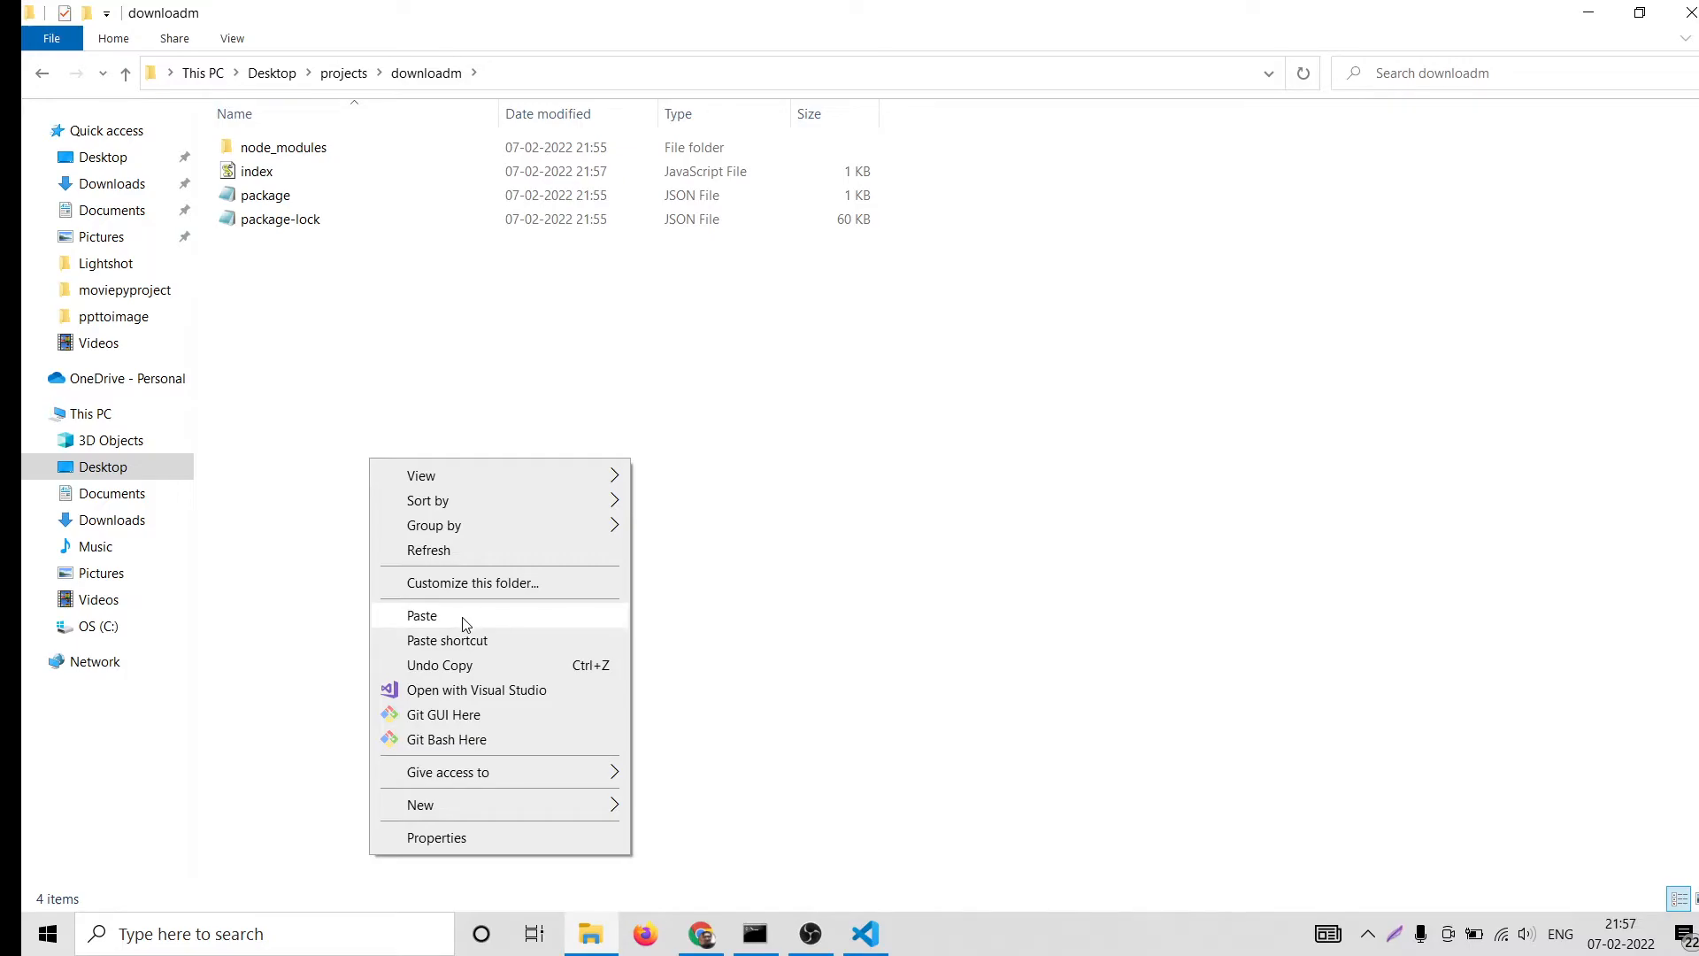
{"action": "left_click", "coordinate": [421, 615]}
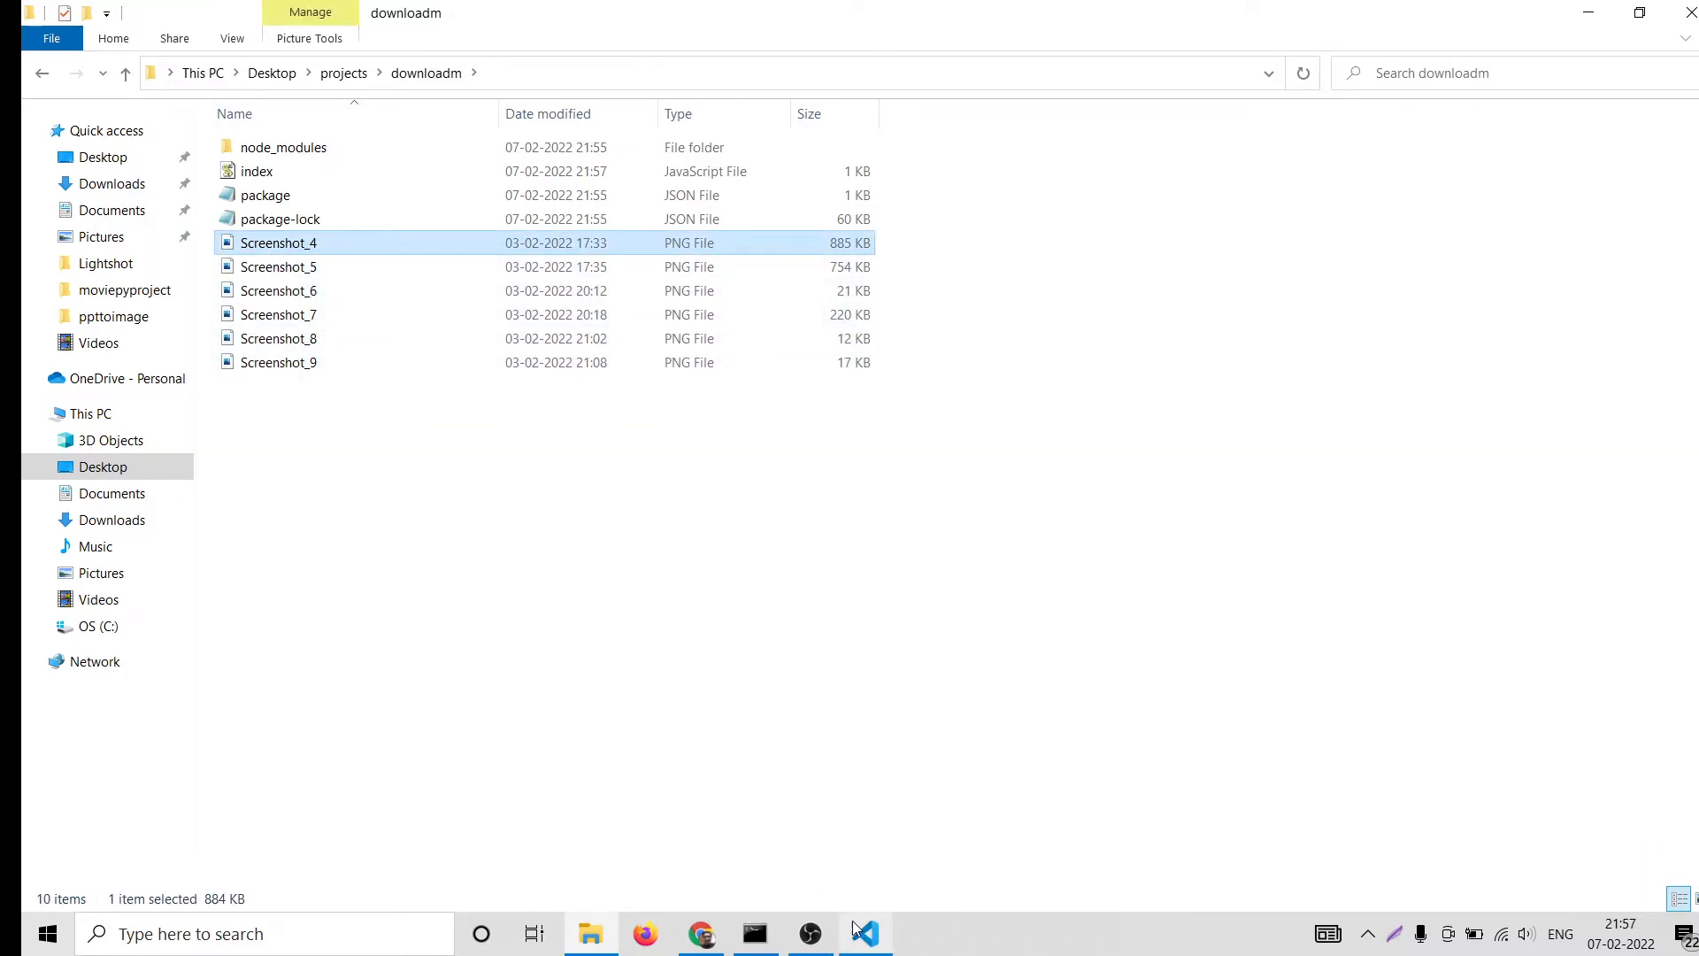
Rename each Screenshot PNG in the VS Code Explorer to 1.png through 6.png
{"action": "left_click", "coordinate": [864, 933]}
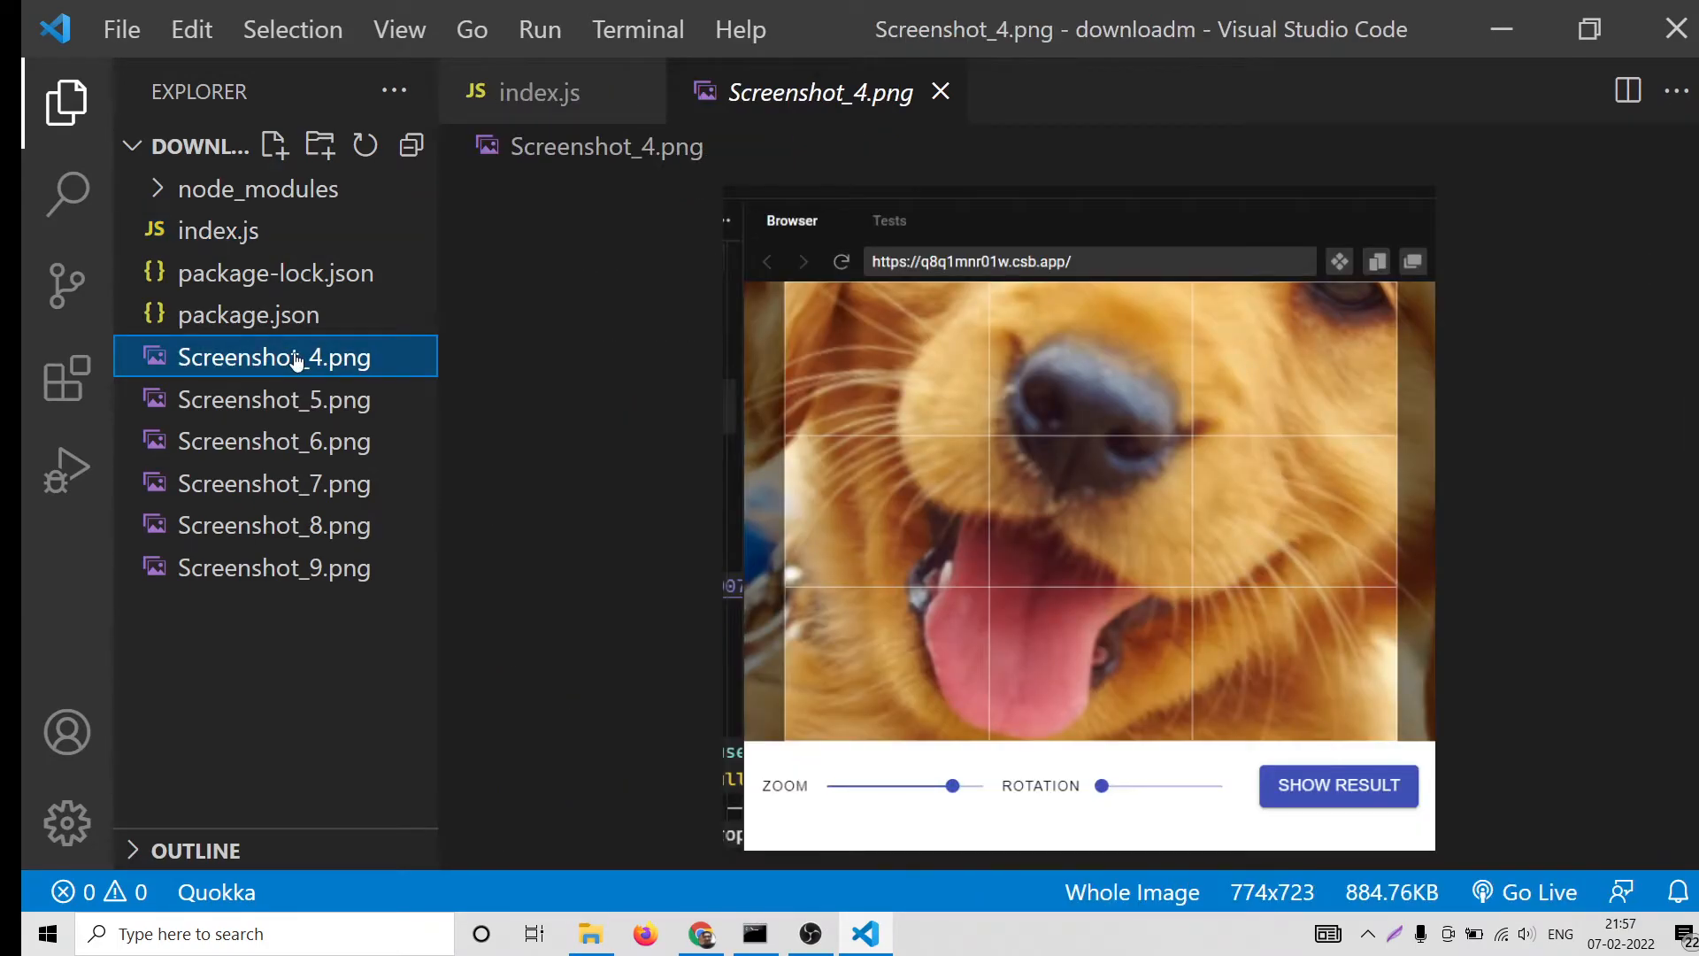
{"action": "right_click", "coordinate": [271, 357]}
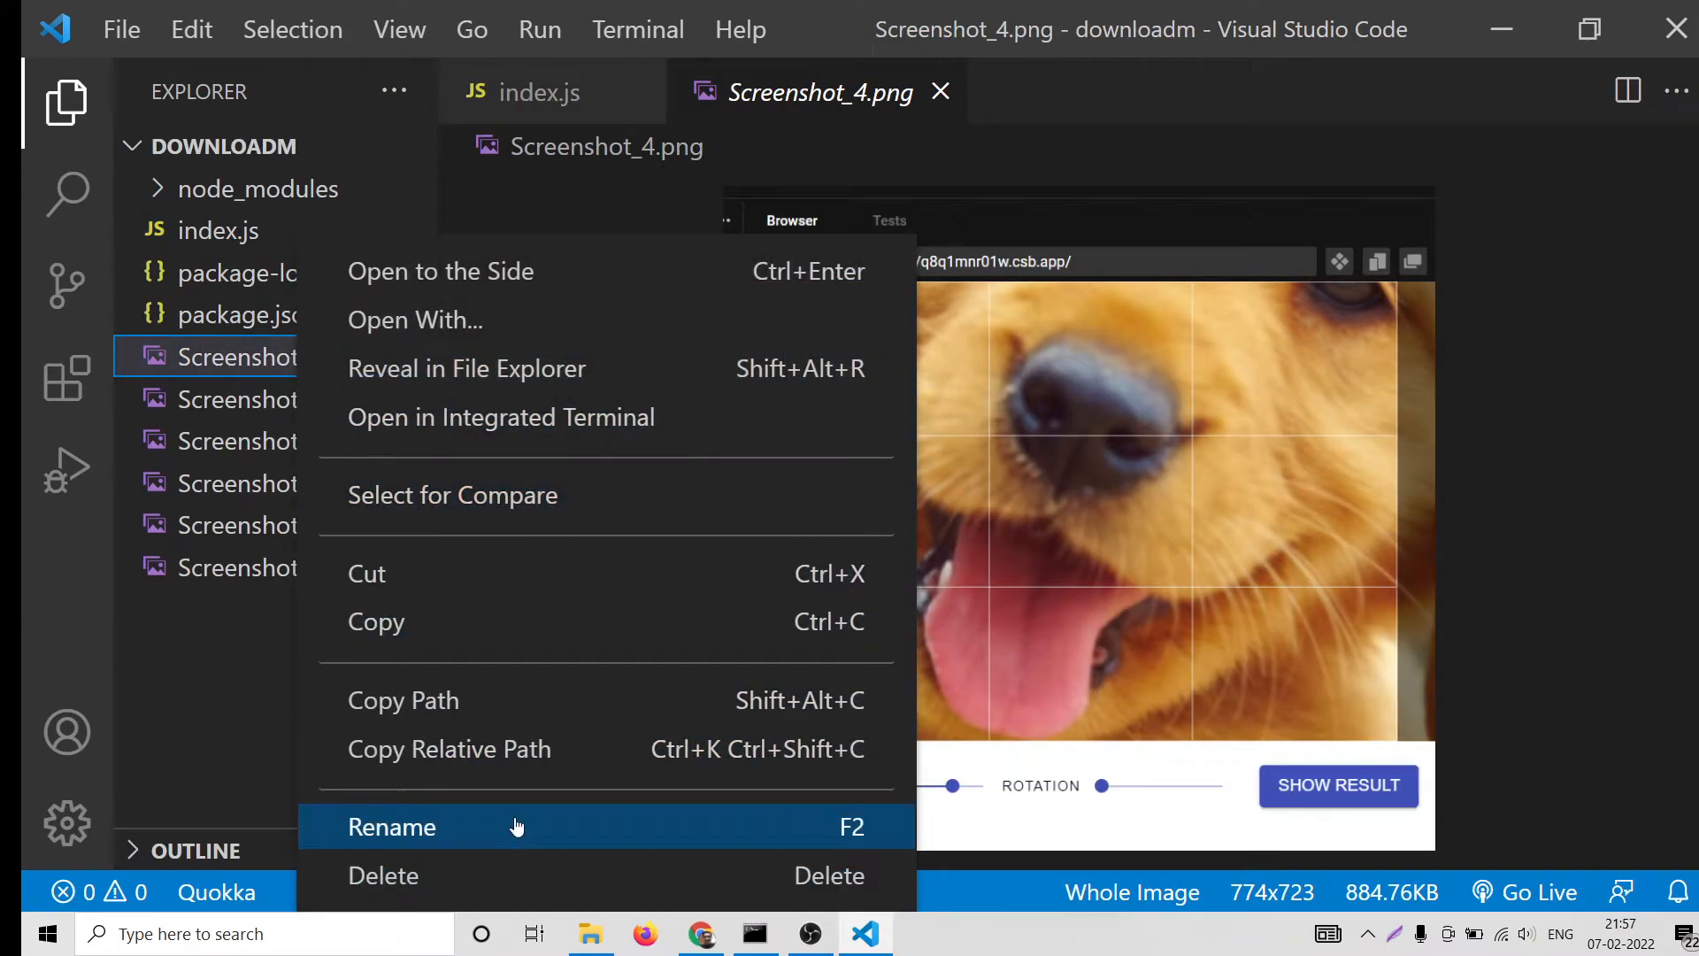
{"action": "left_click", "coordinate": [392, 826]}
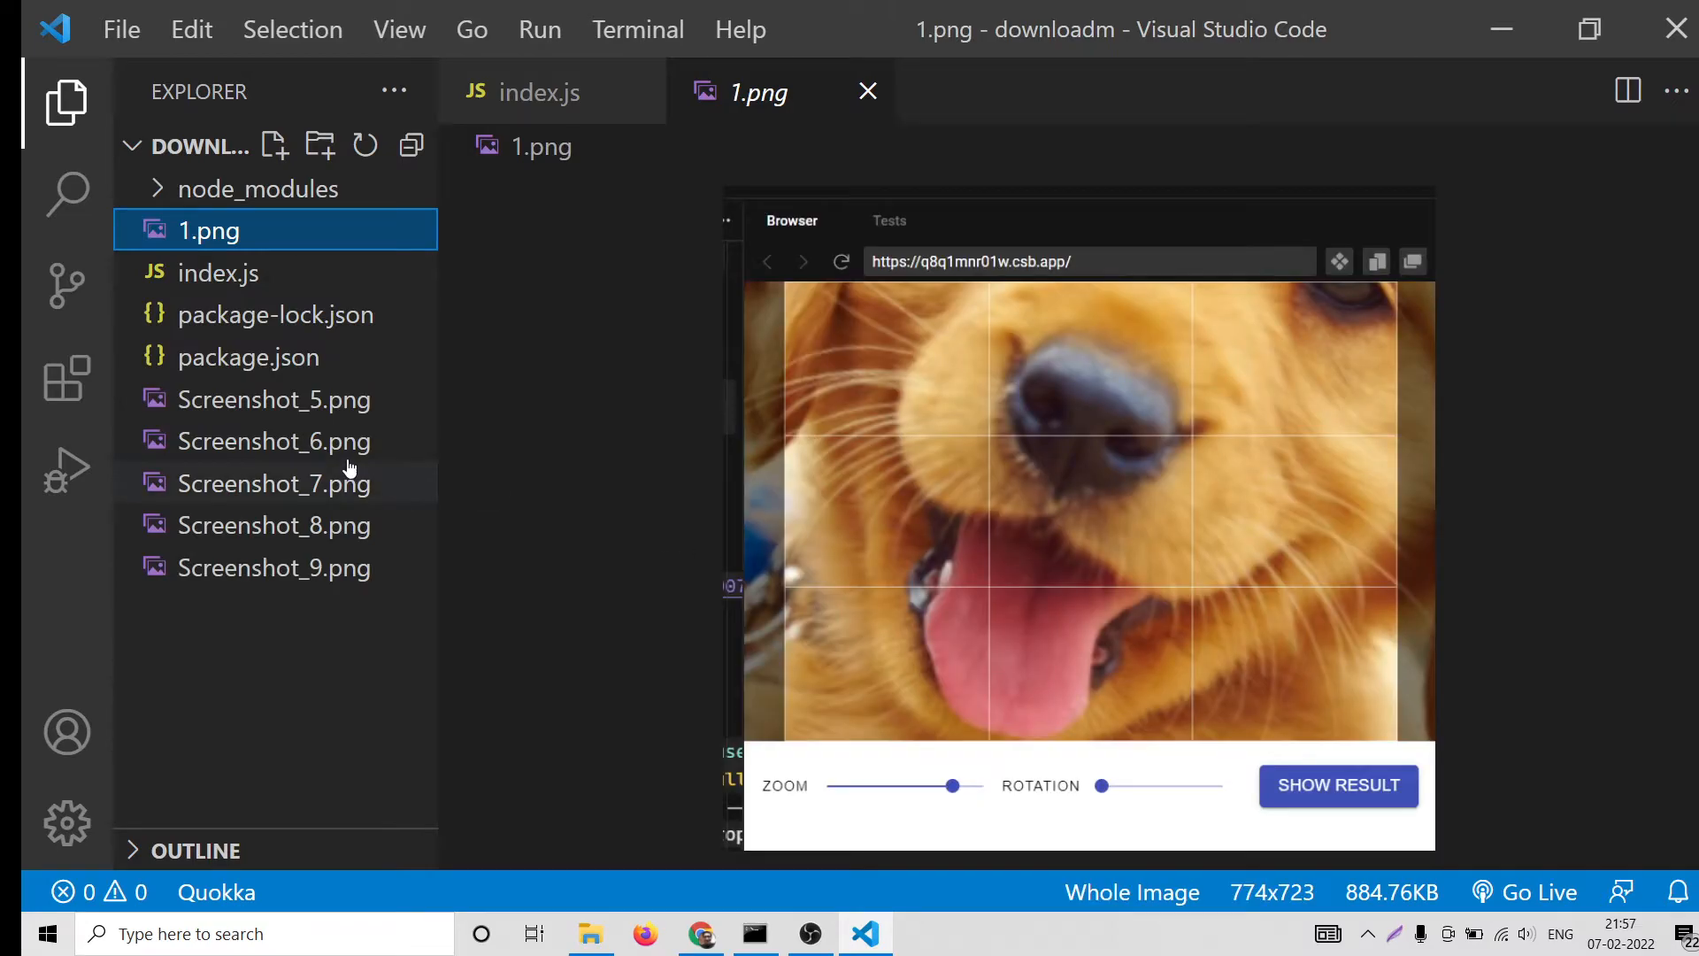
{"action": "right_click", "coordinate": [274, 400]}
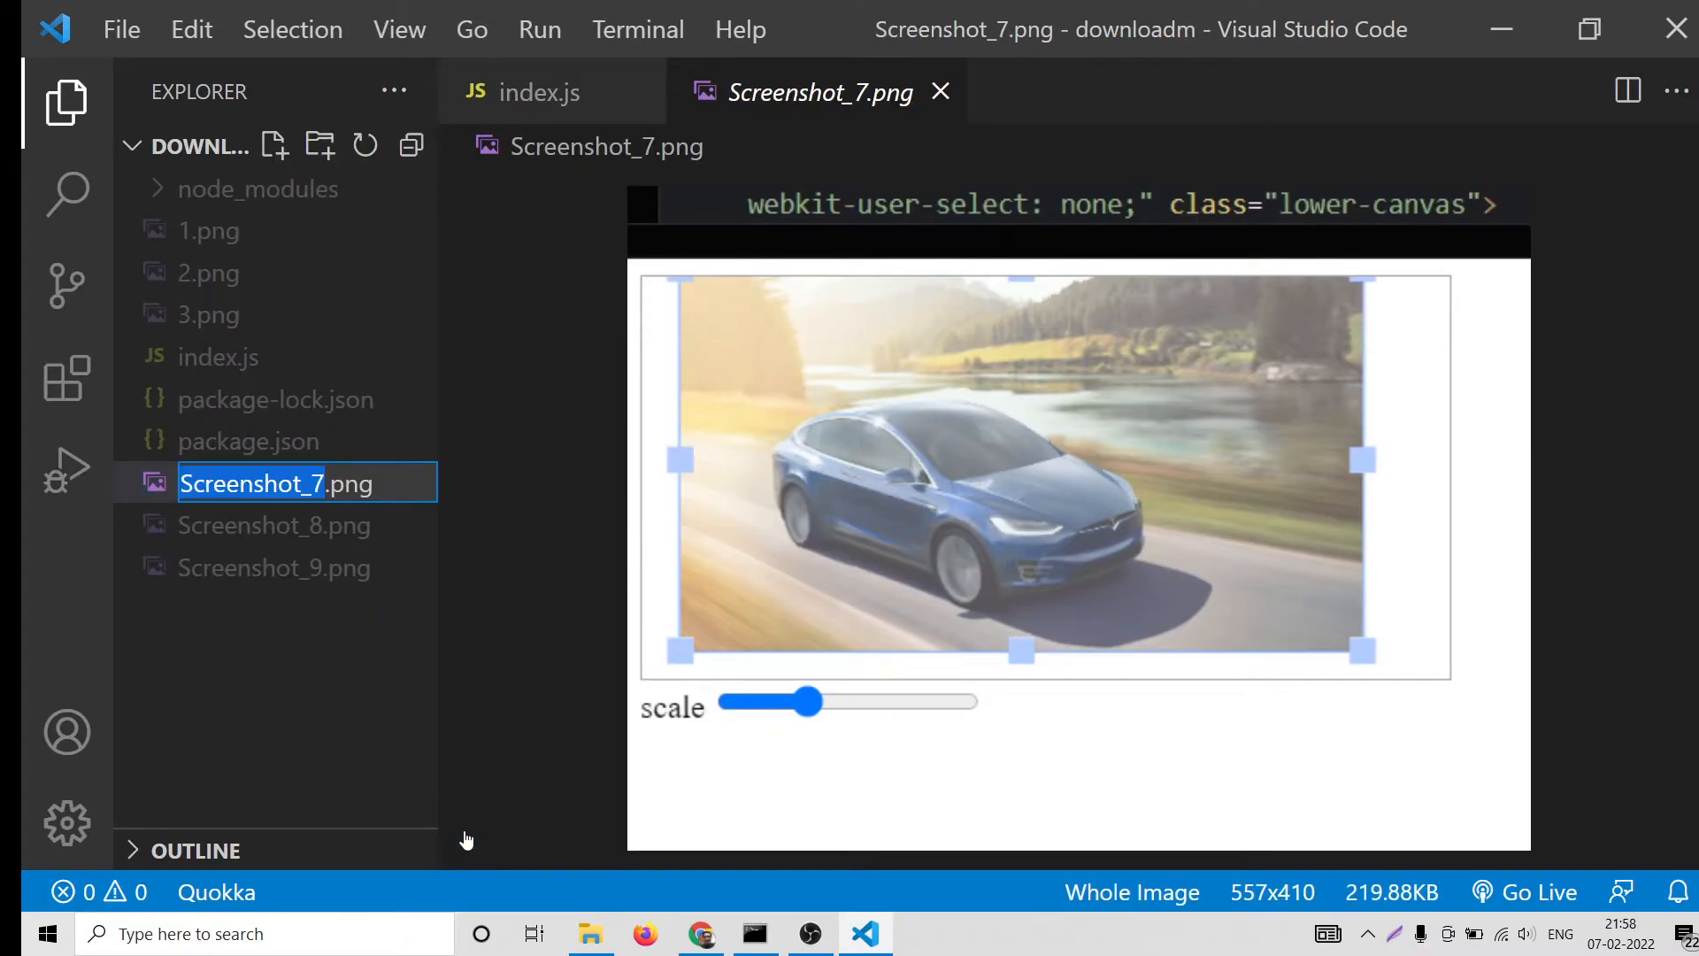
{"action": "right_click", "coordinate": [274, 525]}
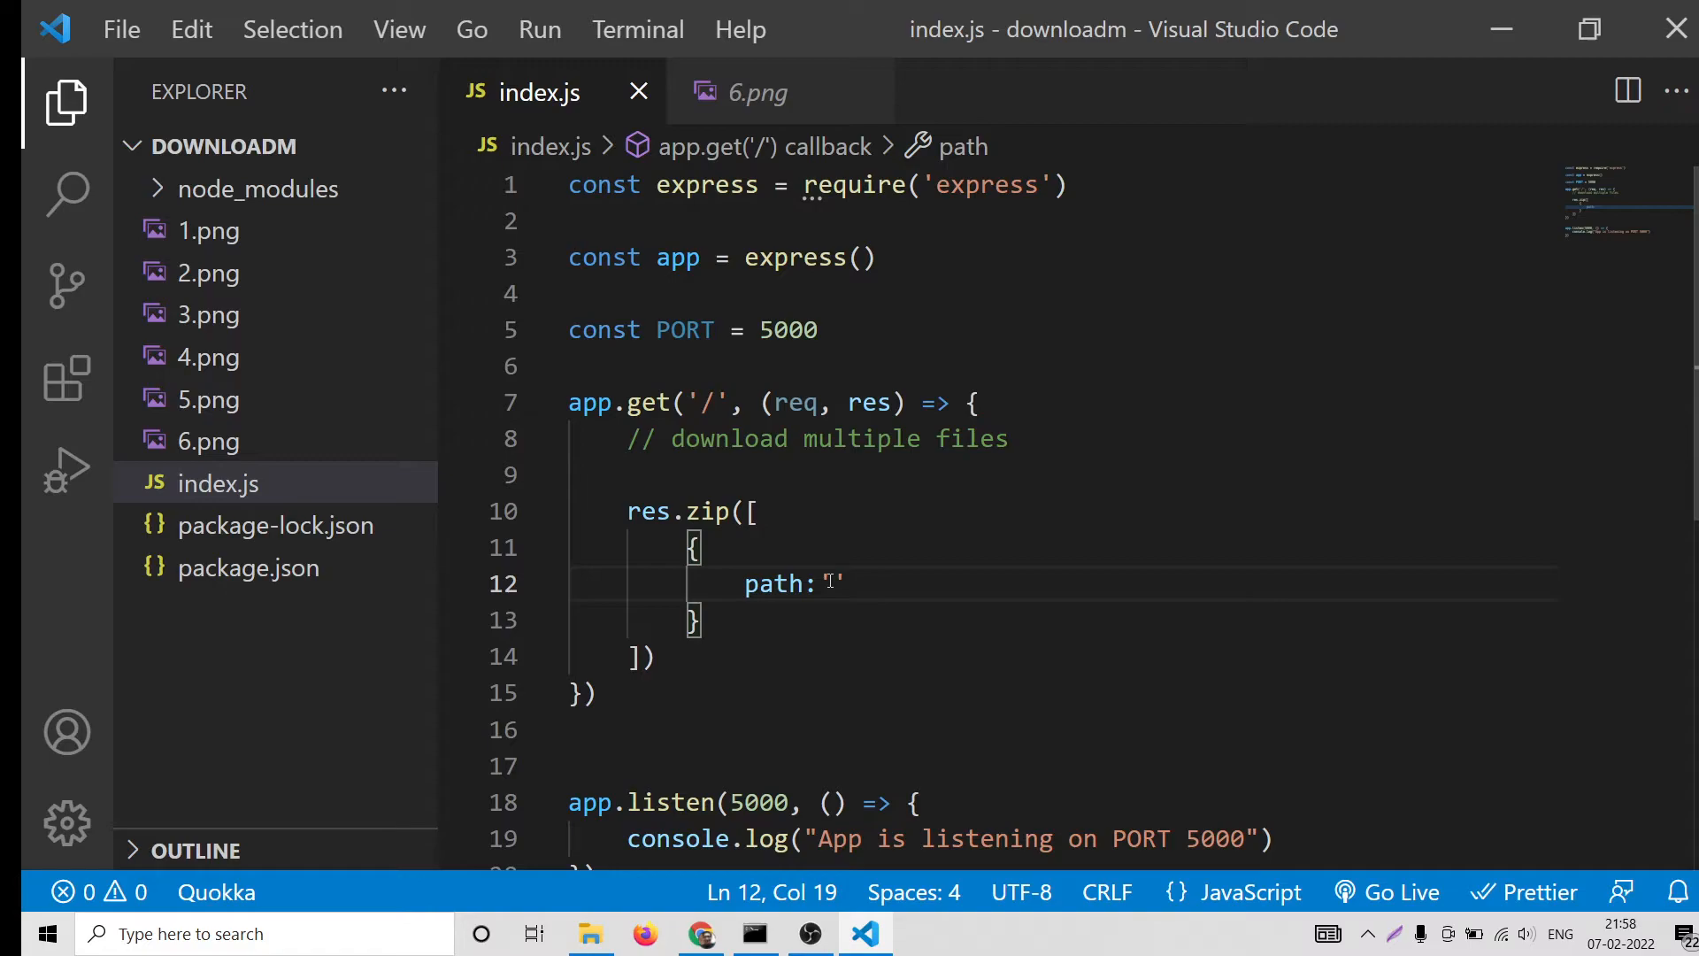
Complete the first res.zip entry with path and filename '1.png'
{"action": "type", "text": "1.png"}
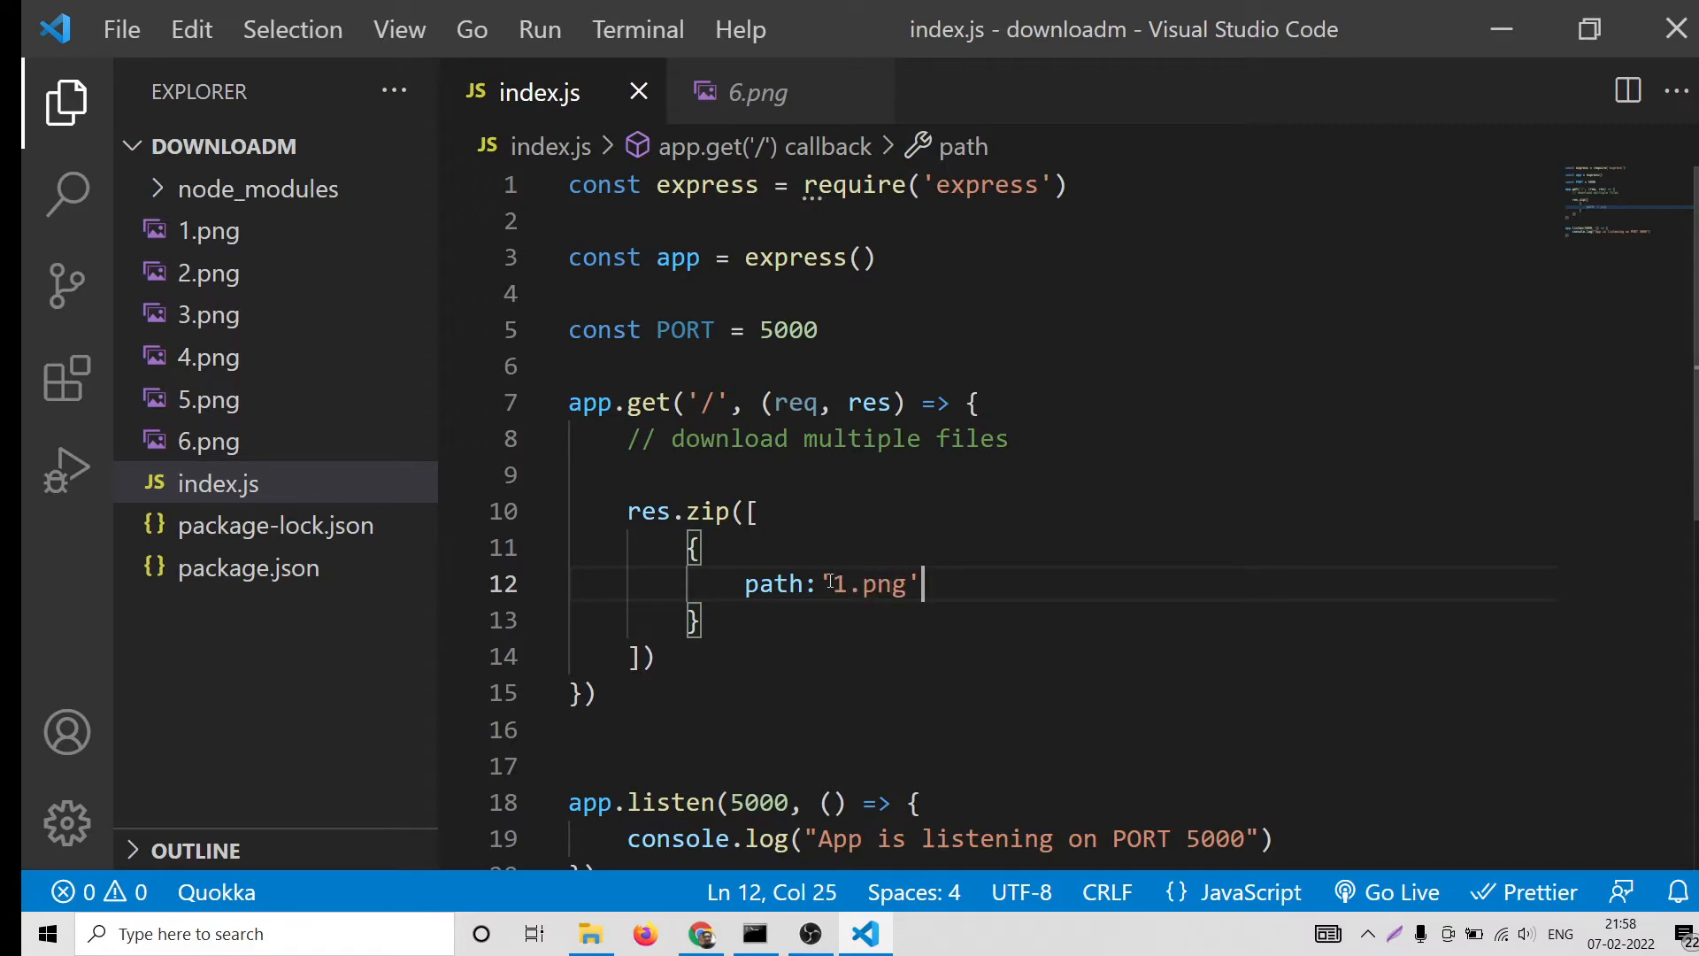
{"action": "type", "text": ",filename"}
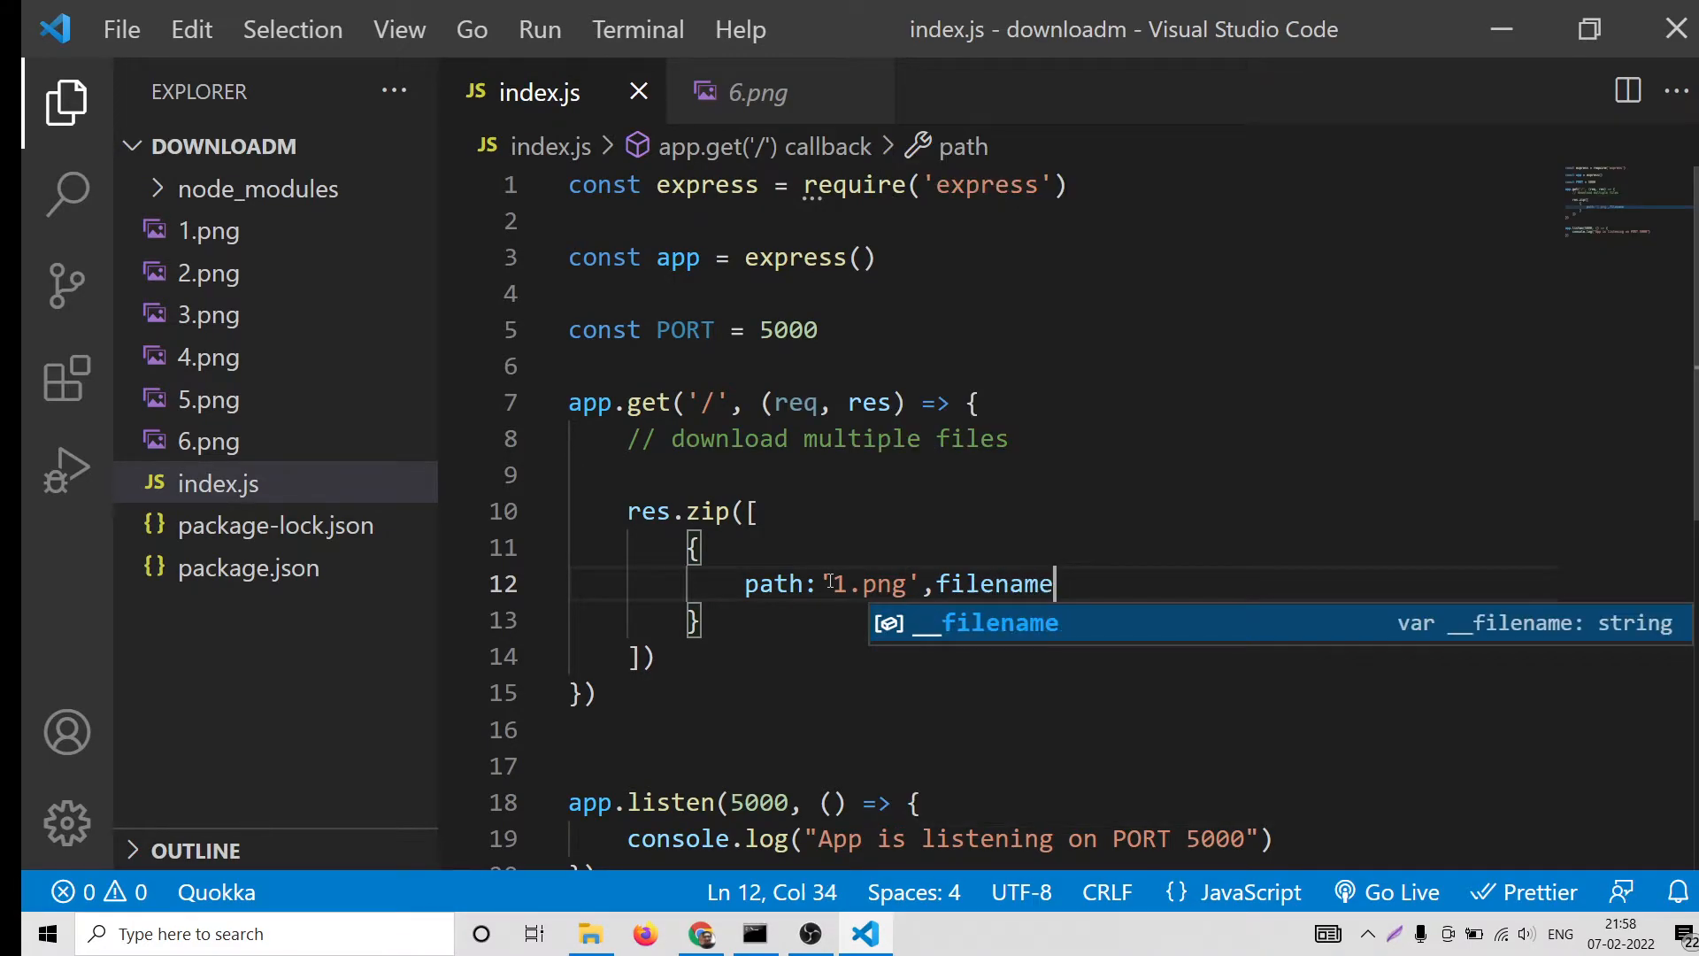
{"action": "type", "text": ":'1"}
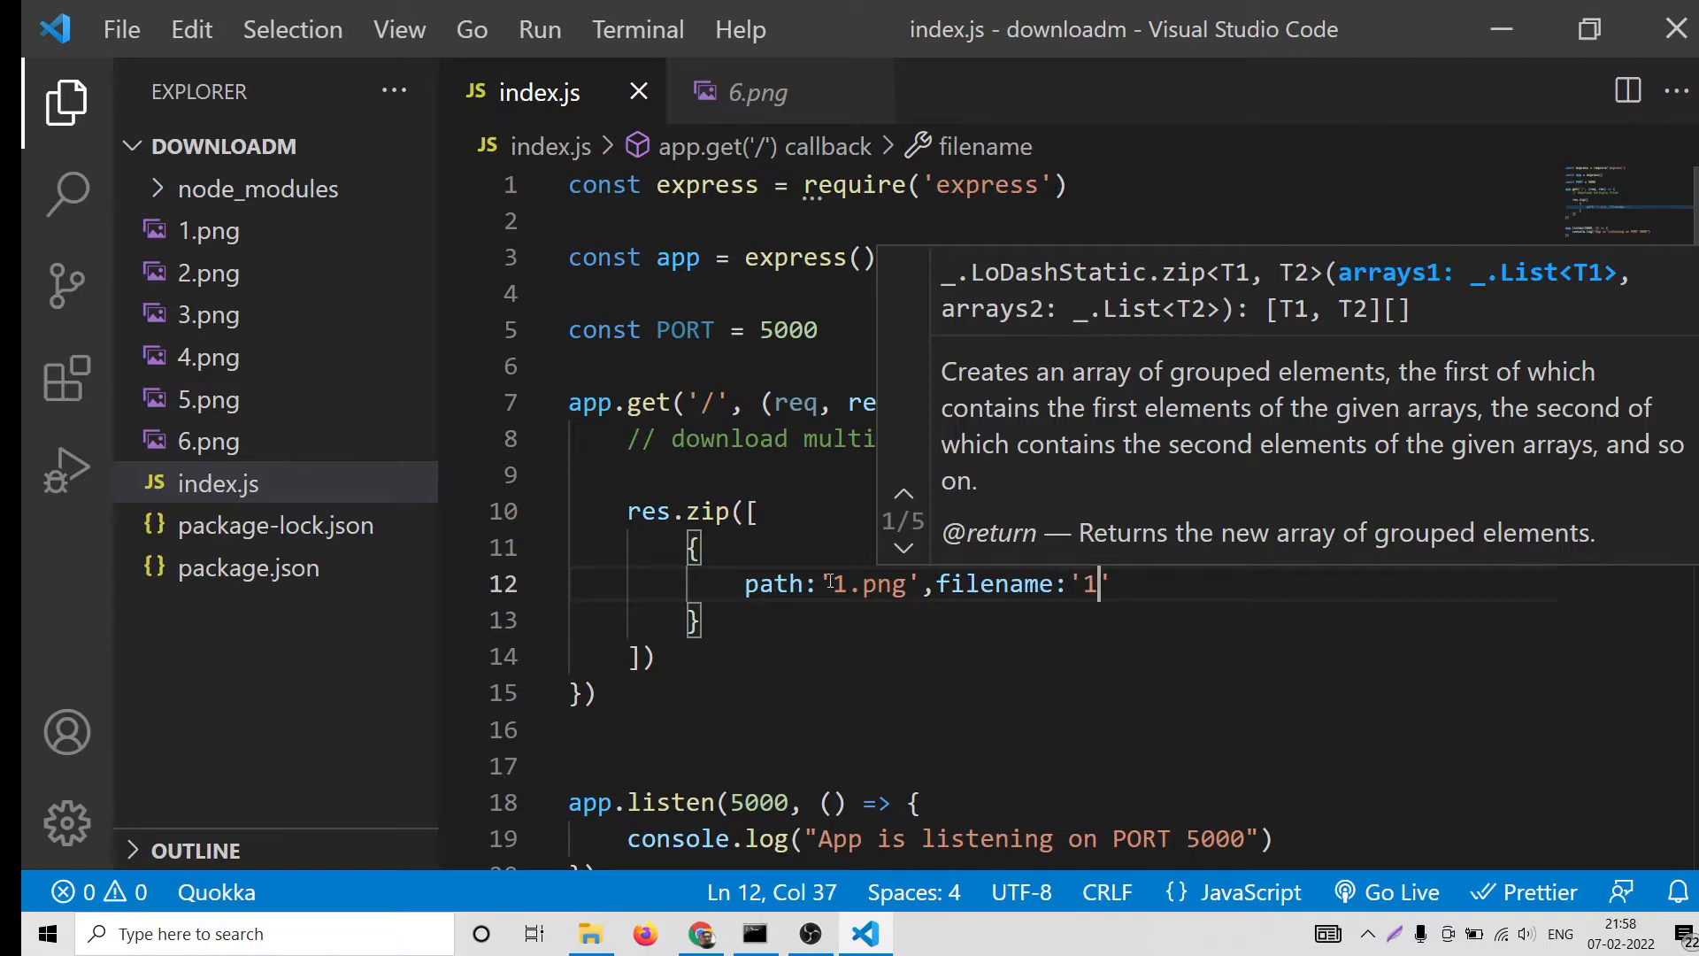
{"action": "type", "text": ".png'"}
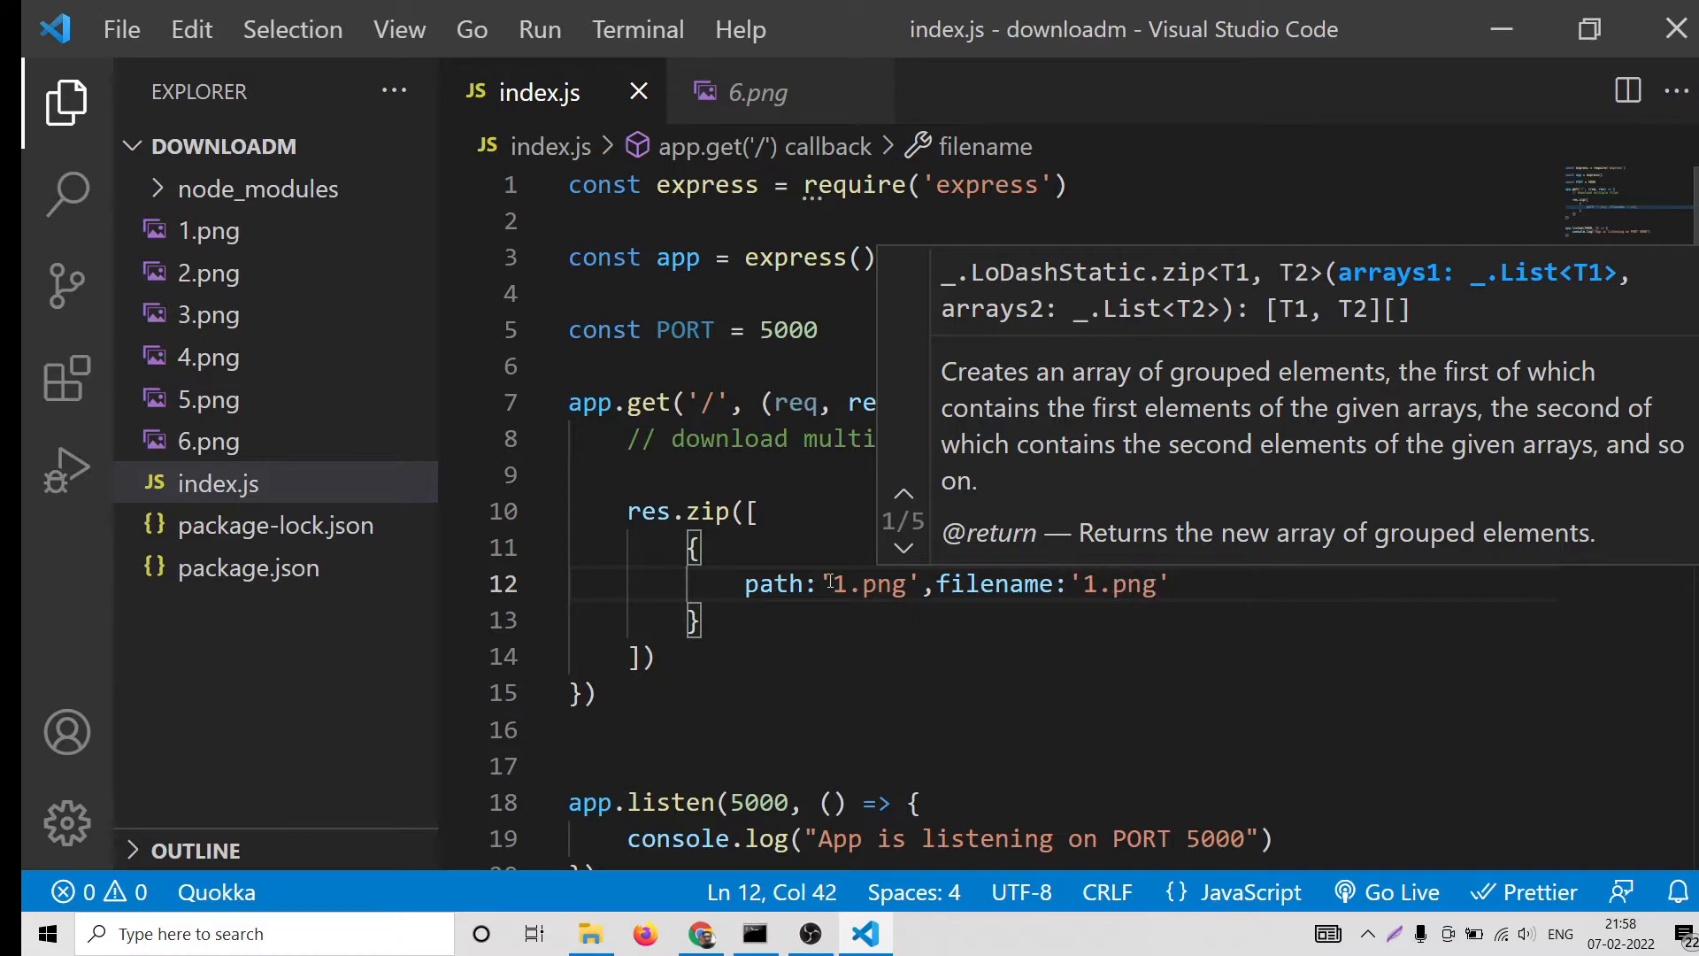
Add entries for 2.png and 3.png, duplicating the block and changing numbers to 3
{"action": "left_click", "coordinate": [902, 547]}
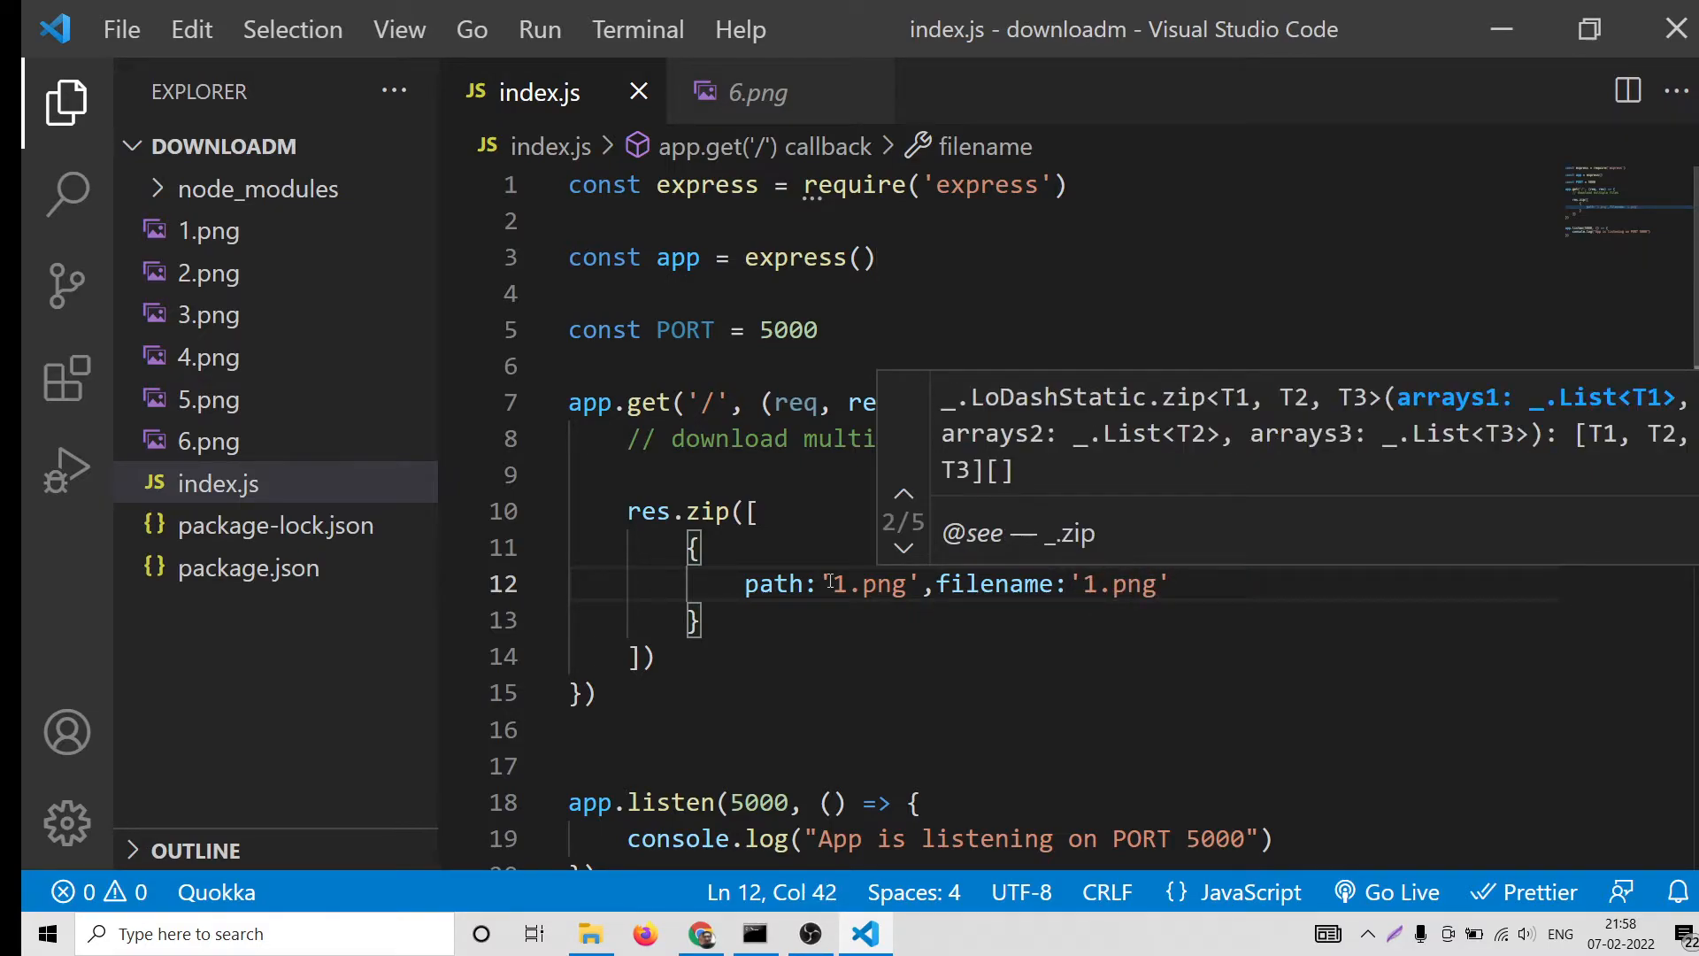
{"action": "left_click", "coordinate": [742, 618]}
{"action": "type", "text": ","}
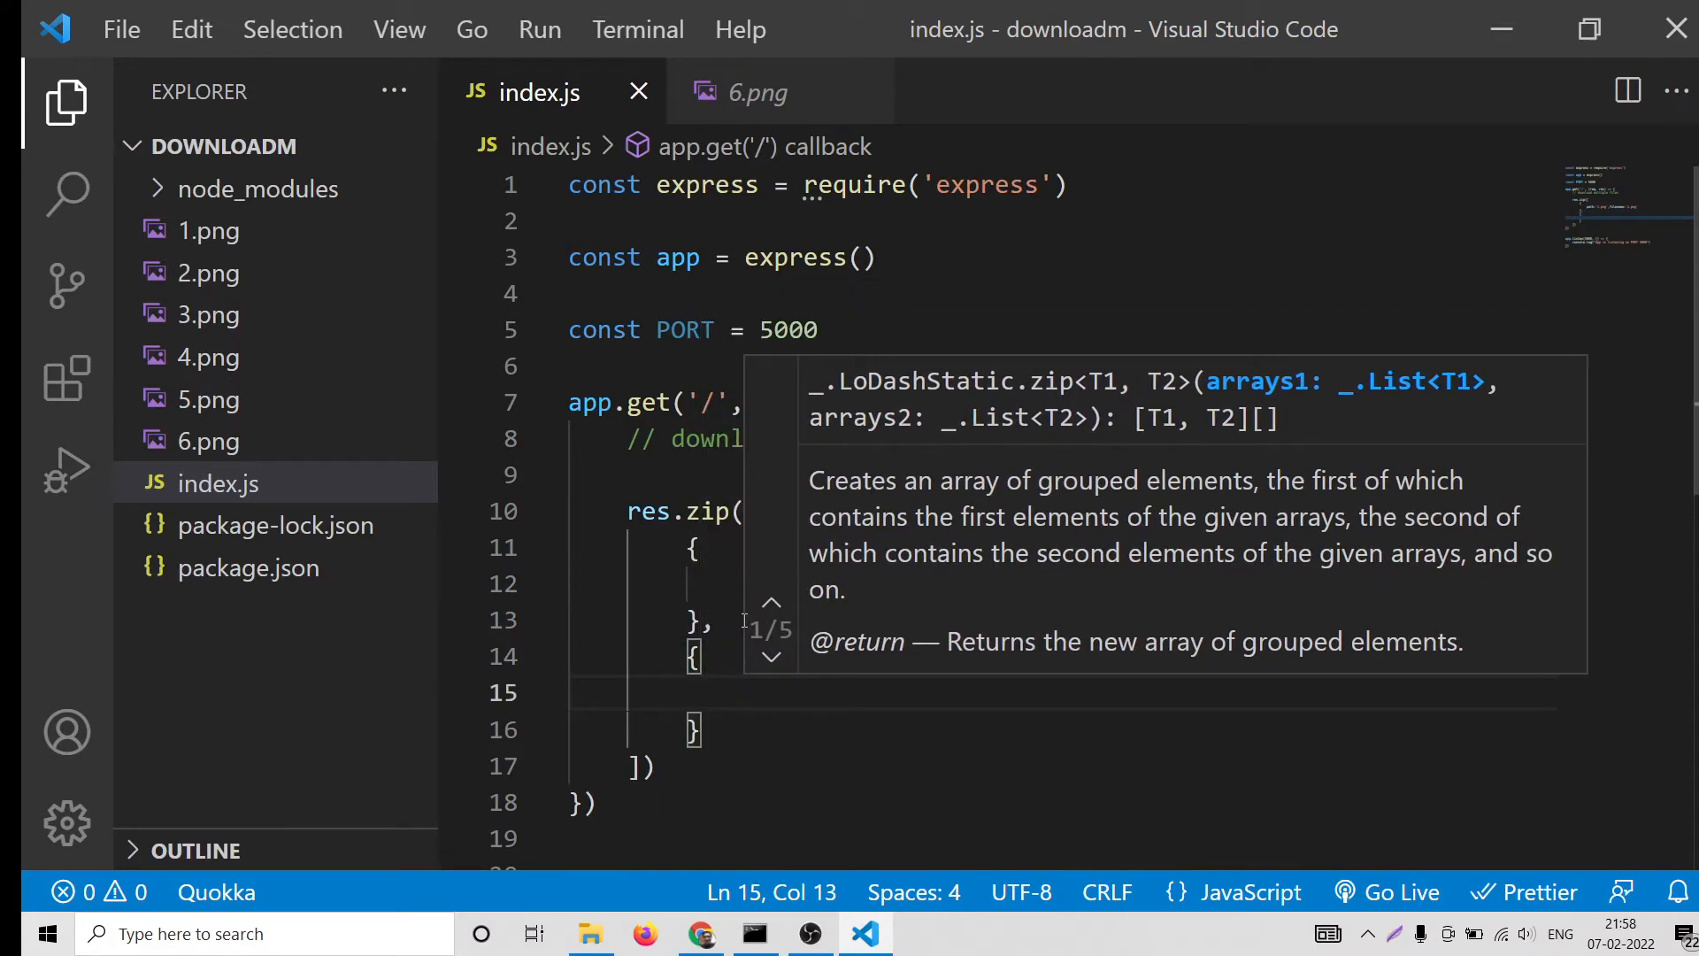
{"action": "type", "text": "path:"}
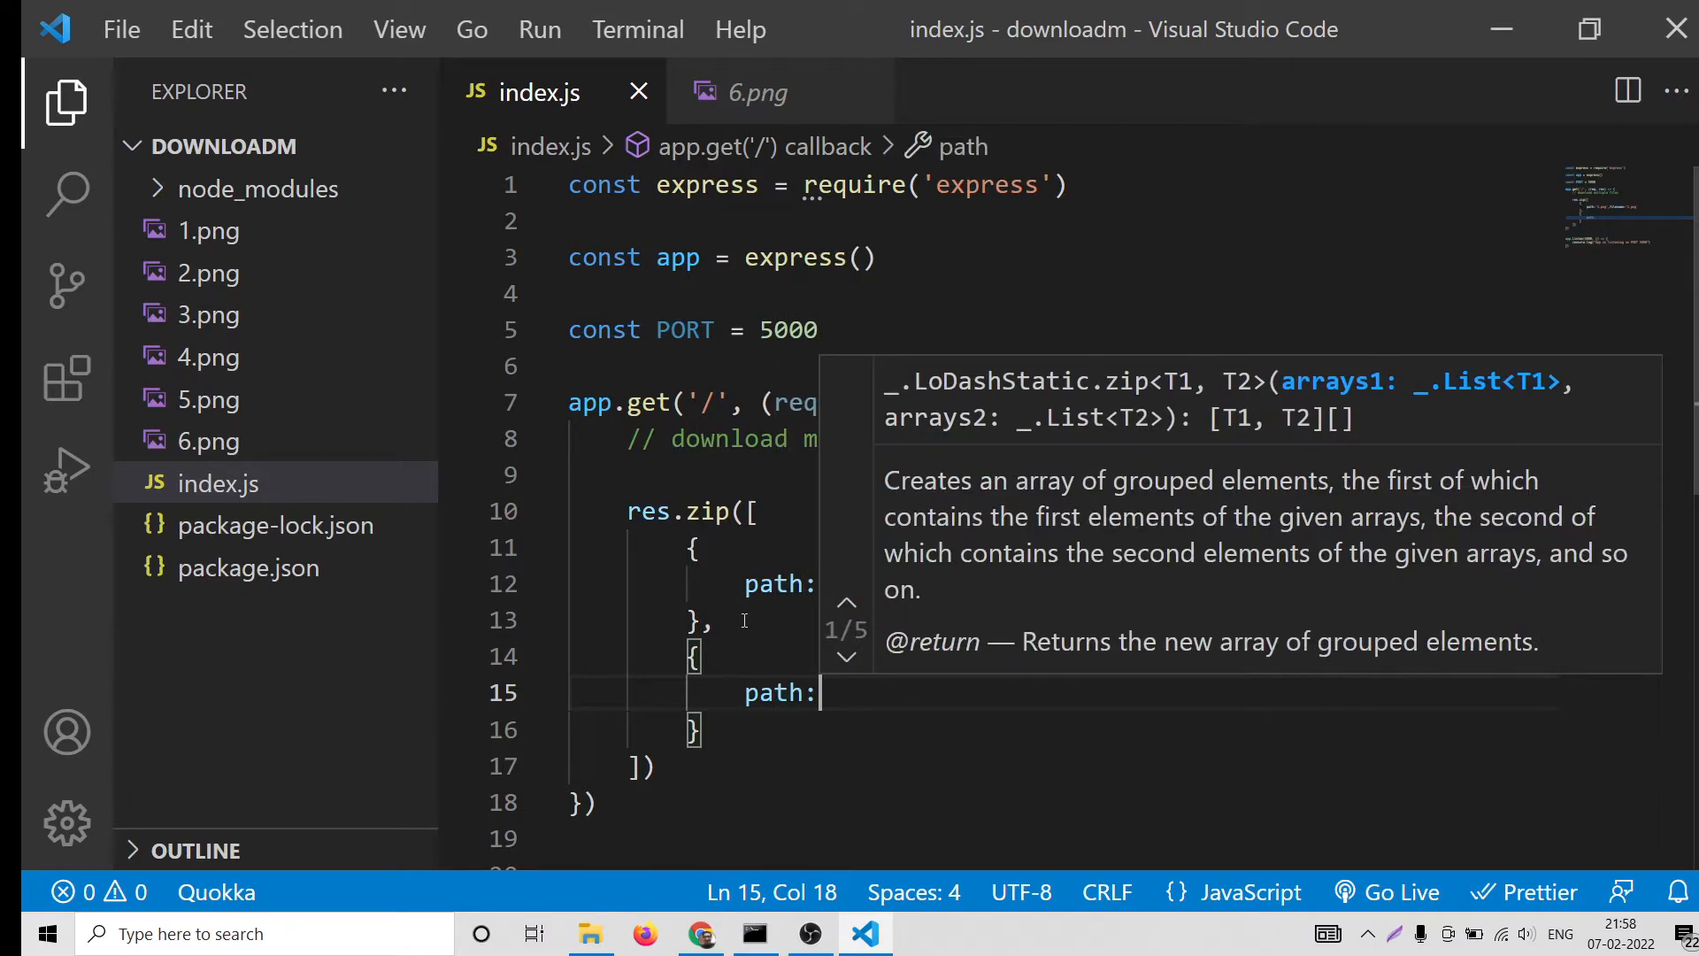
{"action": "type", "text": "'2.png'"}
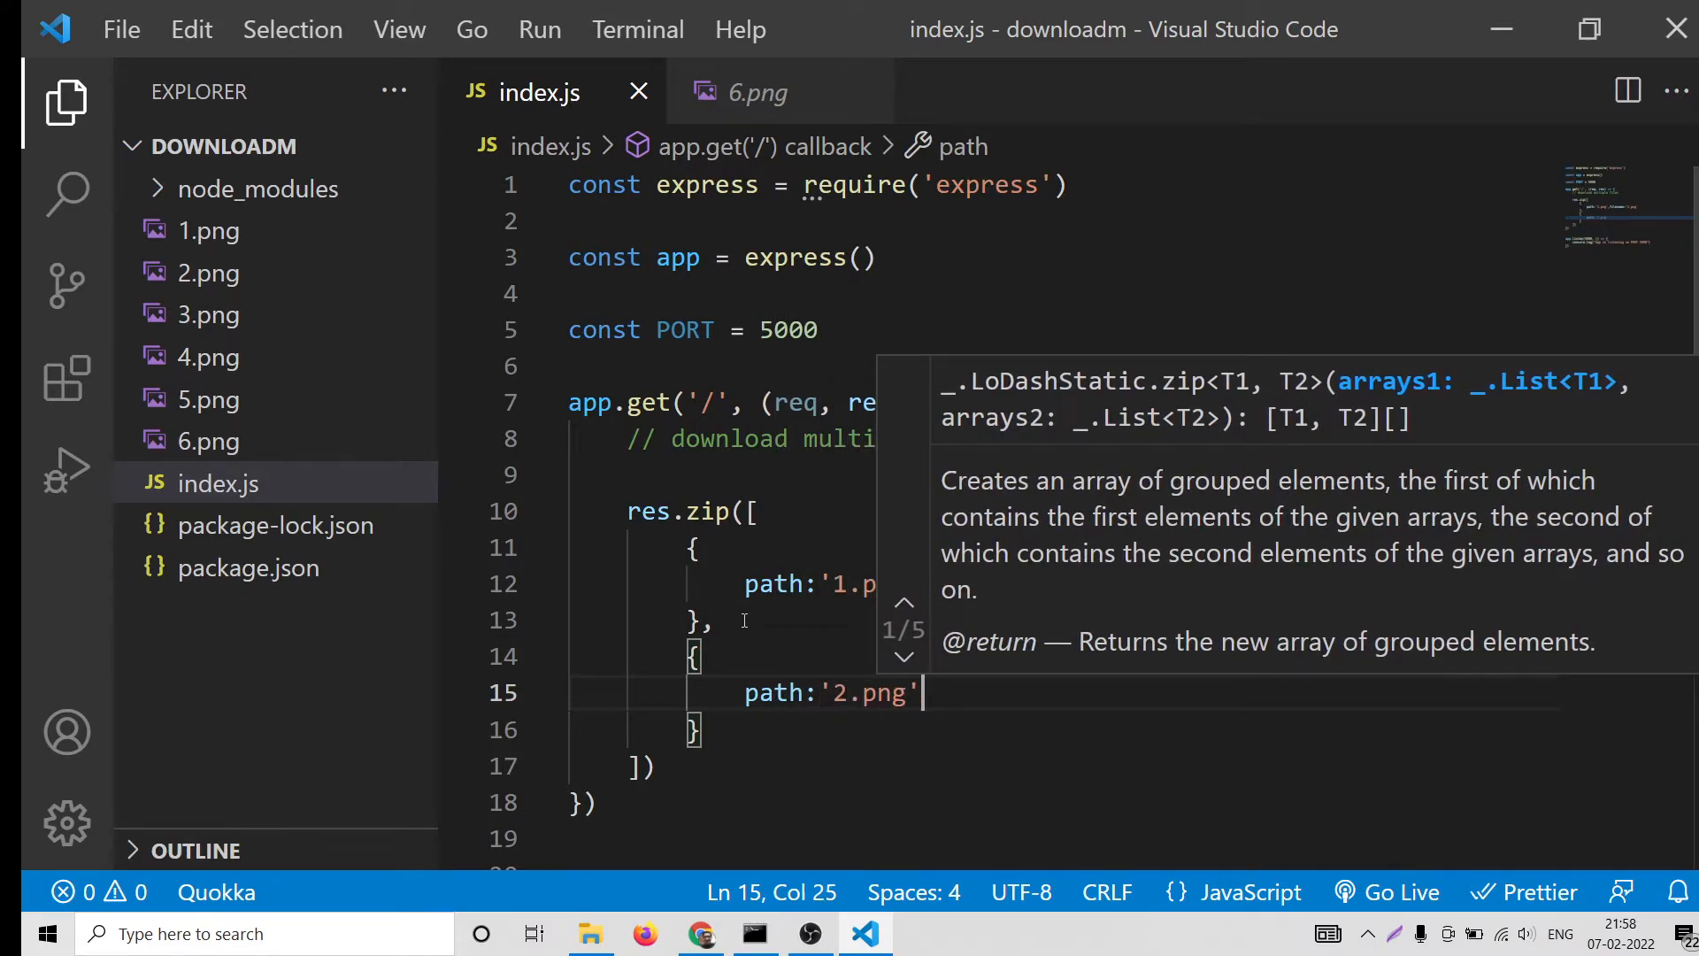
{"action": "type", "text": ",filename"}
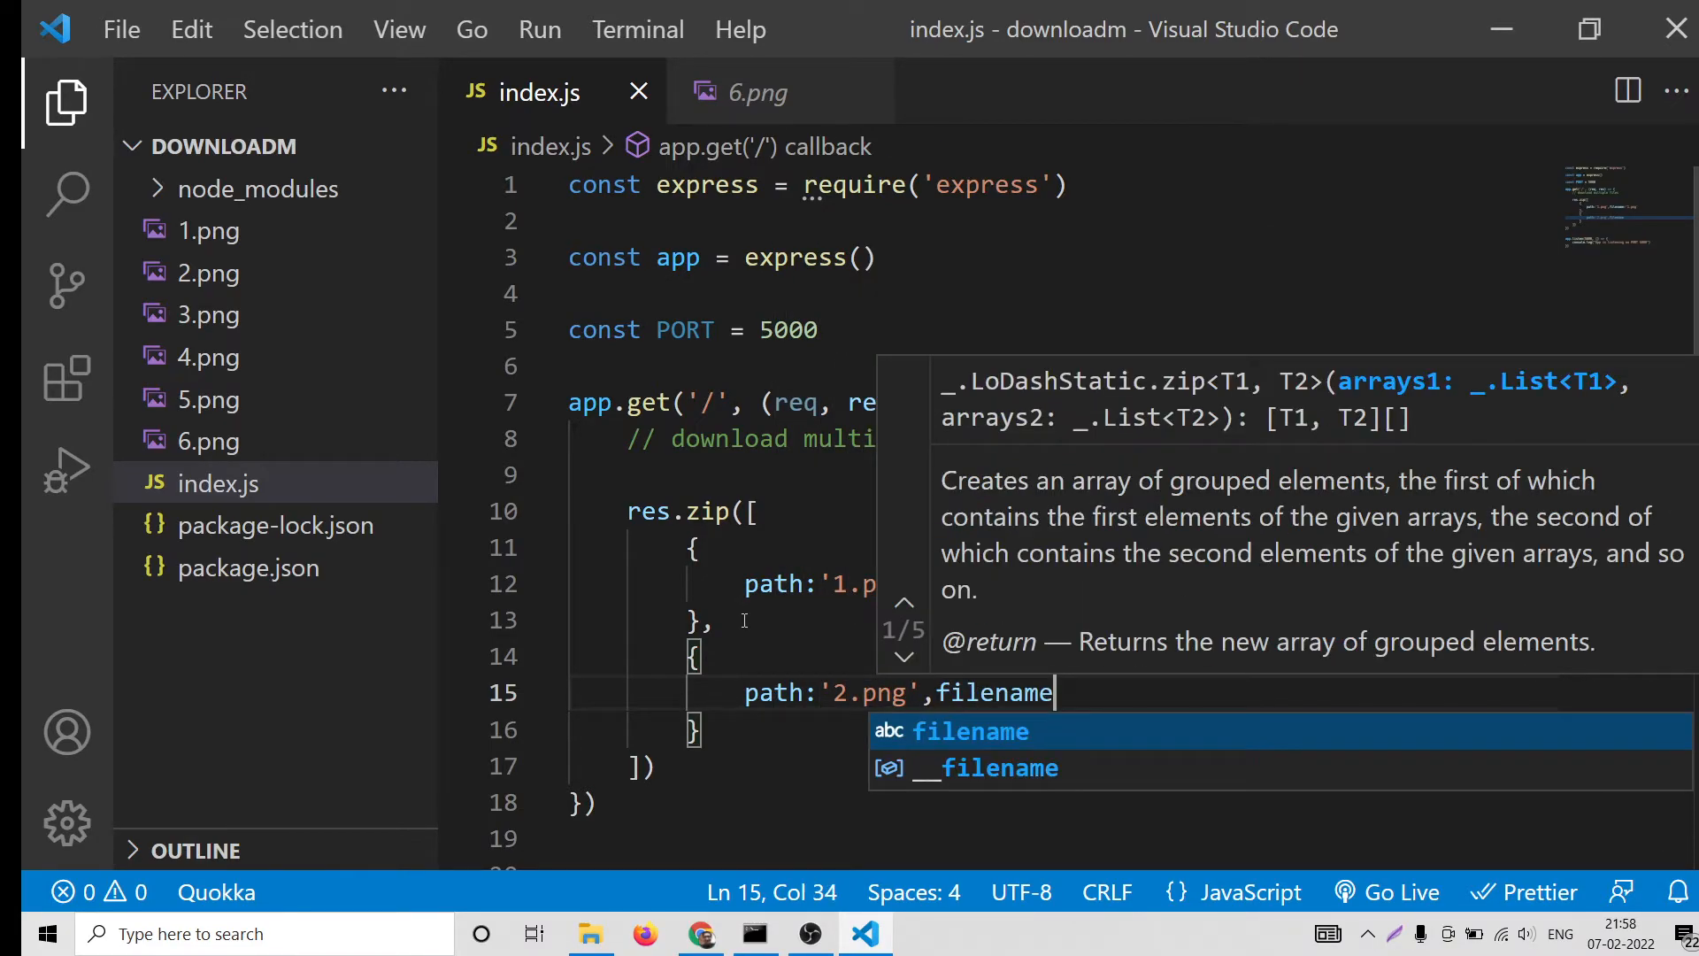
{"action": "type", "text": ":'2.png'"}
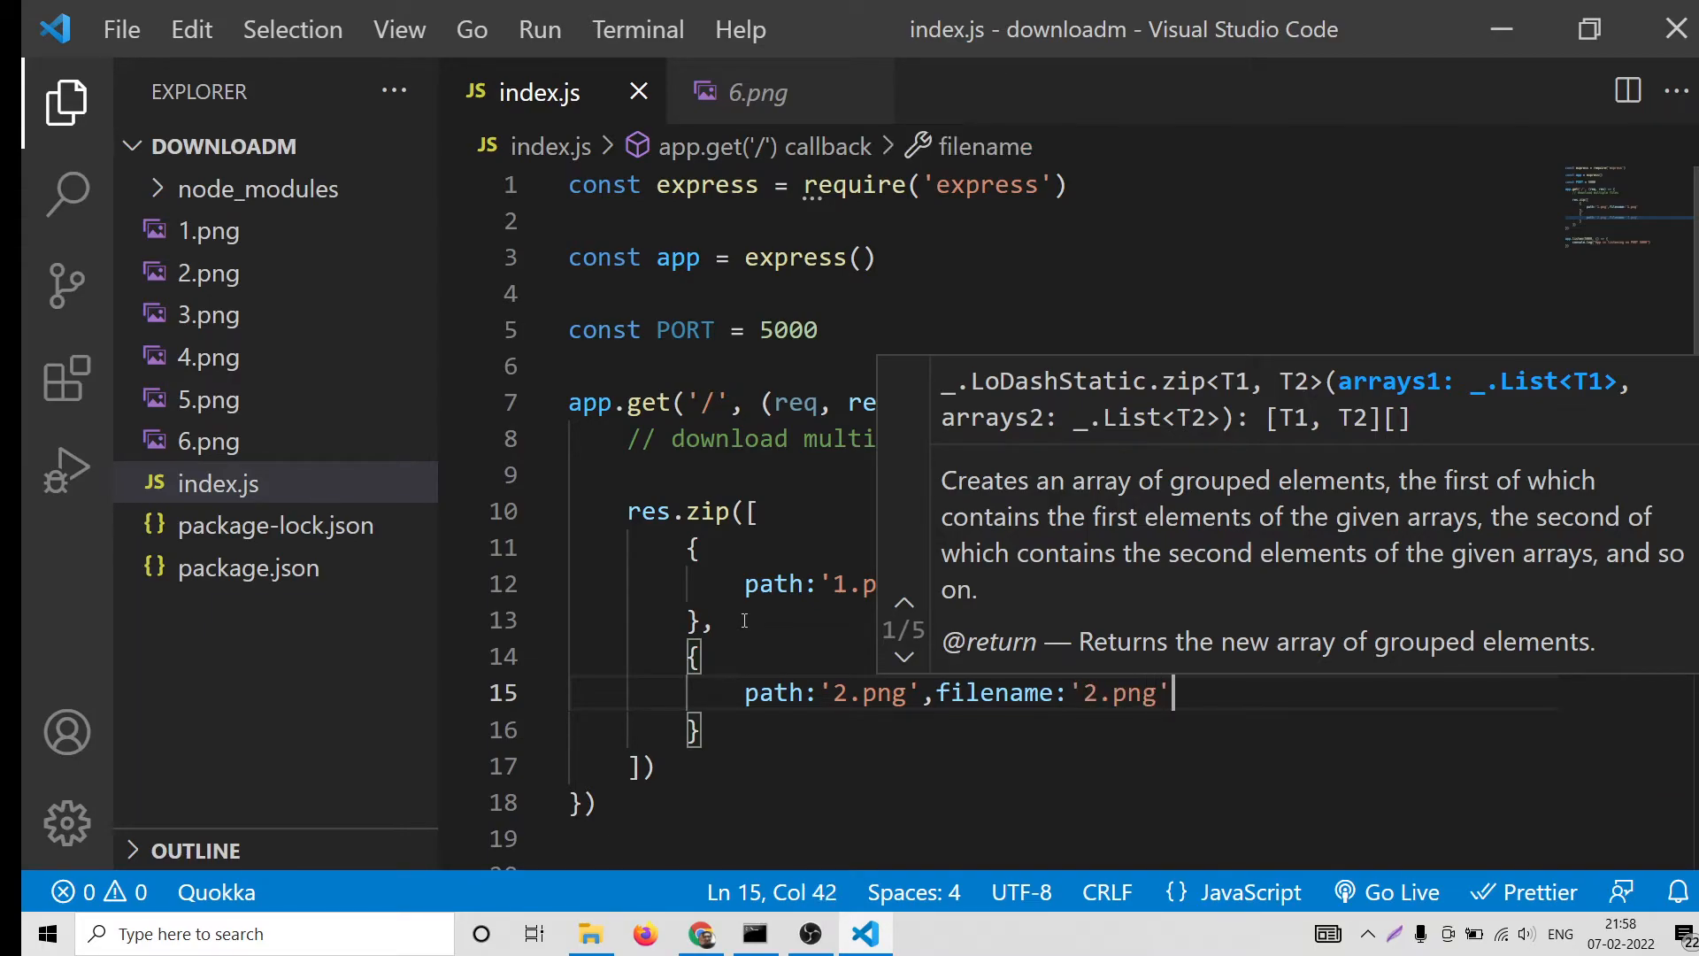
{"action": "left_click_drag", "start_coordinate": [699, 656], "coordinate": [702, 730]}
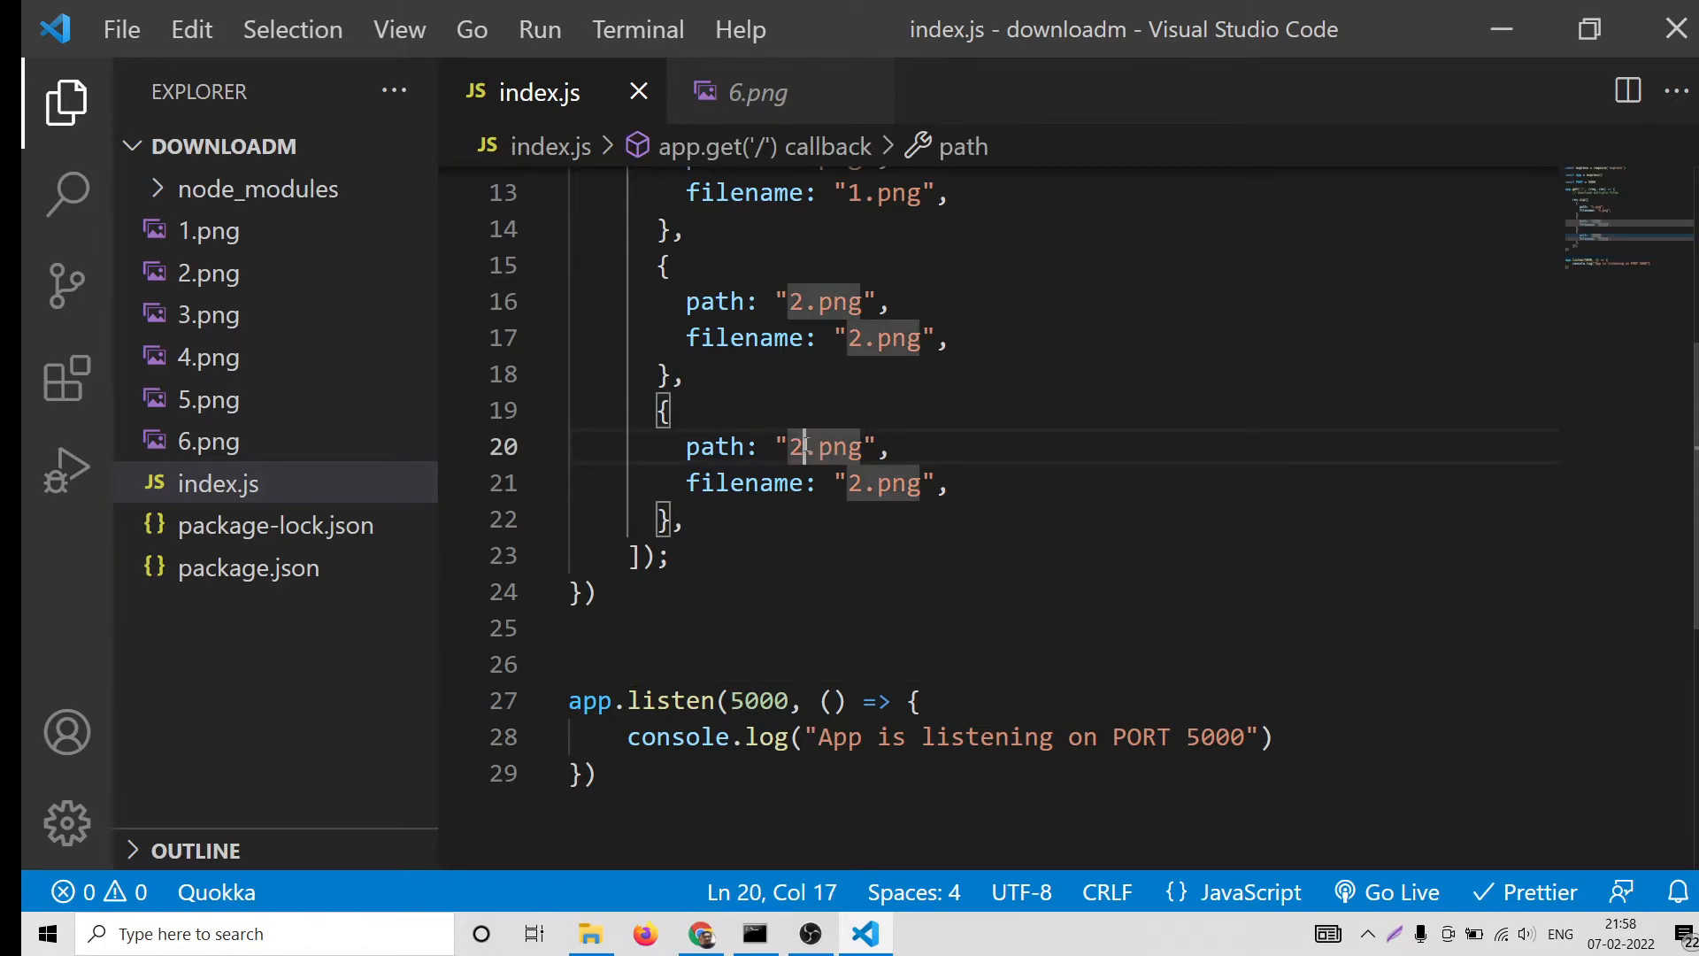
{"action": "type", "text": "3"}
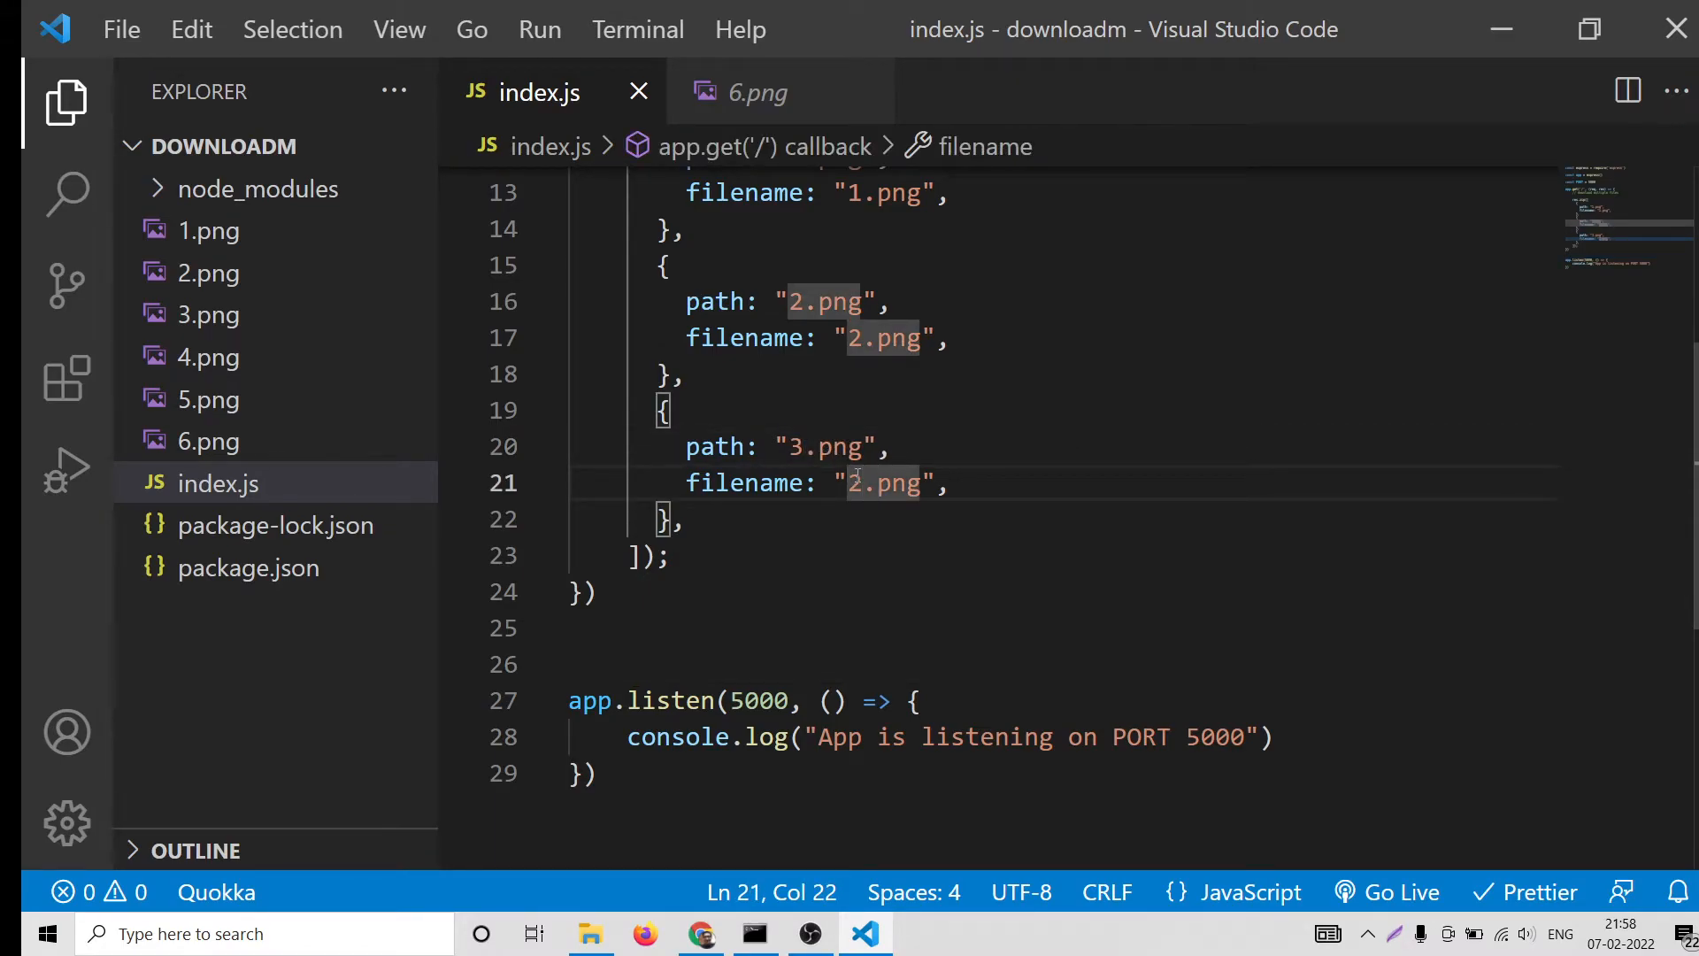
{"action": "type", "text": "3"}
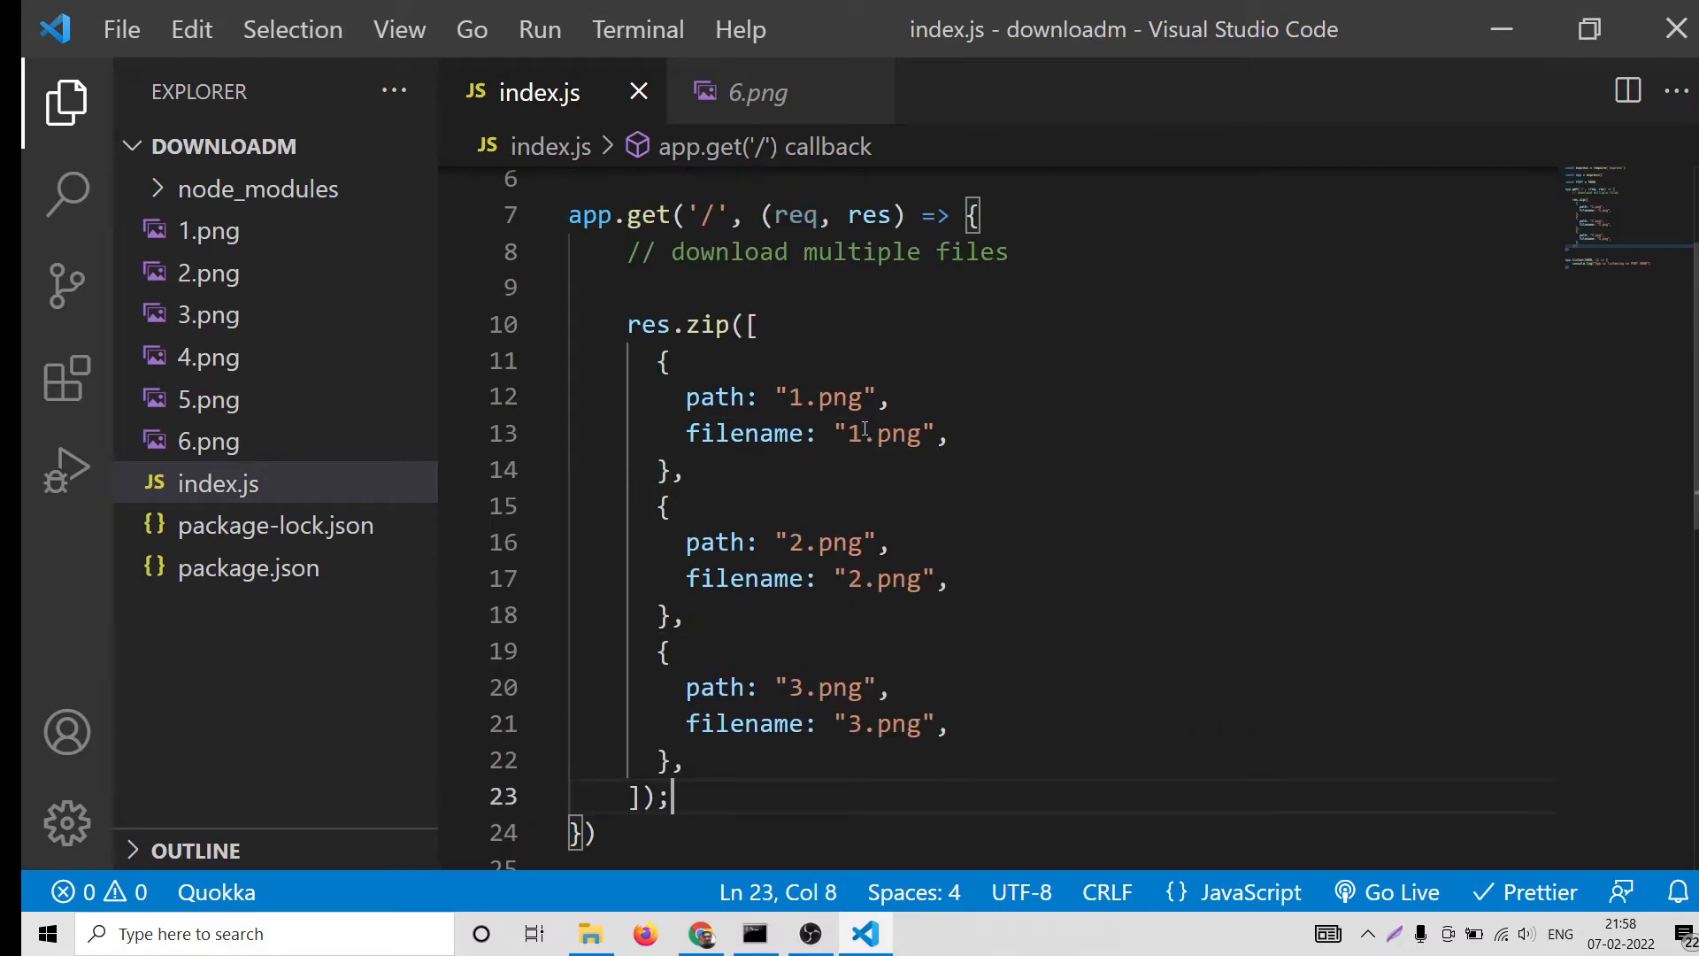
{"action": "mouse_move", "coordinate": [954, 550]}
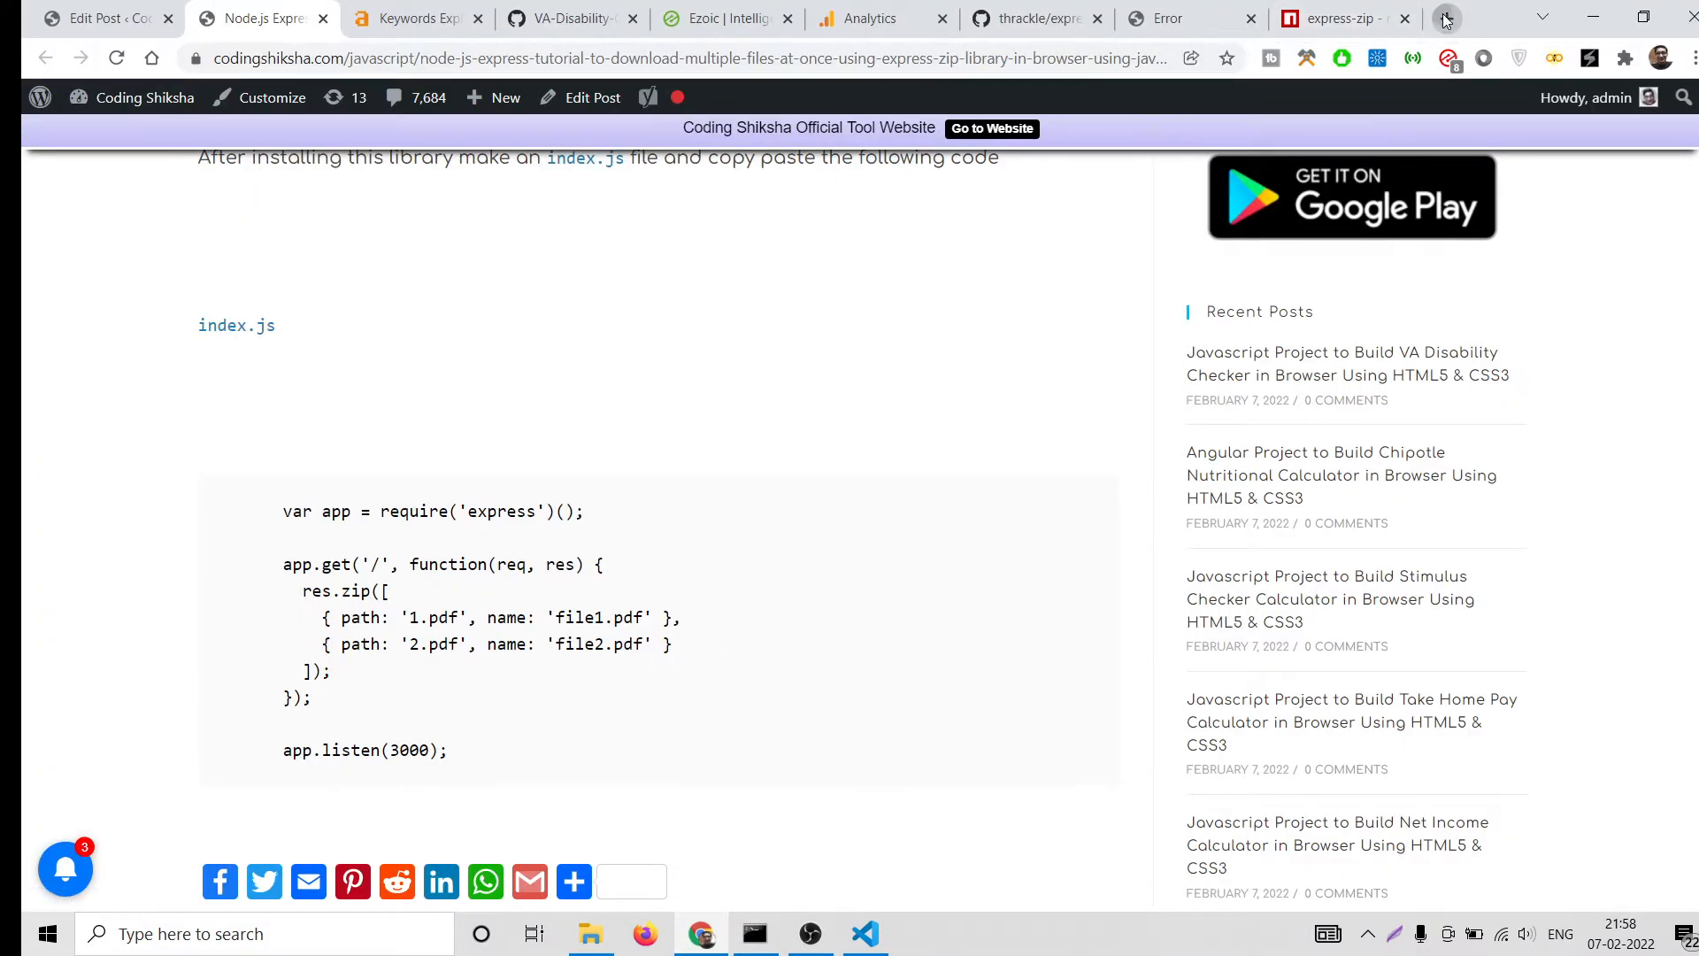
Load localhost:5000 in a new Chrome tab, see the 'res.zip is not a function' TypeError, and return to index.js
{"action": "left_click", "coordinate": [1445, 18]}
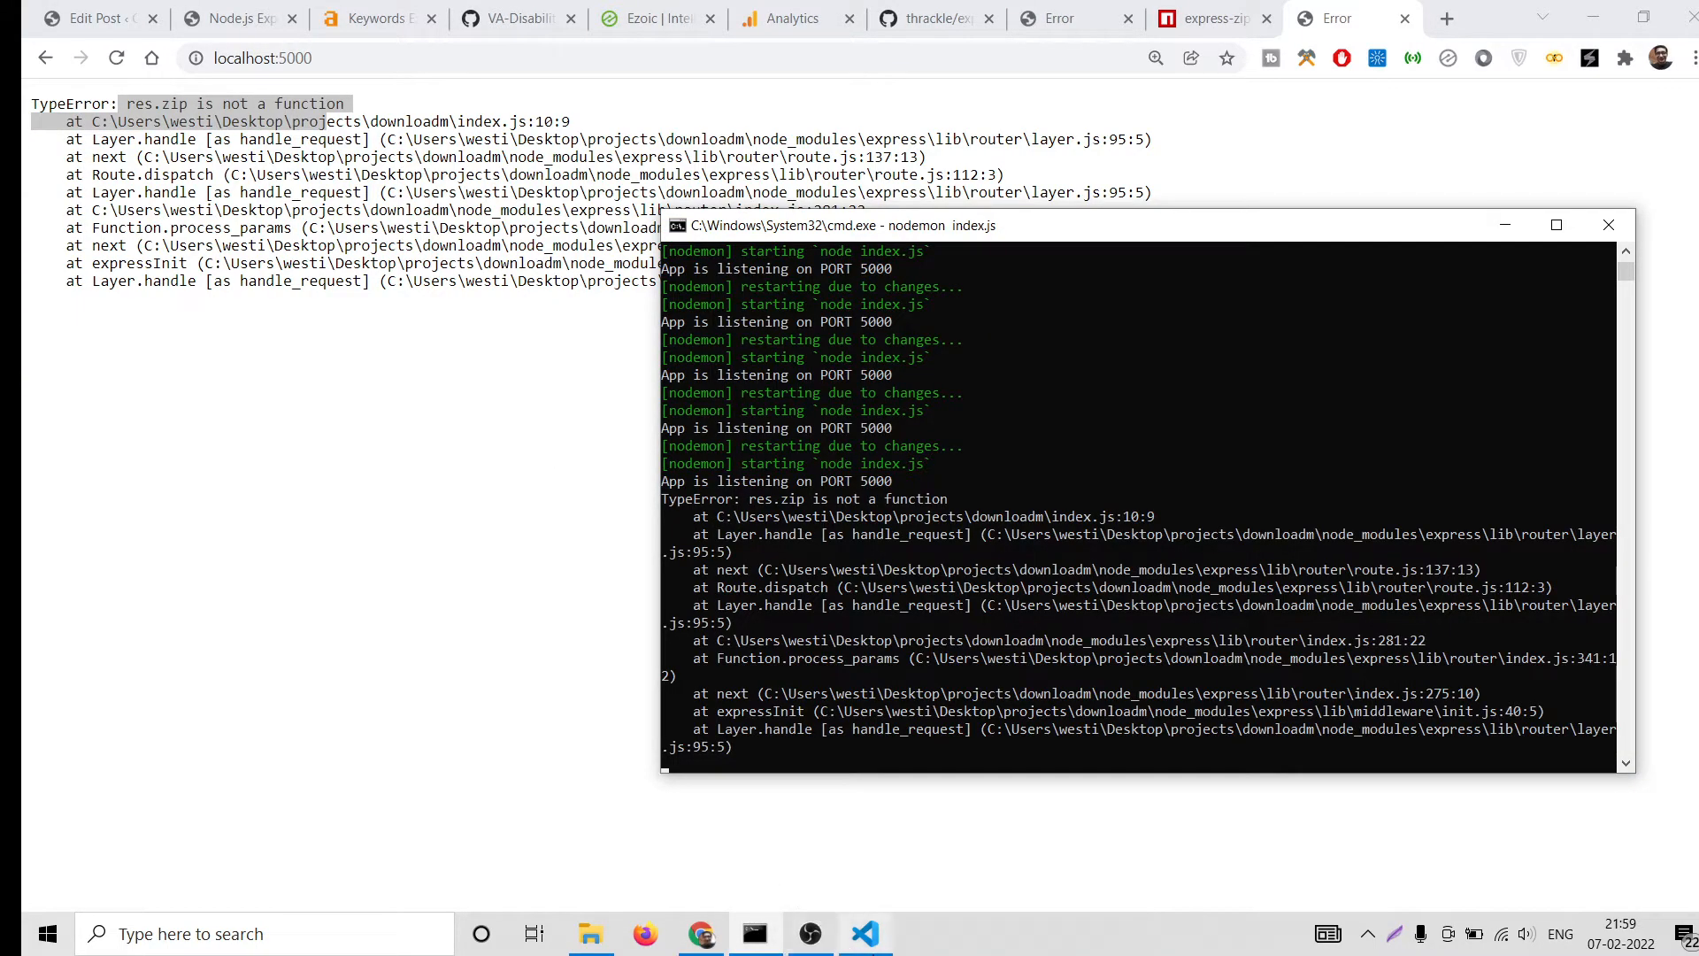
{"action": "left_click", "coordinate": [864, 933]}
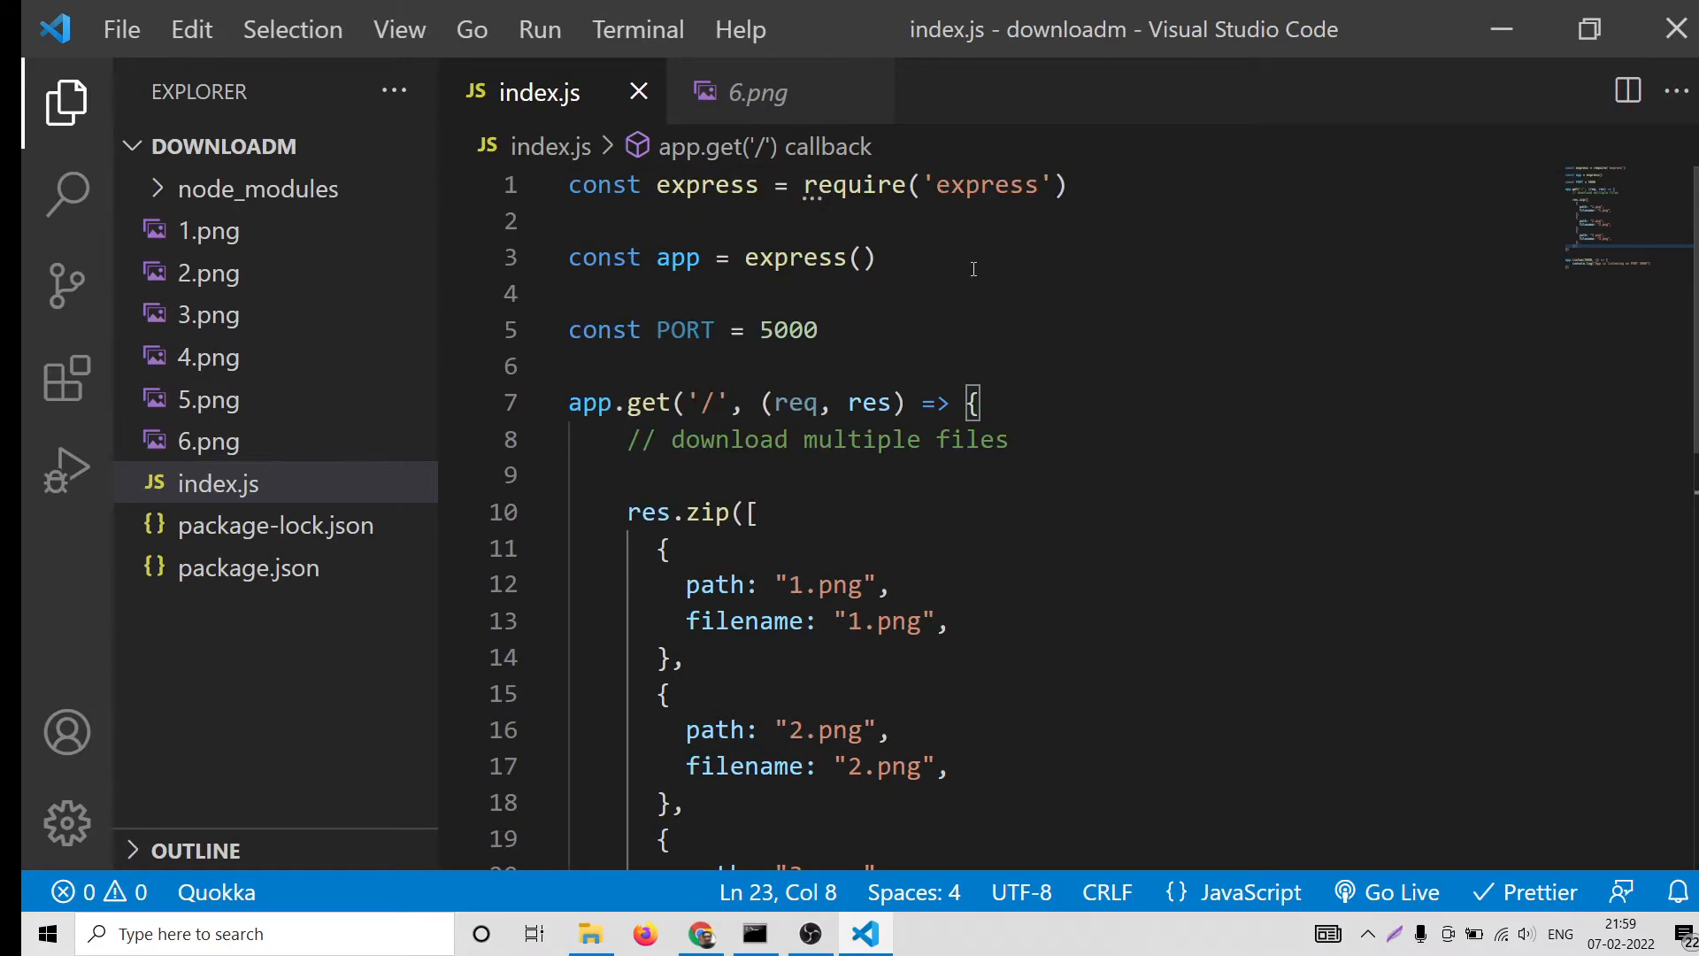
Add const zip = require('express-zip') to line 3 of index.js, then return to Chrome
{"action": "type", "text": "c"}
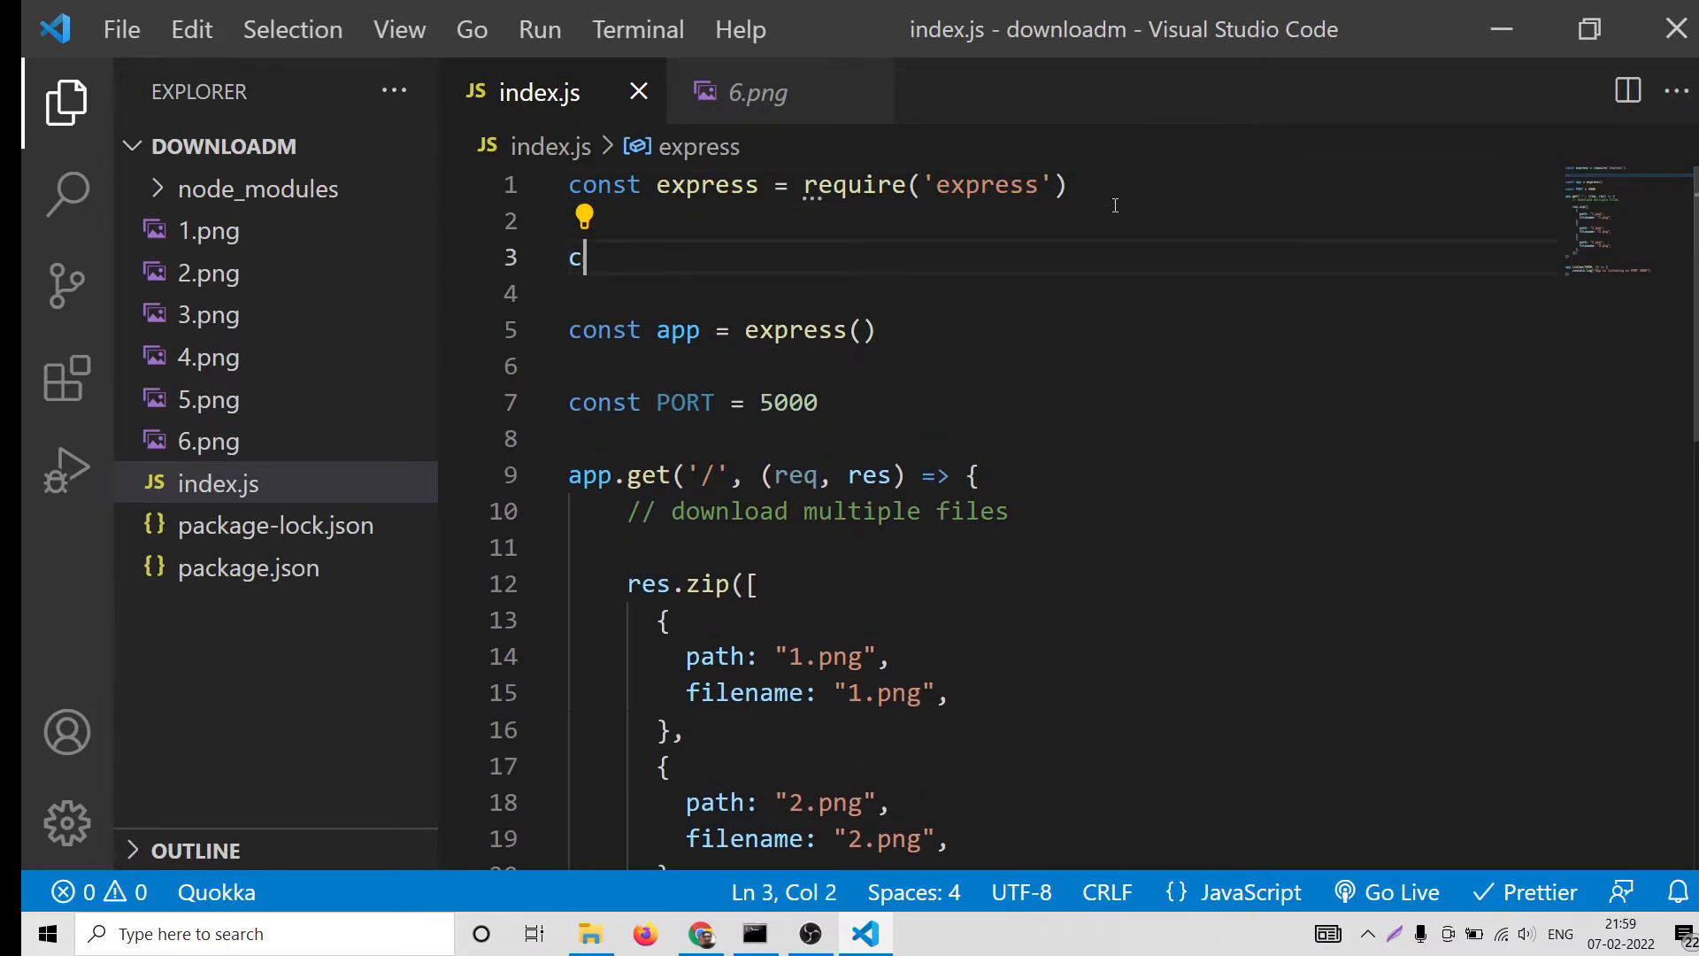
{"action": "type", "text": "onst zip = r"}
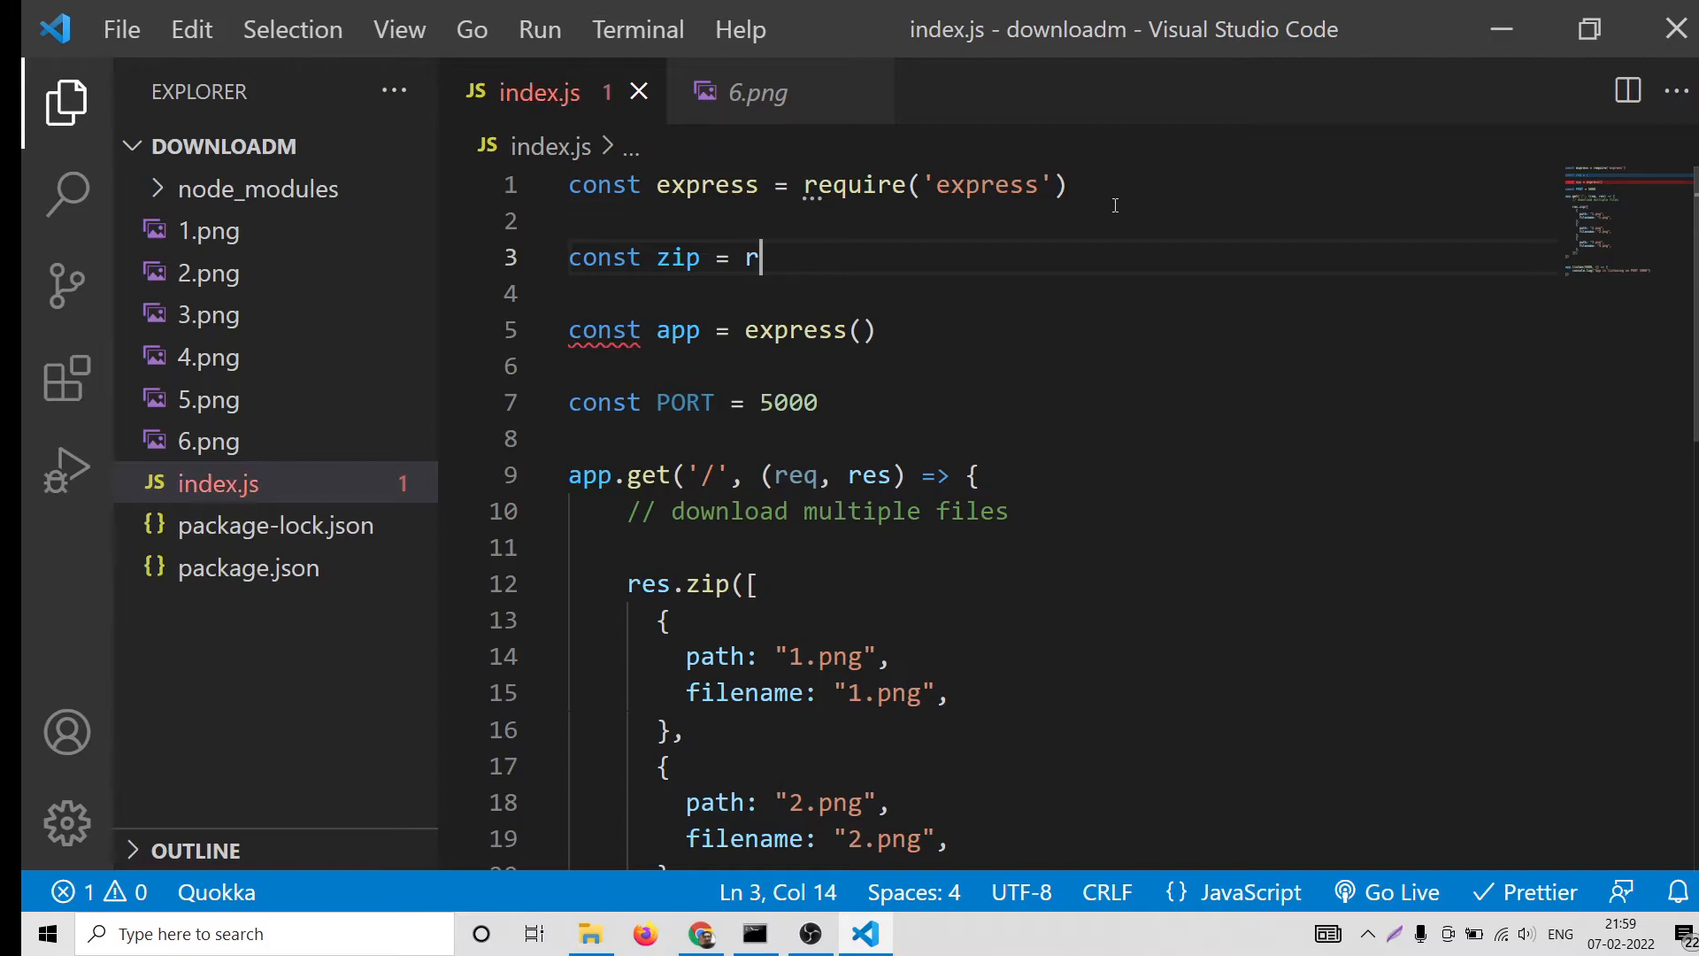
{"action": "type", "text": "equire('e'"}
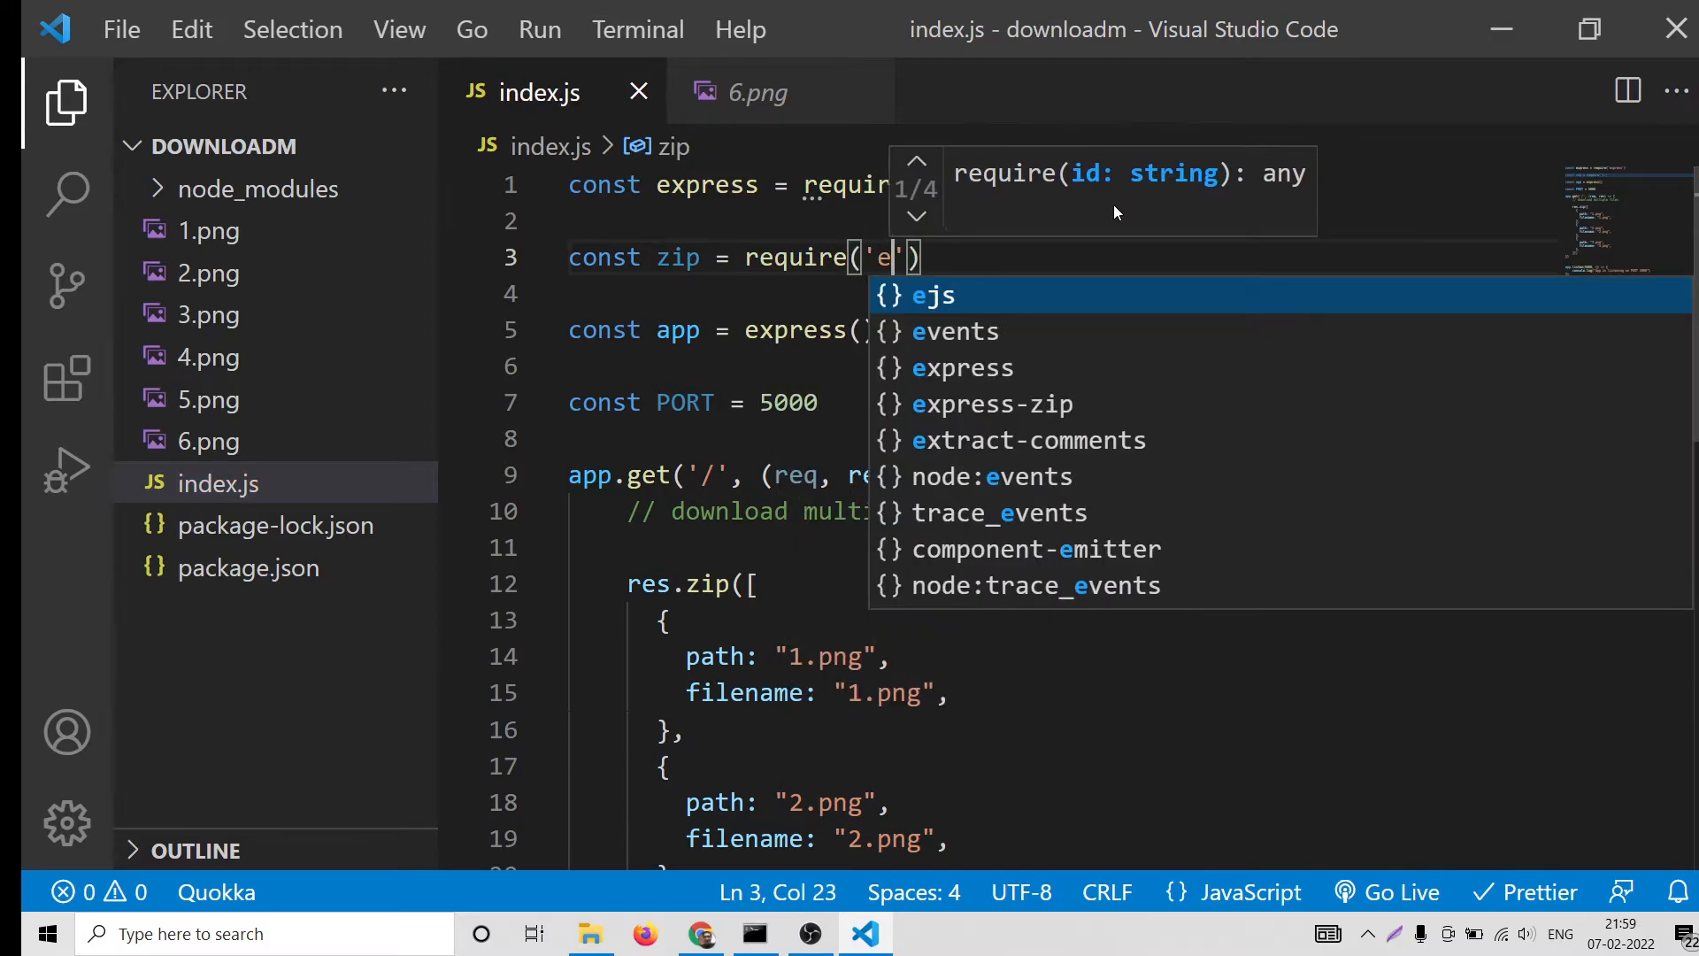
{"action": "type", "text": "xpress-zip"}
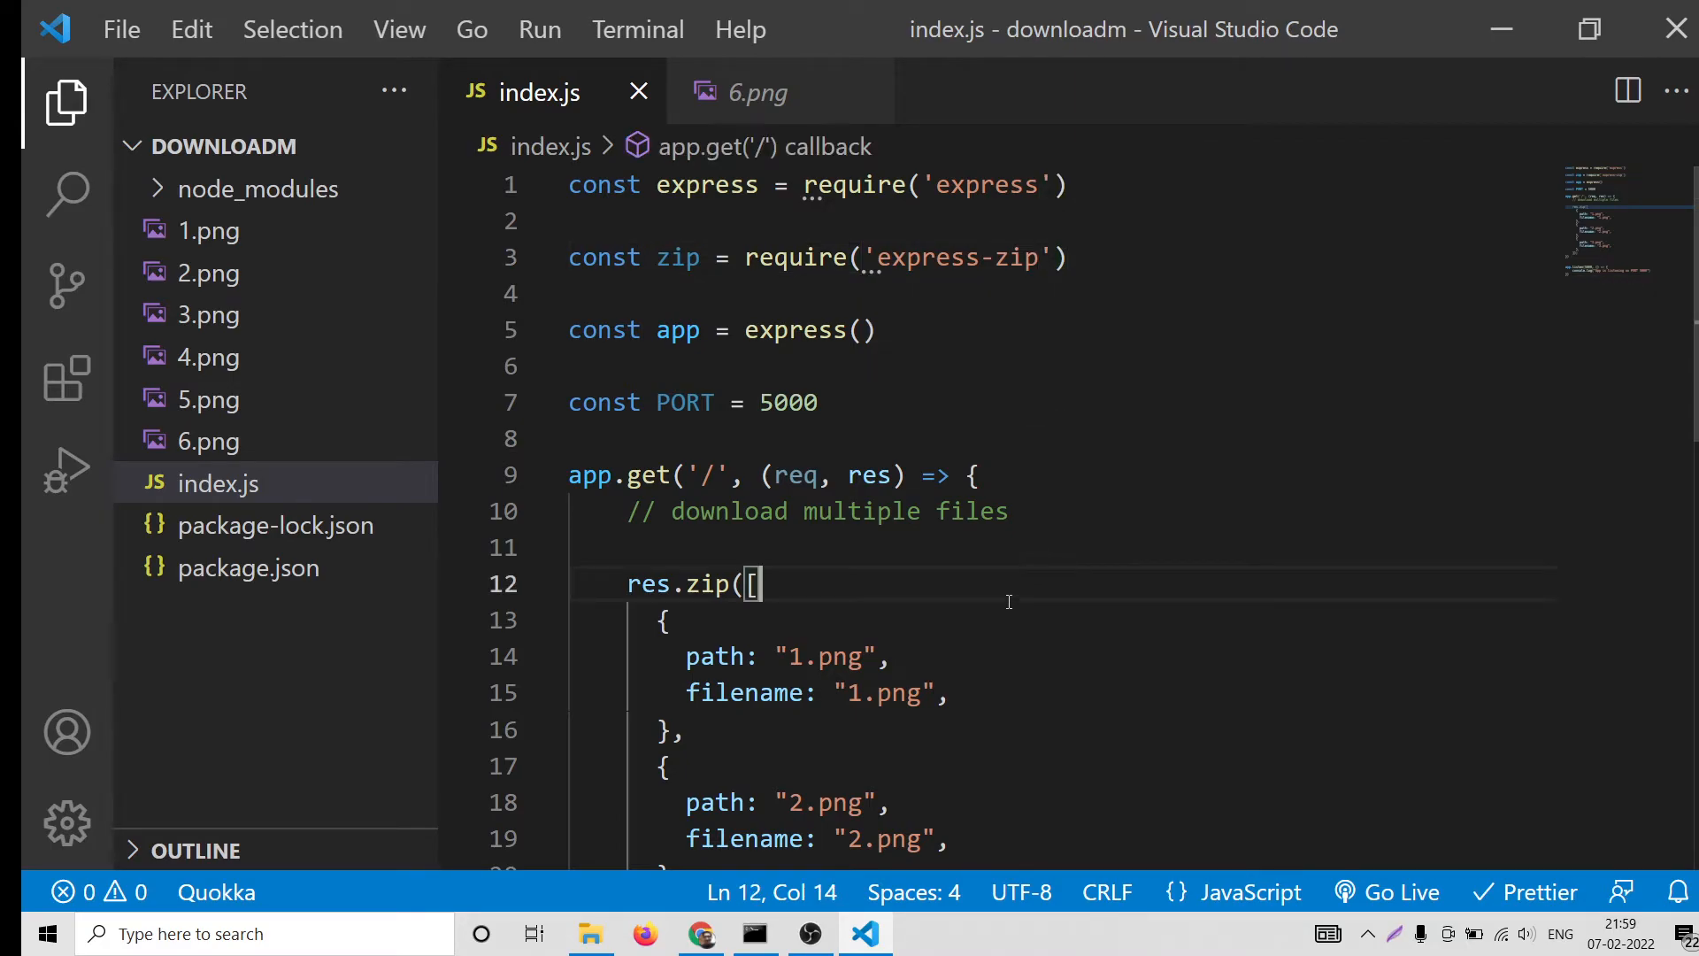
{"action": "left_click", "coordinate": [701, 932]}
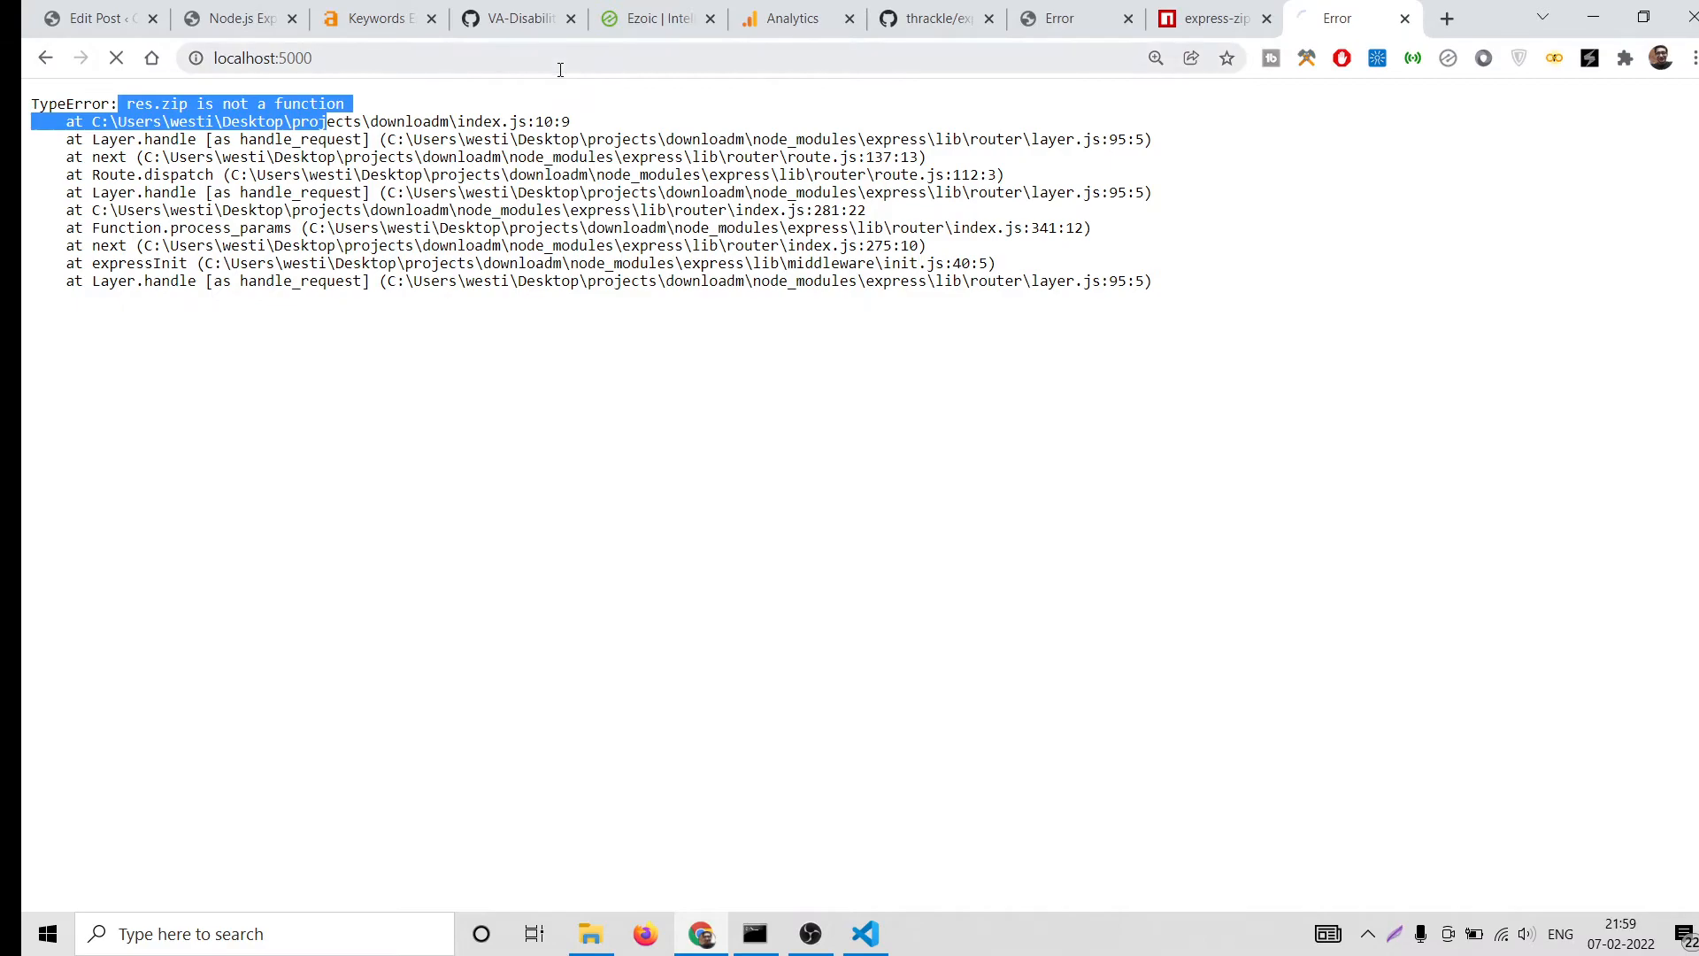
{"action": "mouse_move", "coordinate": [793, 680]}
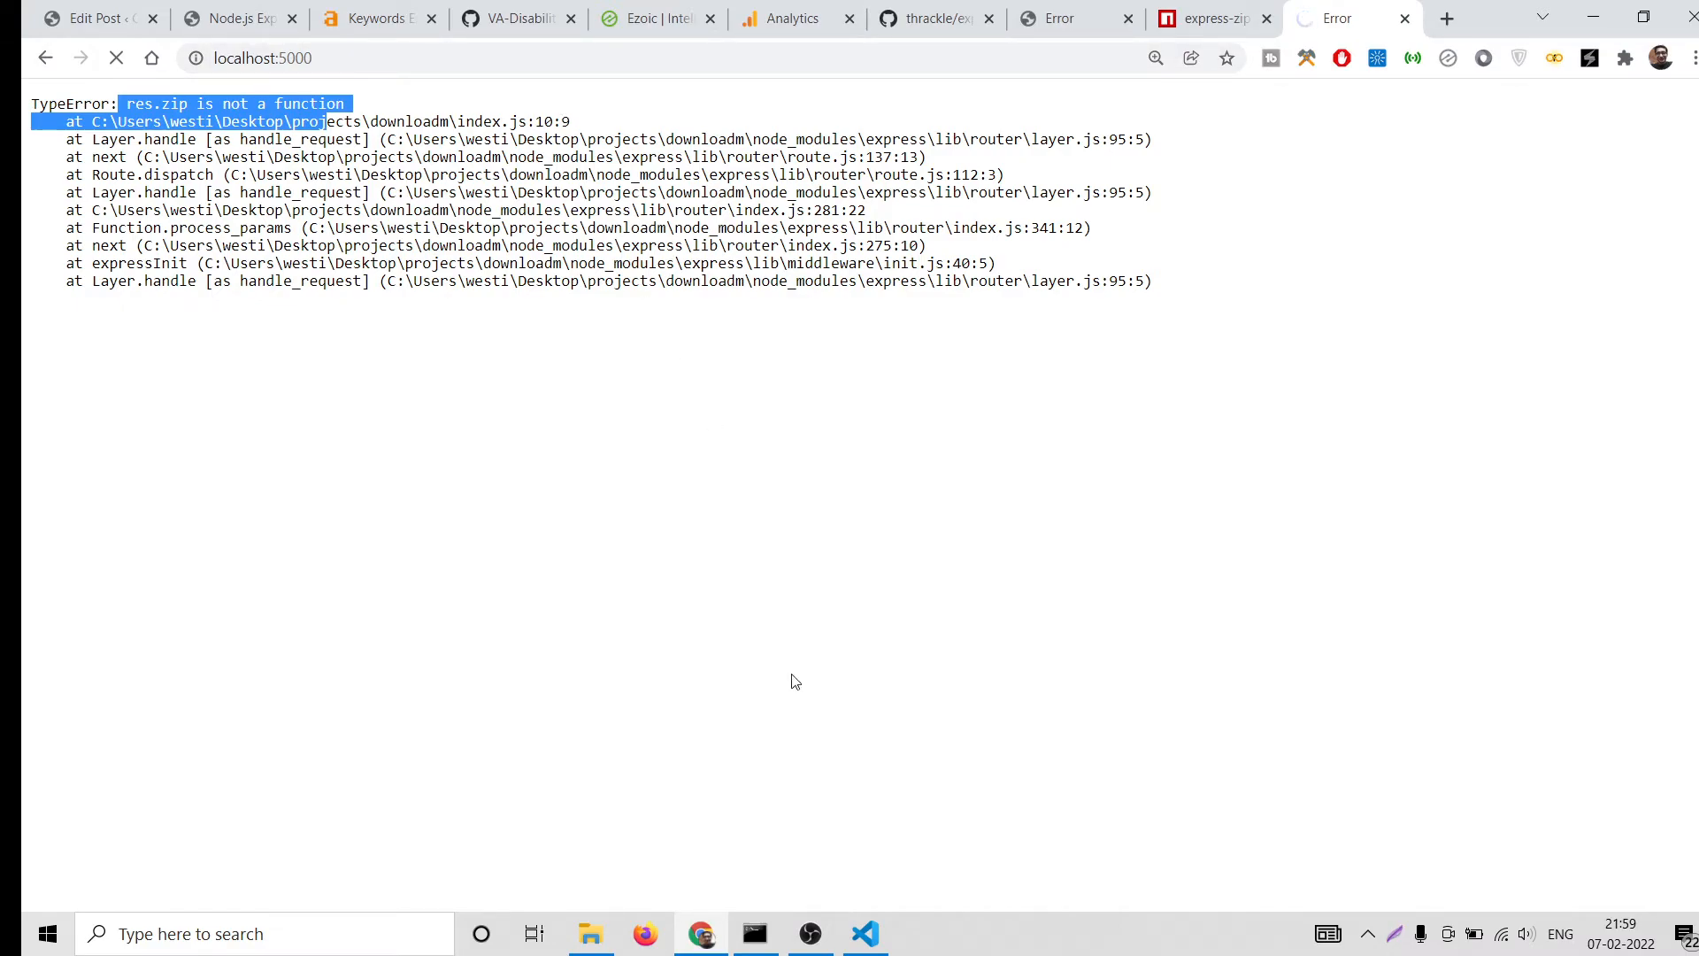
Restart the server with nodemon index.js and reload localhost:5000 in a new Chrome tab
{"action": "left_click", "coordinate": [755, 932]}
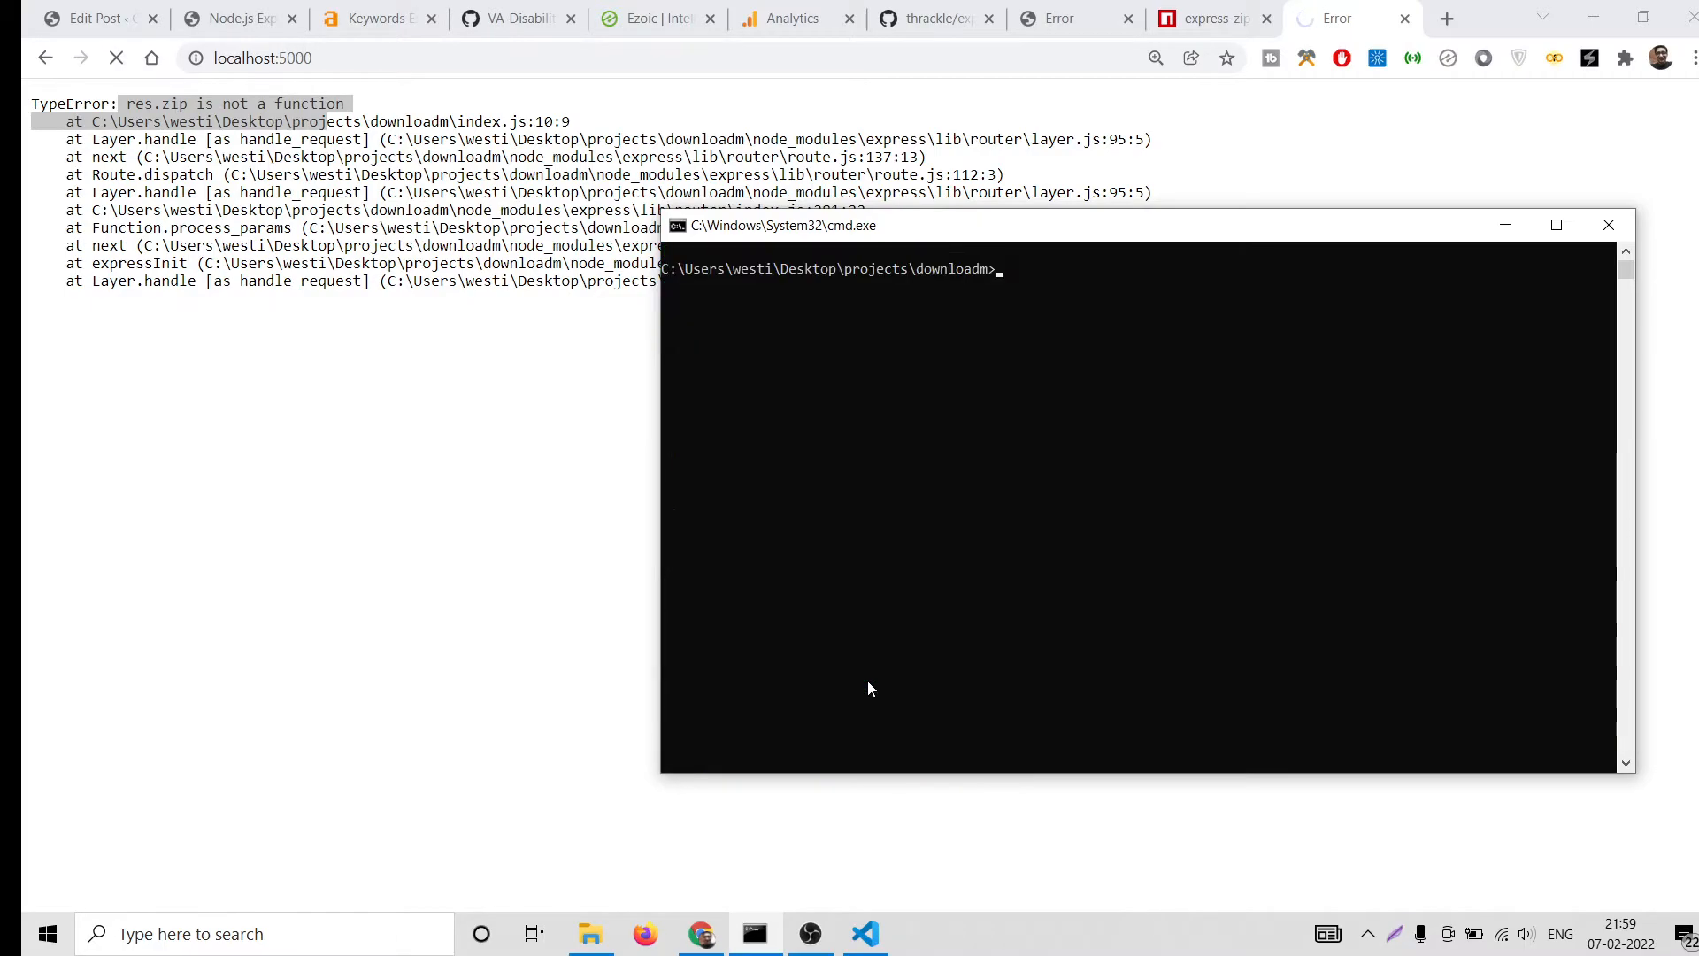
{"action": "type", "text": "nodemon index.js"}
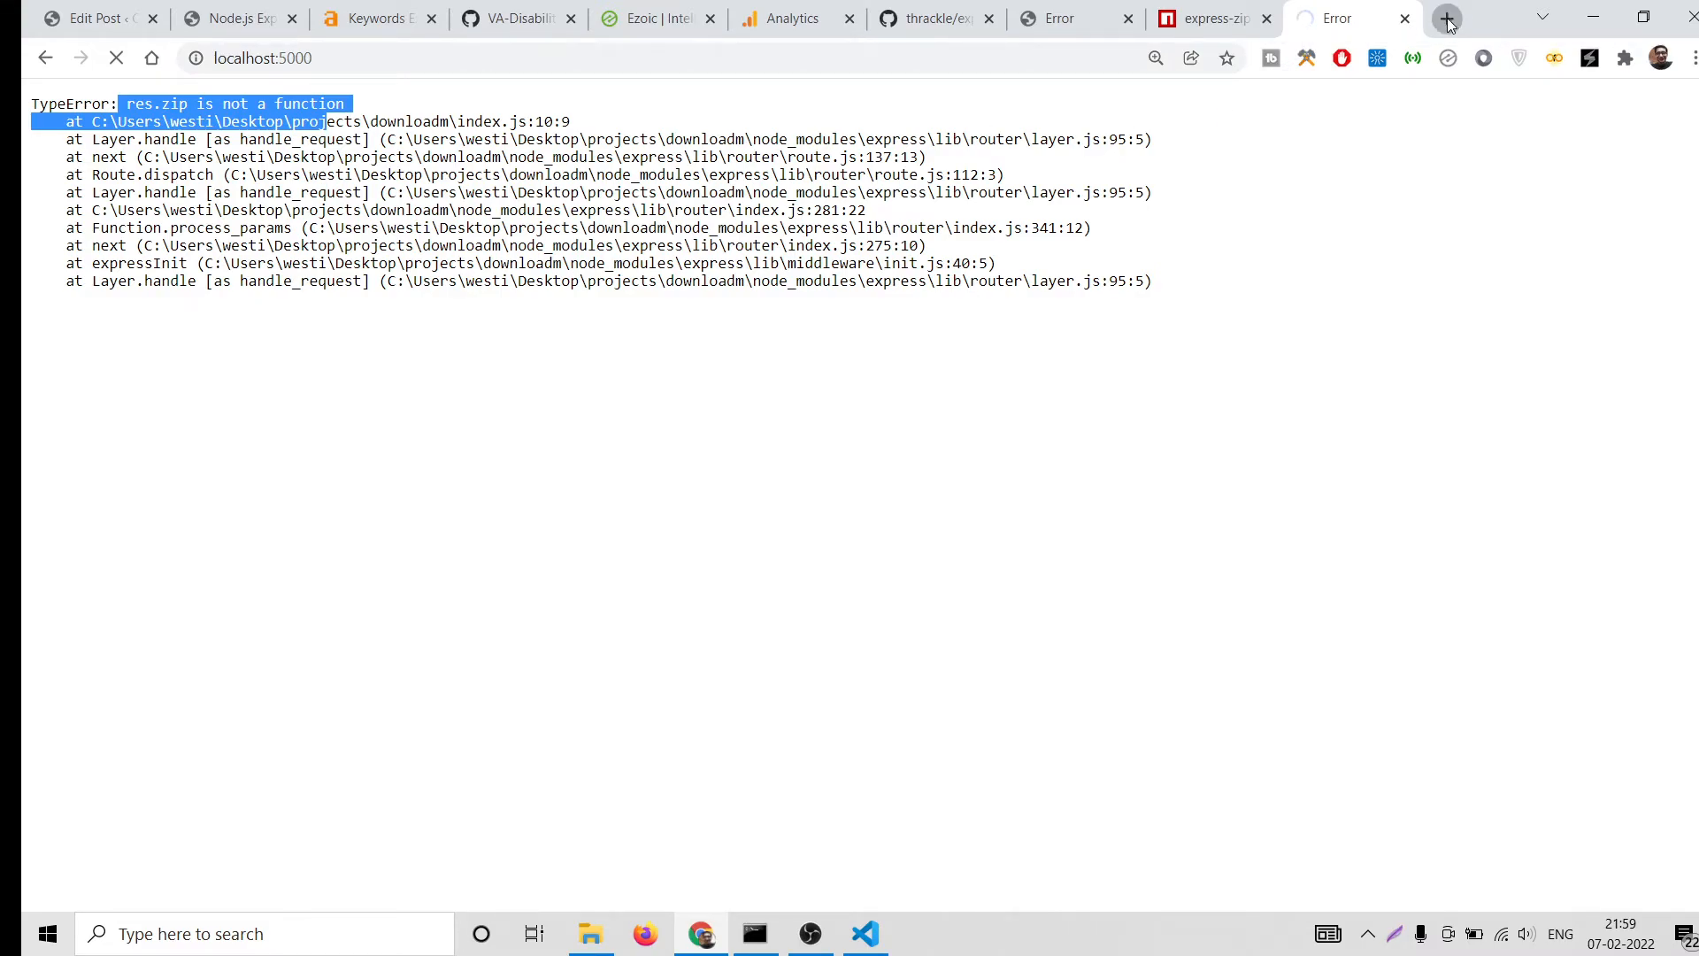
{"action": "left_click", "coordinate": [1447, 19]}
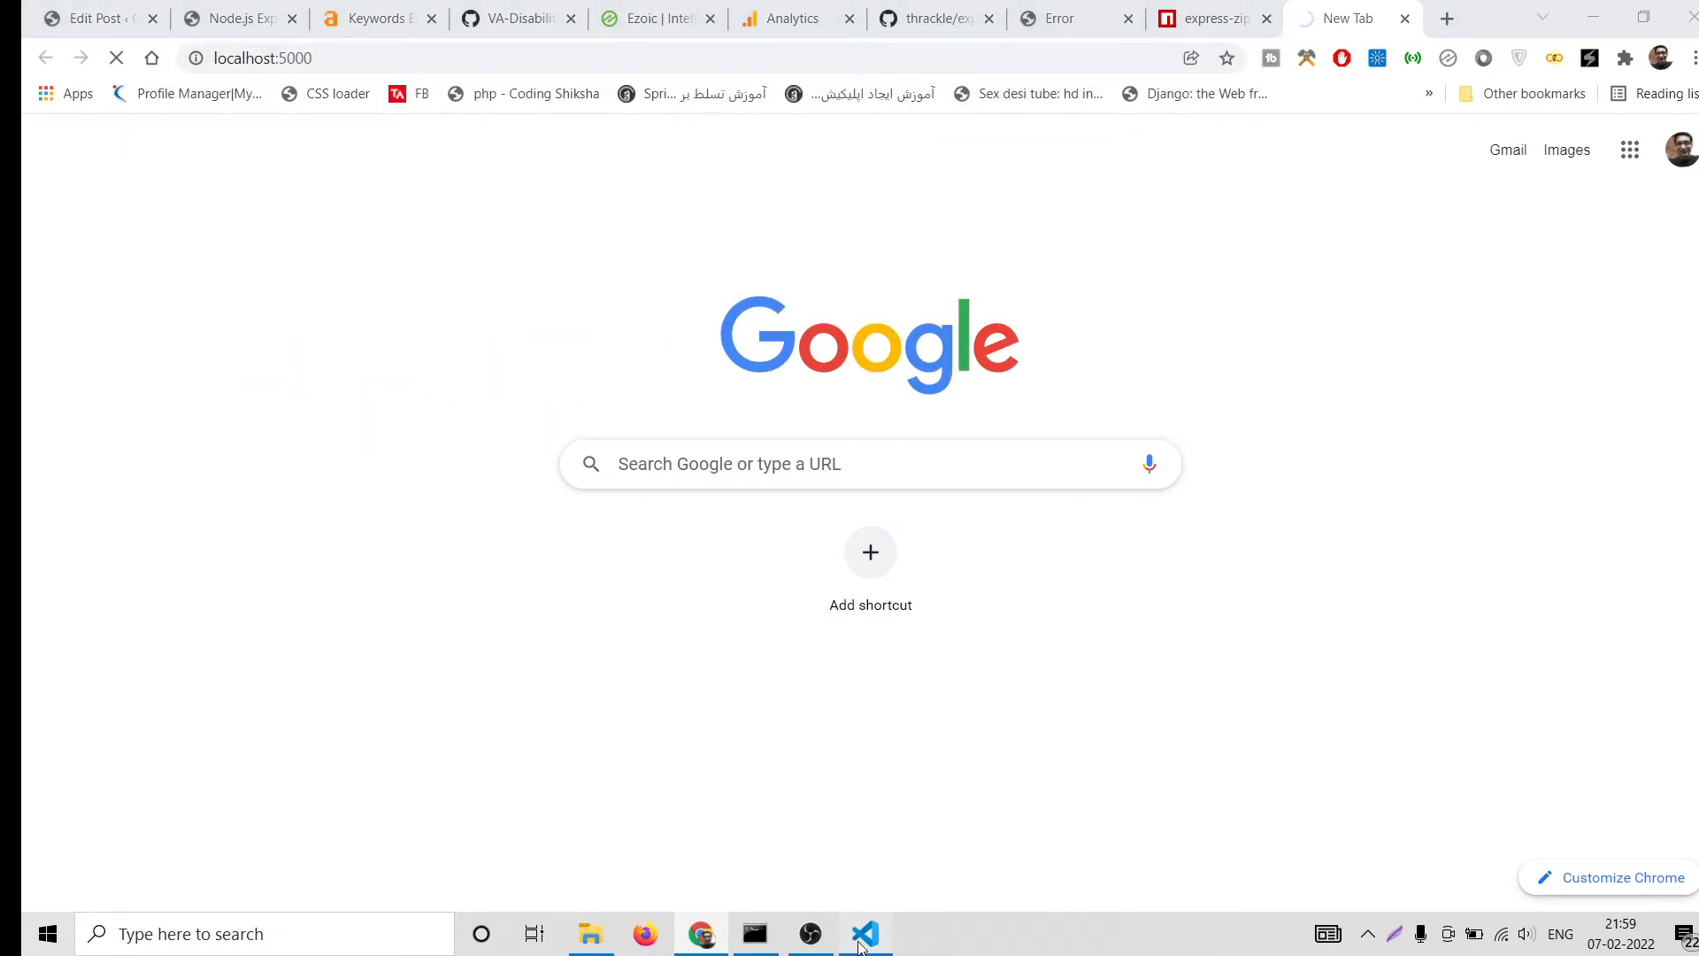
{"action": "left_click", "coordinate": [864, 932]}
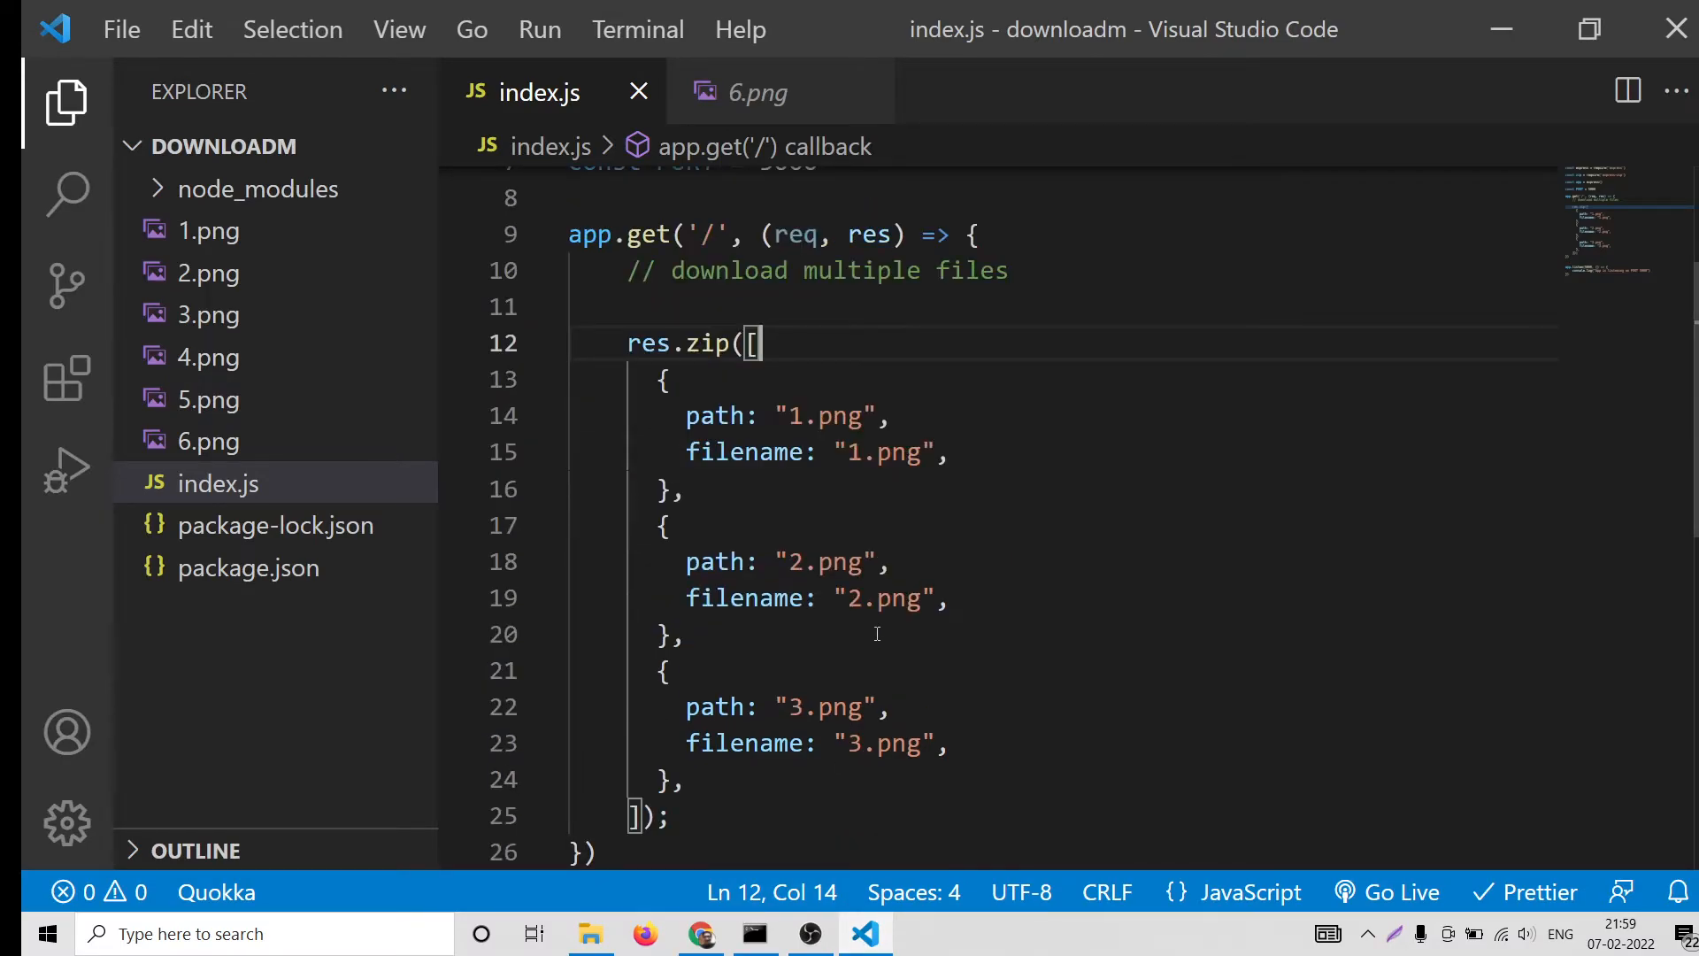
Change 'filename' to 'name' on all three res.zip entries and reload localhost:5000
{"action": "scroll", "scroll_direction": "down", "scroll_amount": 3}
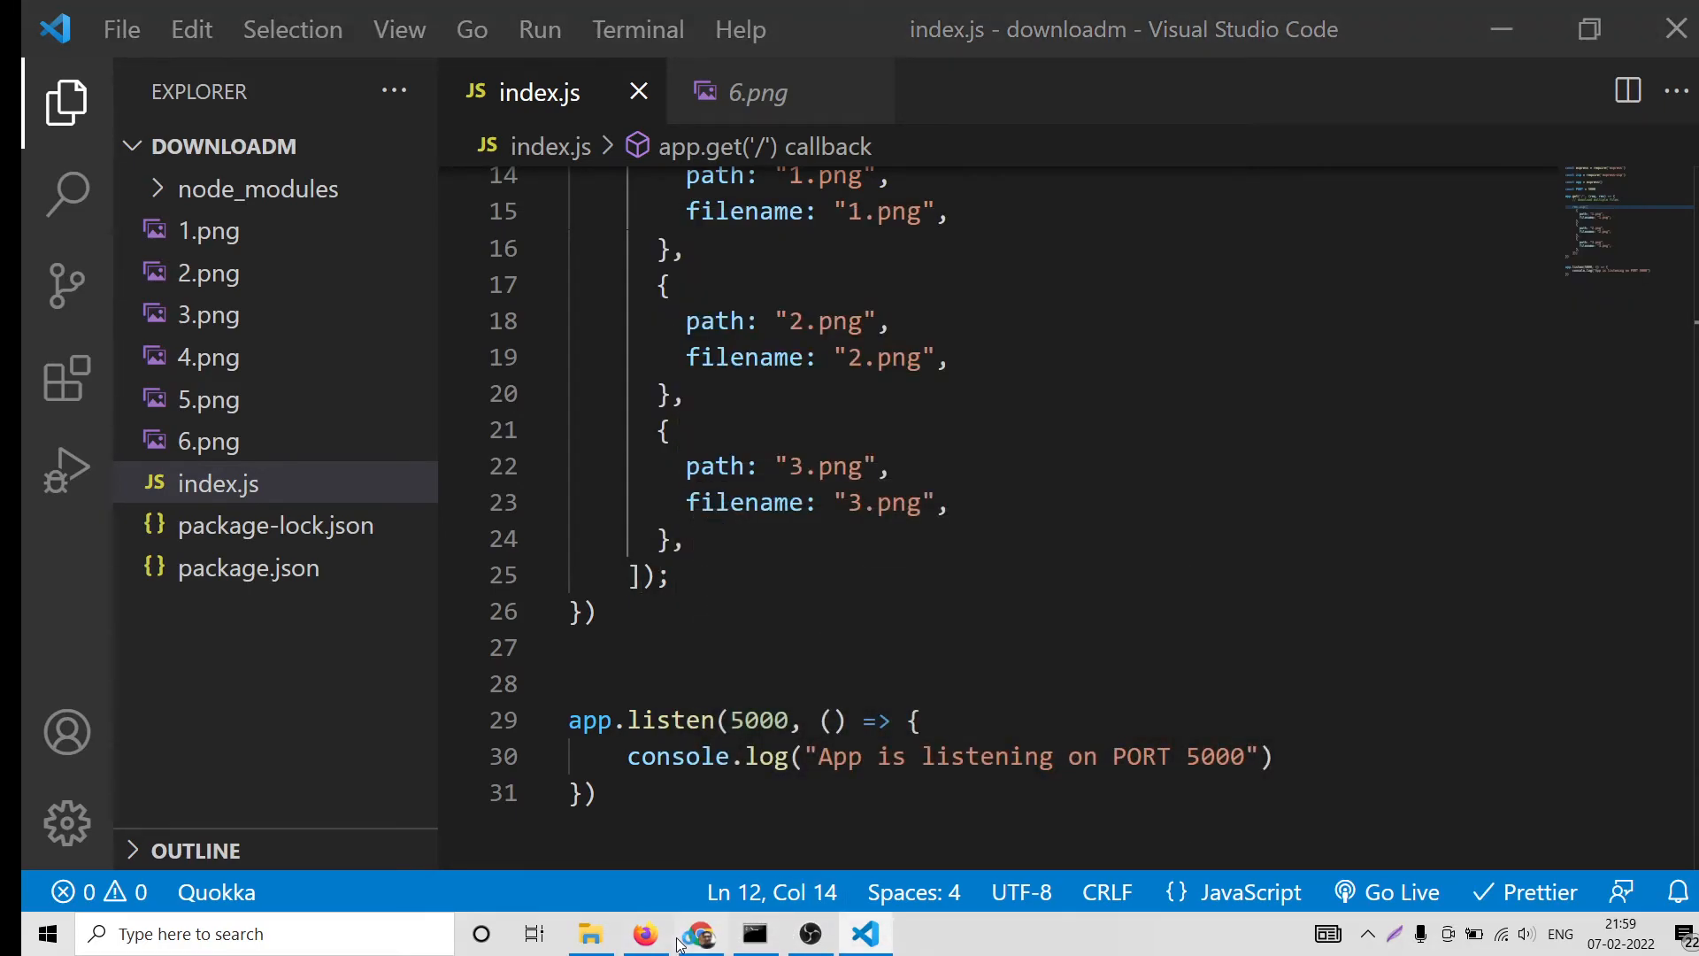
{"action": "left_click", "coordinate": [701, 933]}
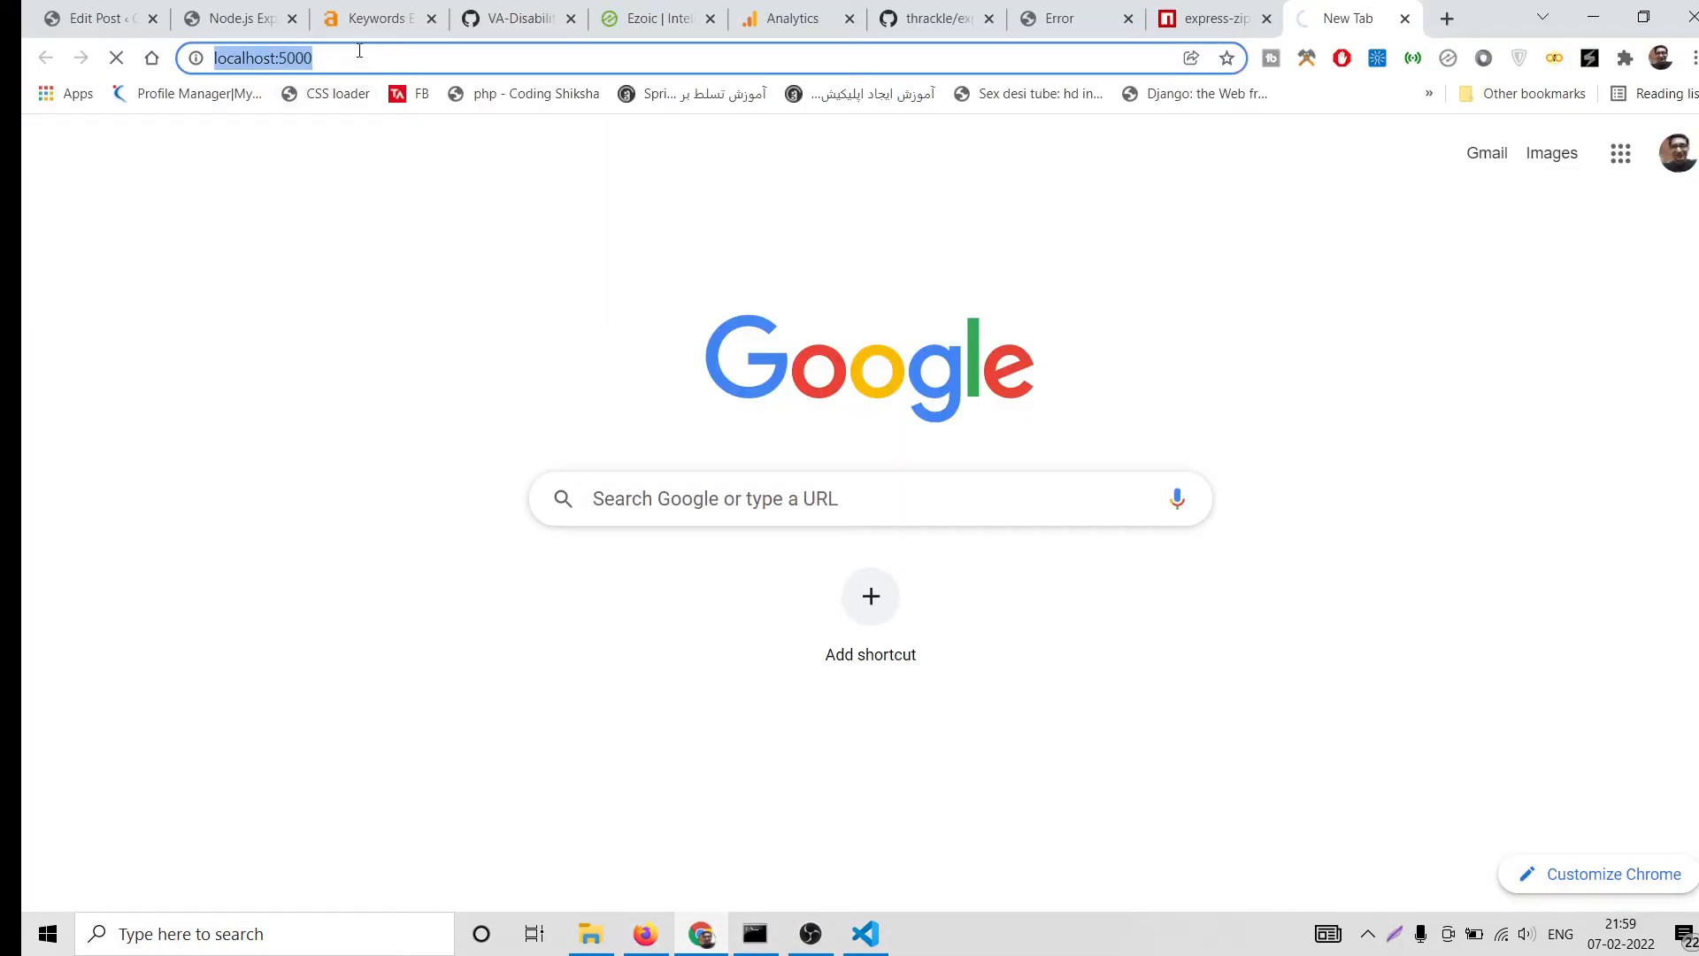
{"action": "left_click", "coordinate": [228, 19]}
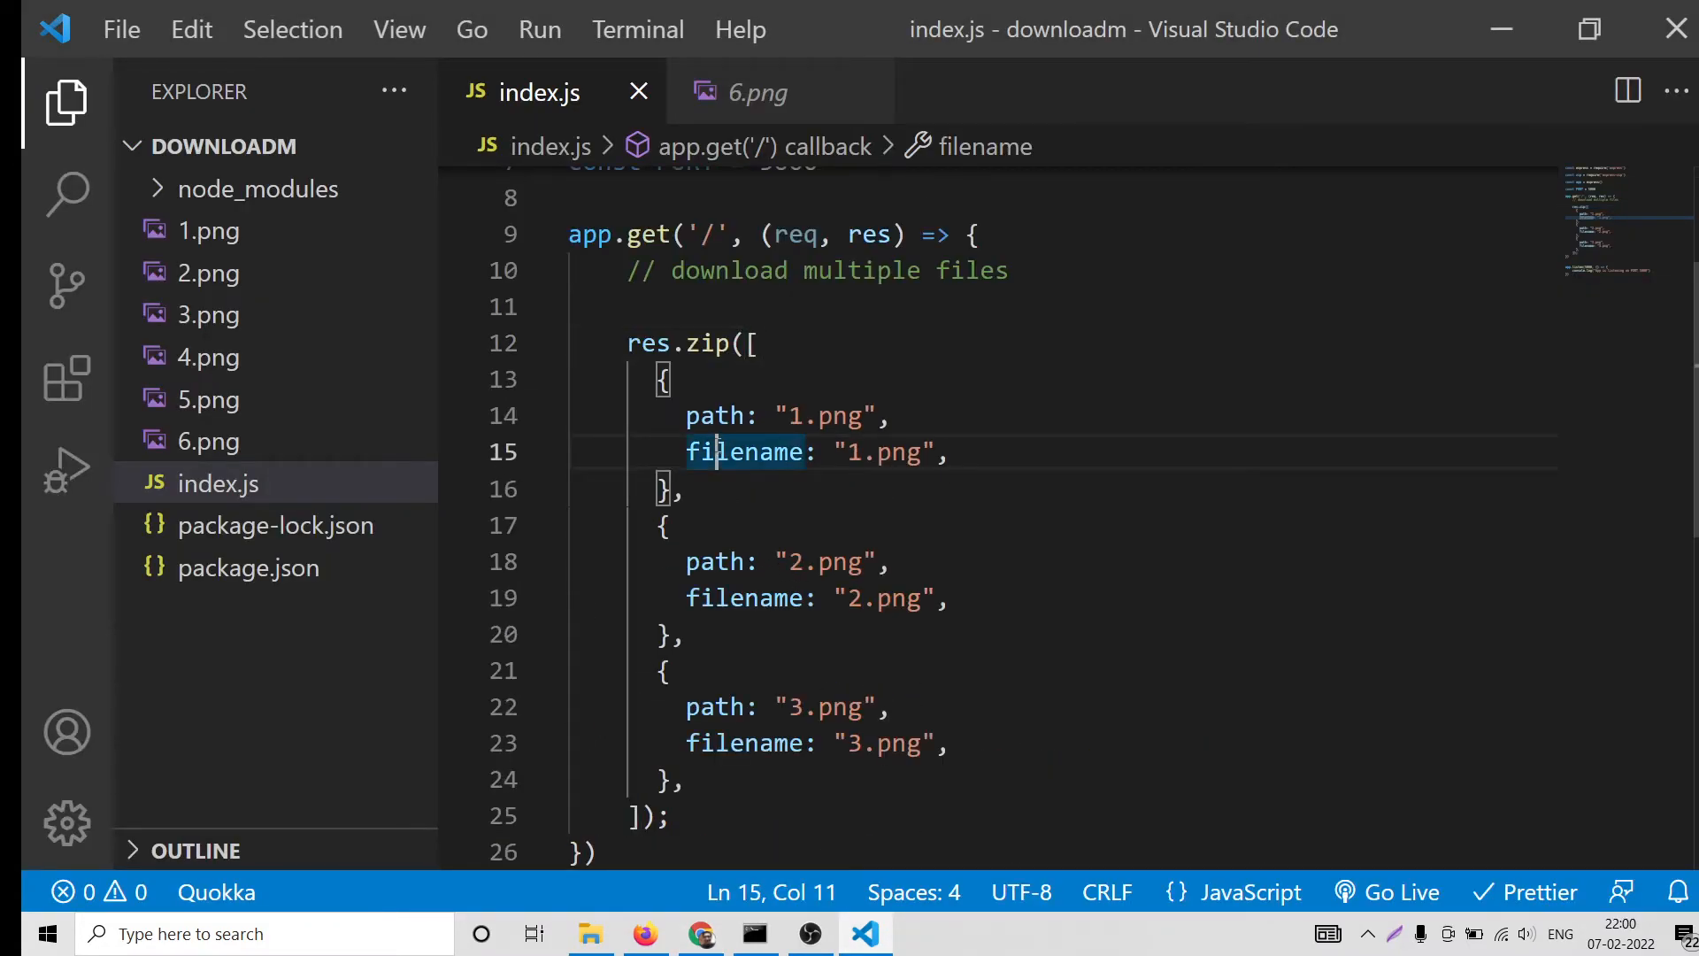
{"action": "type", "text": "name"}
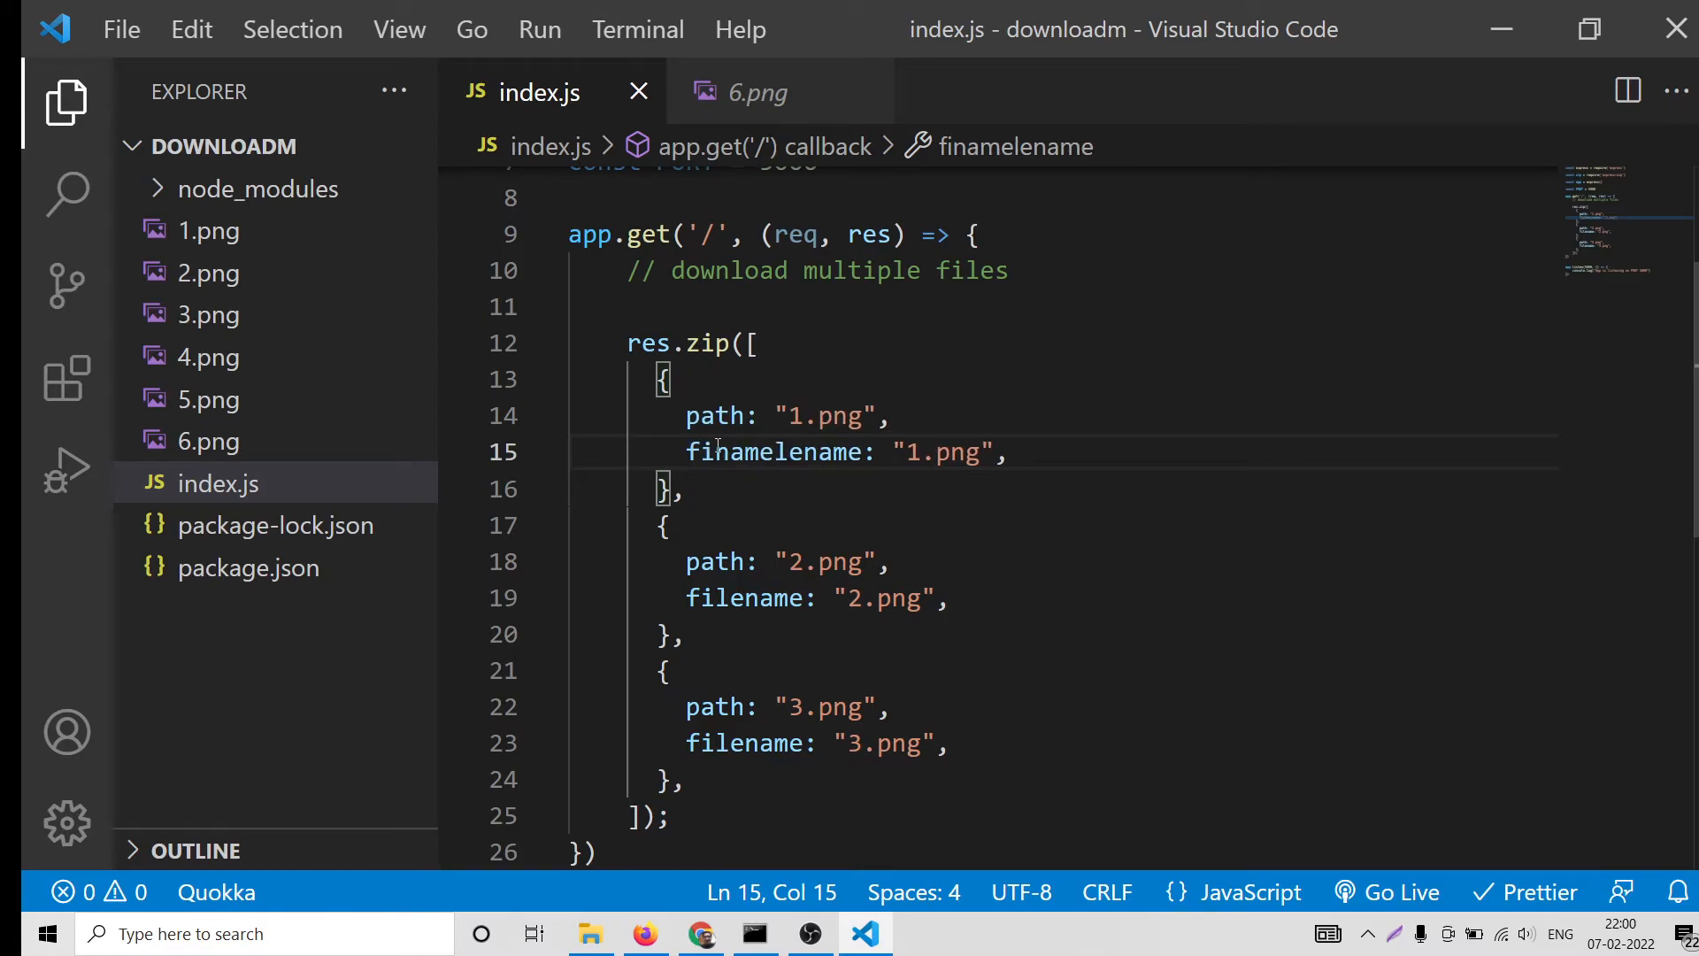
{"action": "type", "text": "name"}
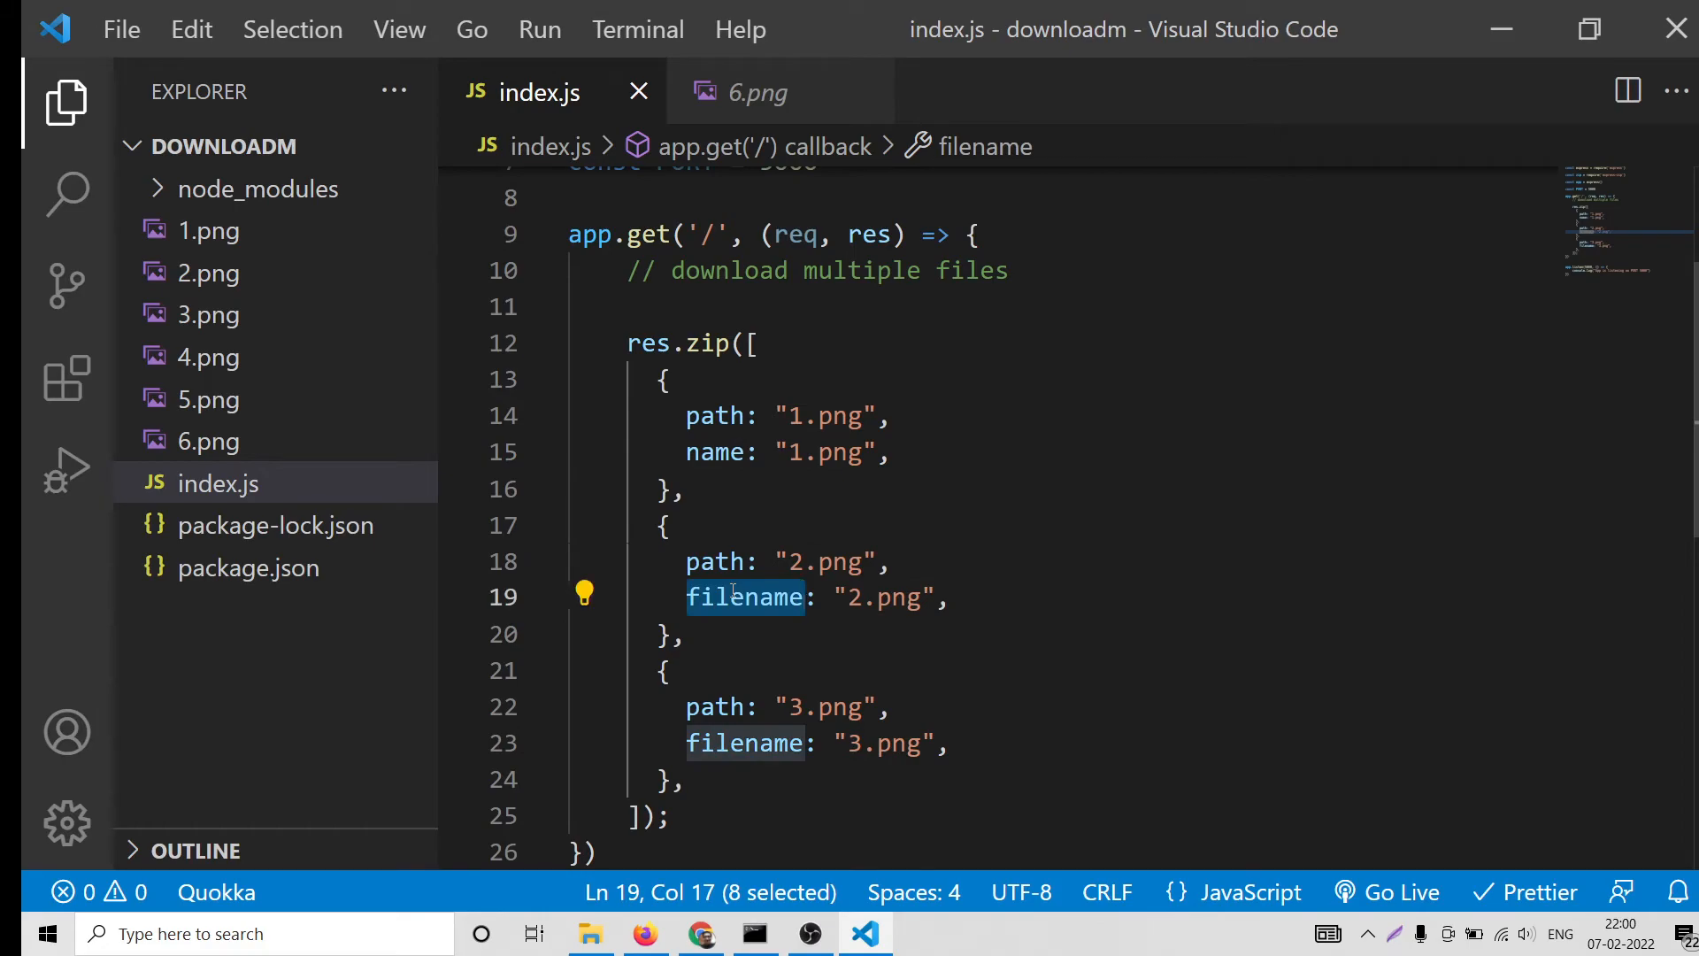
{"action": "type", "text": "name"}
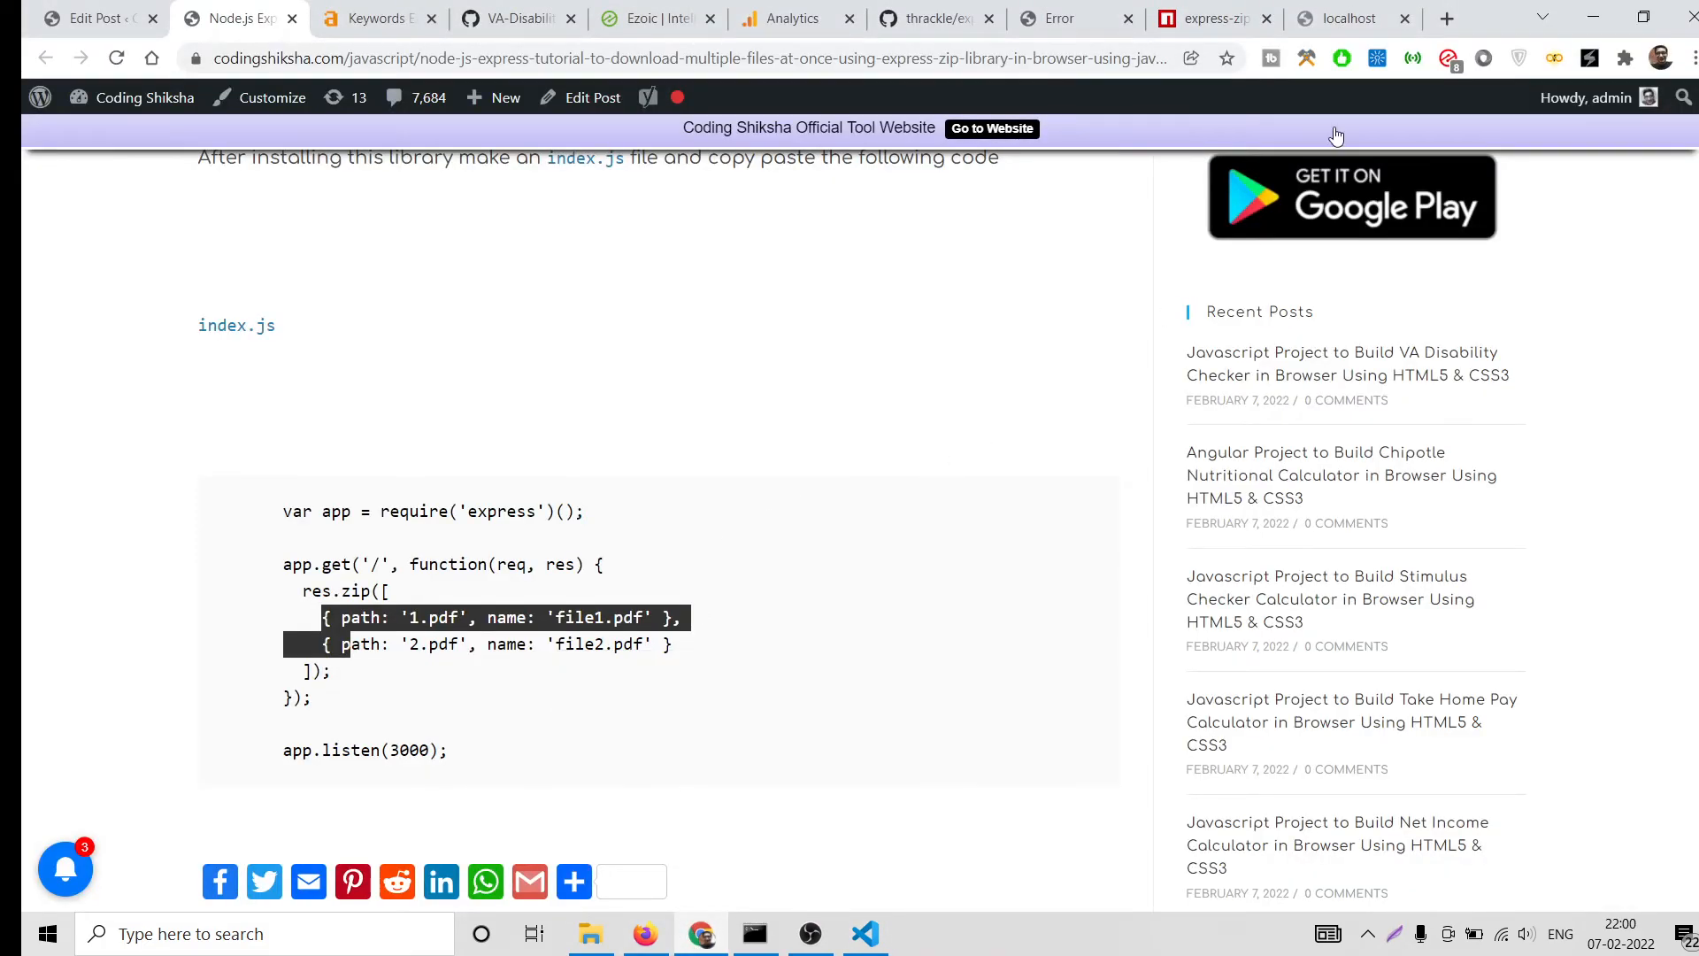
{"action": "left_click", "coordinate": [1345, 19]}
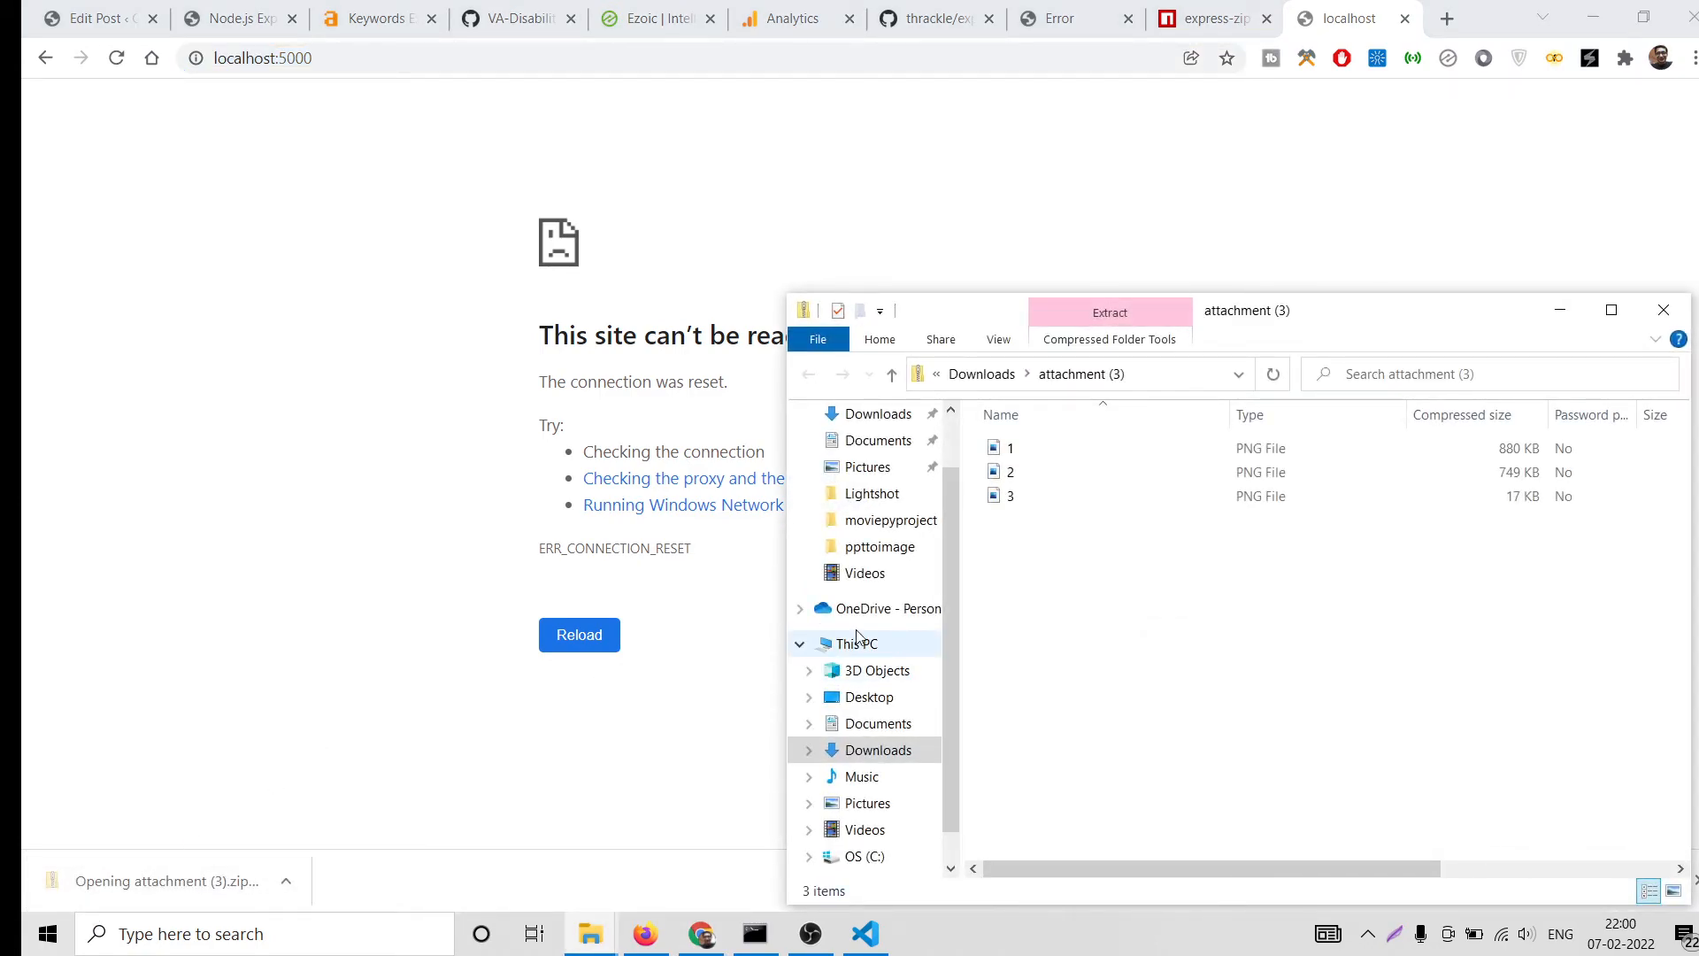
Open images 1 and 2 inside attachment (3).zip, close the window, and return to index.js
{"action": "double_click", "coordinate": [1009, 446]}
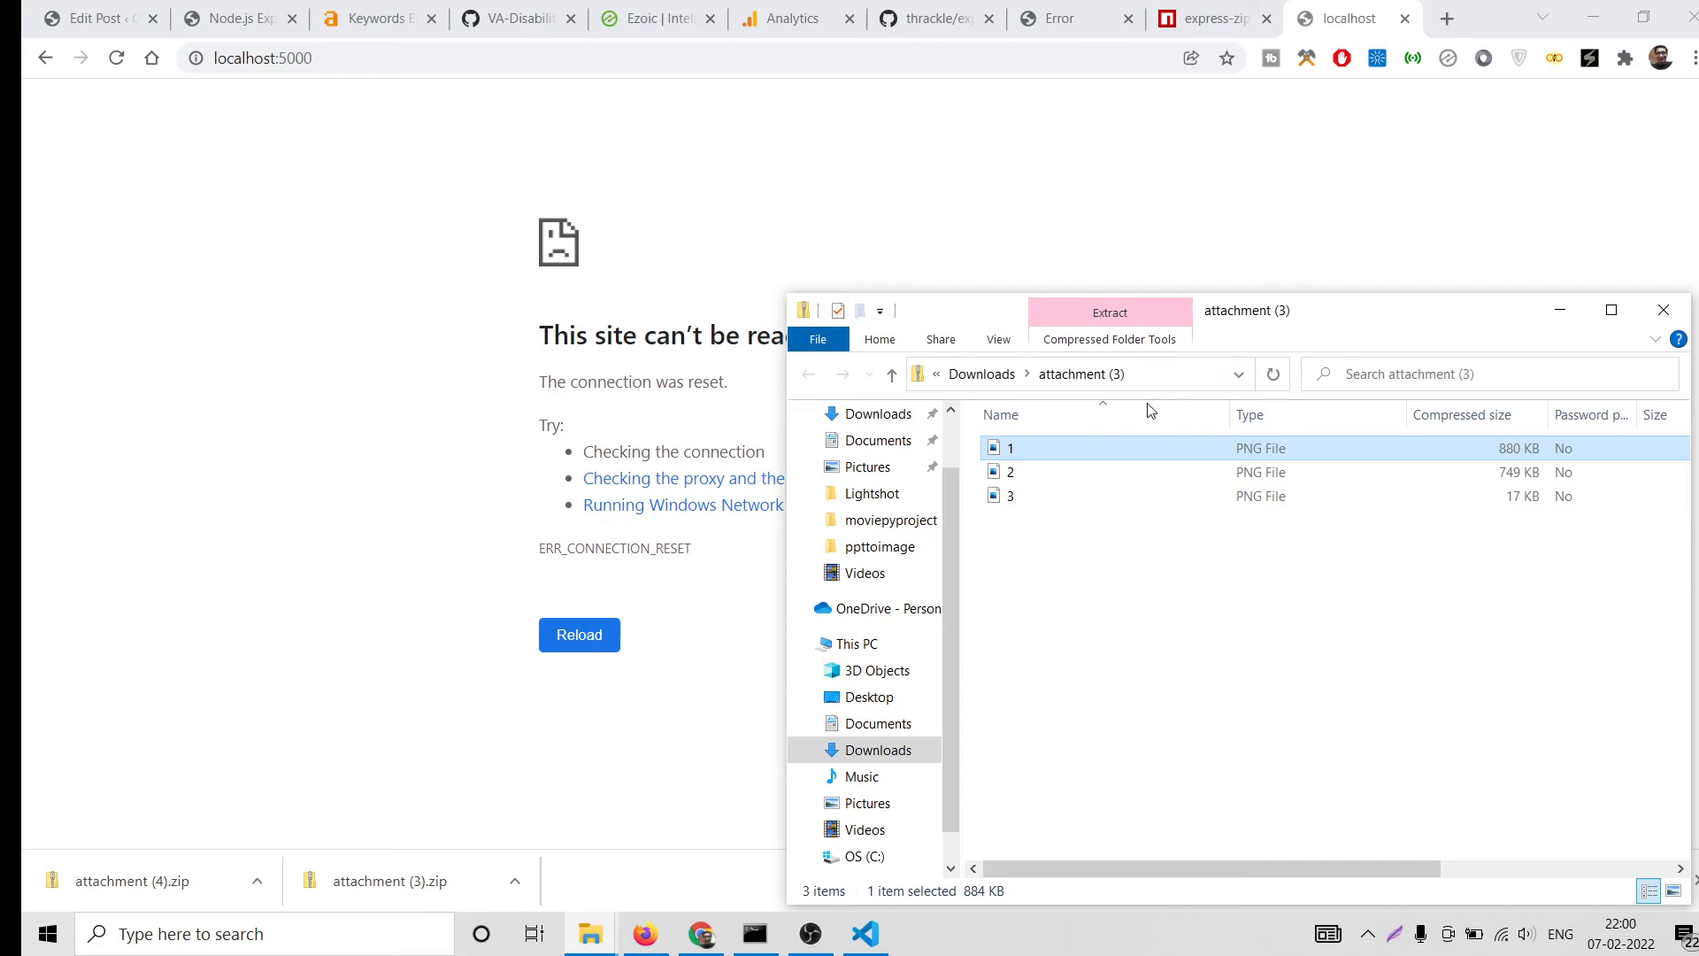
{"action": "double_click", "coordinate": [1008, 472]}
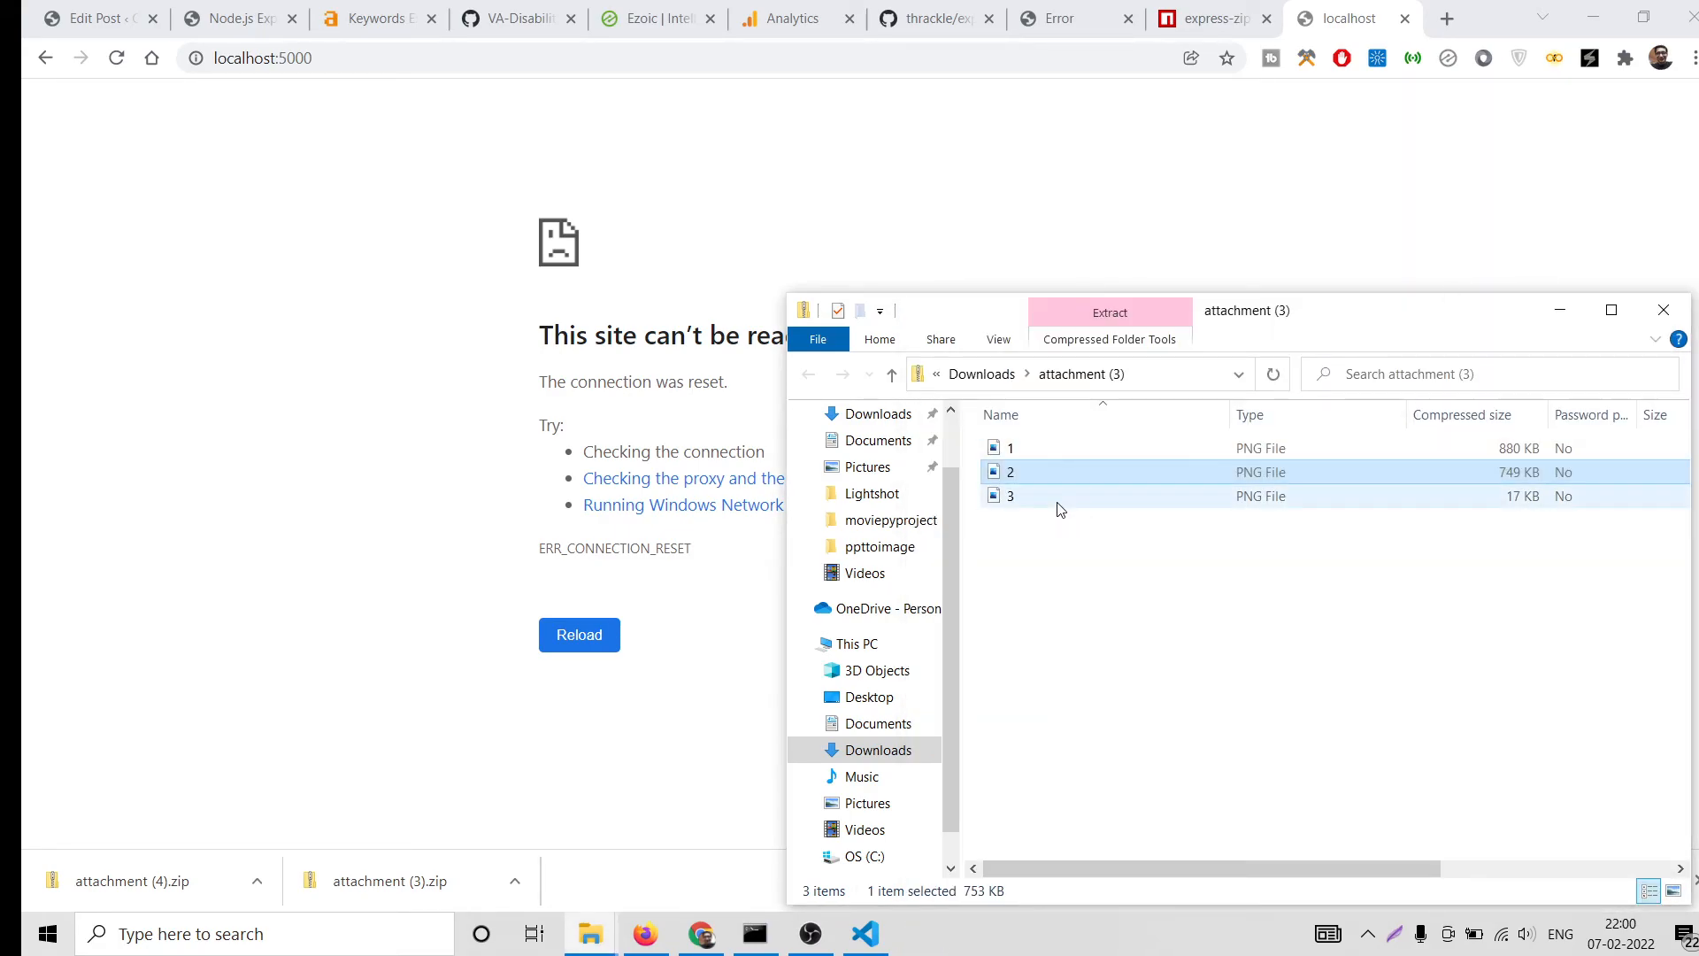
{"action": "double_click", "coordinate": [1010, 496]}
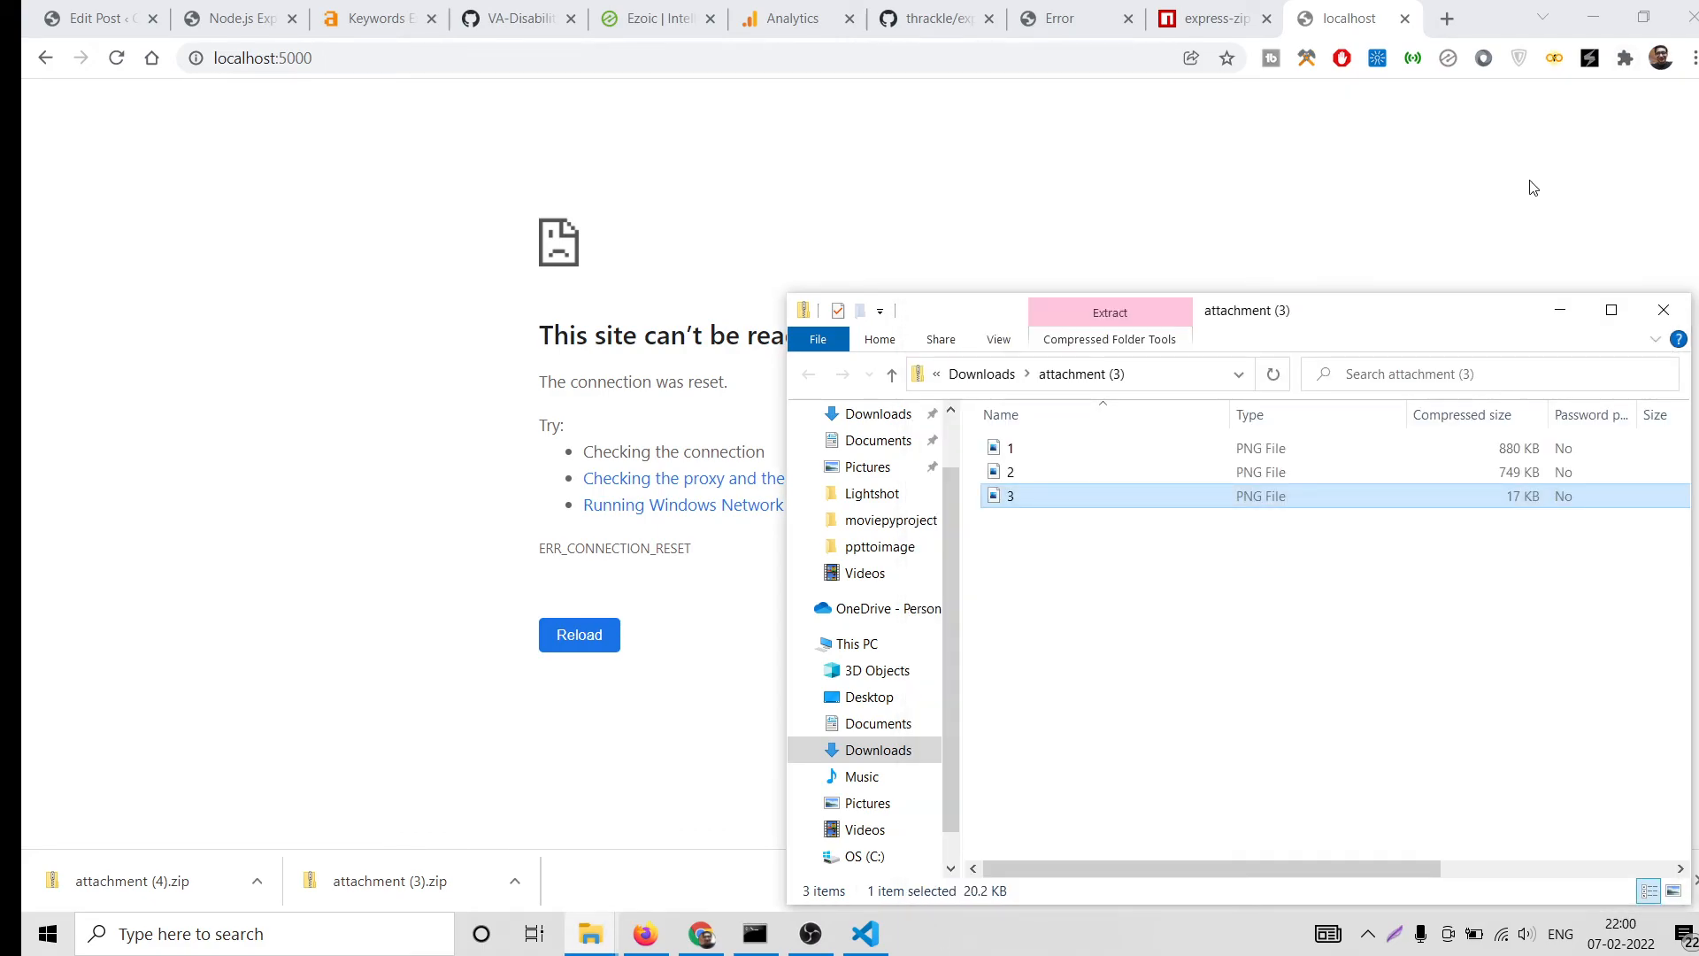
{"action": "mouse_move", "coordinate": [1524, 194]}
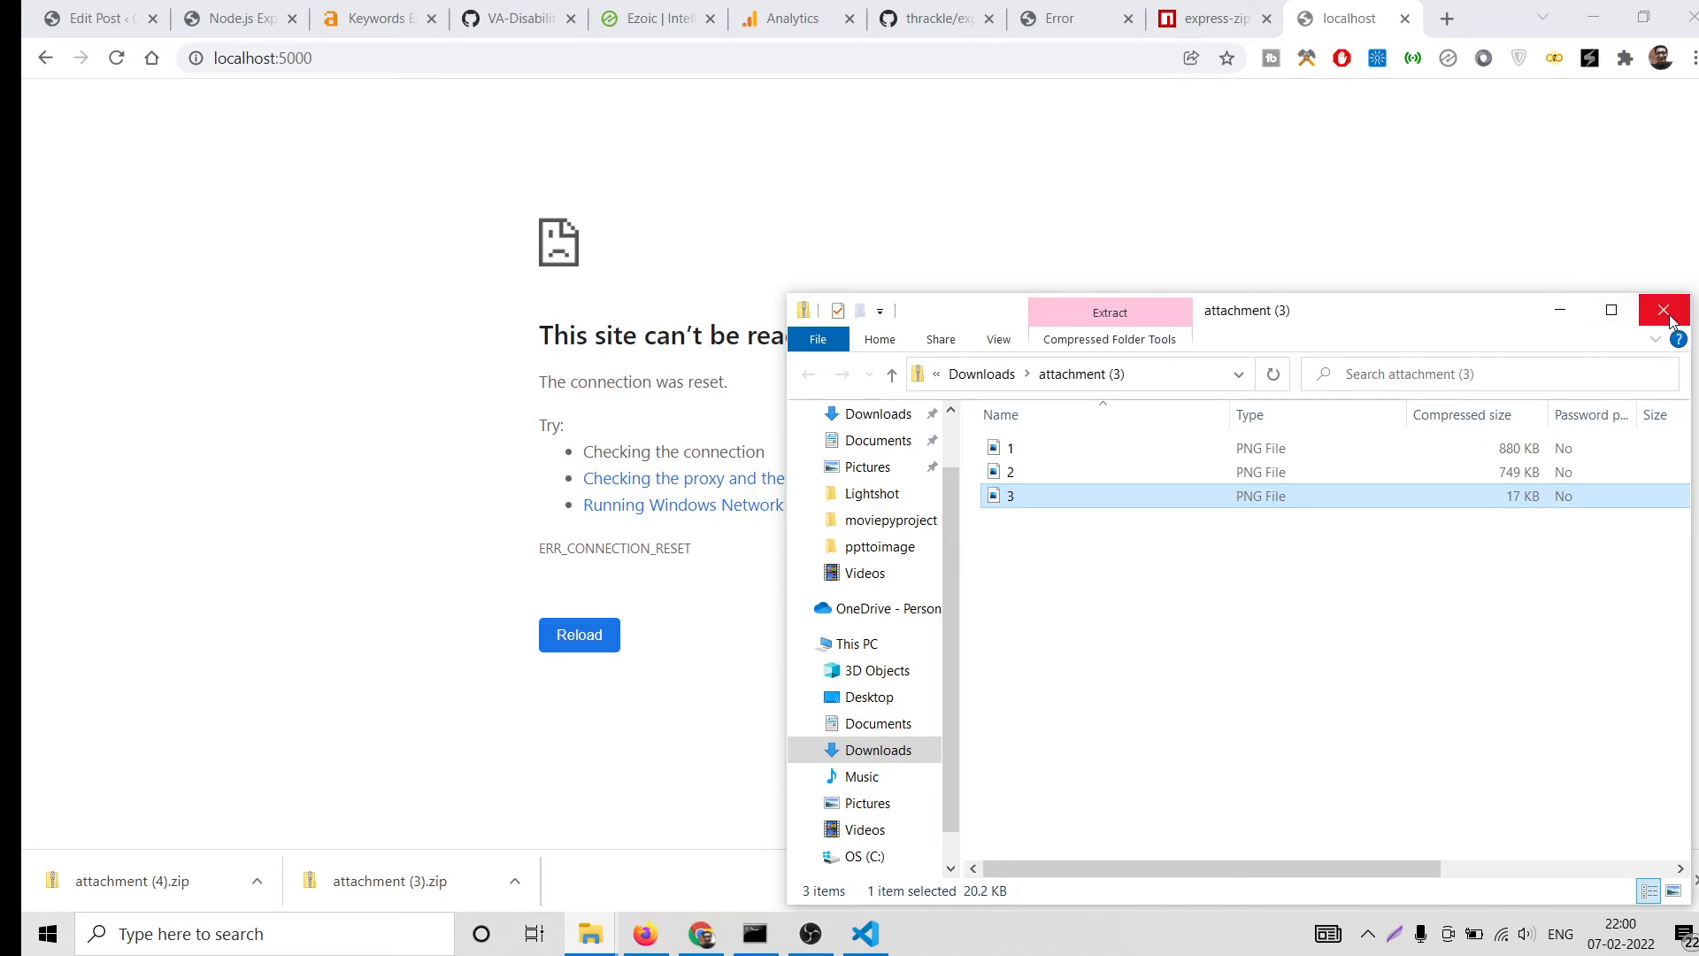
{"action": "left_click", "coordinate": [1665, 310]}
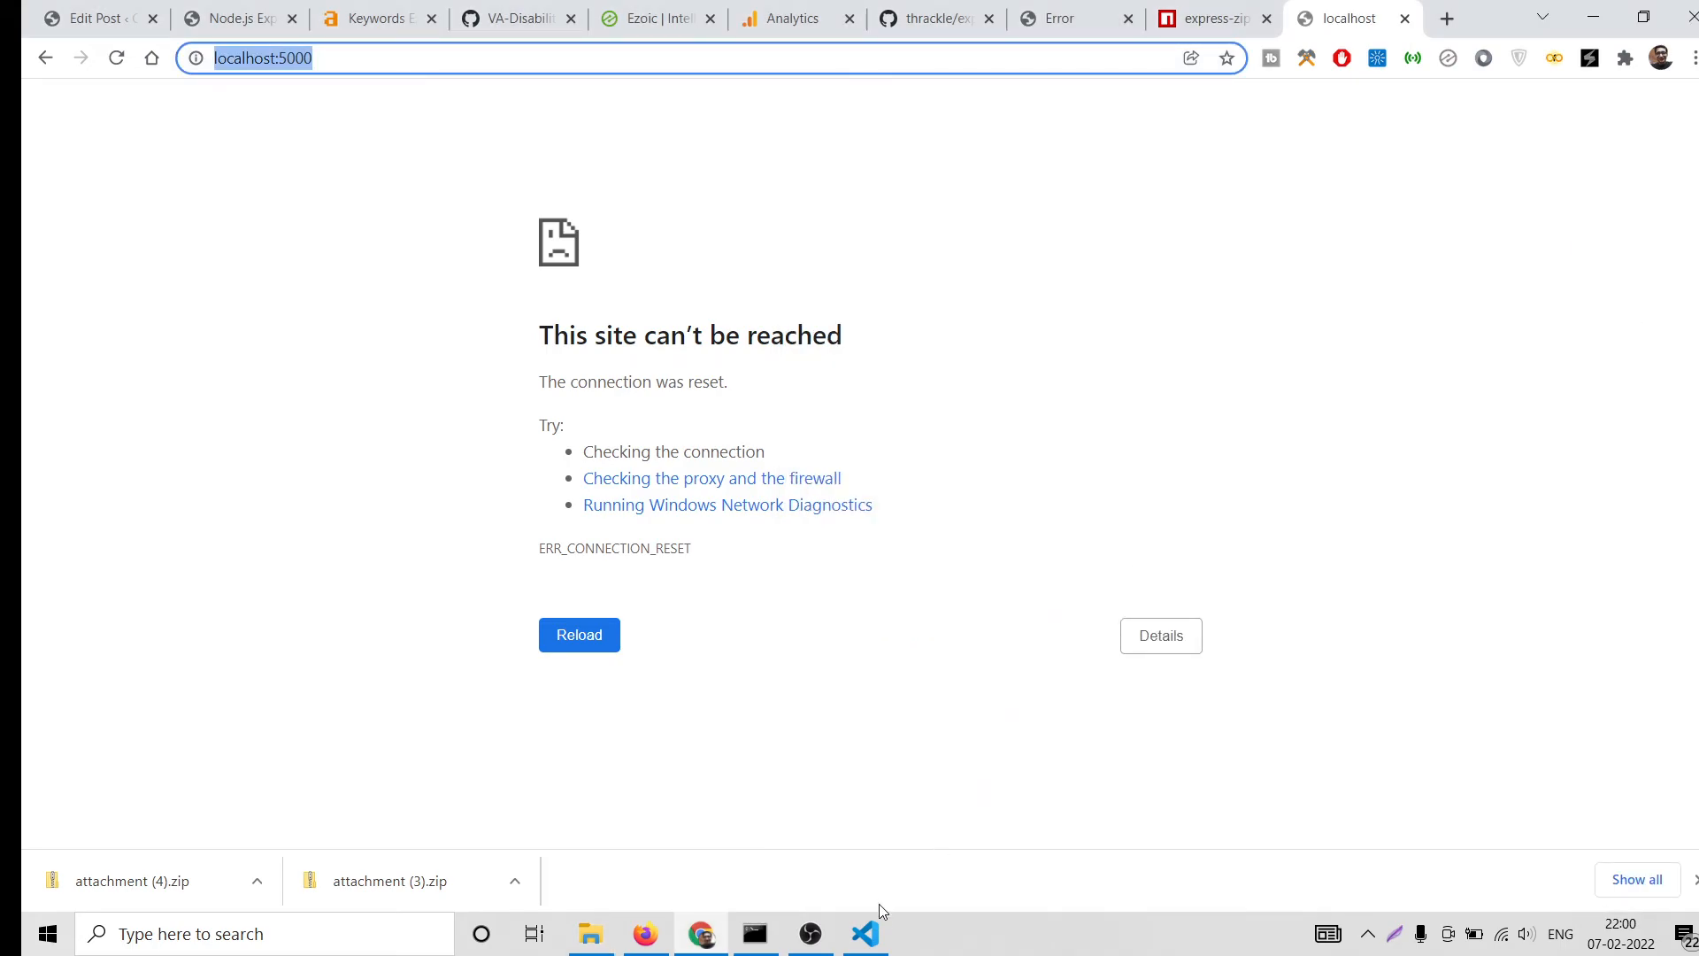
{"action": "left_click", "coordinate": [863, 932]}
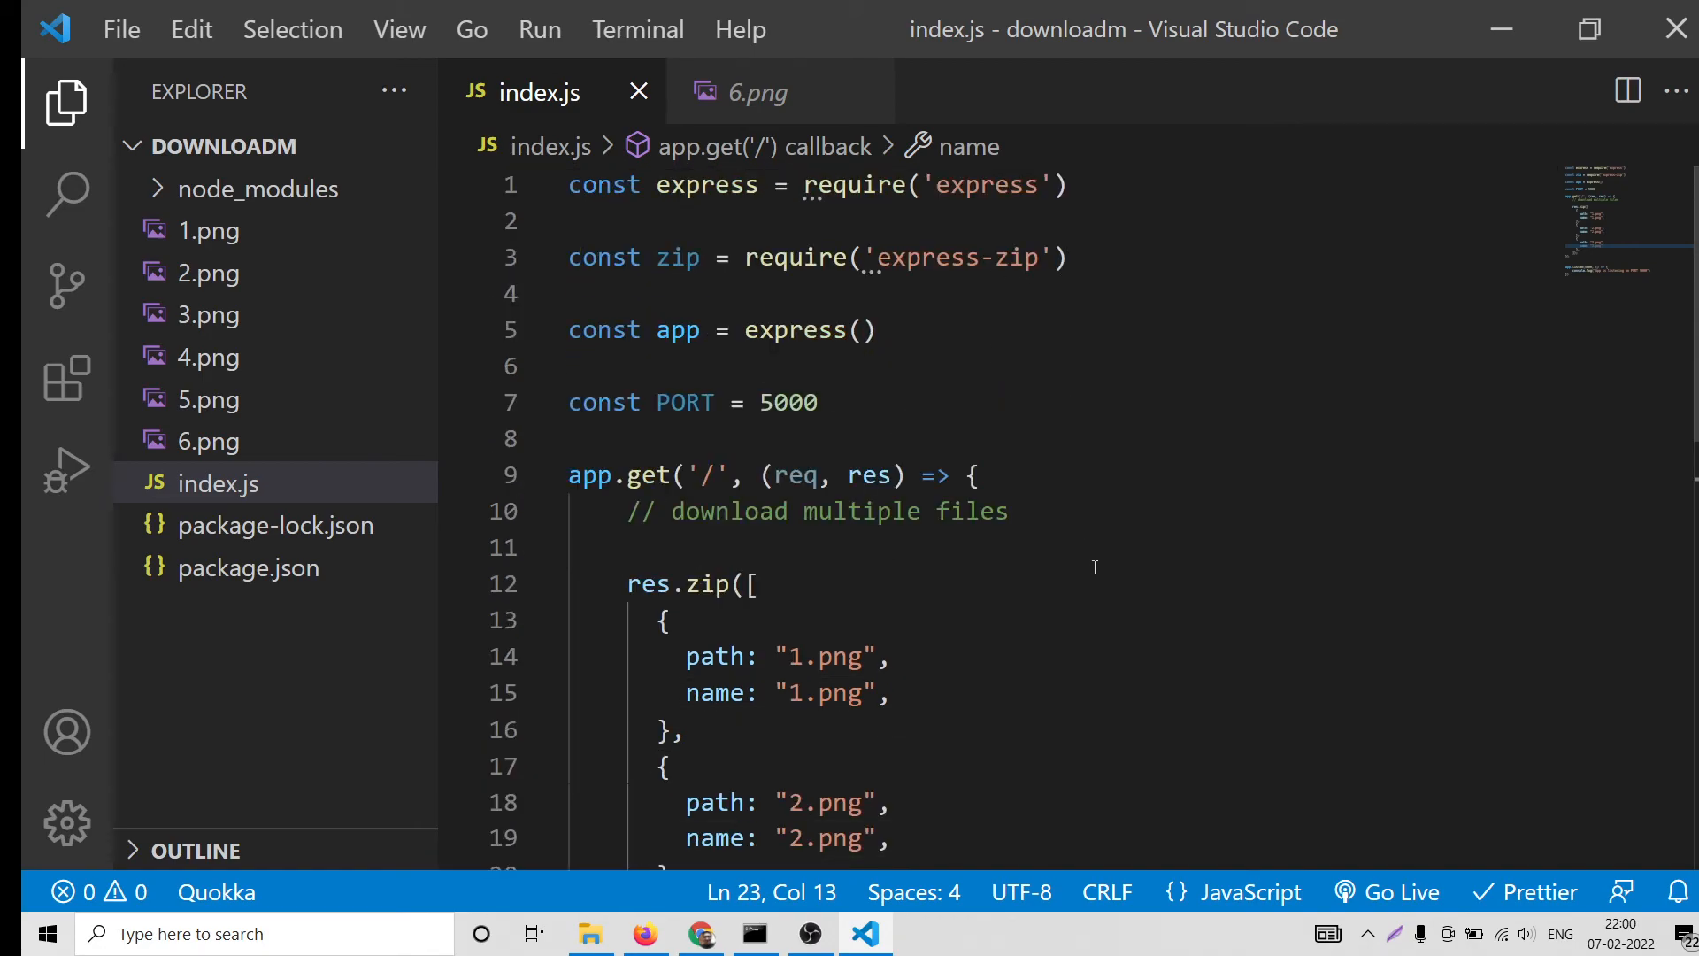
Scroll through the finished index.js route, then view the new attachment (5).zip download in Chrome
{"action": "scroll", "scroll_direction": "down", "scroll_amount": 3}
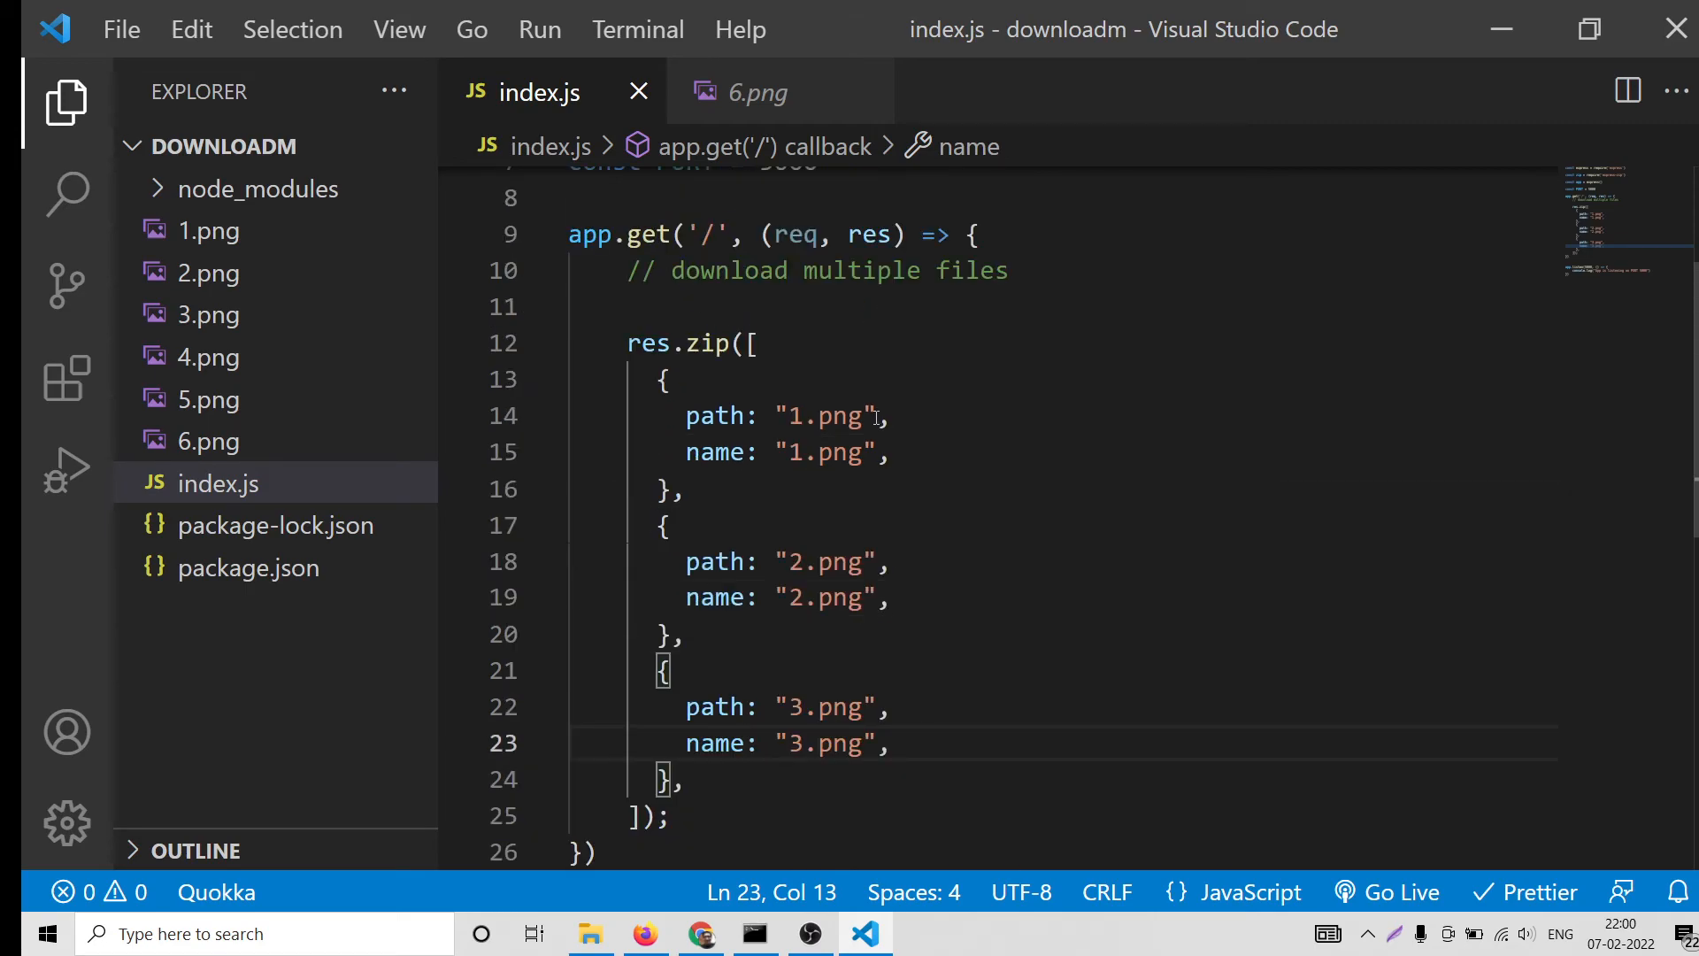
{"action": "double_click", "coordinate": [835, 416]}
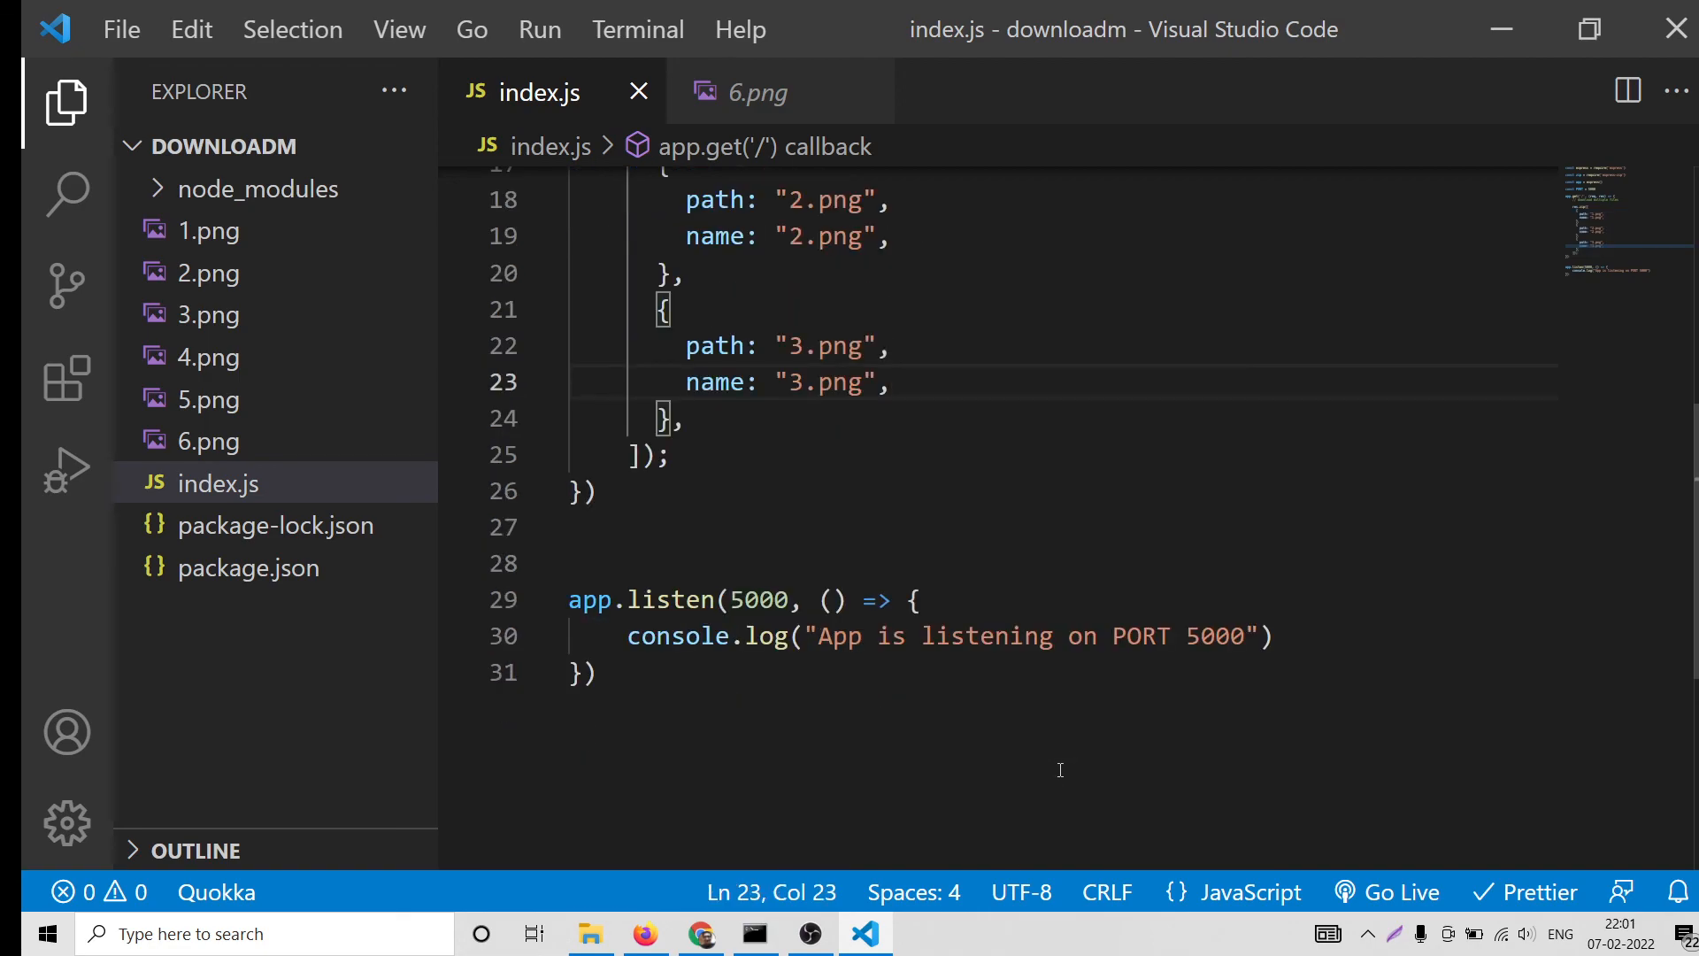
{"action": "left_click", "coordinate": [701, 932]}
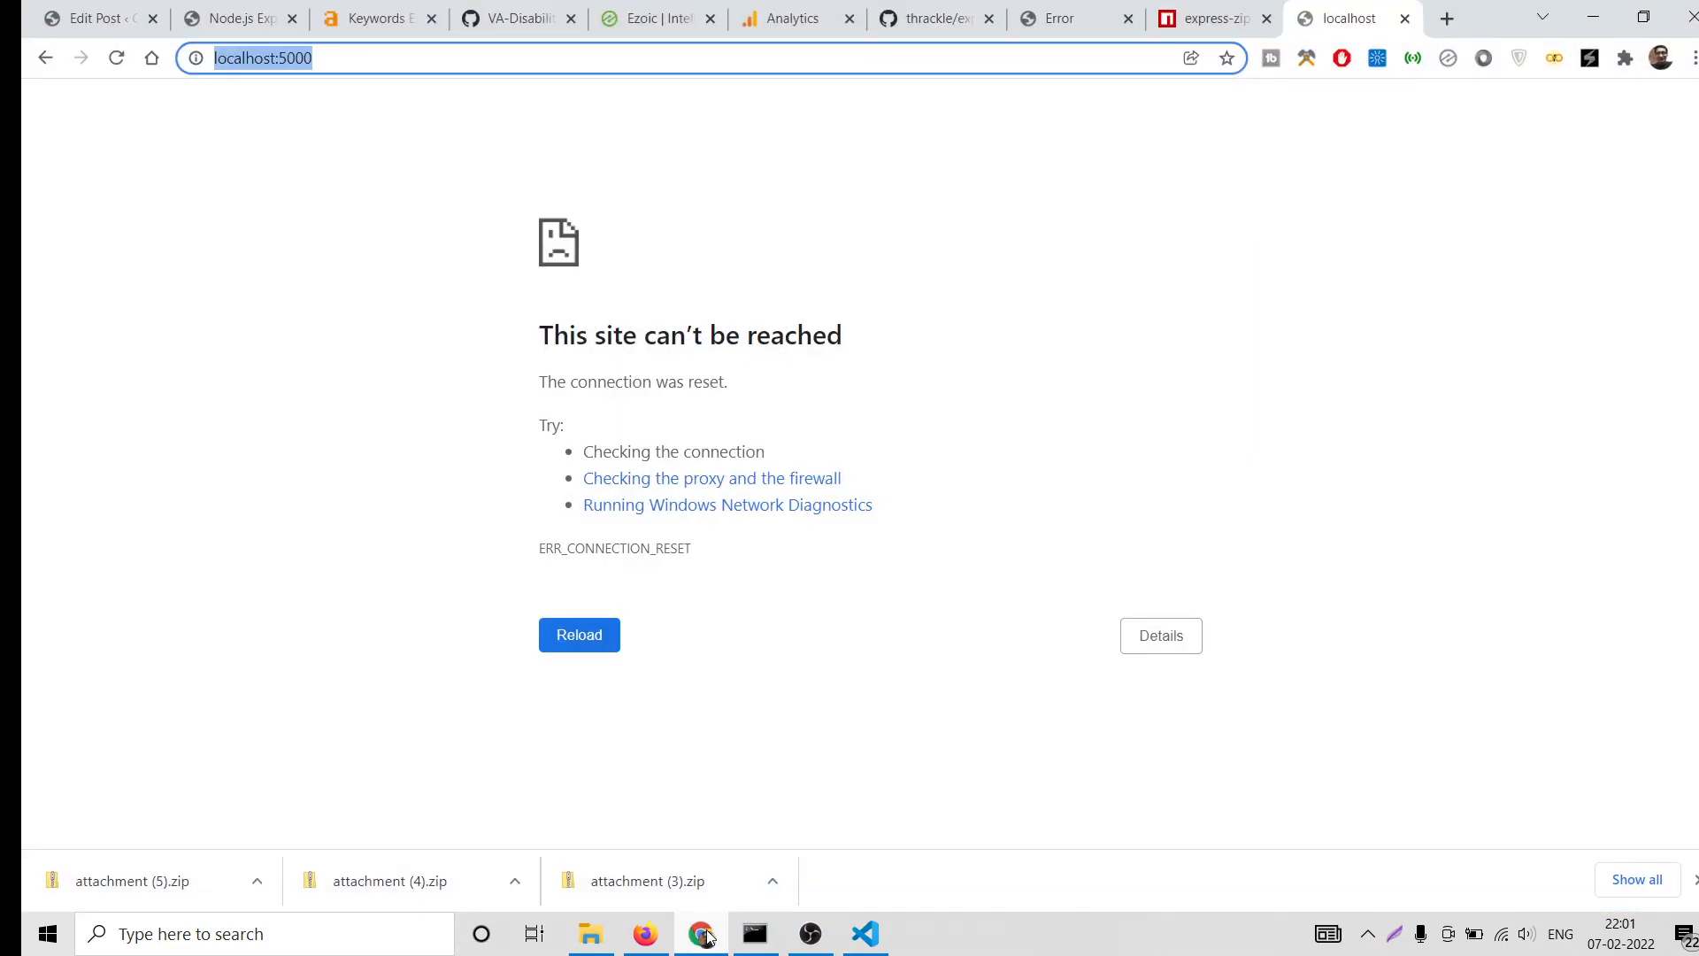